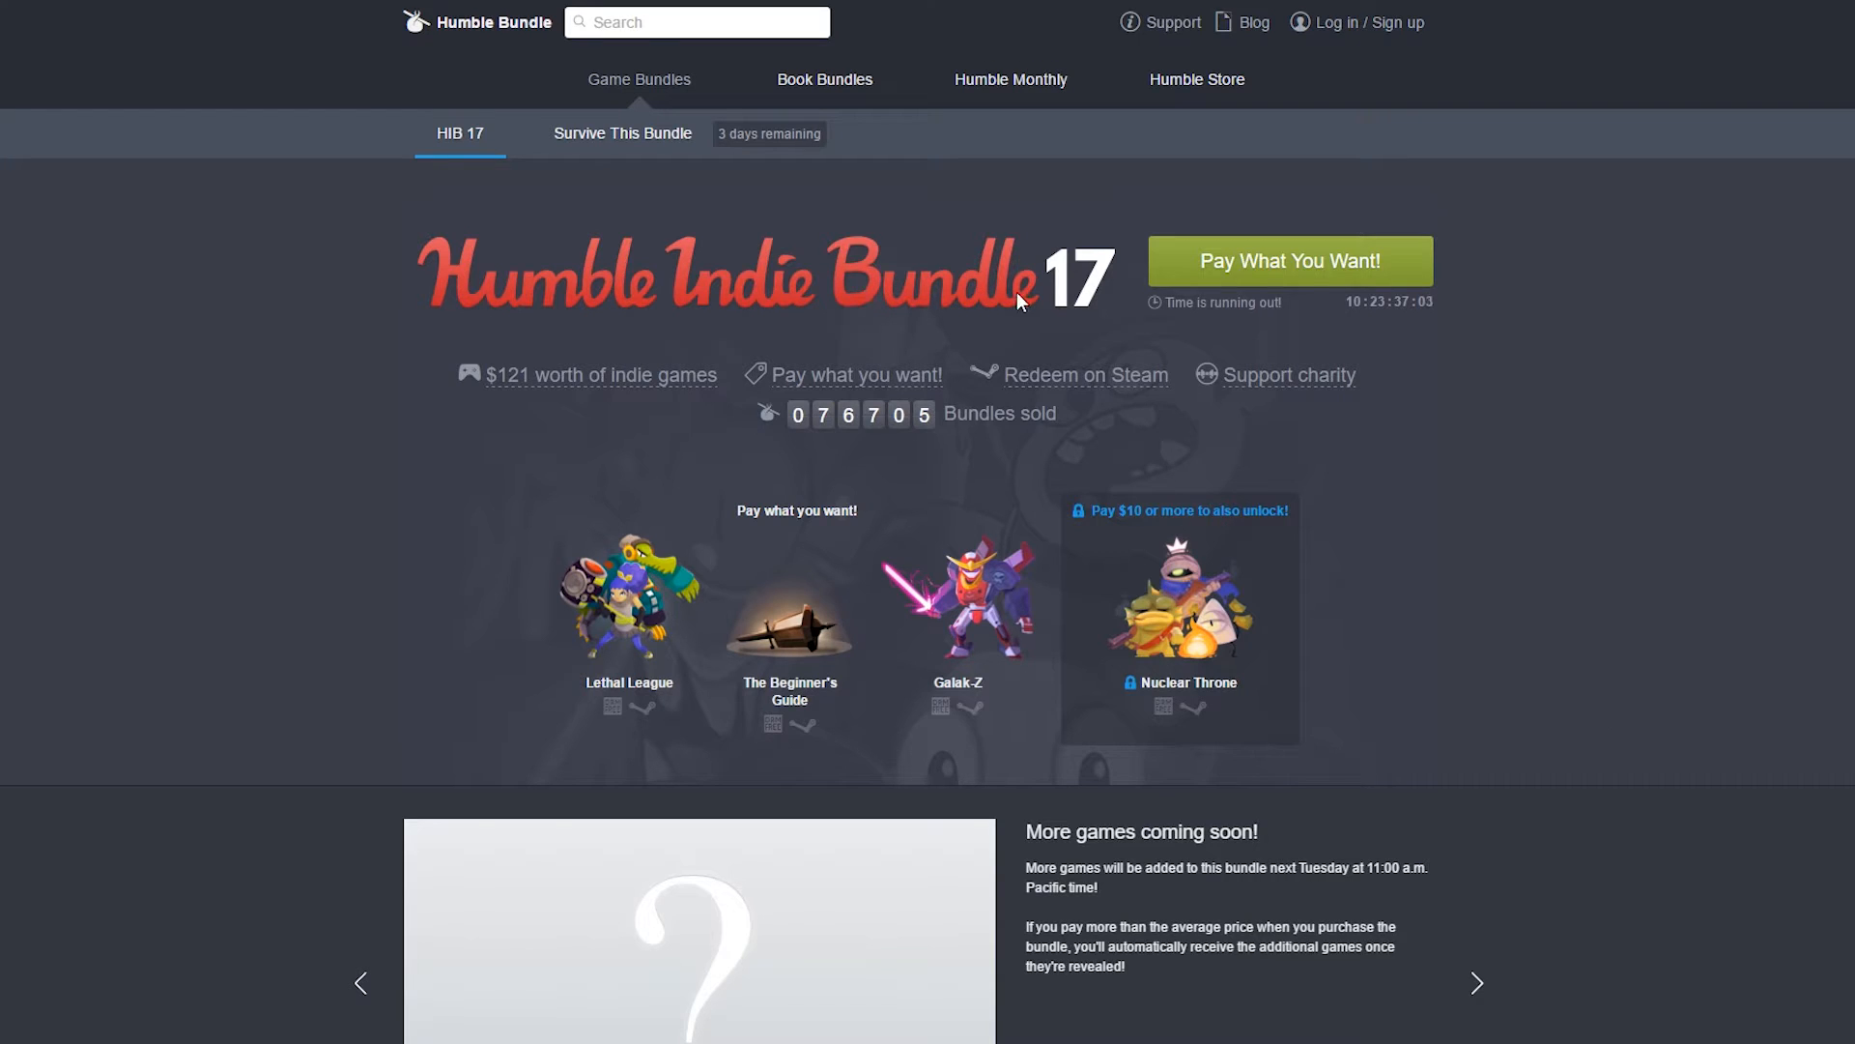
Feature Lethal League in the bundle showcase with its trailer and description.
{"action": "scroll", "scroll_direction": "down", "scroll_amount": 3}
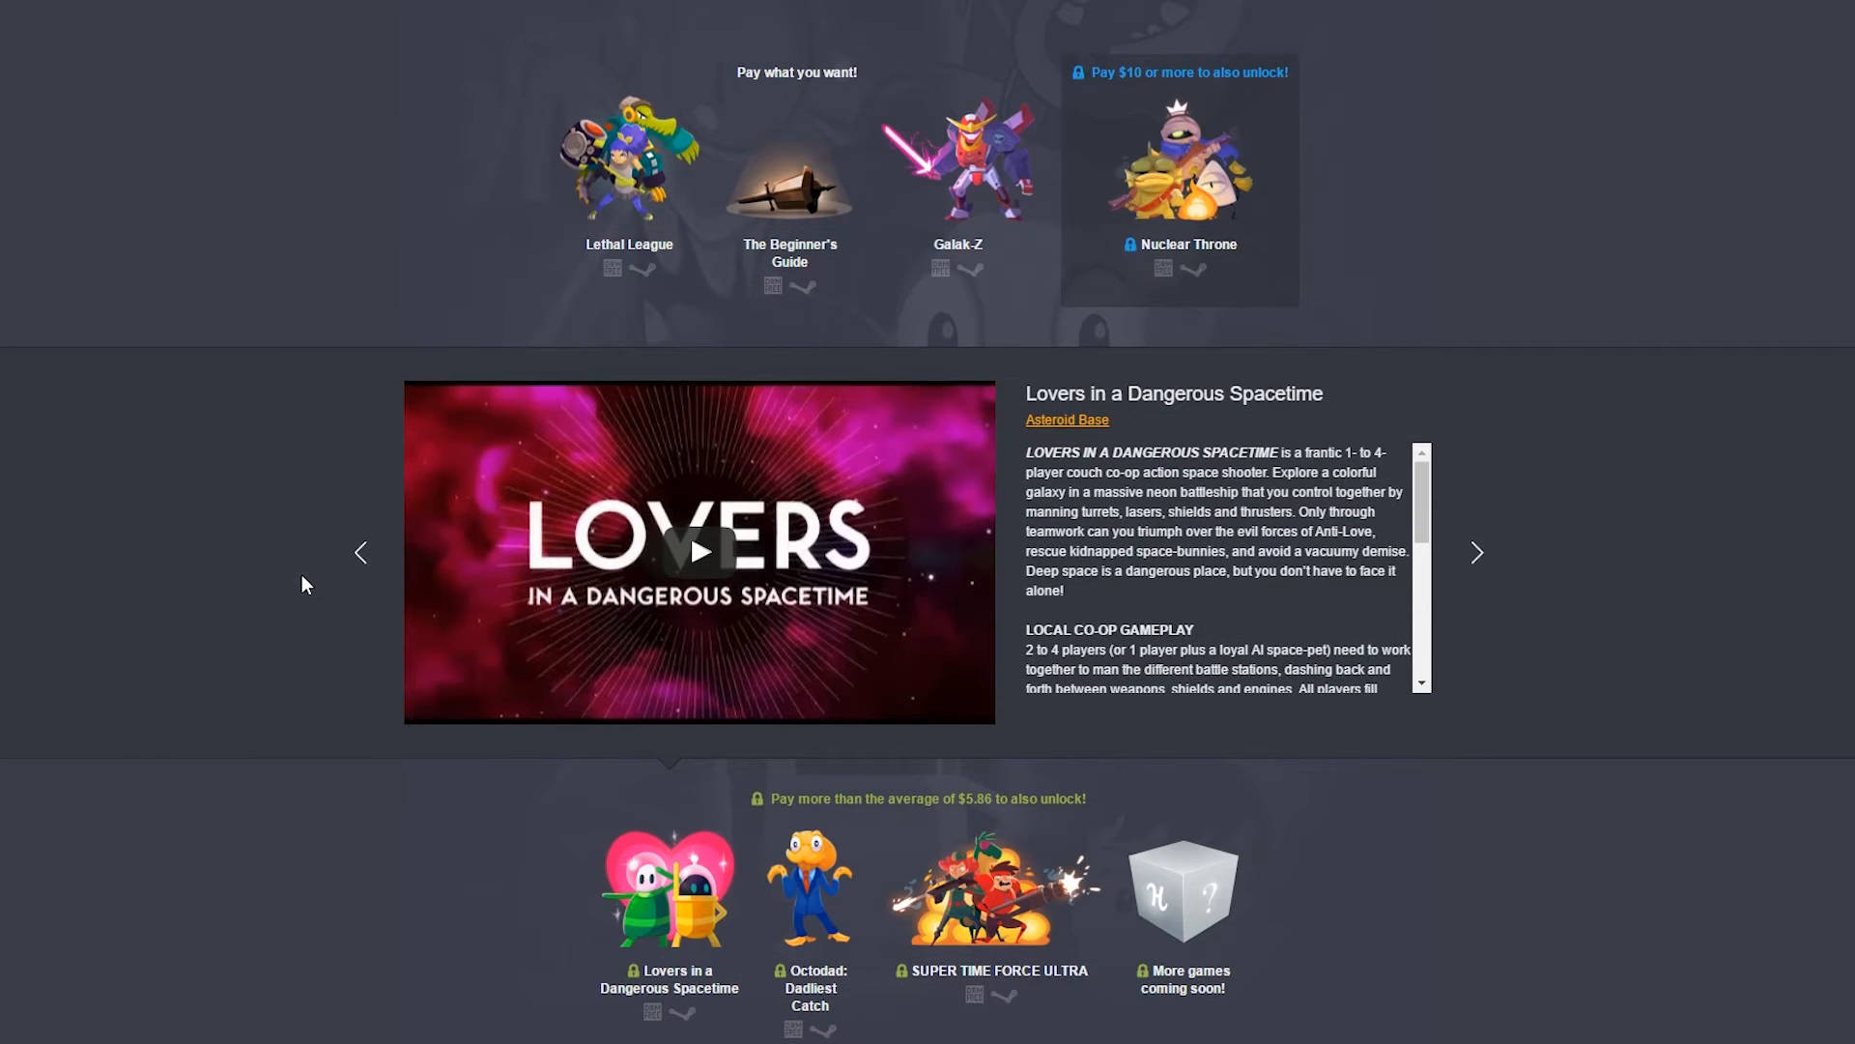
{"action": "scroll", "scroll_direction": "down", "scroll_amount": 3}
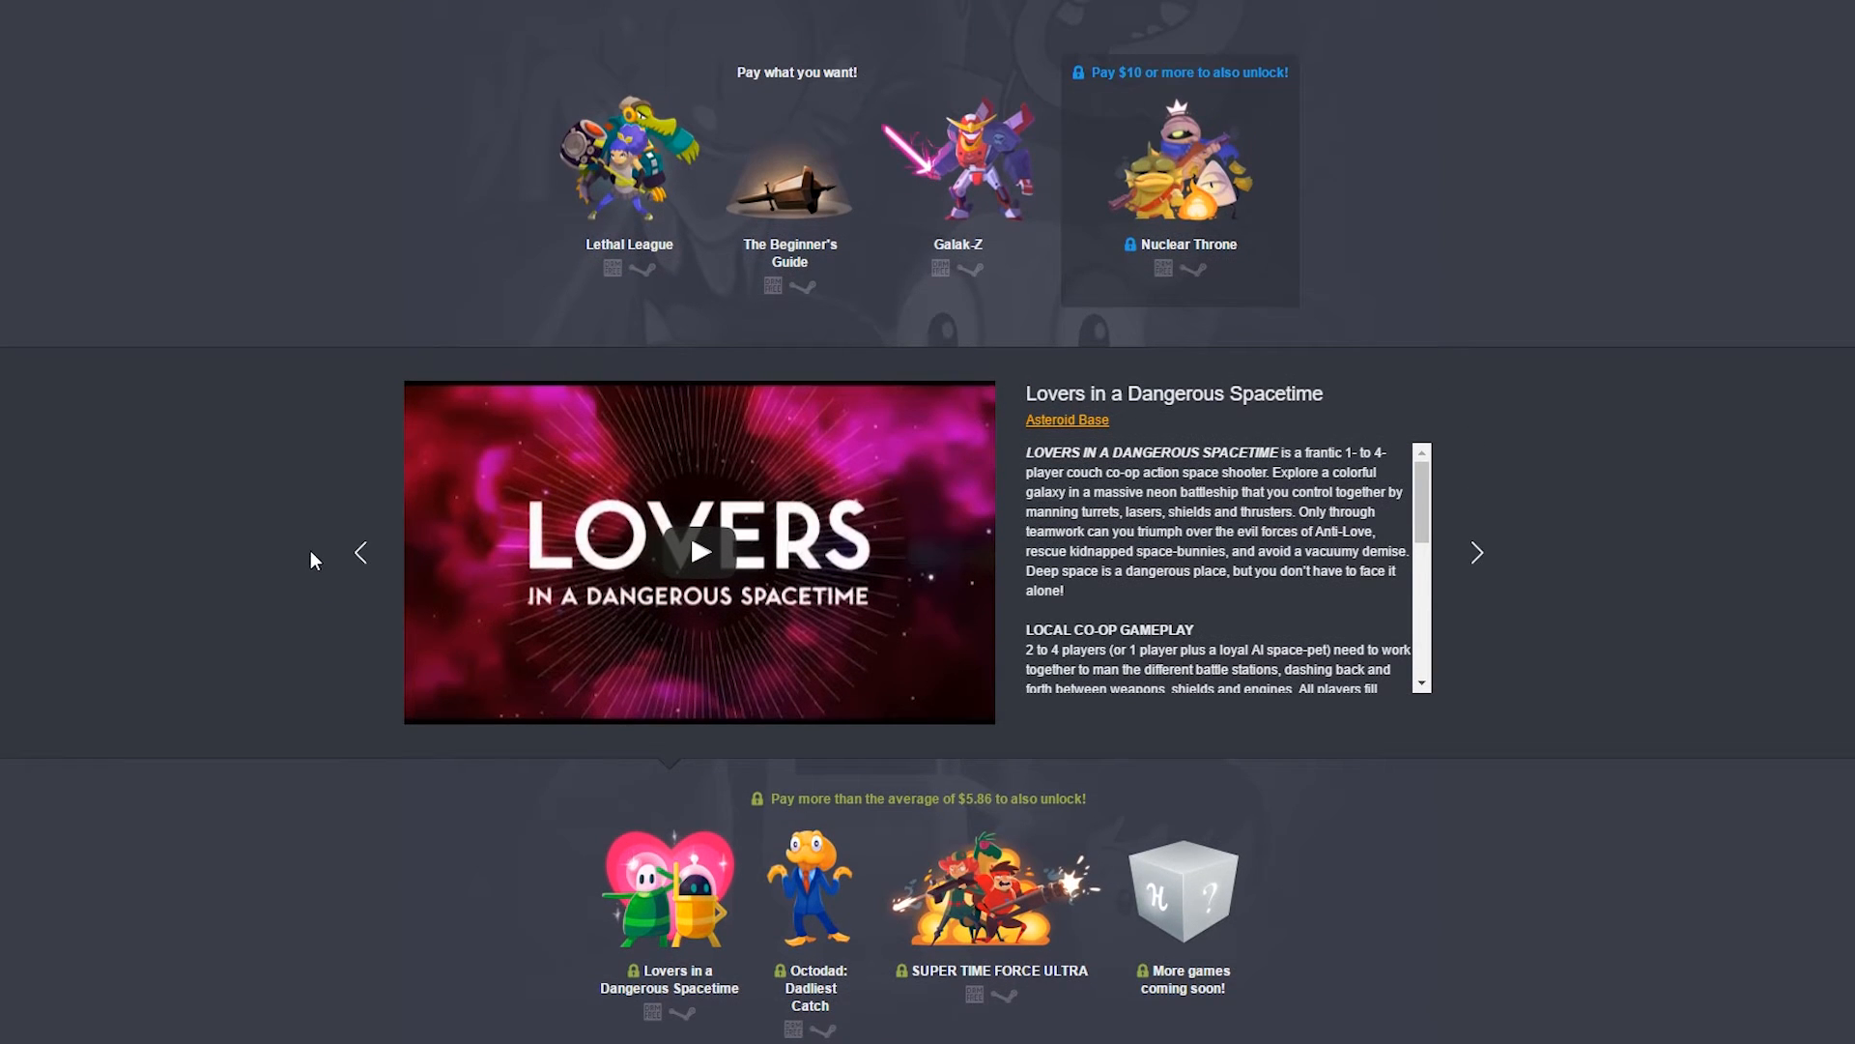
{"action": "left_click", "coordinate": [628, 160]}
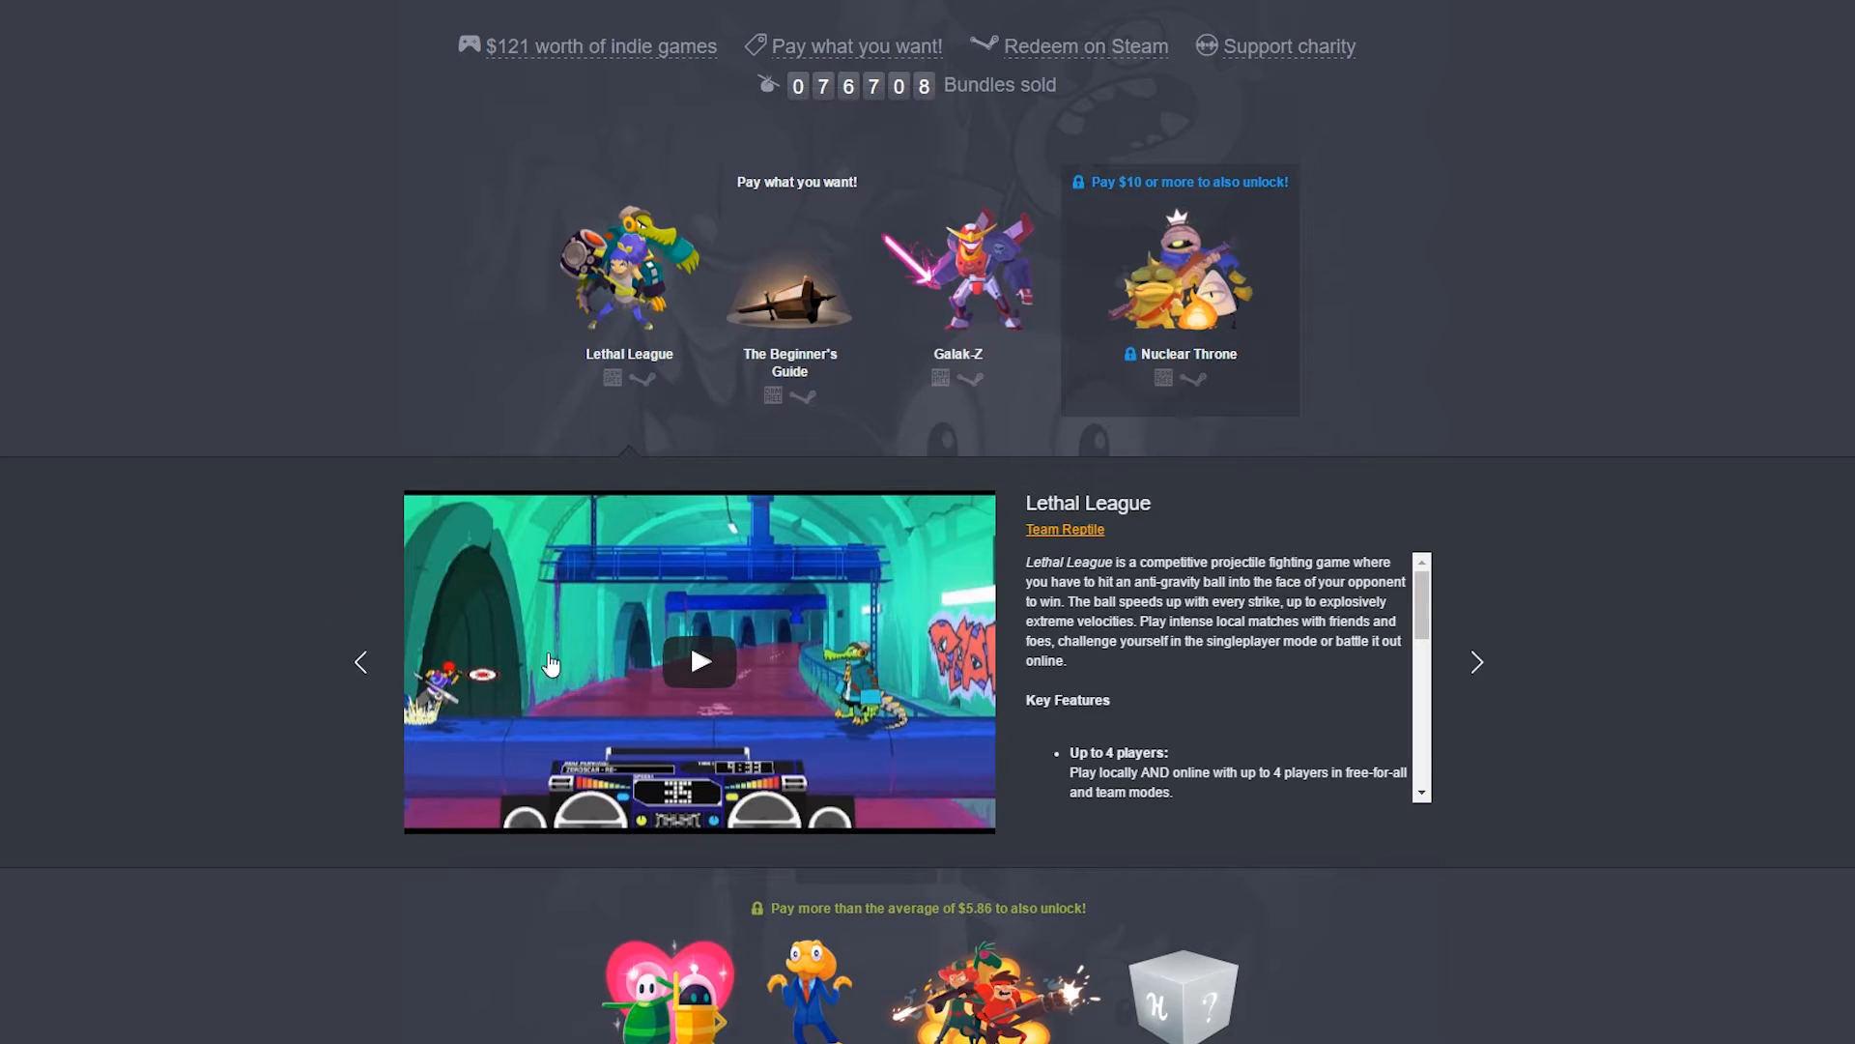
Show The Beginner's Guide then Galak-Z, playing the Galak-Z trailer partway and pausing it.
{"action": "left_click", "coordinate": [789, 284]}
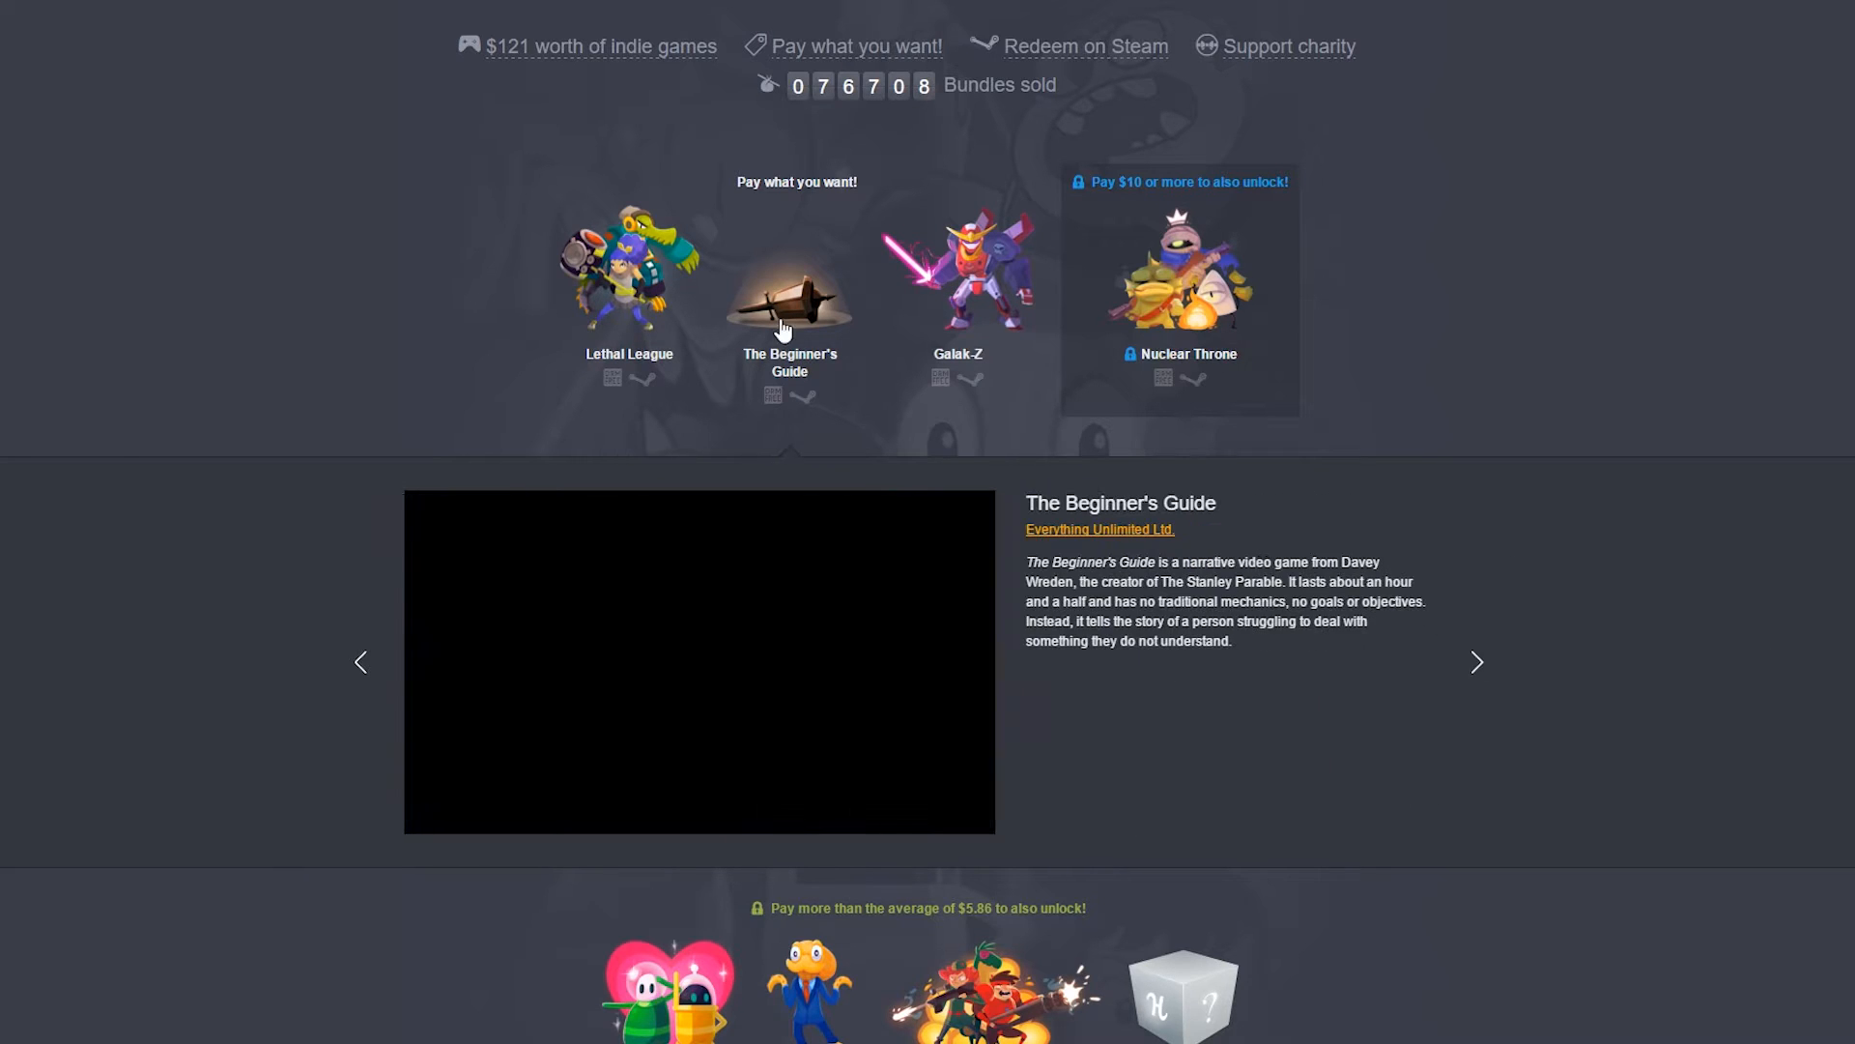
{"action": "left_click", "coordinate": [957, 265]}
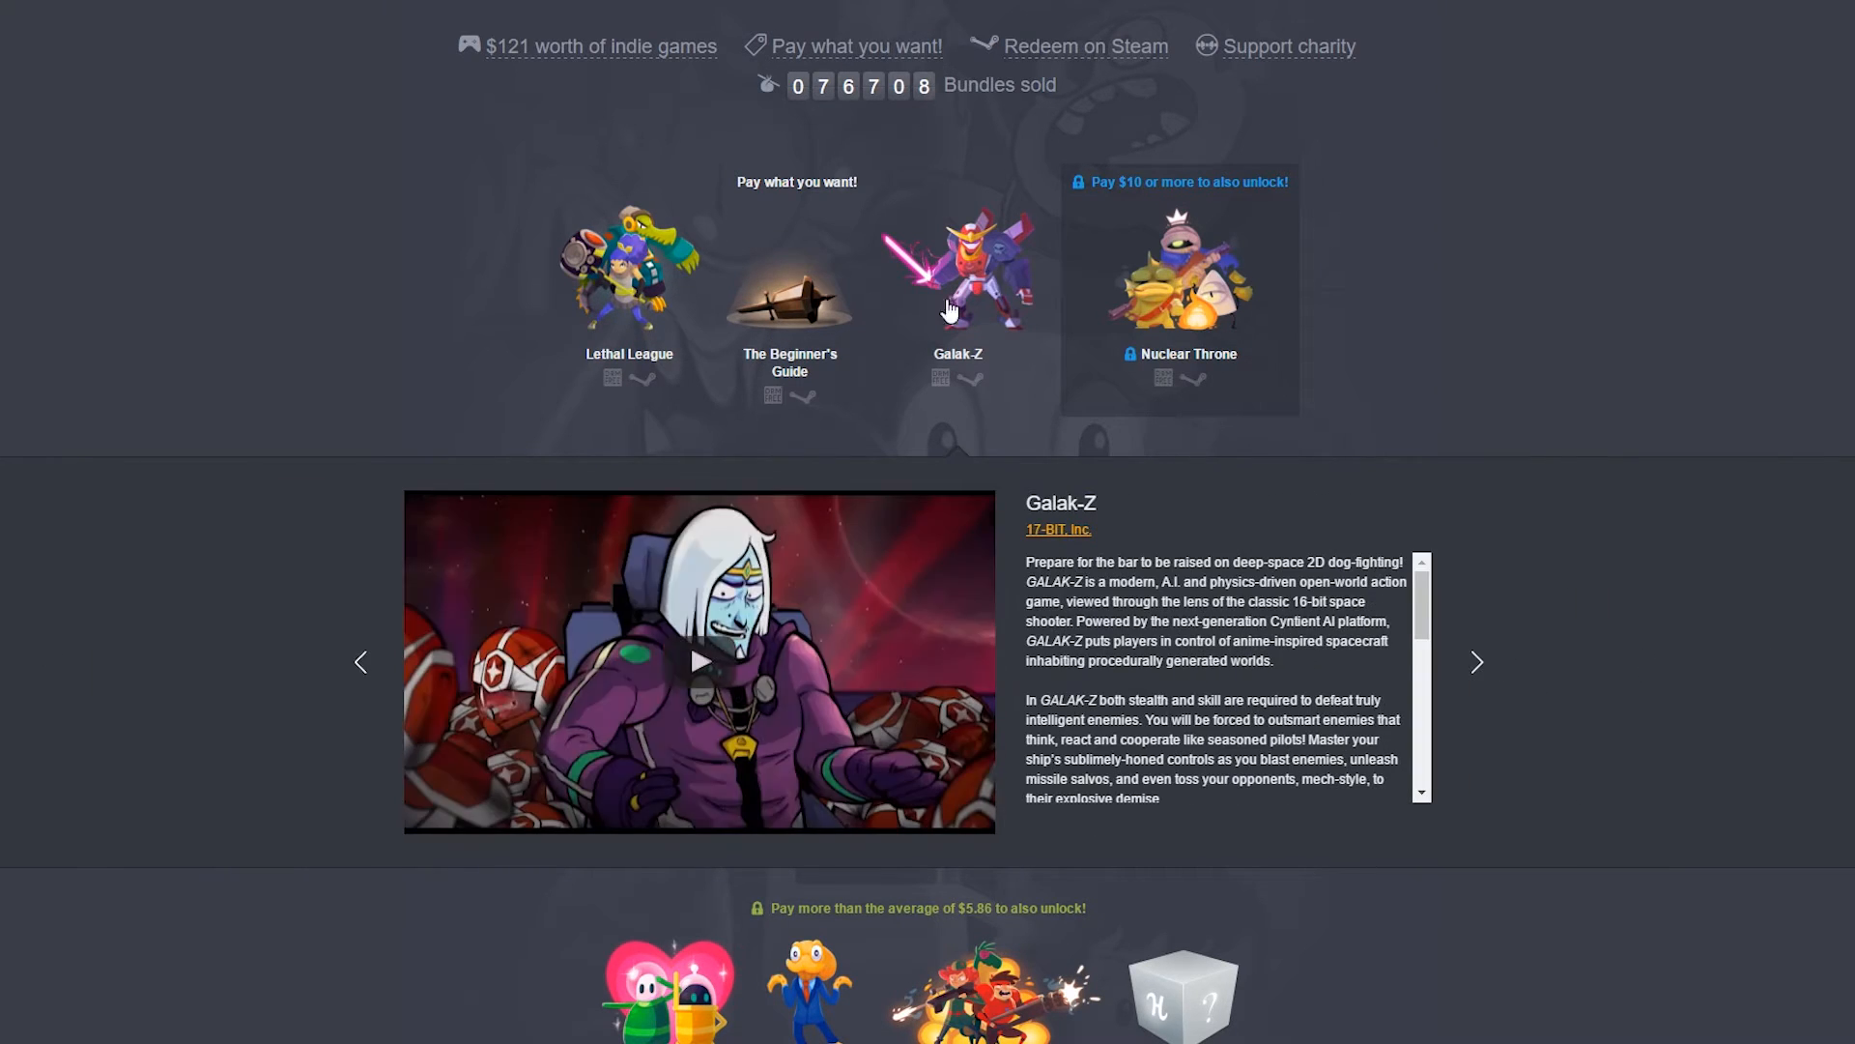
{"action": "scroll", "scroll_direction": "down", "scroll_amount": 3}
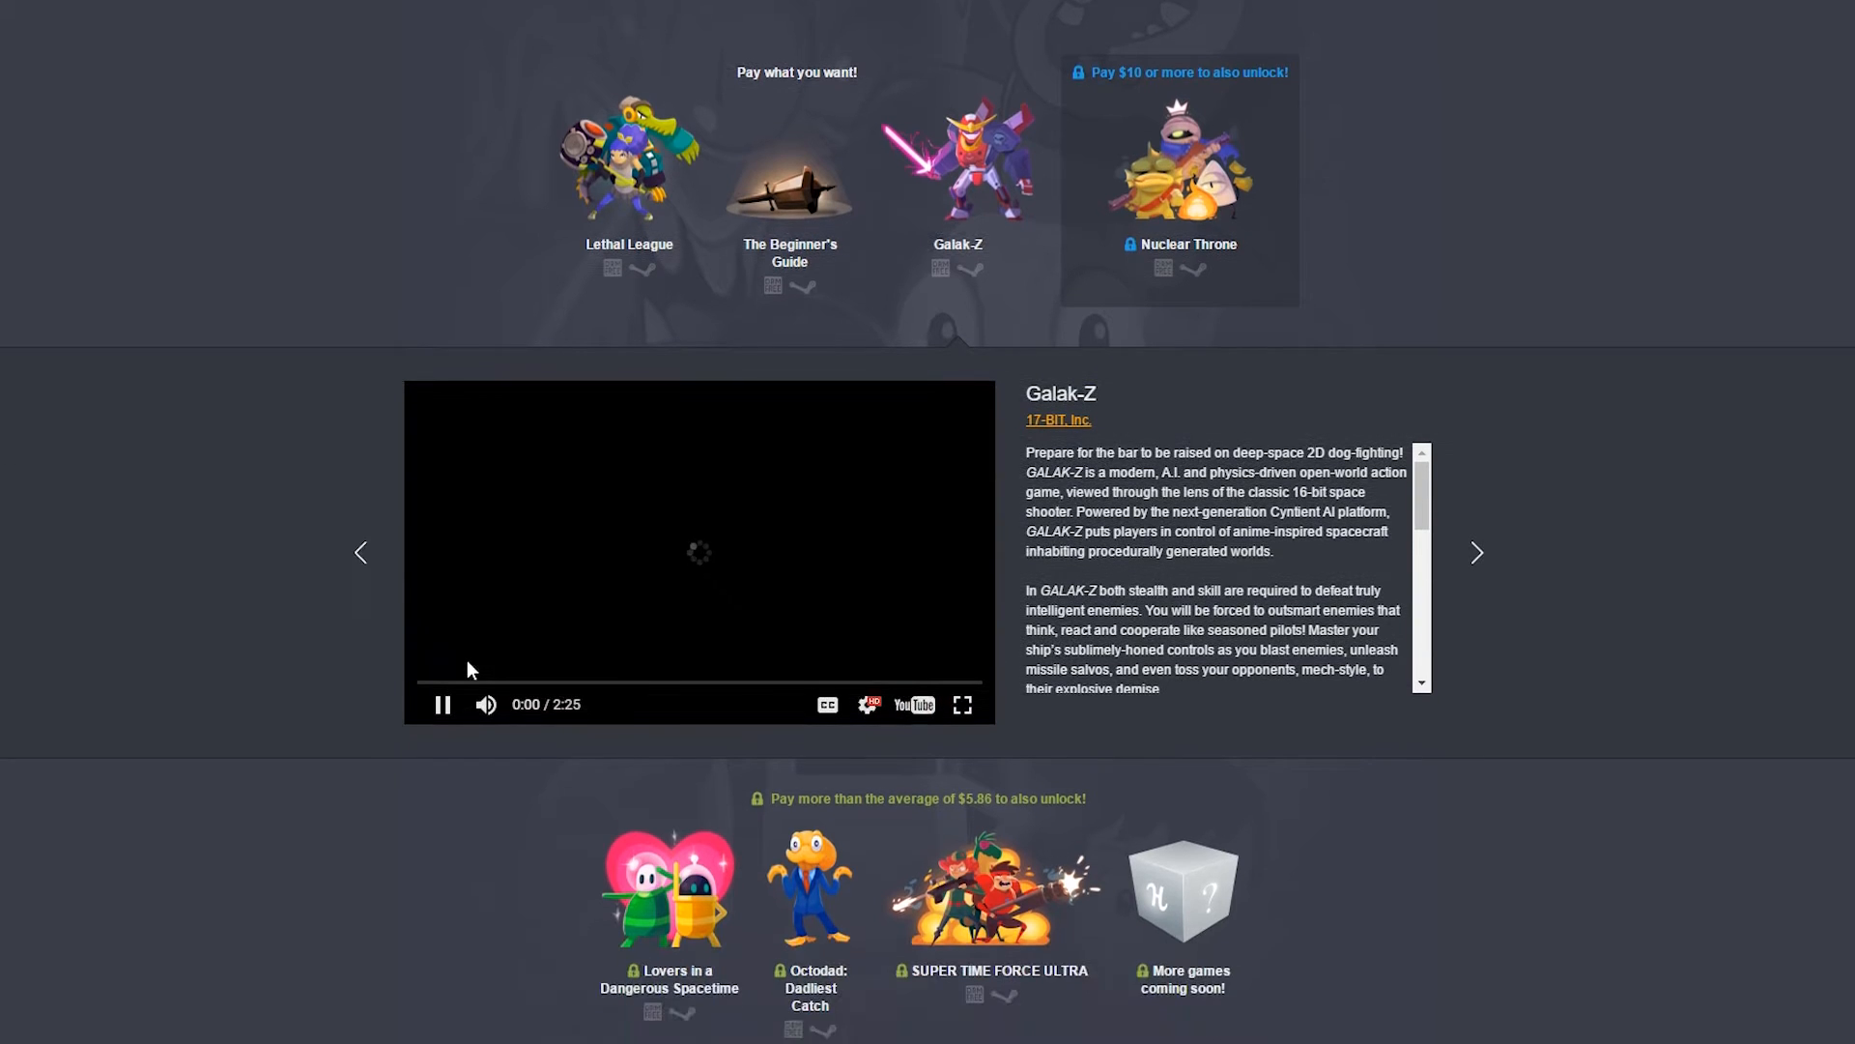
{"action": "scroll", "scroll_direction": "down", "scroll_amount": 3}
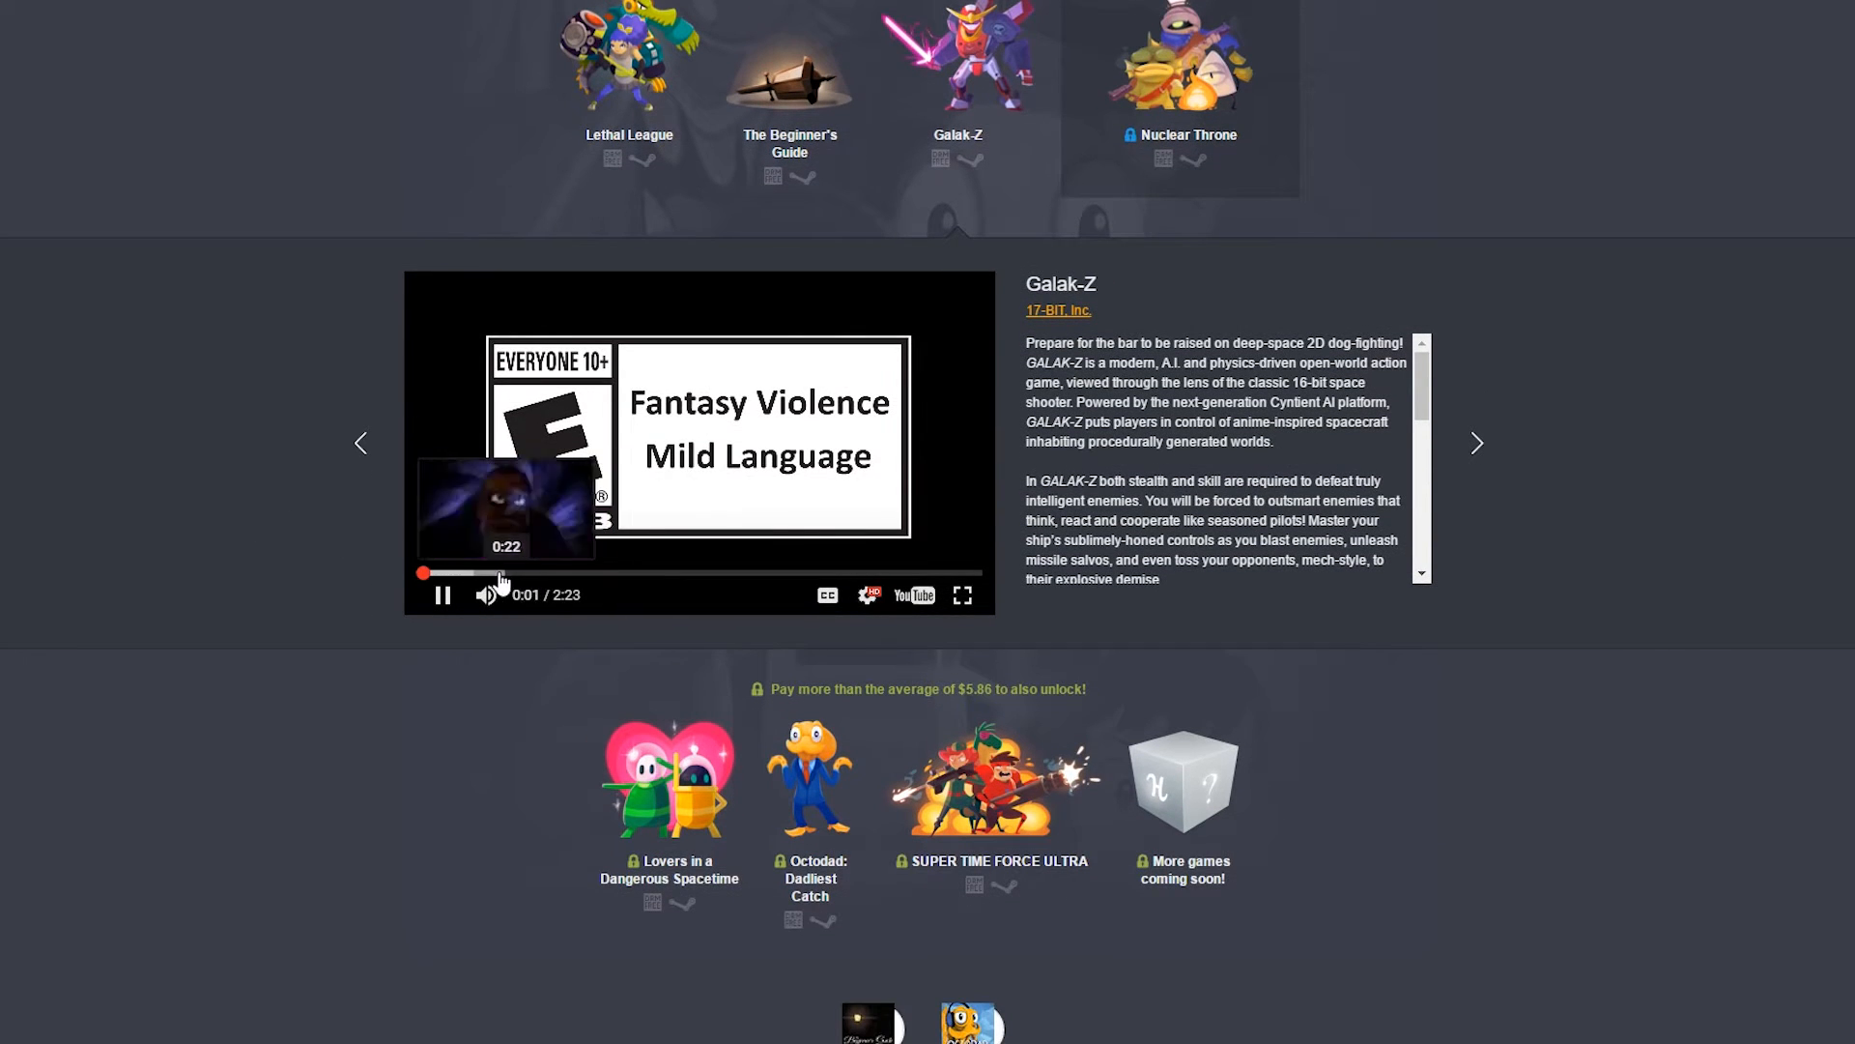
{"action": "left_click", "coordinate": [443, 594]}
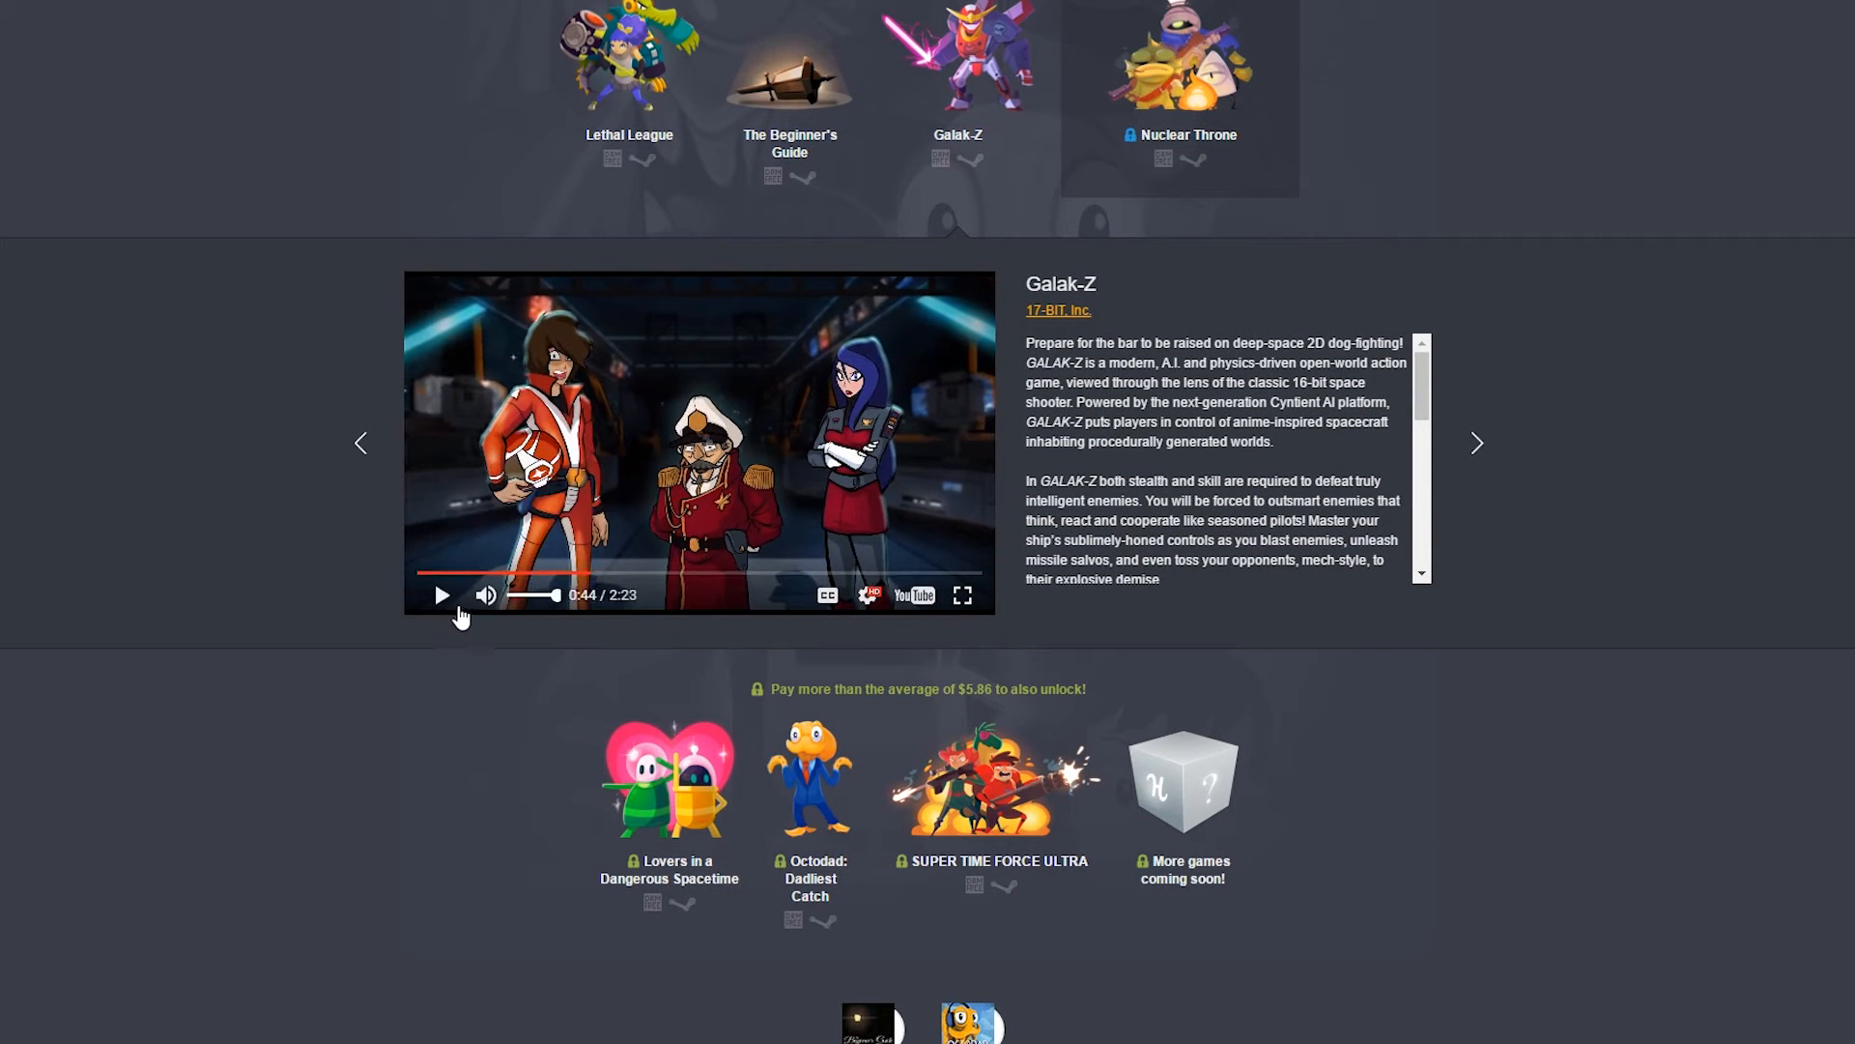
{"action": "left_click", "coordinate": [441, 593]}
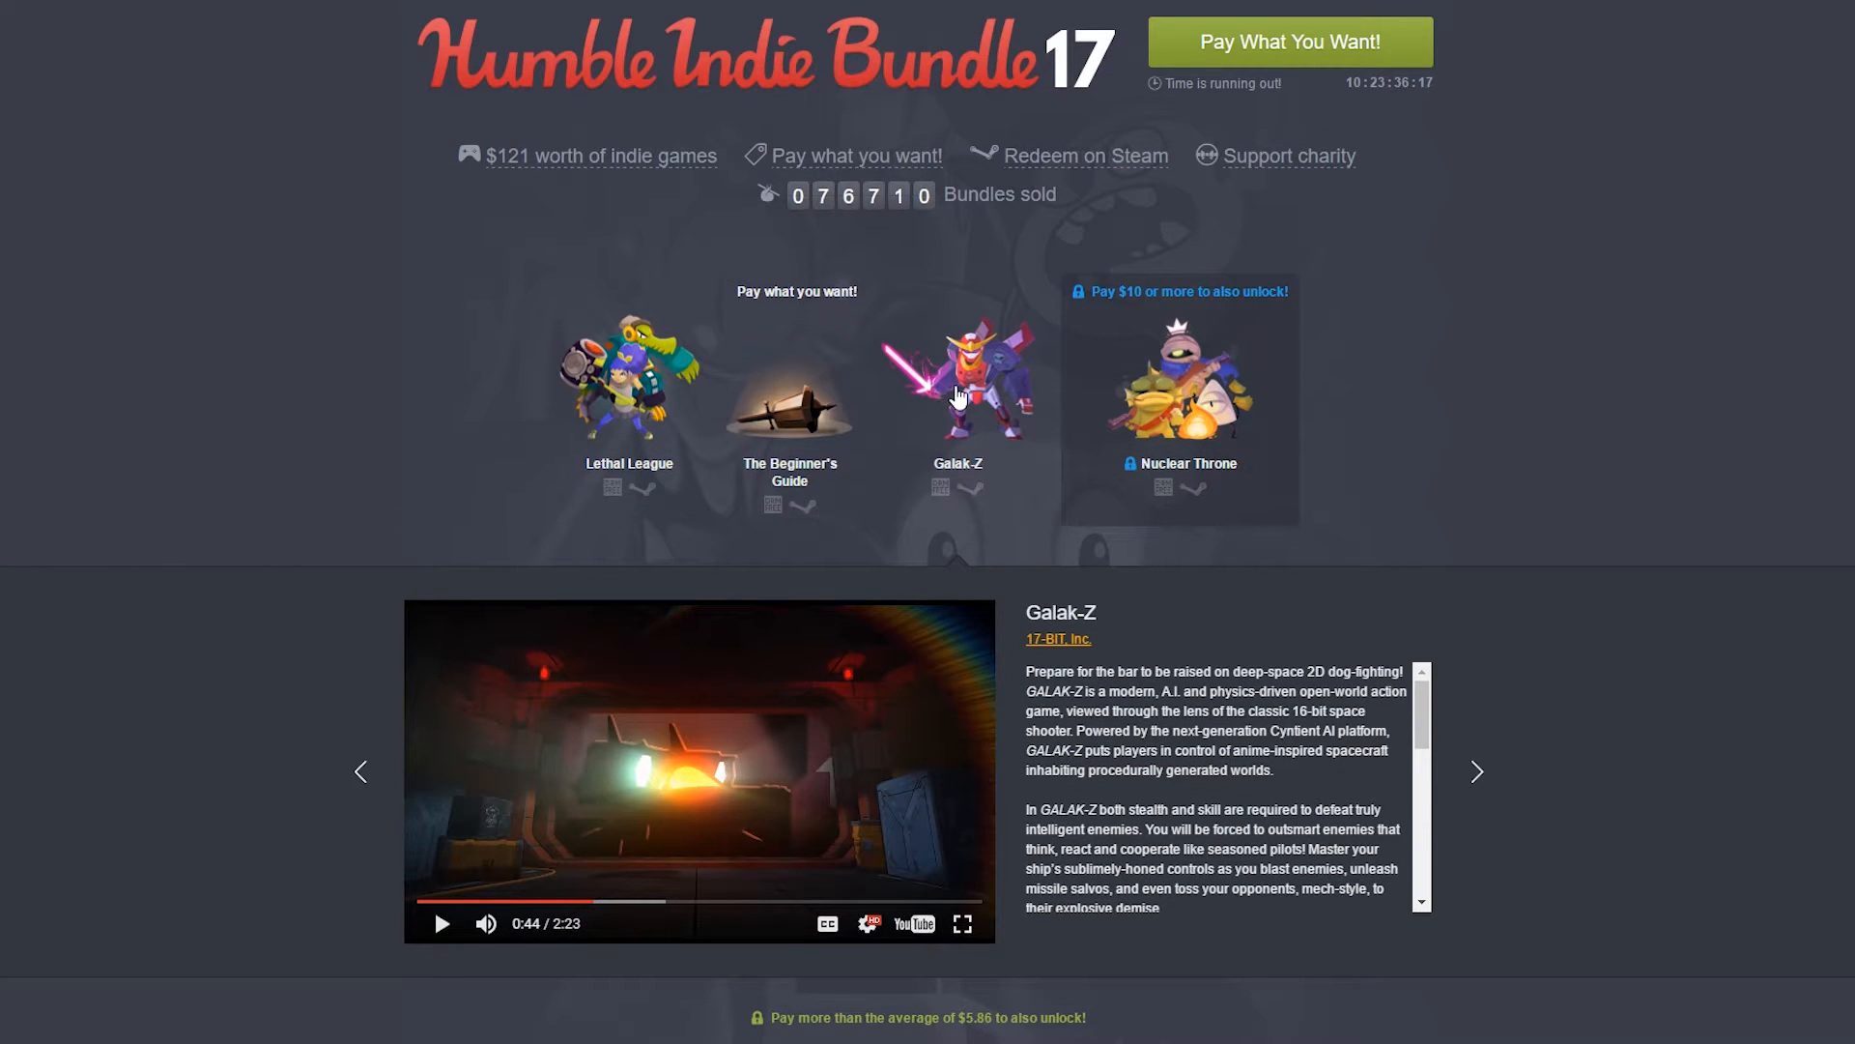
{"action": "mouse_move", "coordinate": [624, 393]}
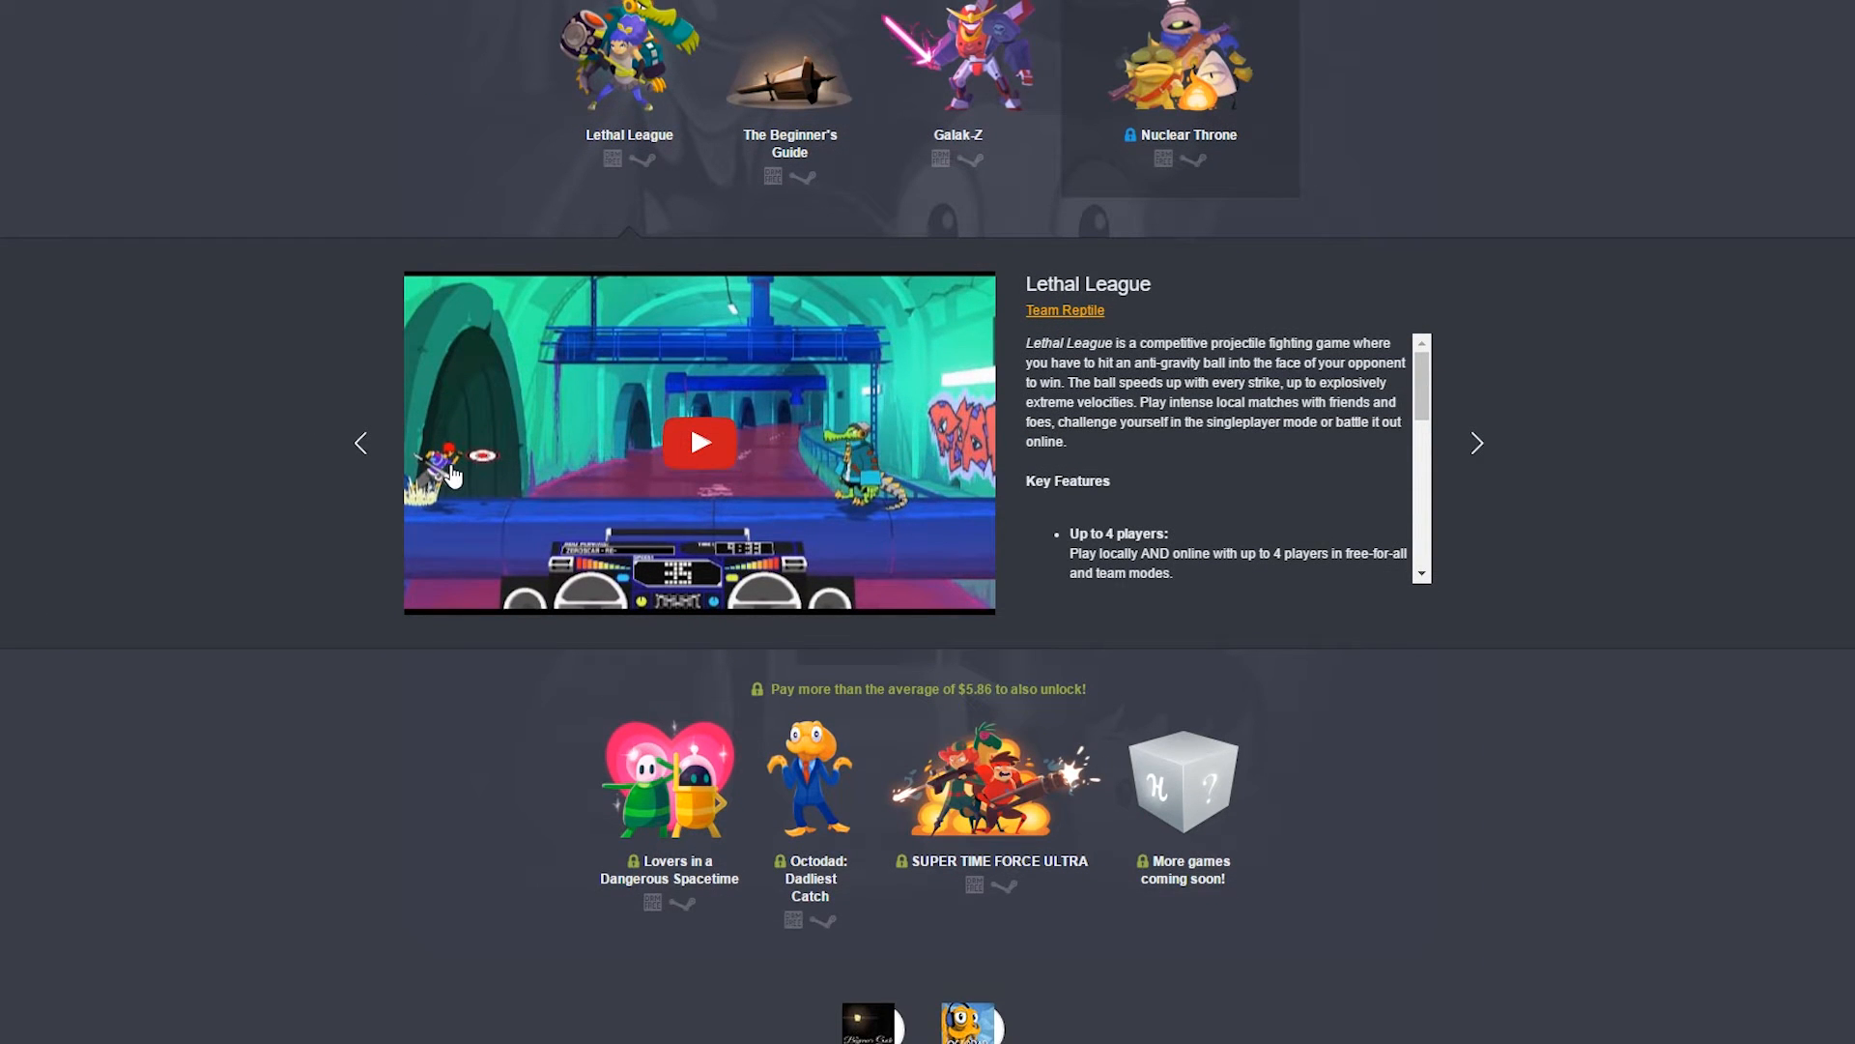
{"action": "mouse_move", "coordinate": [505, 493]}
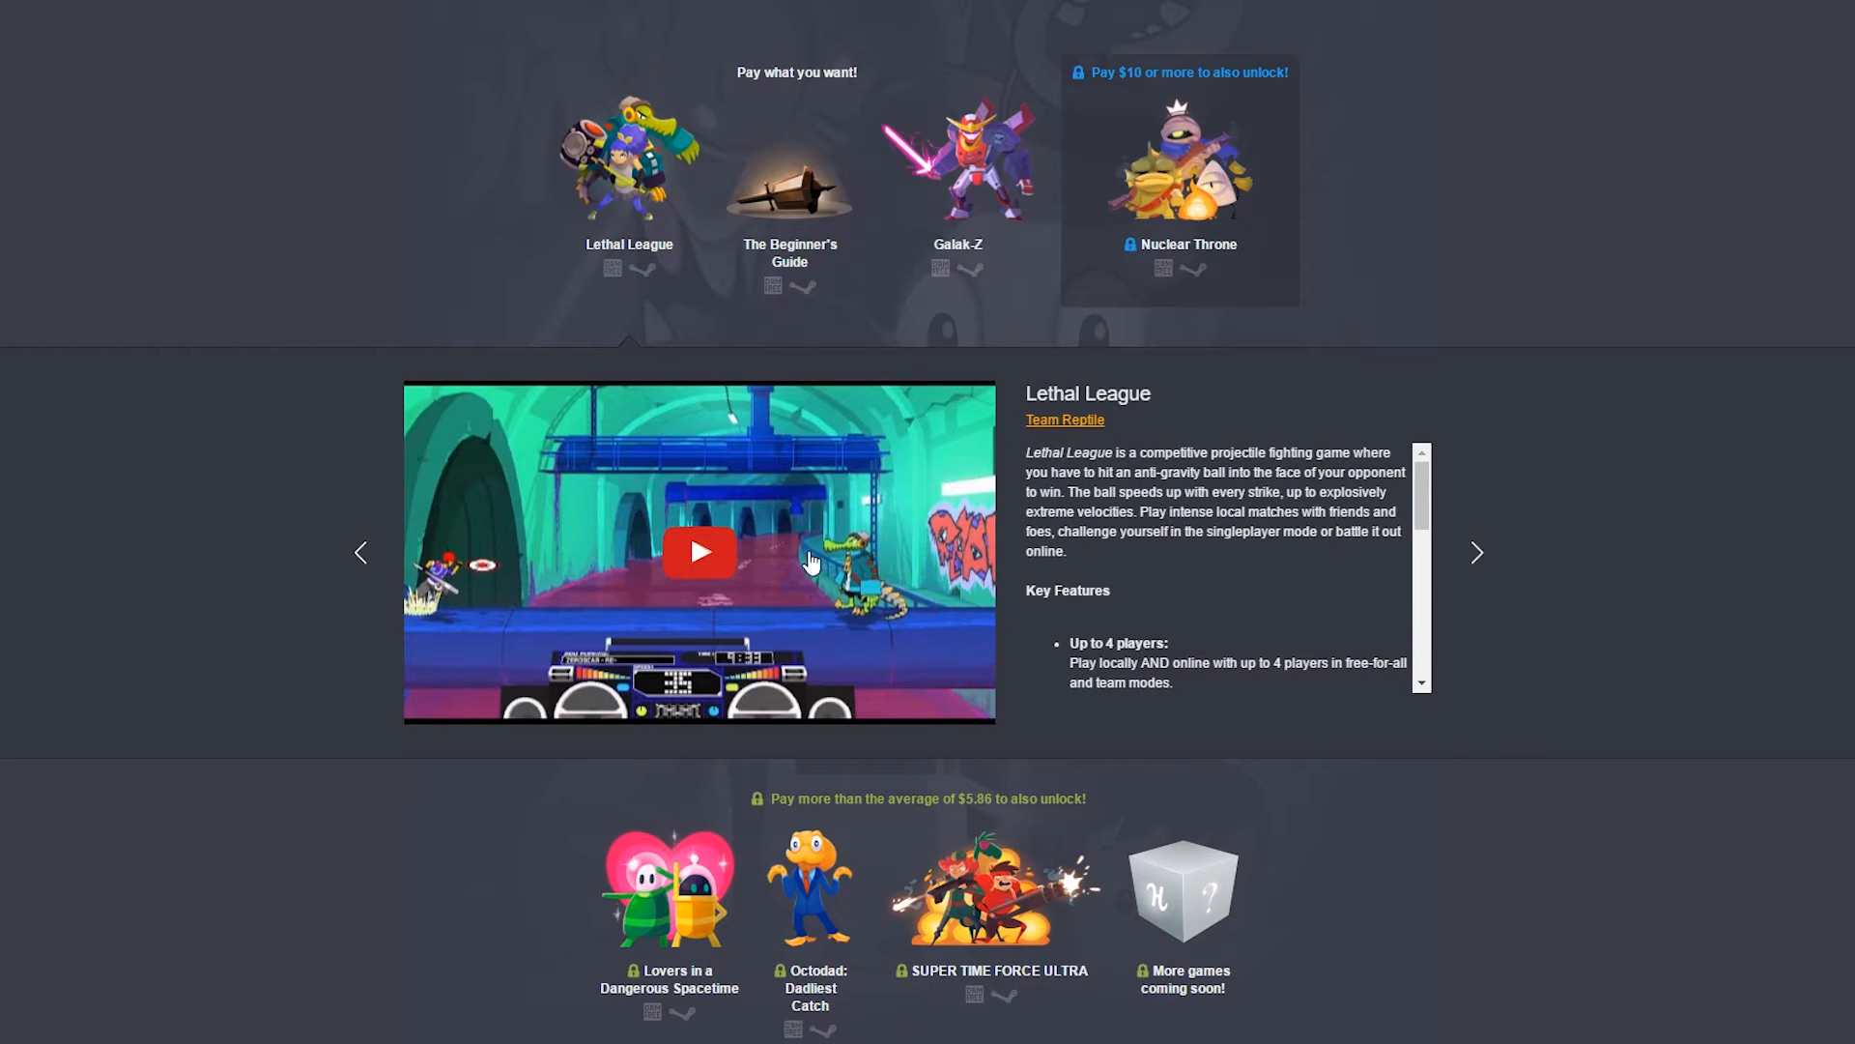
Play the Lethal League trailer partway and leave it paused around 0:24.
{"action": "left_click", "coordinate": [698, 551]}
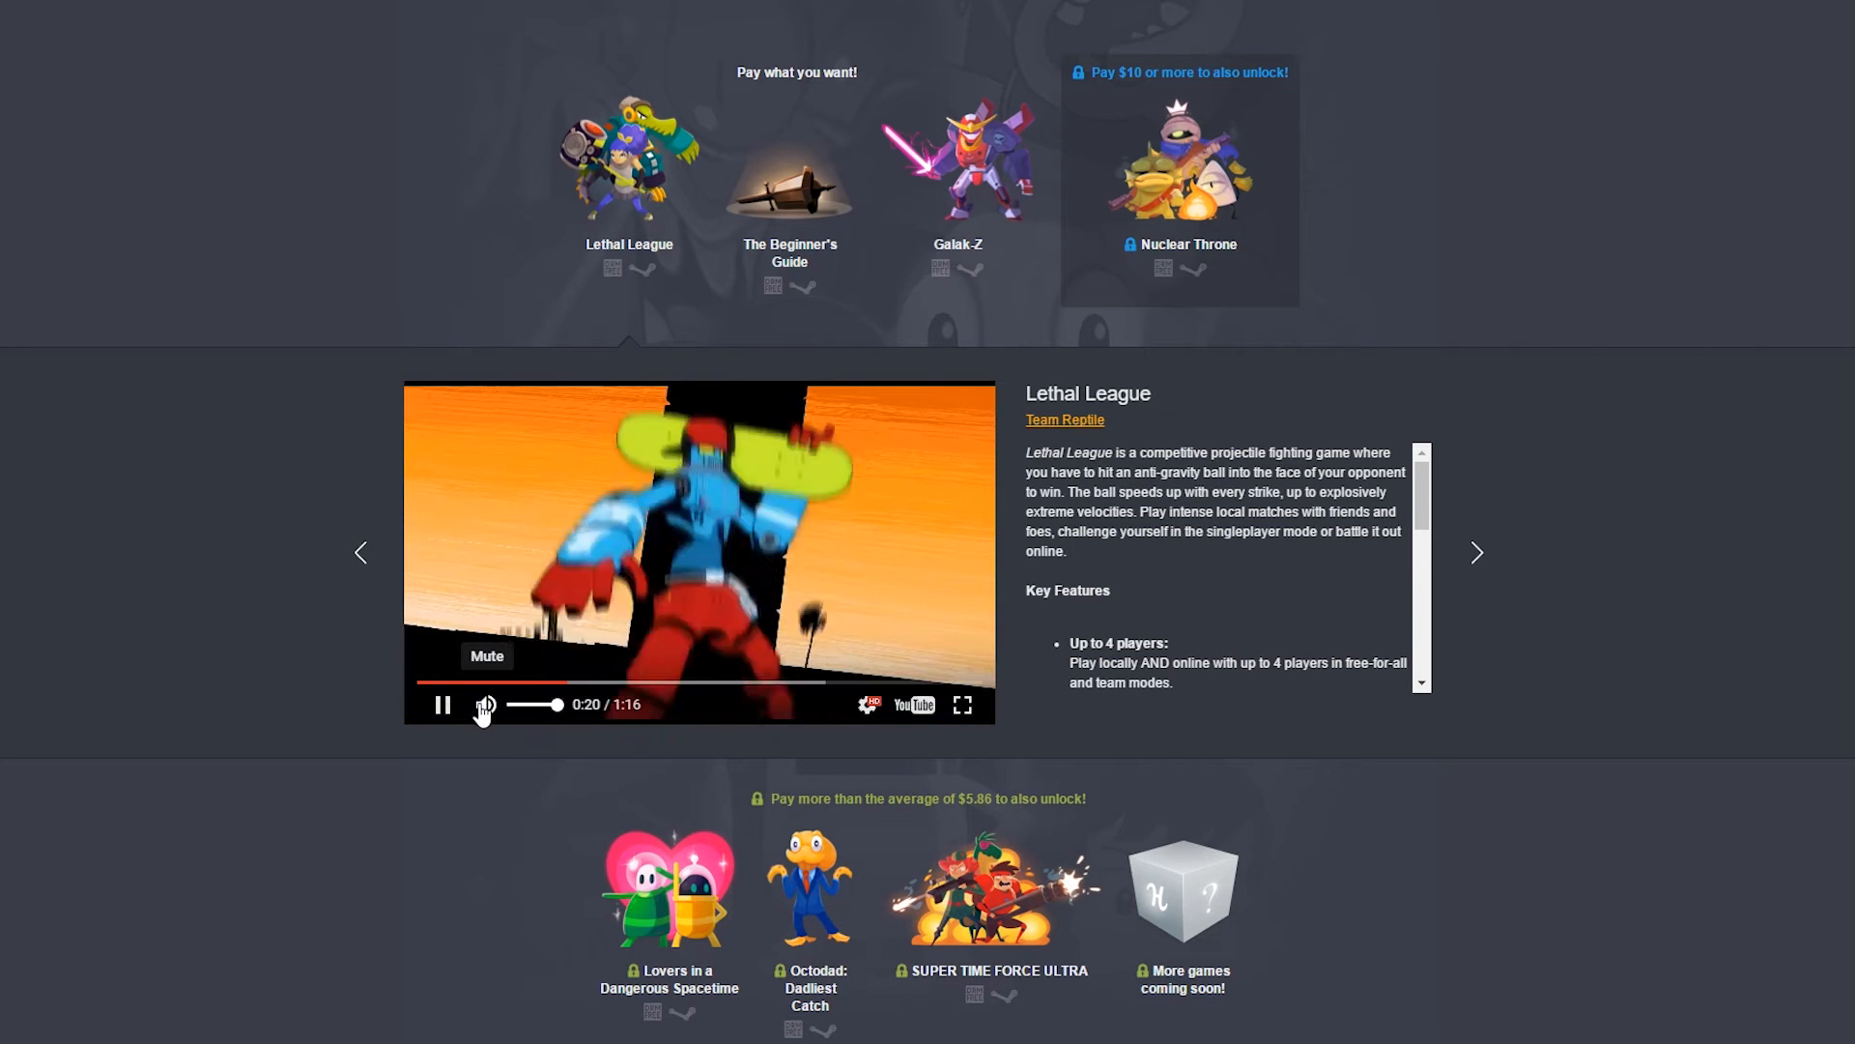
{"action": "left_click", "coordinate": [483, 703]}
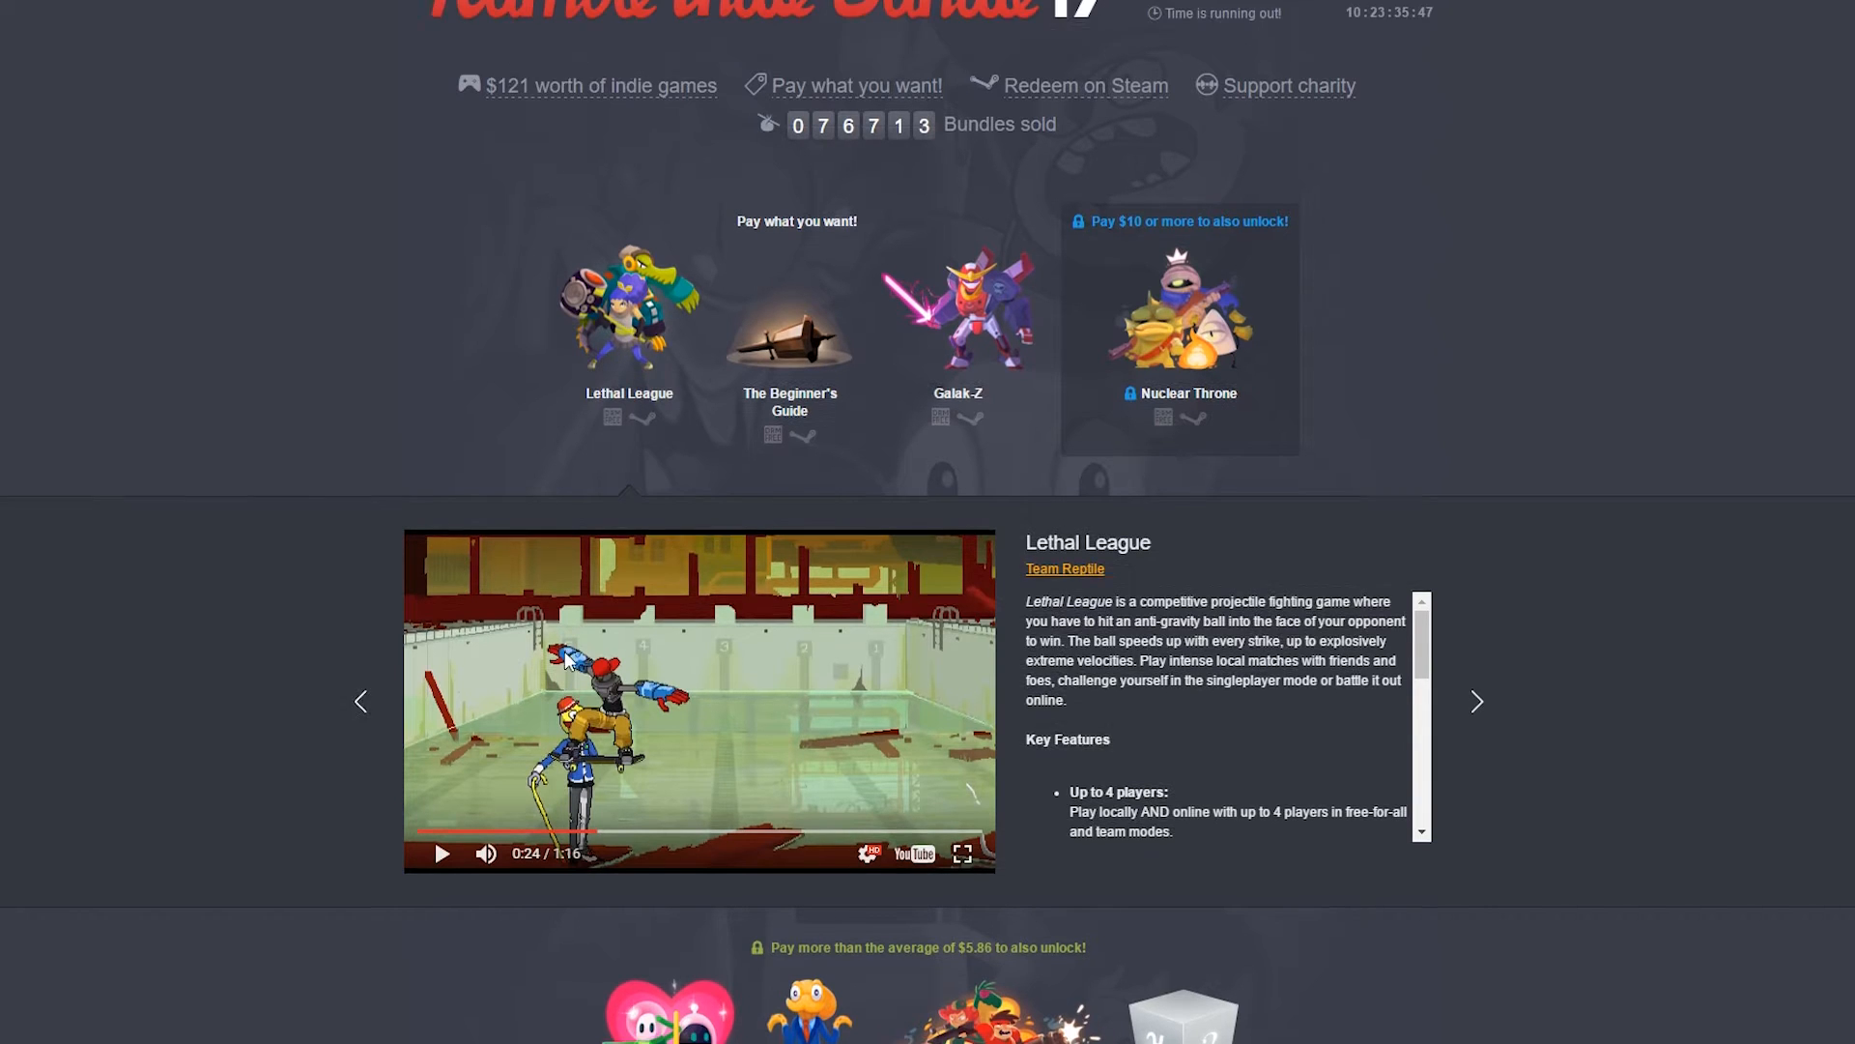
{"action": "scroll", "scroll_direction": "down", "scroll_amount": 3}
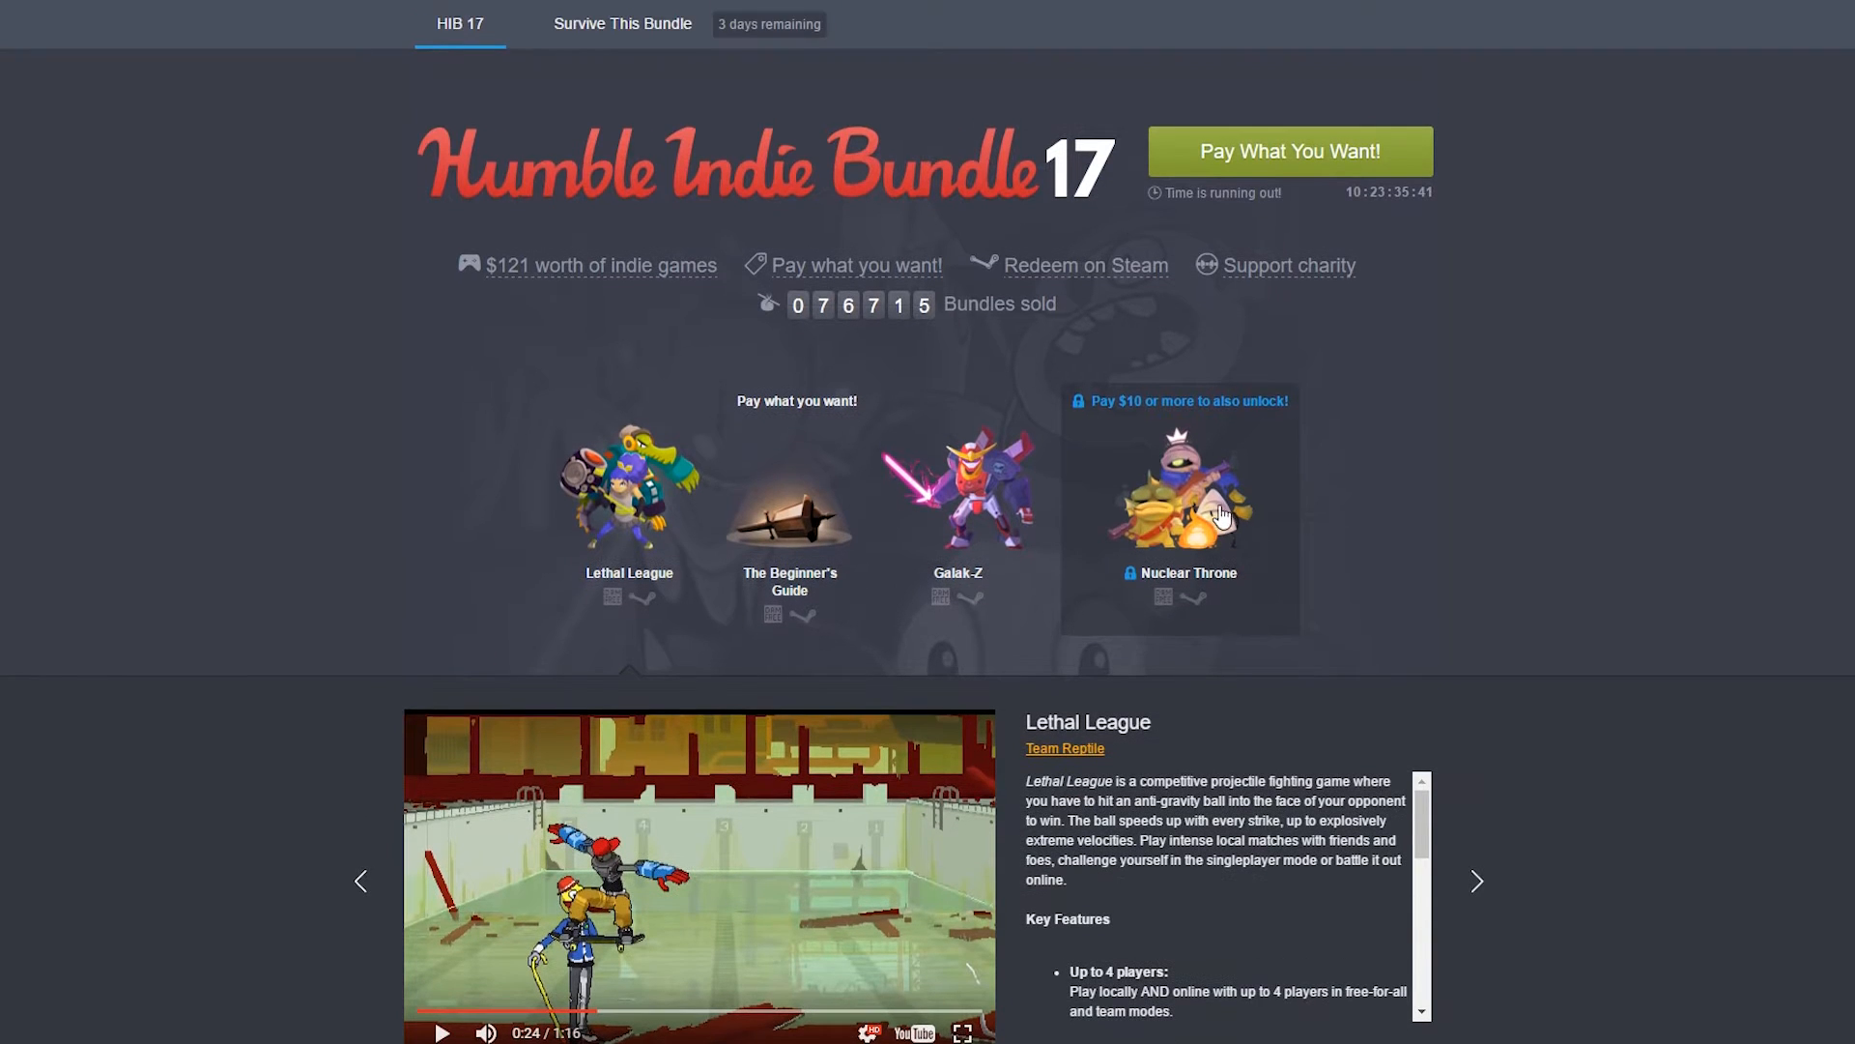
{"action": "mouse_move", "coordinate": [1198, 489]}
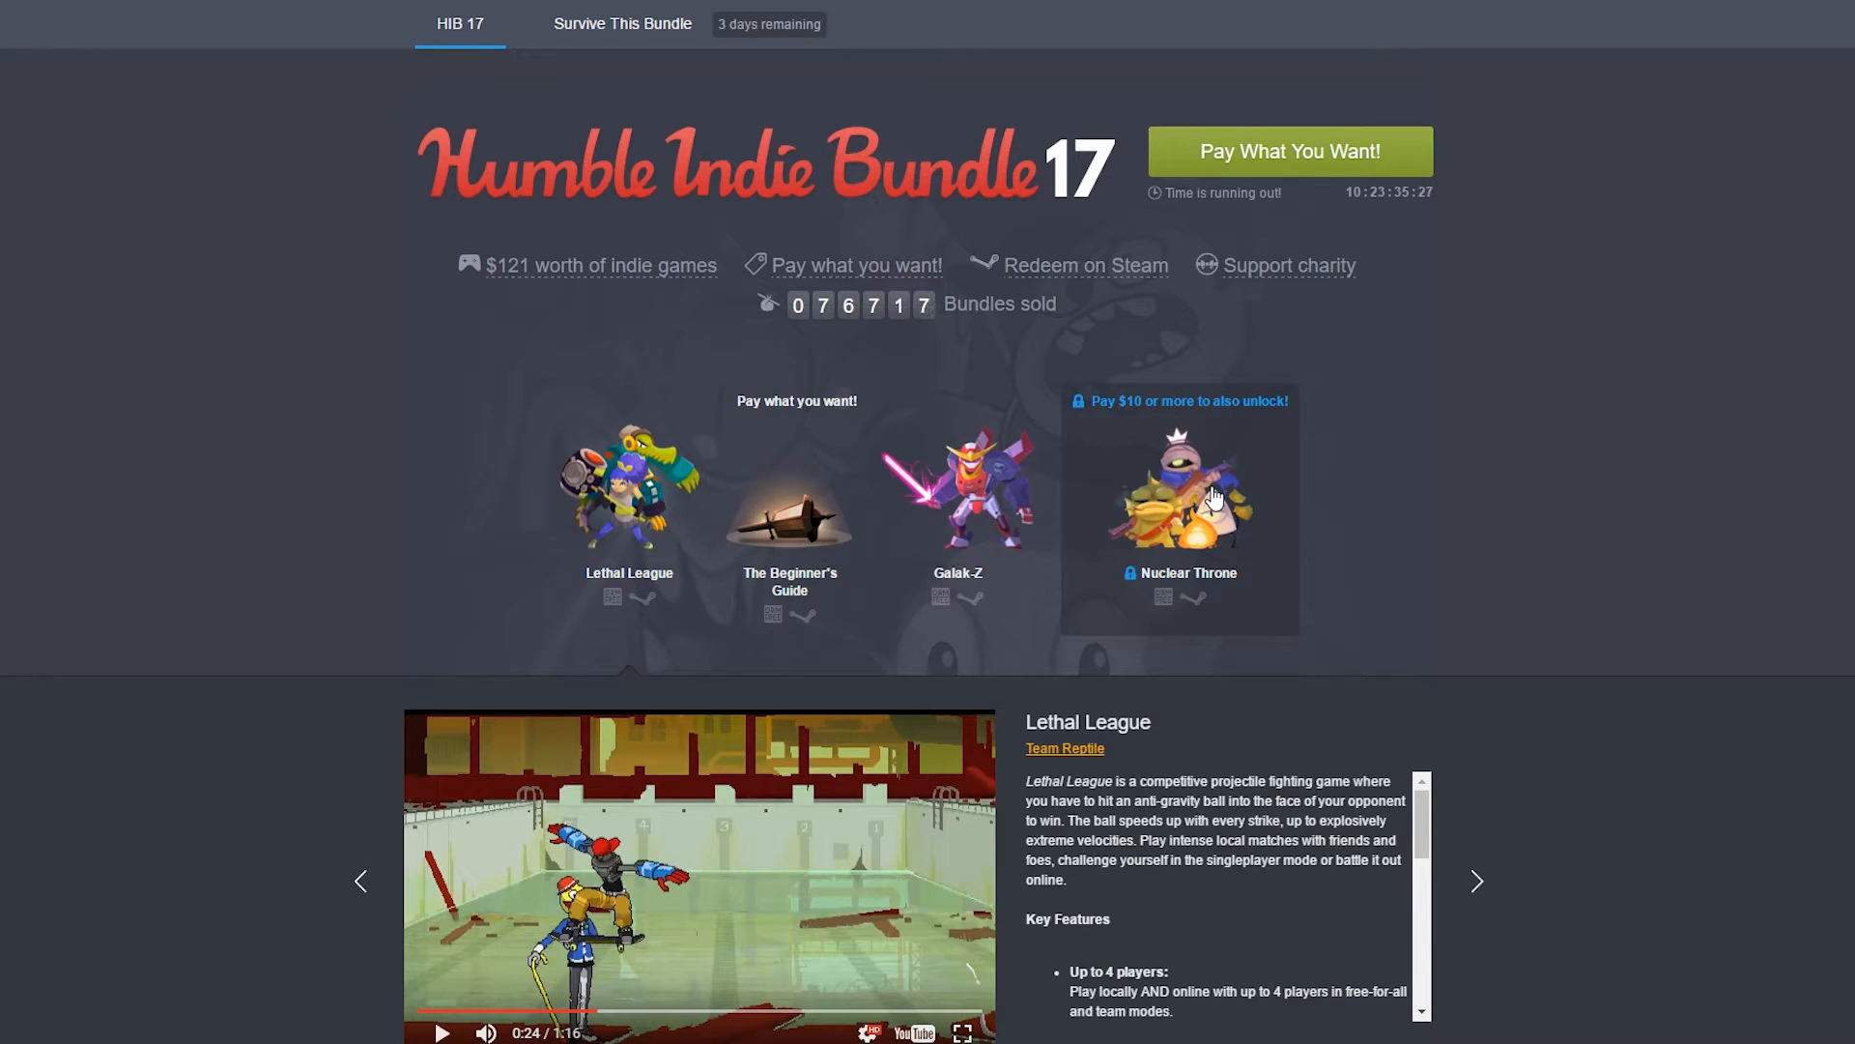
{"action": "mouse_move", "coordinate": [1236, 513]}
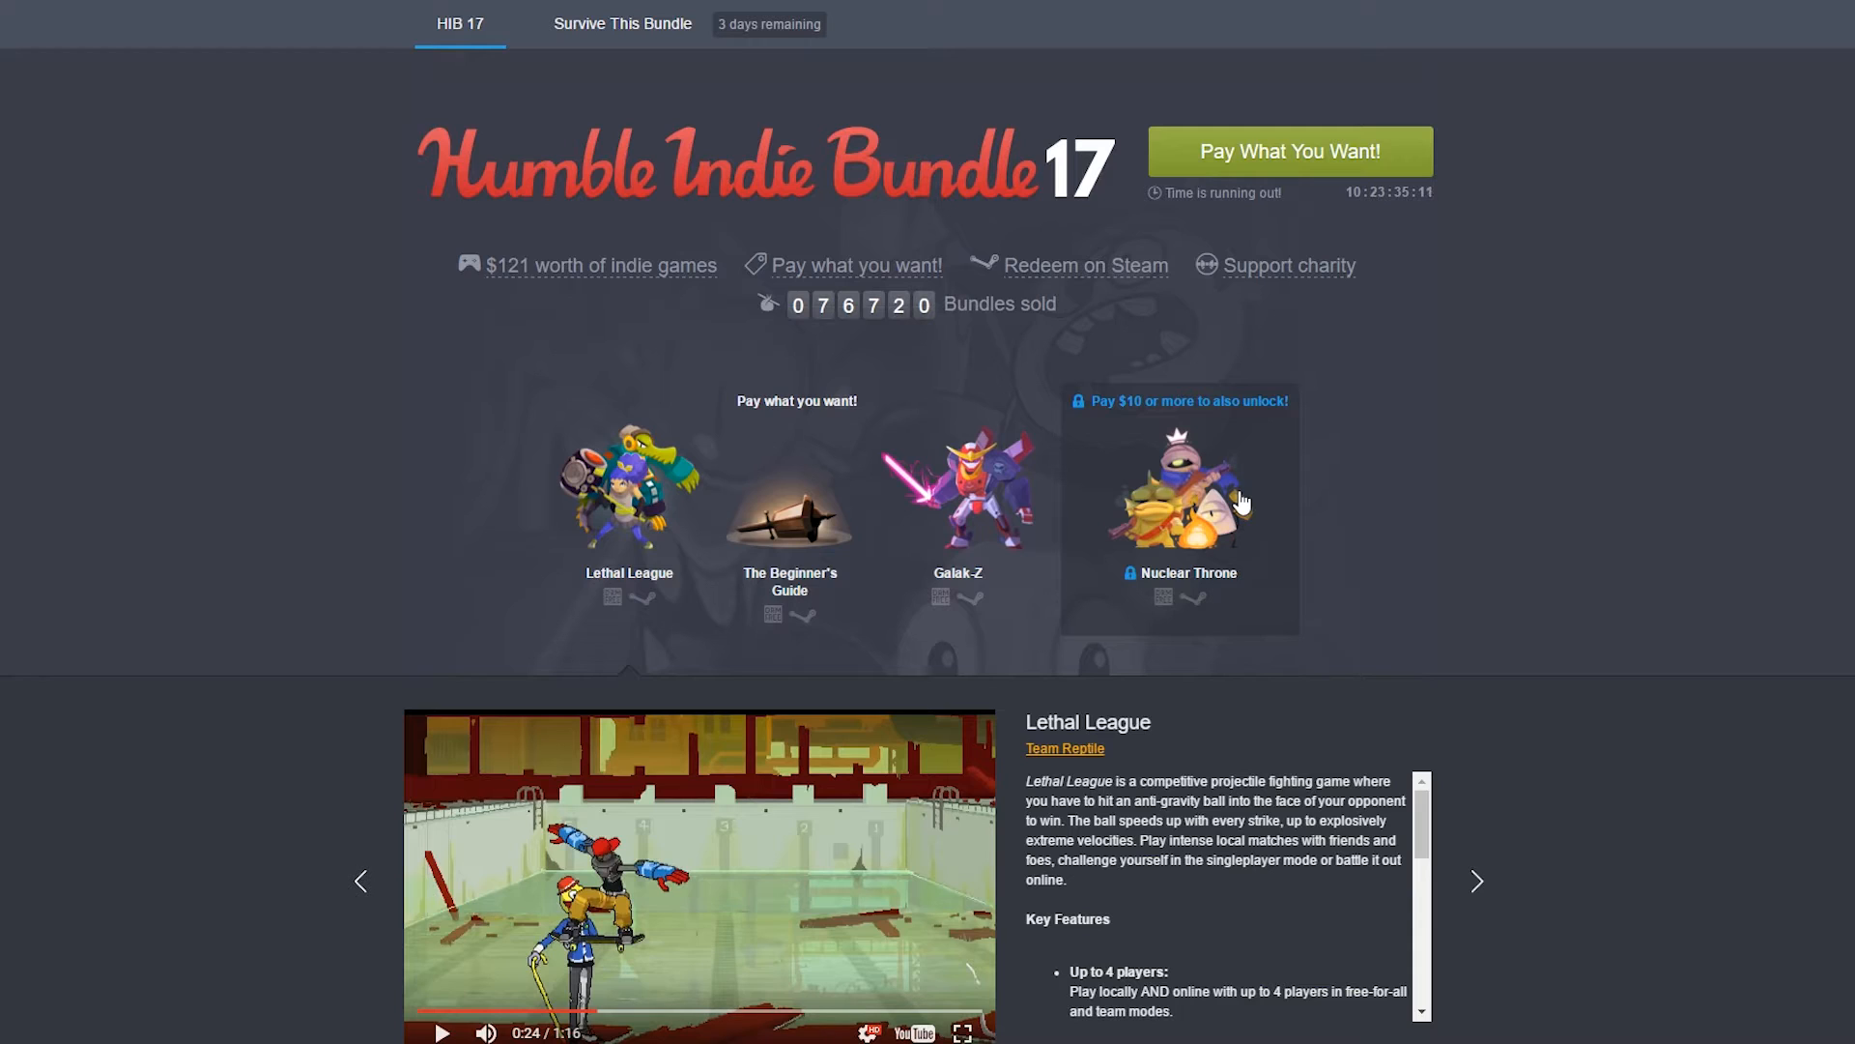
{"action": "mouse_move", "coordinate": [1231, 496]}
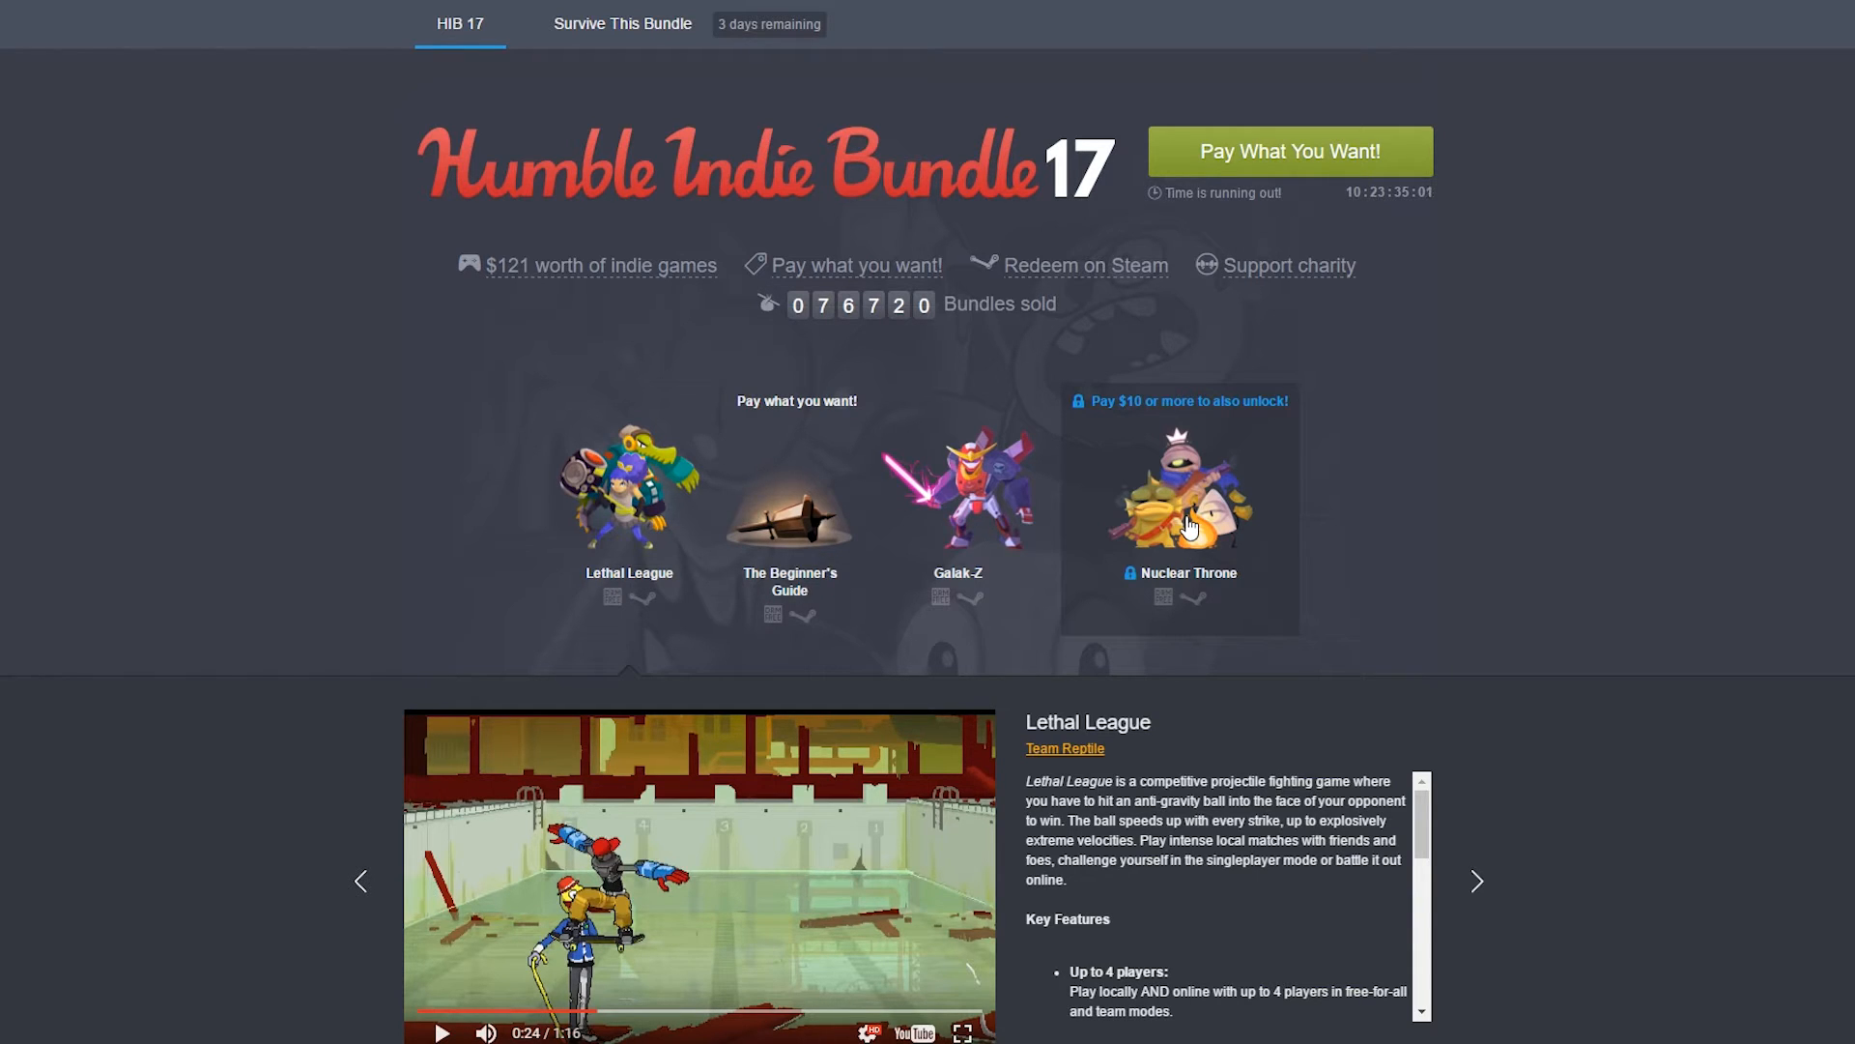
Feature SUPER TIME FORCE ULTRA from the $5.86 above-average tier in the showcase.
{"action": "scroll", "scroll_direction": "down", "scroll_amount": 3}
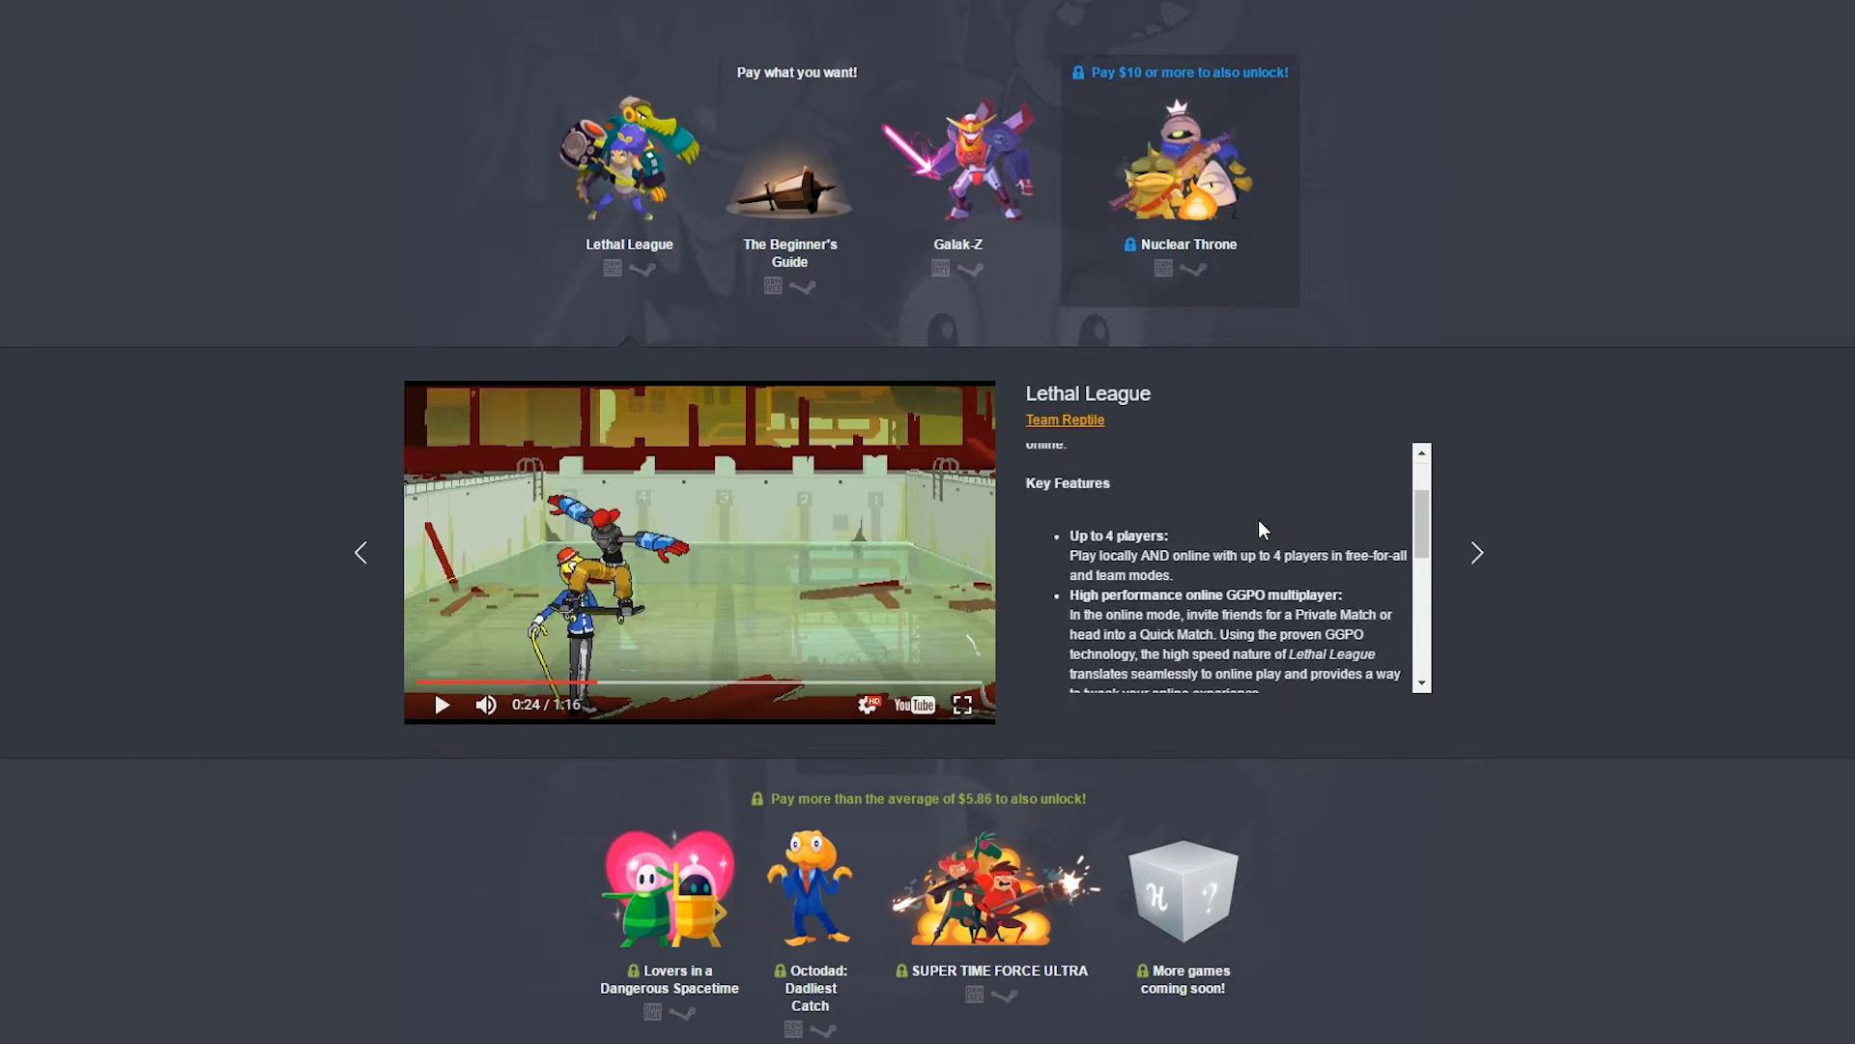
{"action": "scroll", "scroll_direction": "down", "scroll_amount": 3}
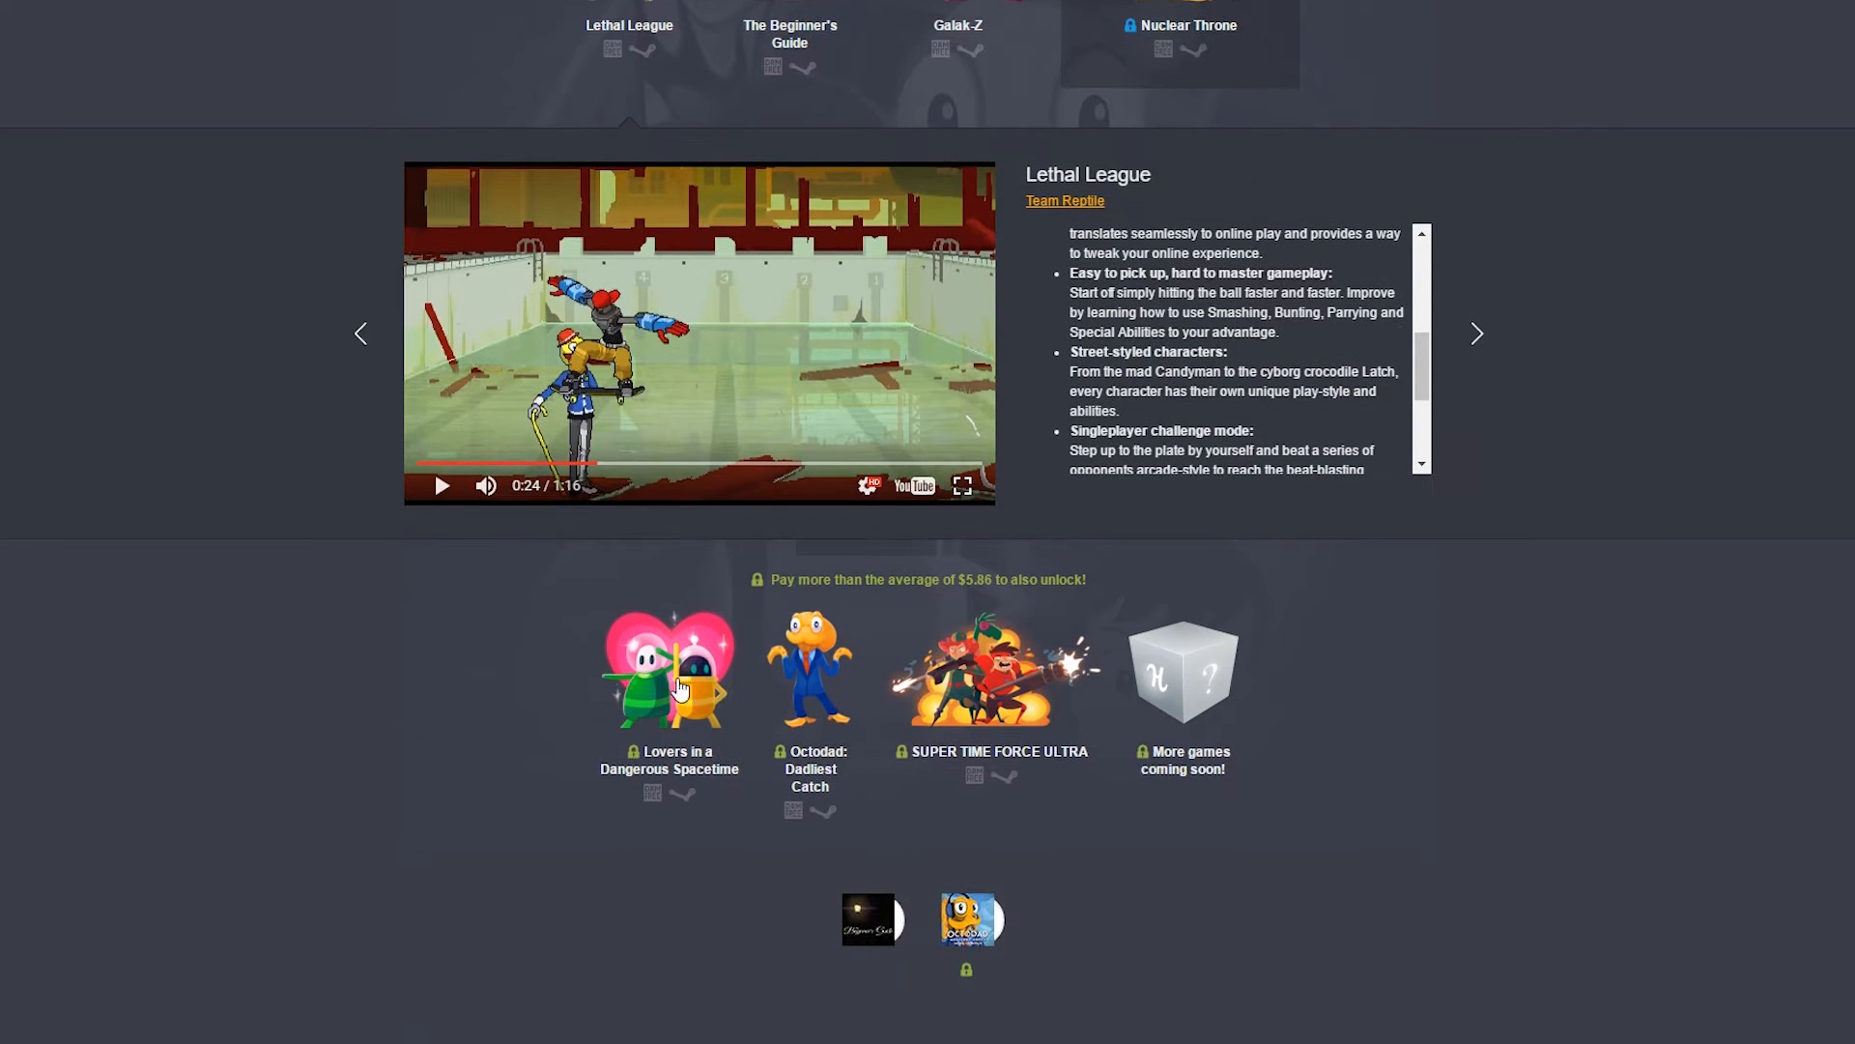
{"action": "mouse_move", "coordinate": [1220, 698]}
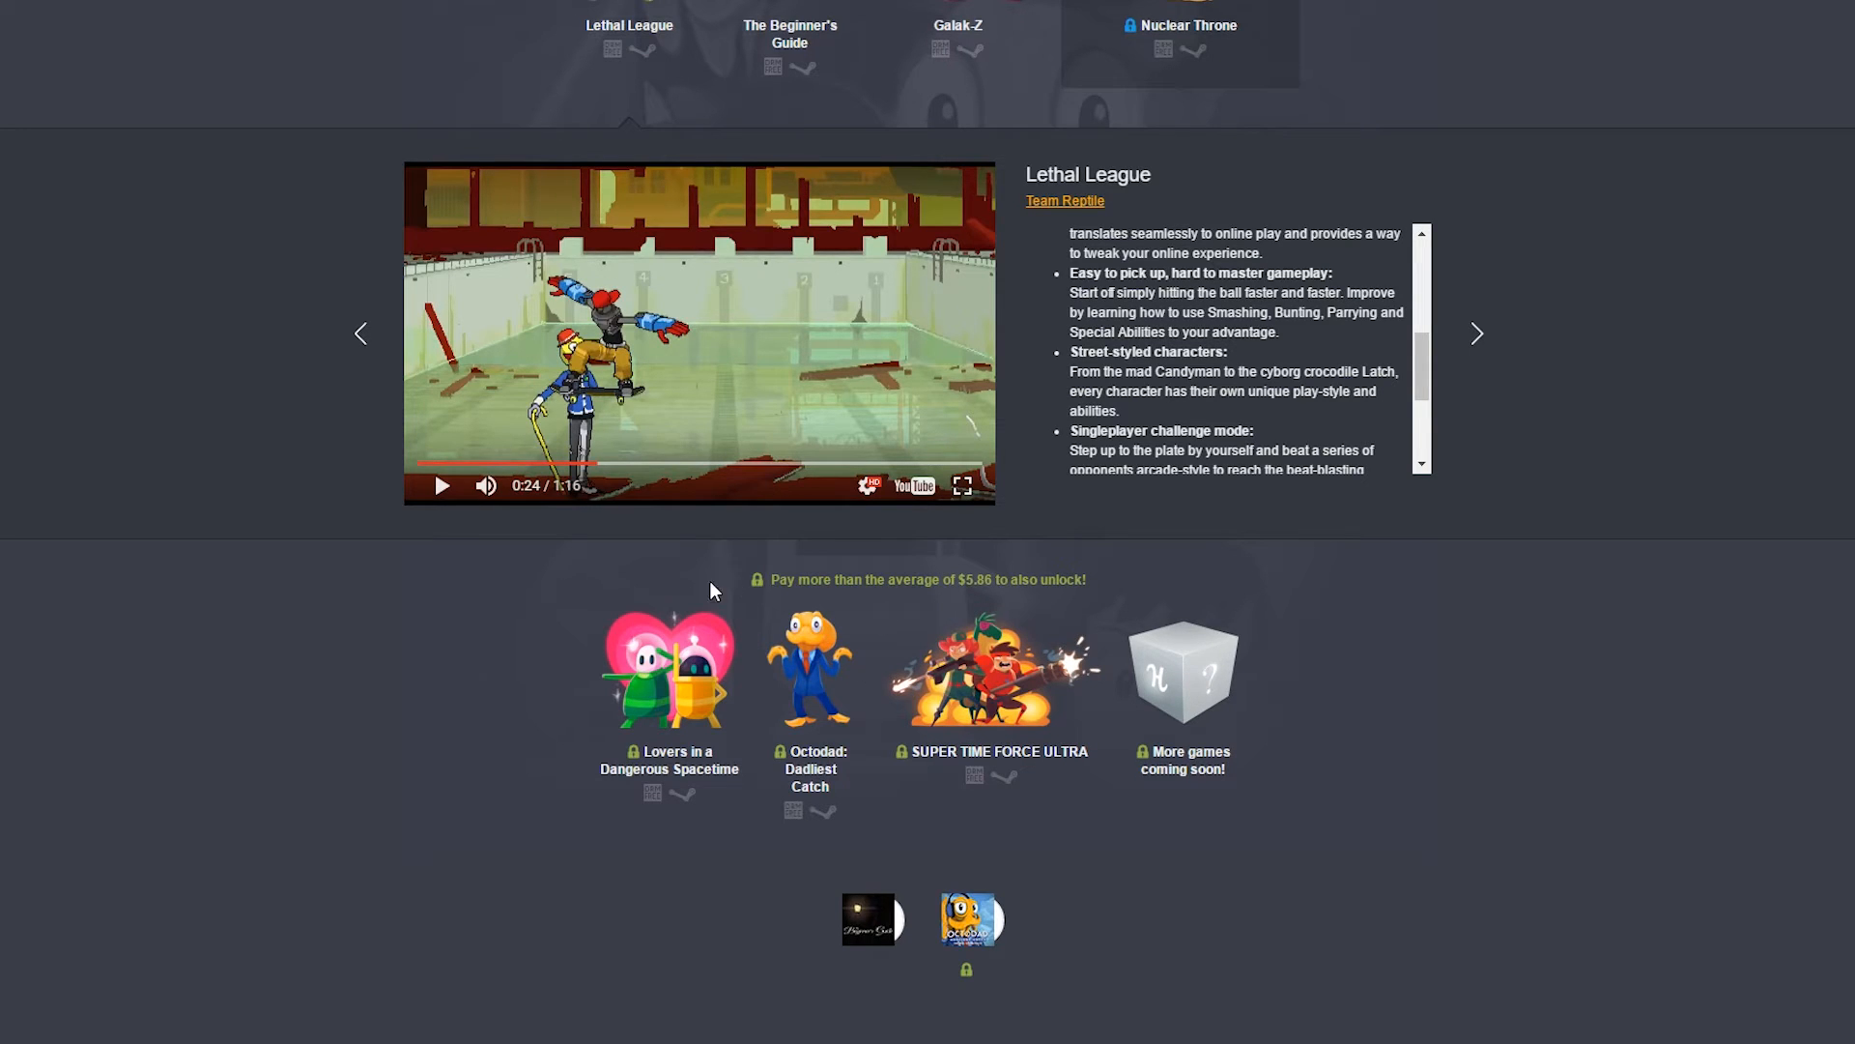
{"action": "mouse_move", "coordinate": [826, 704]}
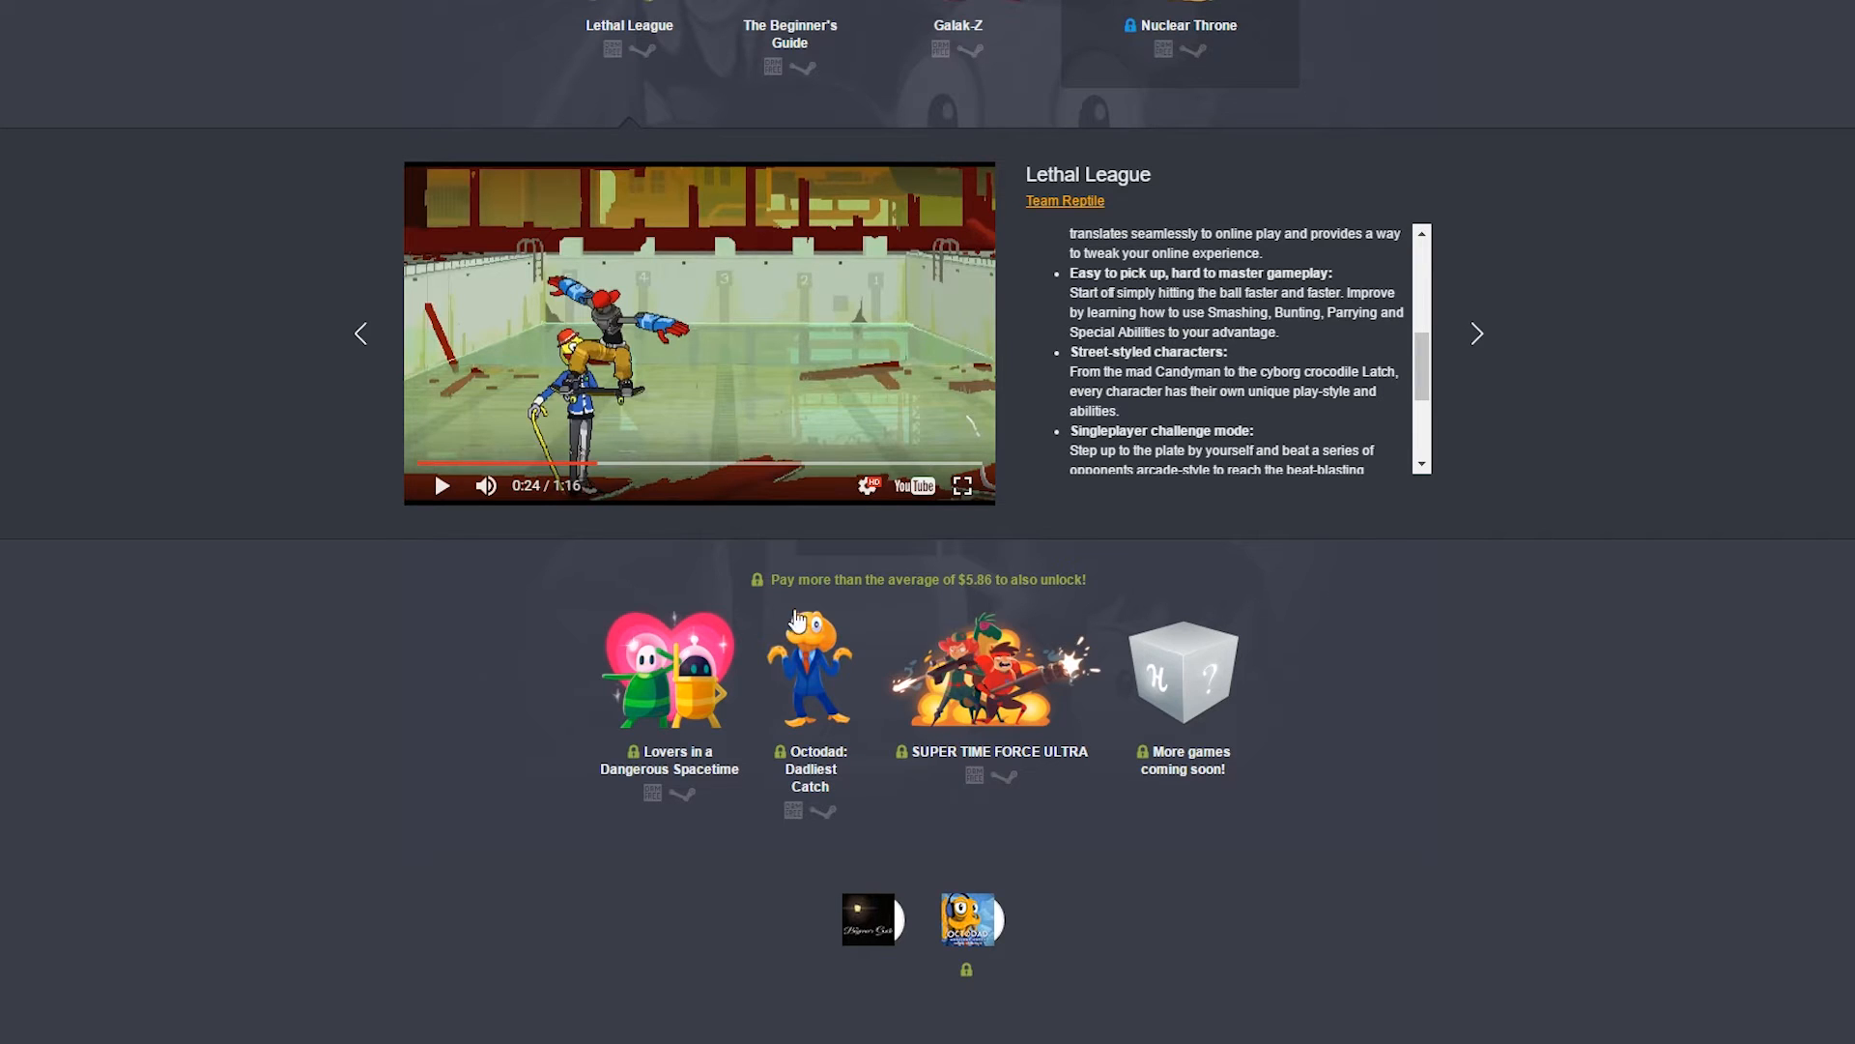
{"action": "left_click", "coordinate": [992, 667]}
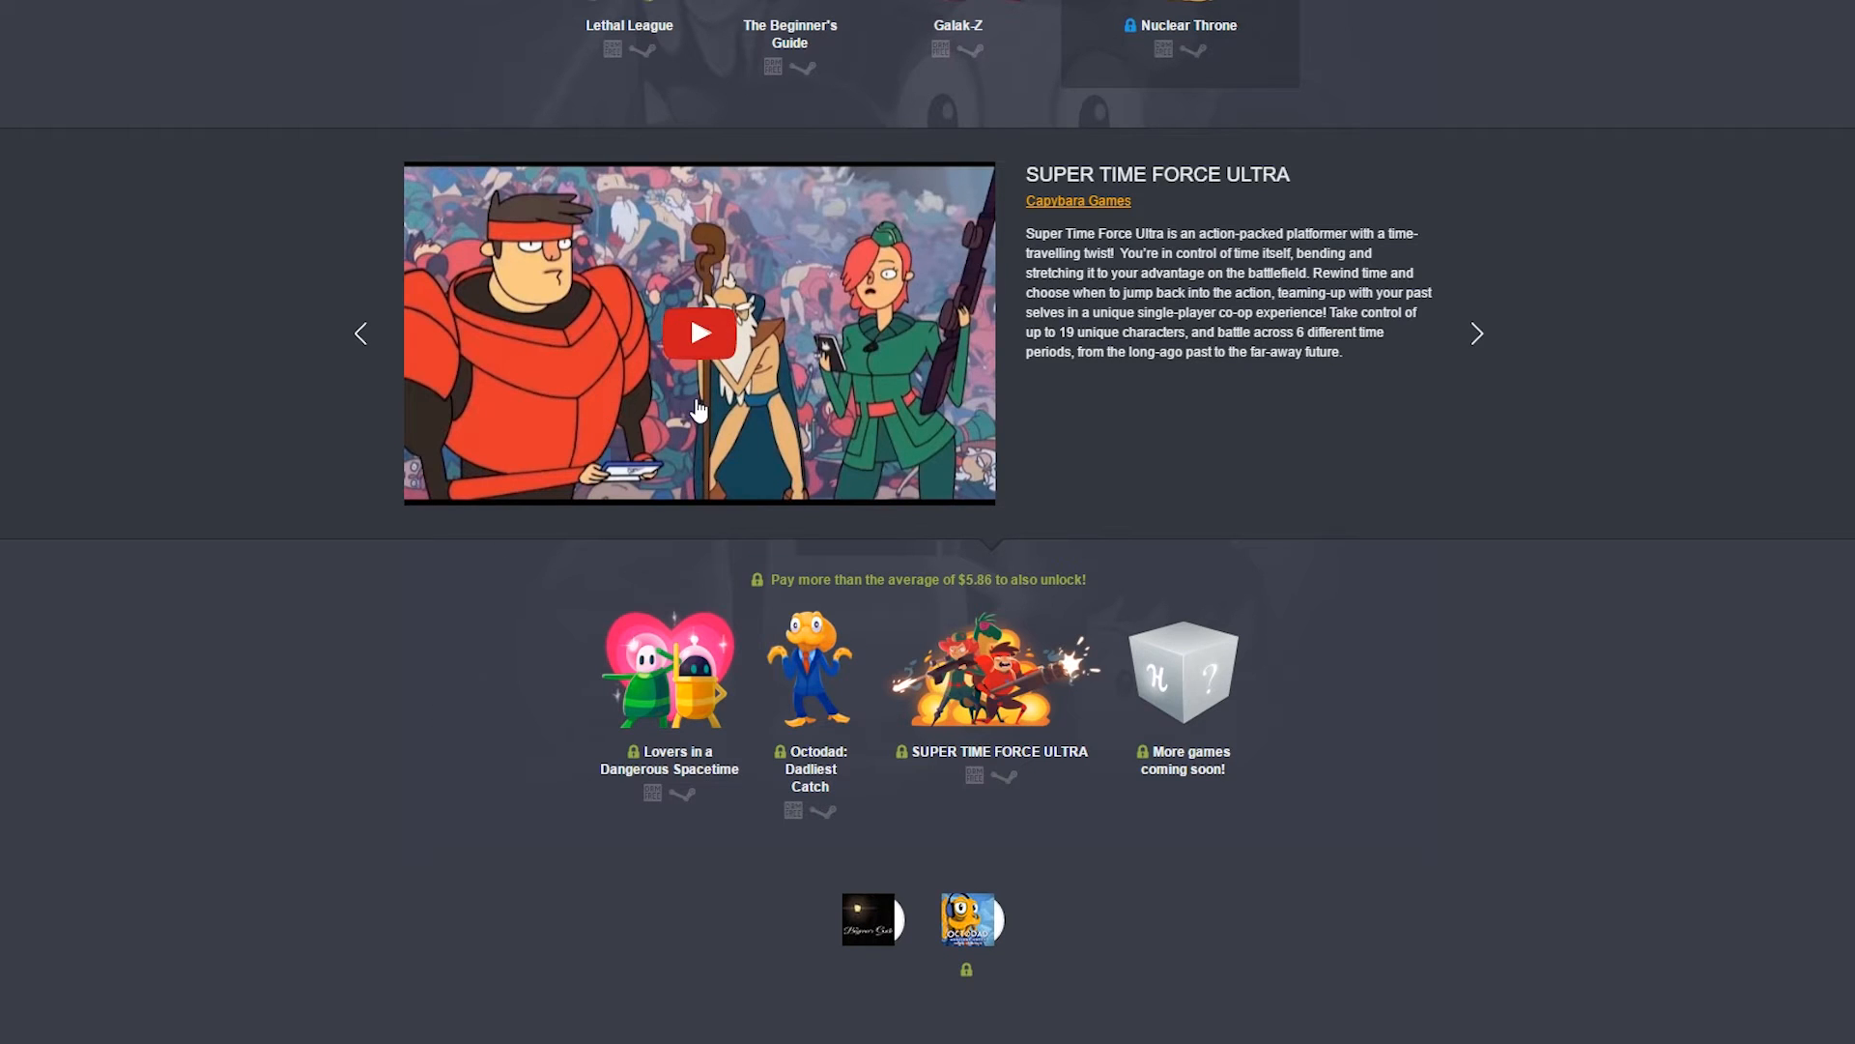
Play the SUPER TIME FORCE ULTRA trailer, skip ahead to about 1:38 and pause it.
{"action": "left_click", "coordinate": [698, 333]}
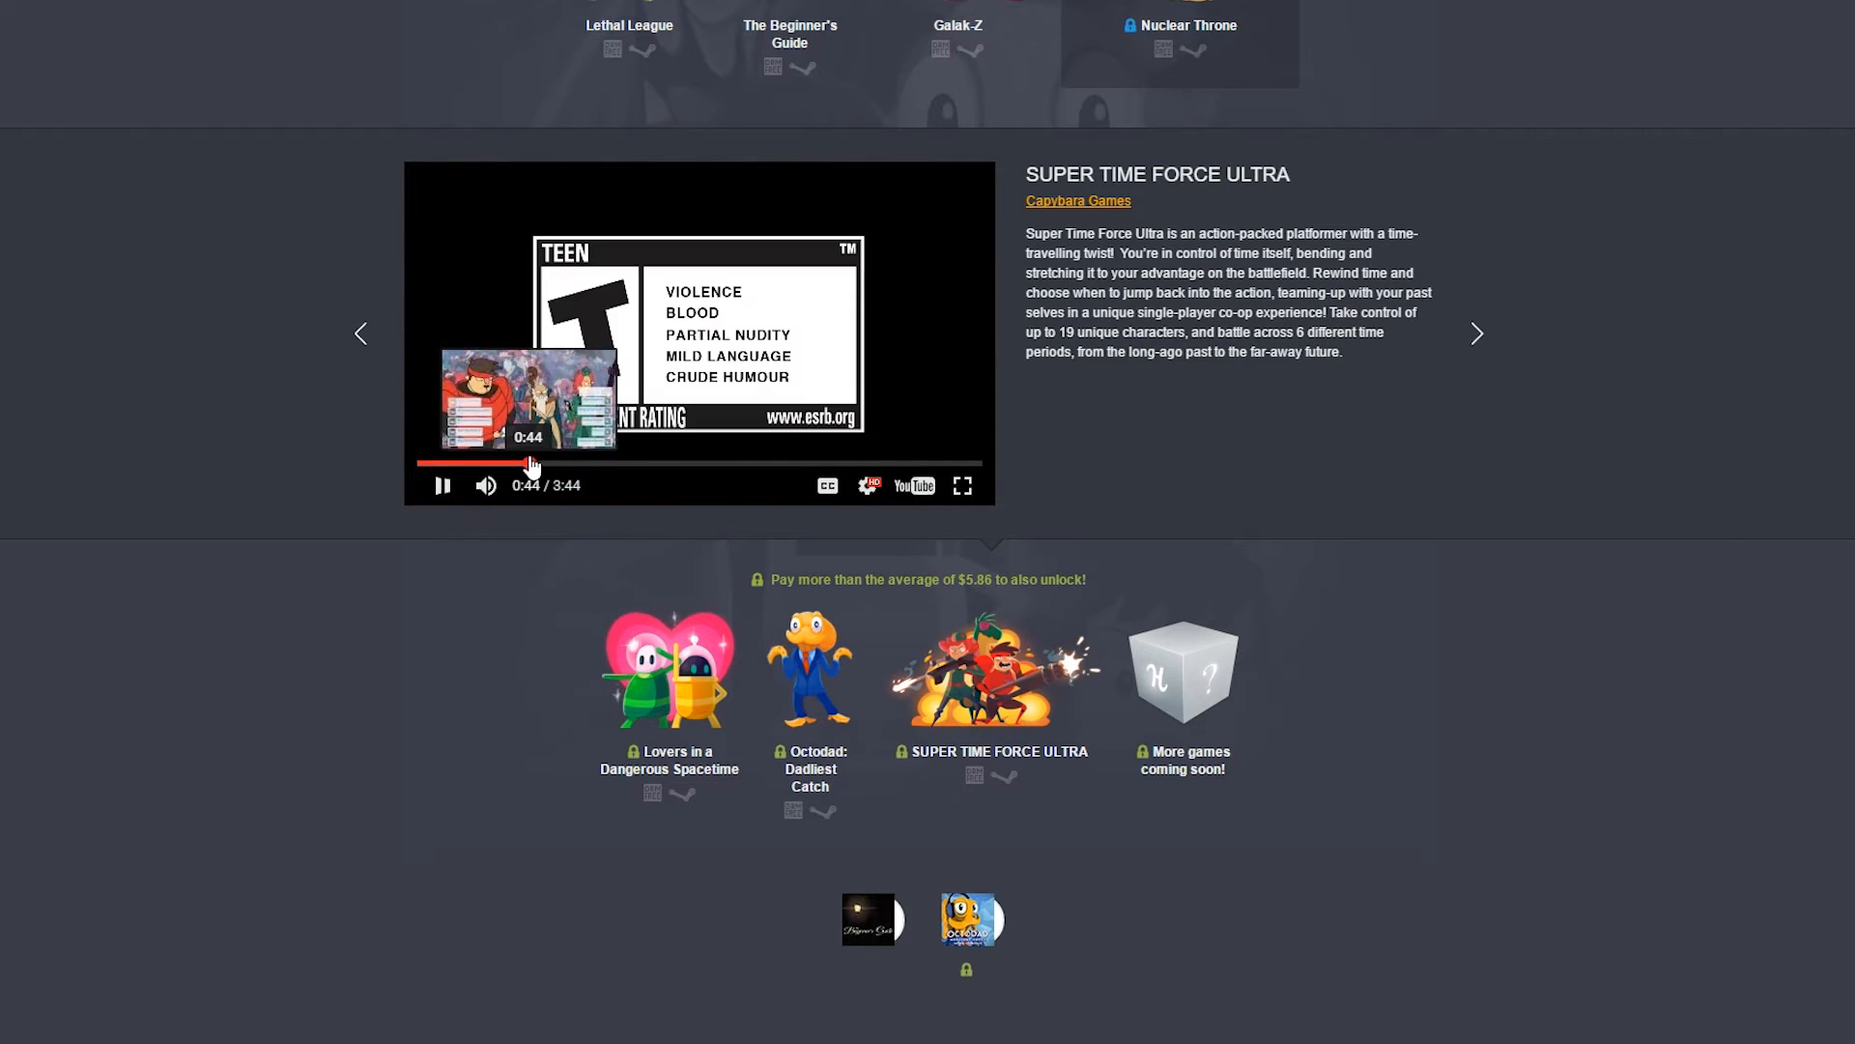
{"action": "left_click", "coordinate": [653, 464]}
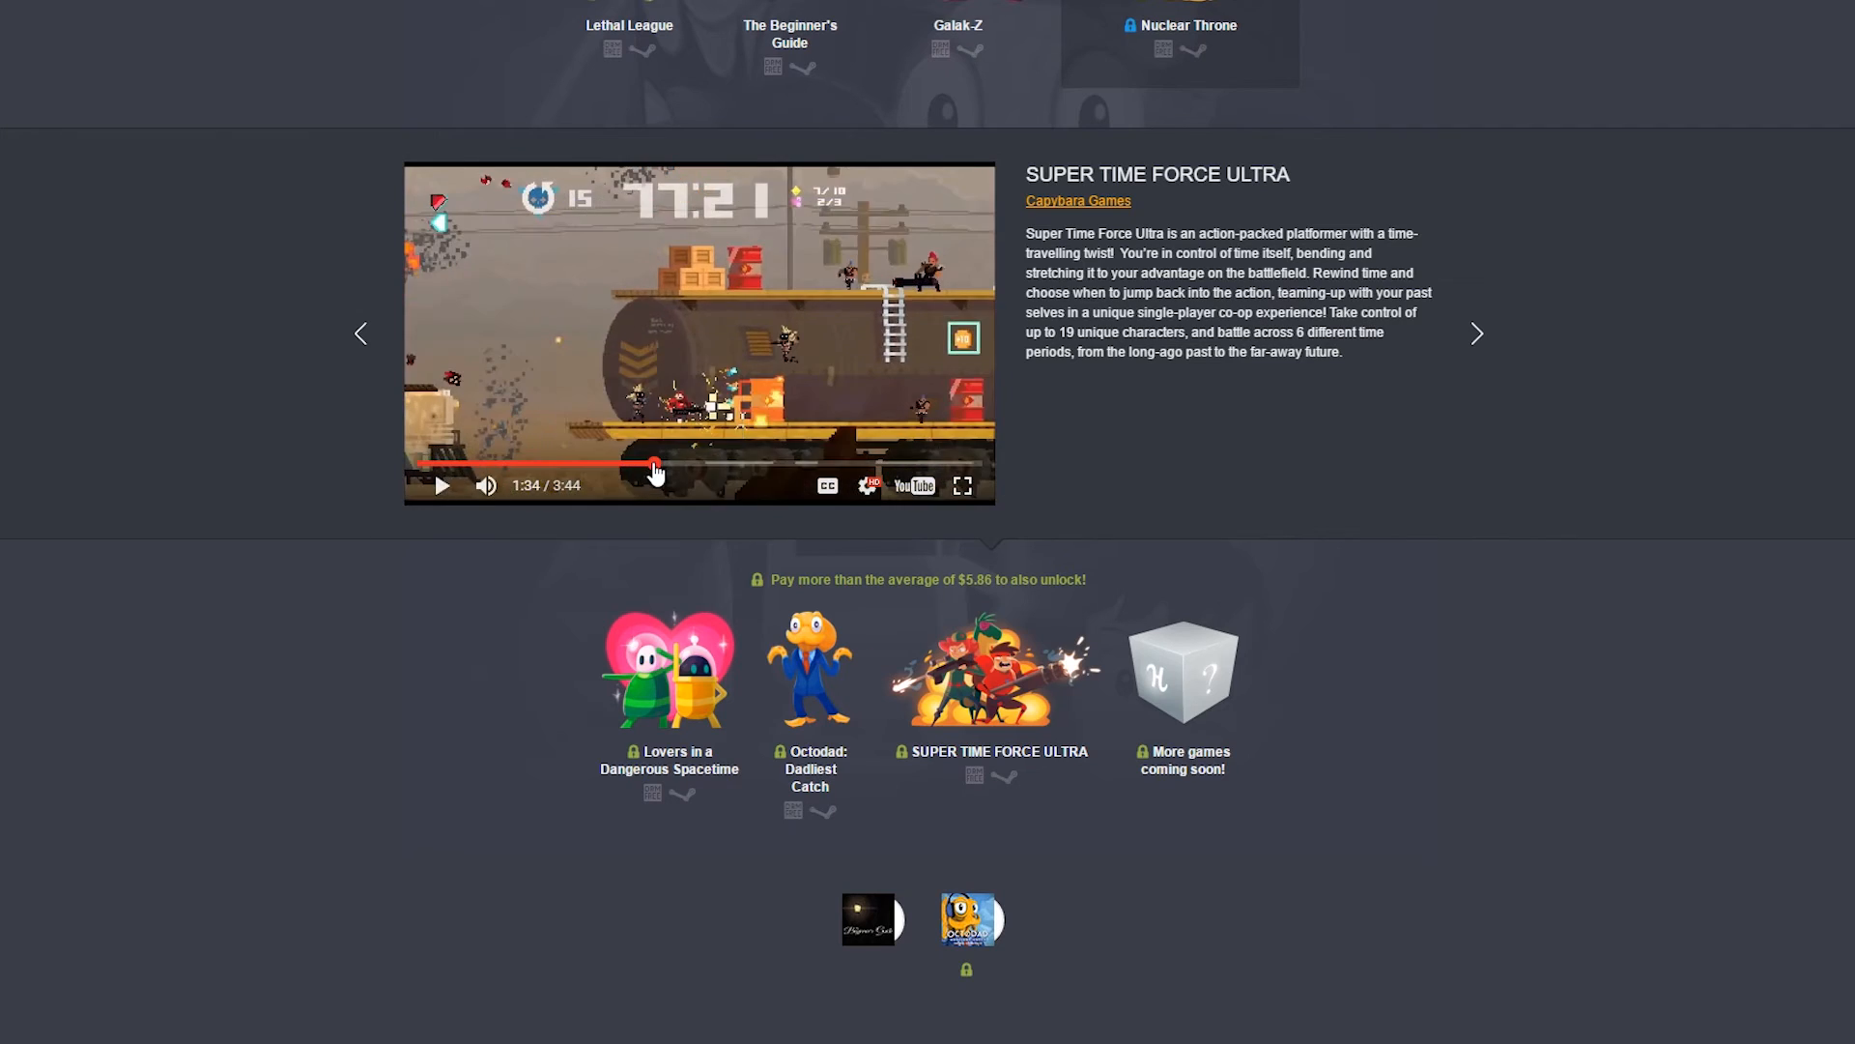
{"action": "left_click", "coordinate": [441, 485]}
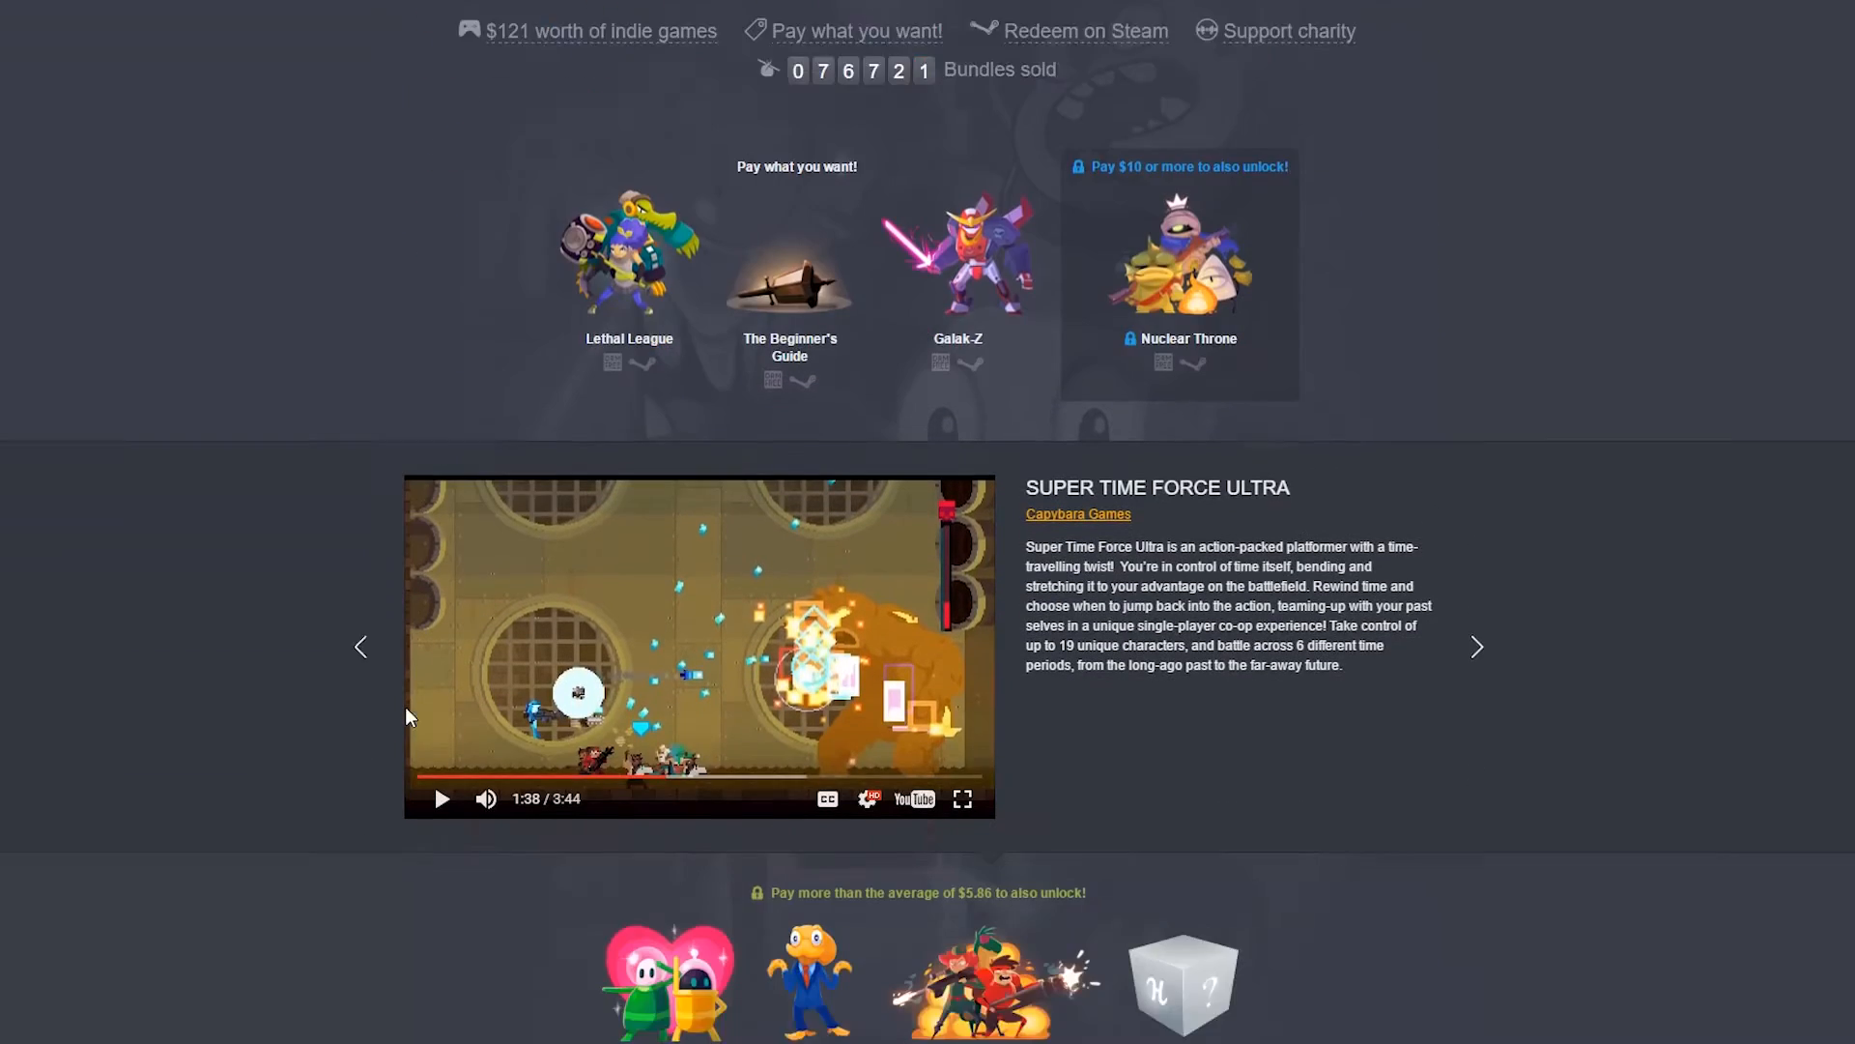
Scroll down to the Humble Monthly coupon and supported charities section.
{"action": "scroll", "scroll_direction": "down", "scroll_amount": 3}
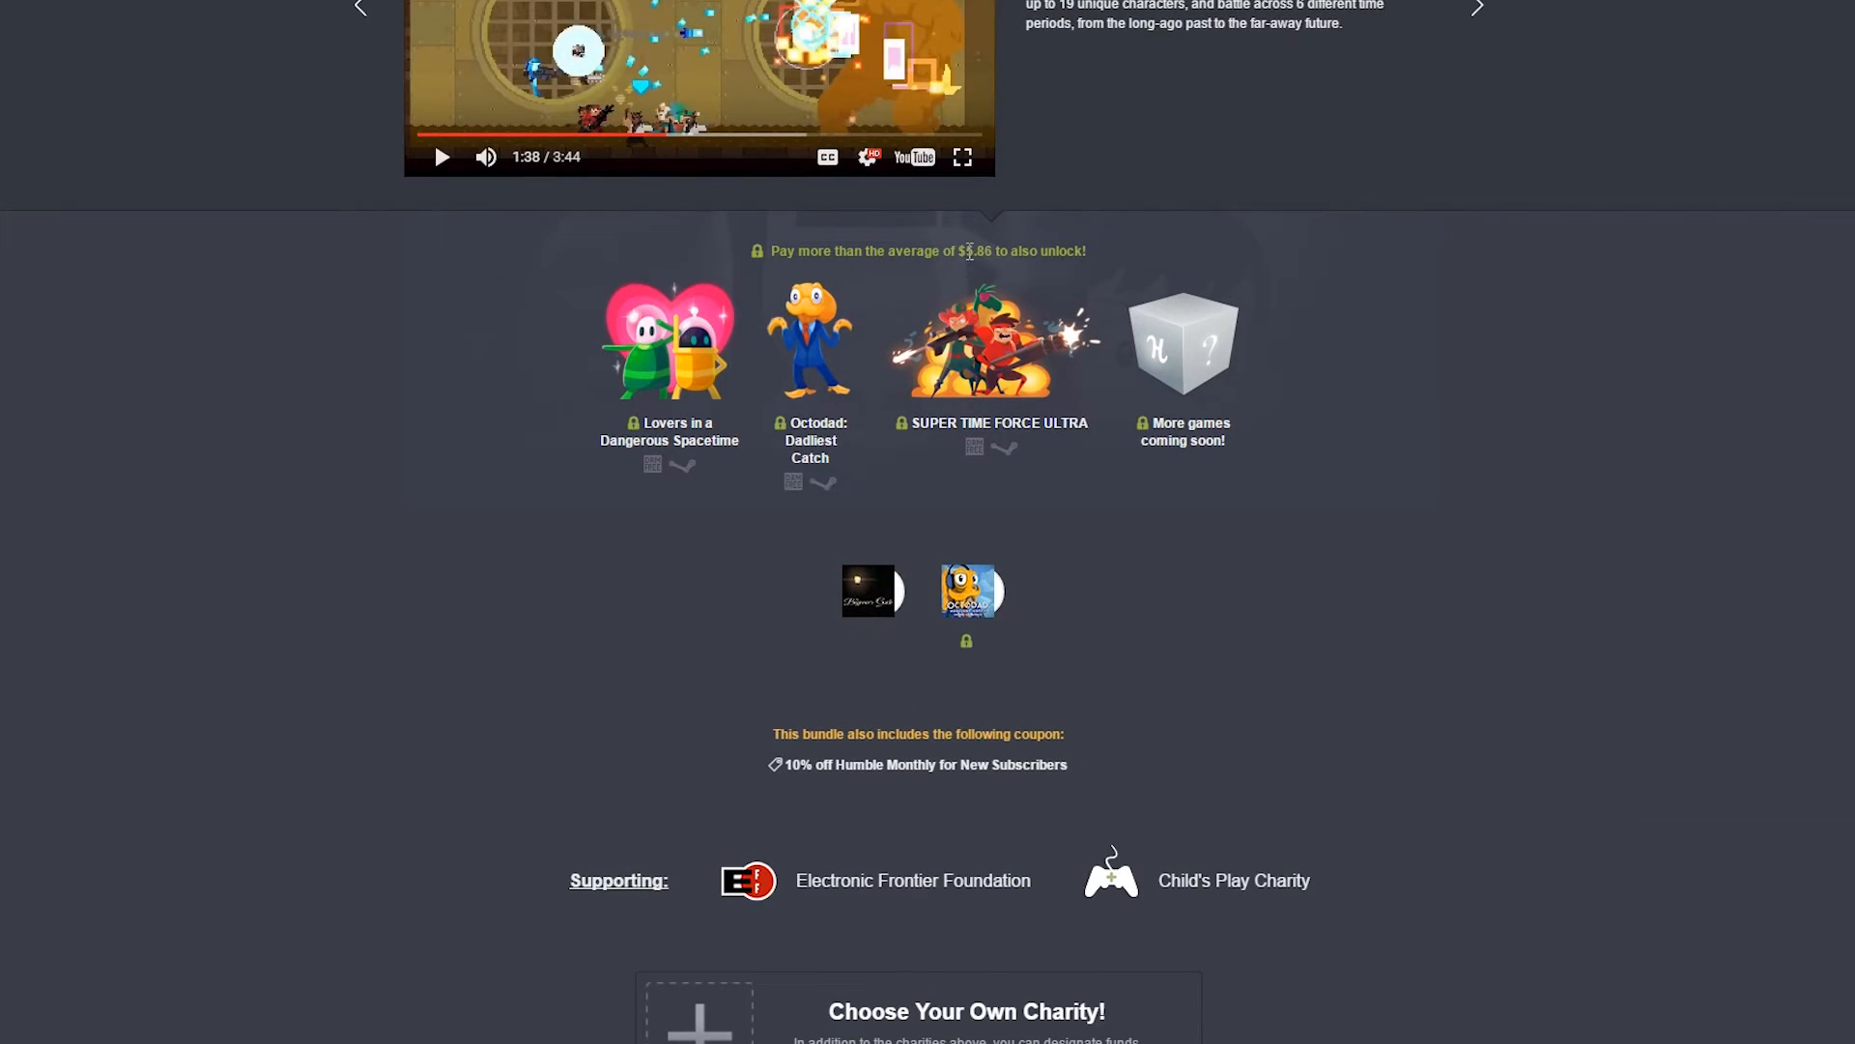
{"action": "mouse_move", "coordinate": [1155, 336]}
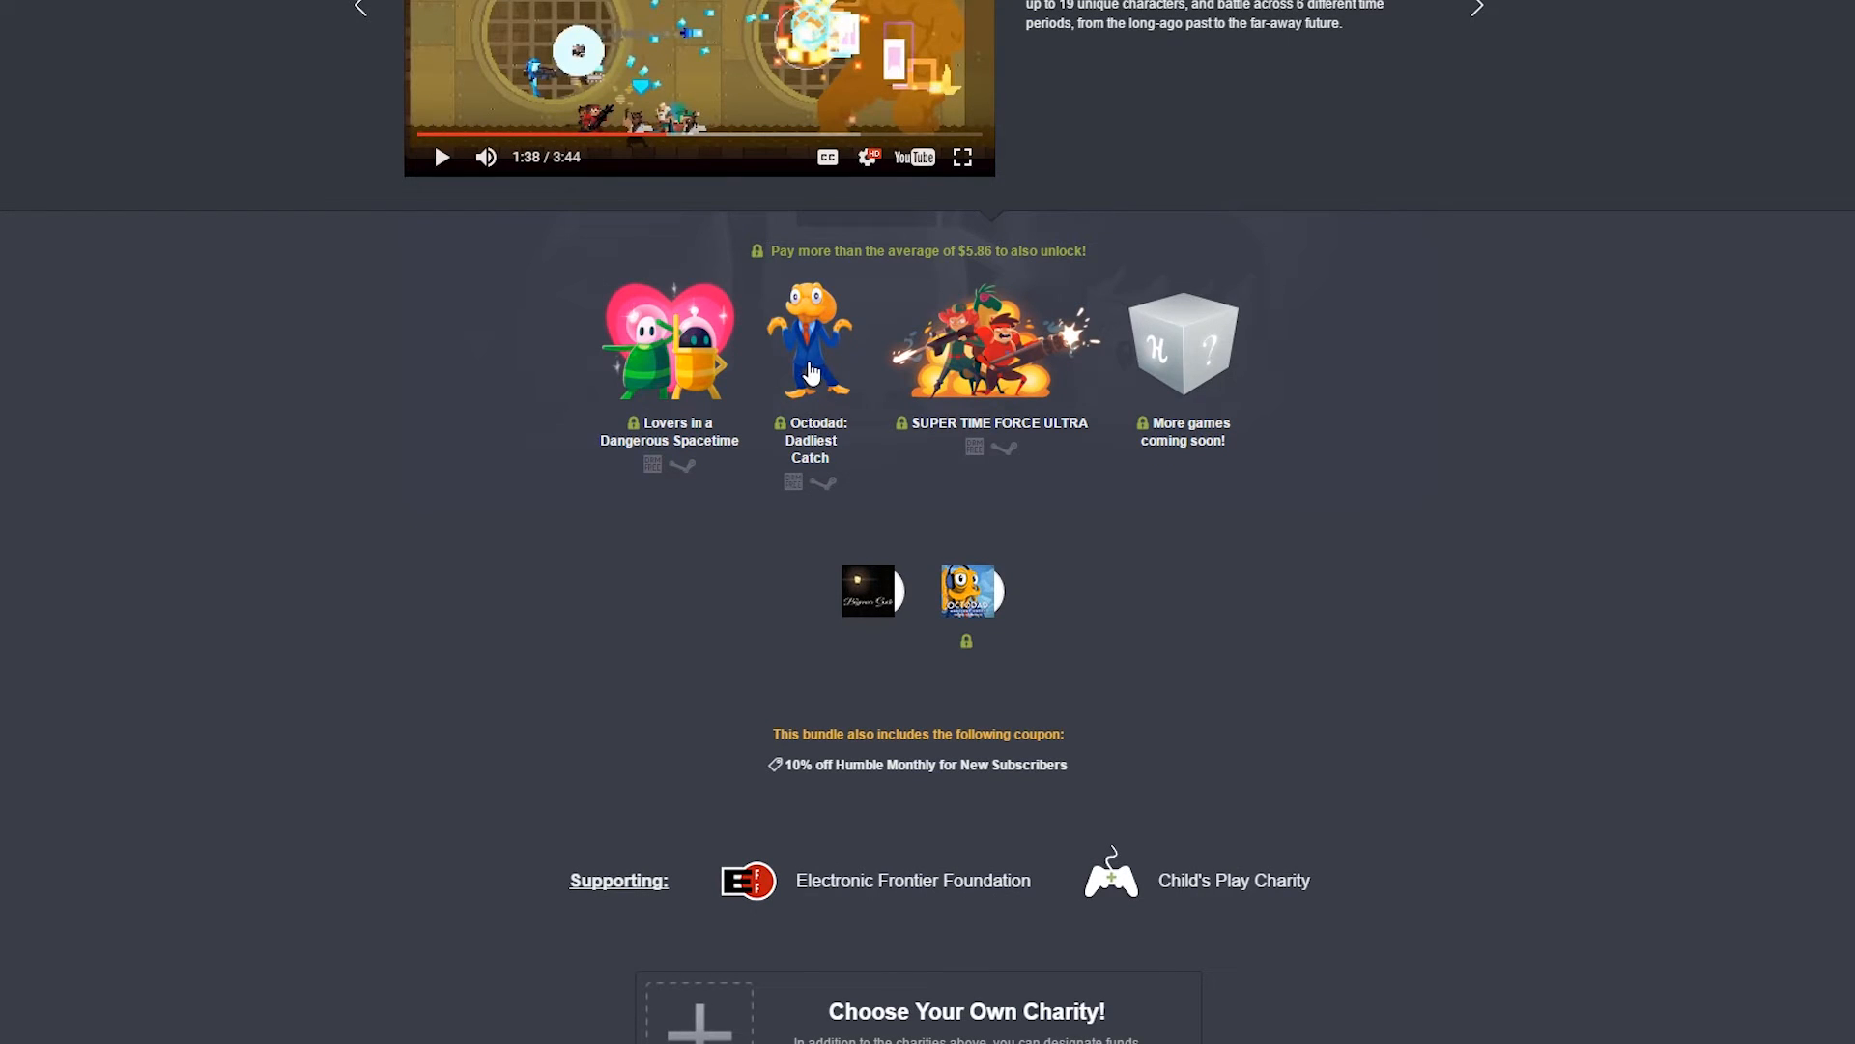
{"action": "mouse_move", "coordinate": [813, 417]}
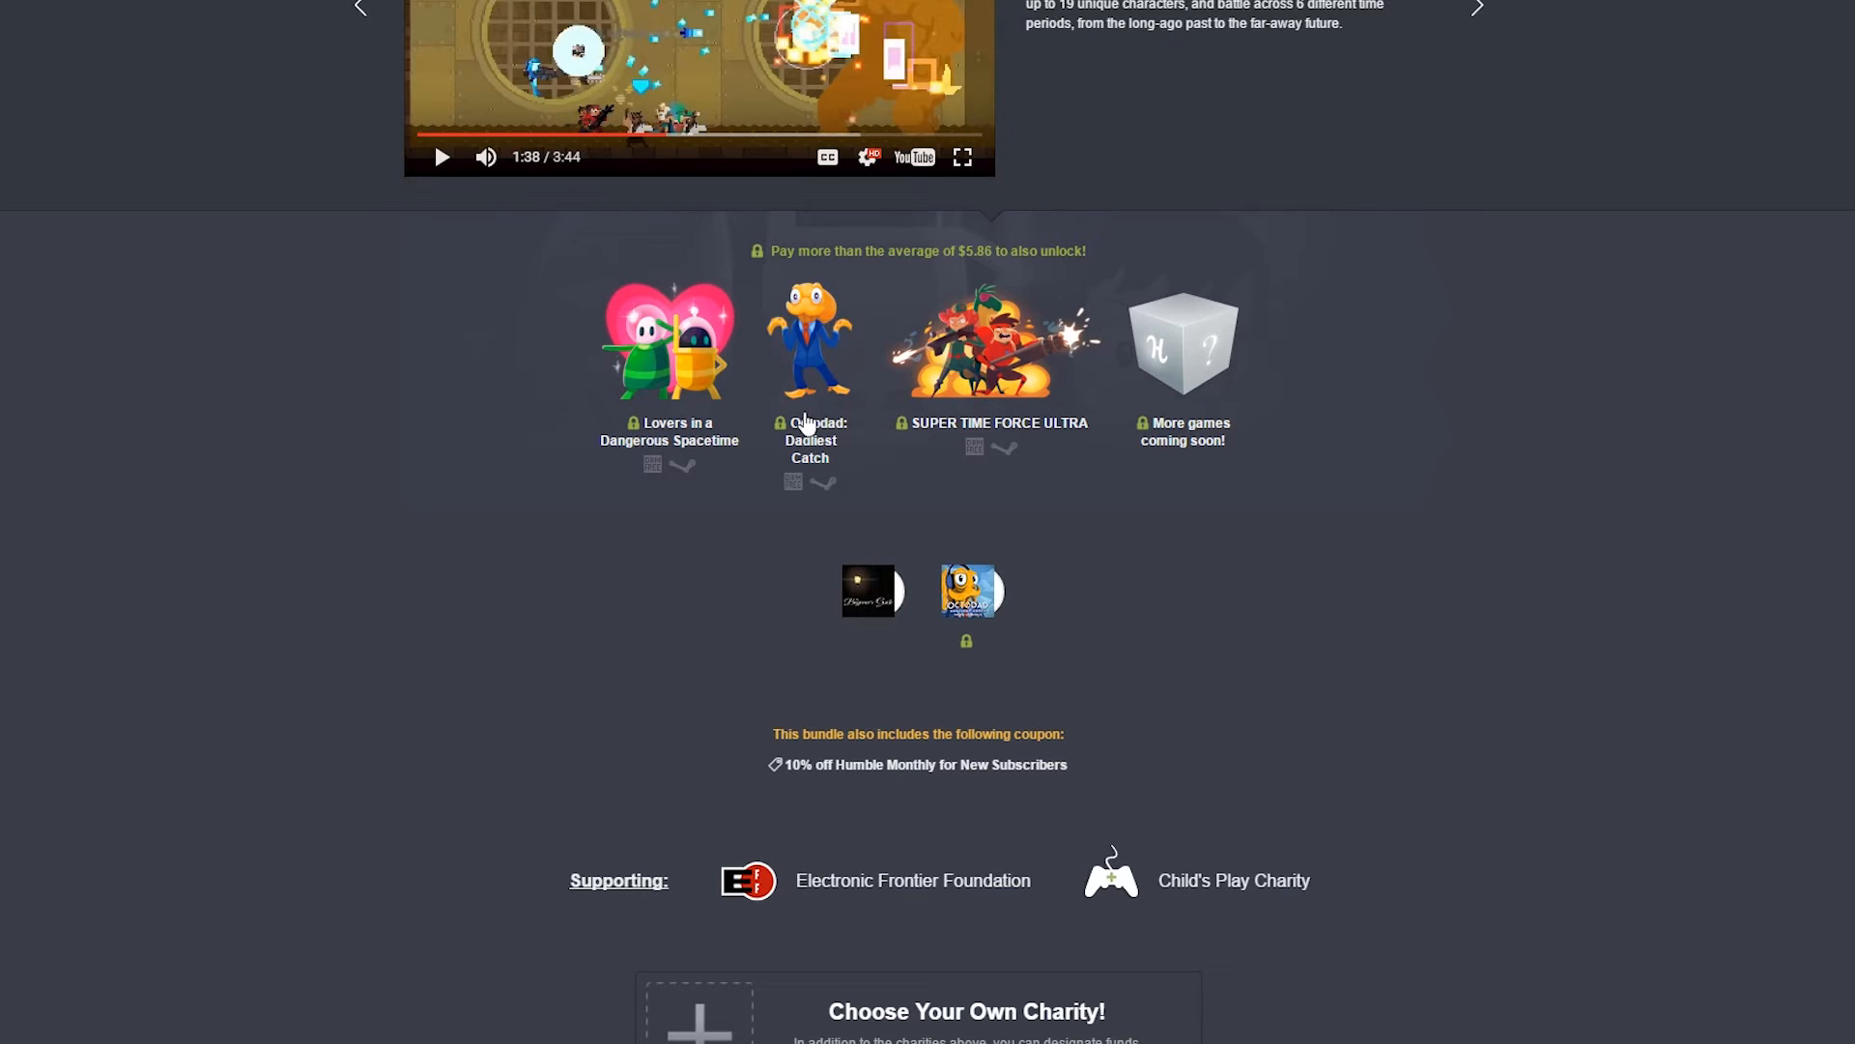
{"action": "mouse_move", "coordinate": [812, 414]}
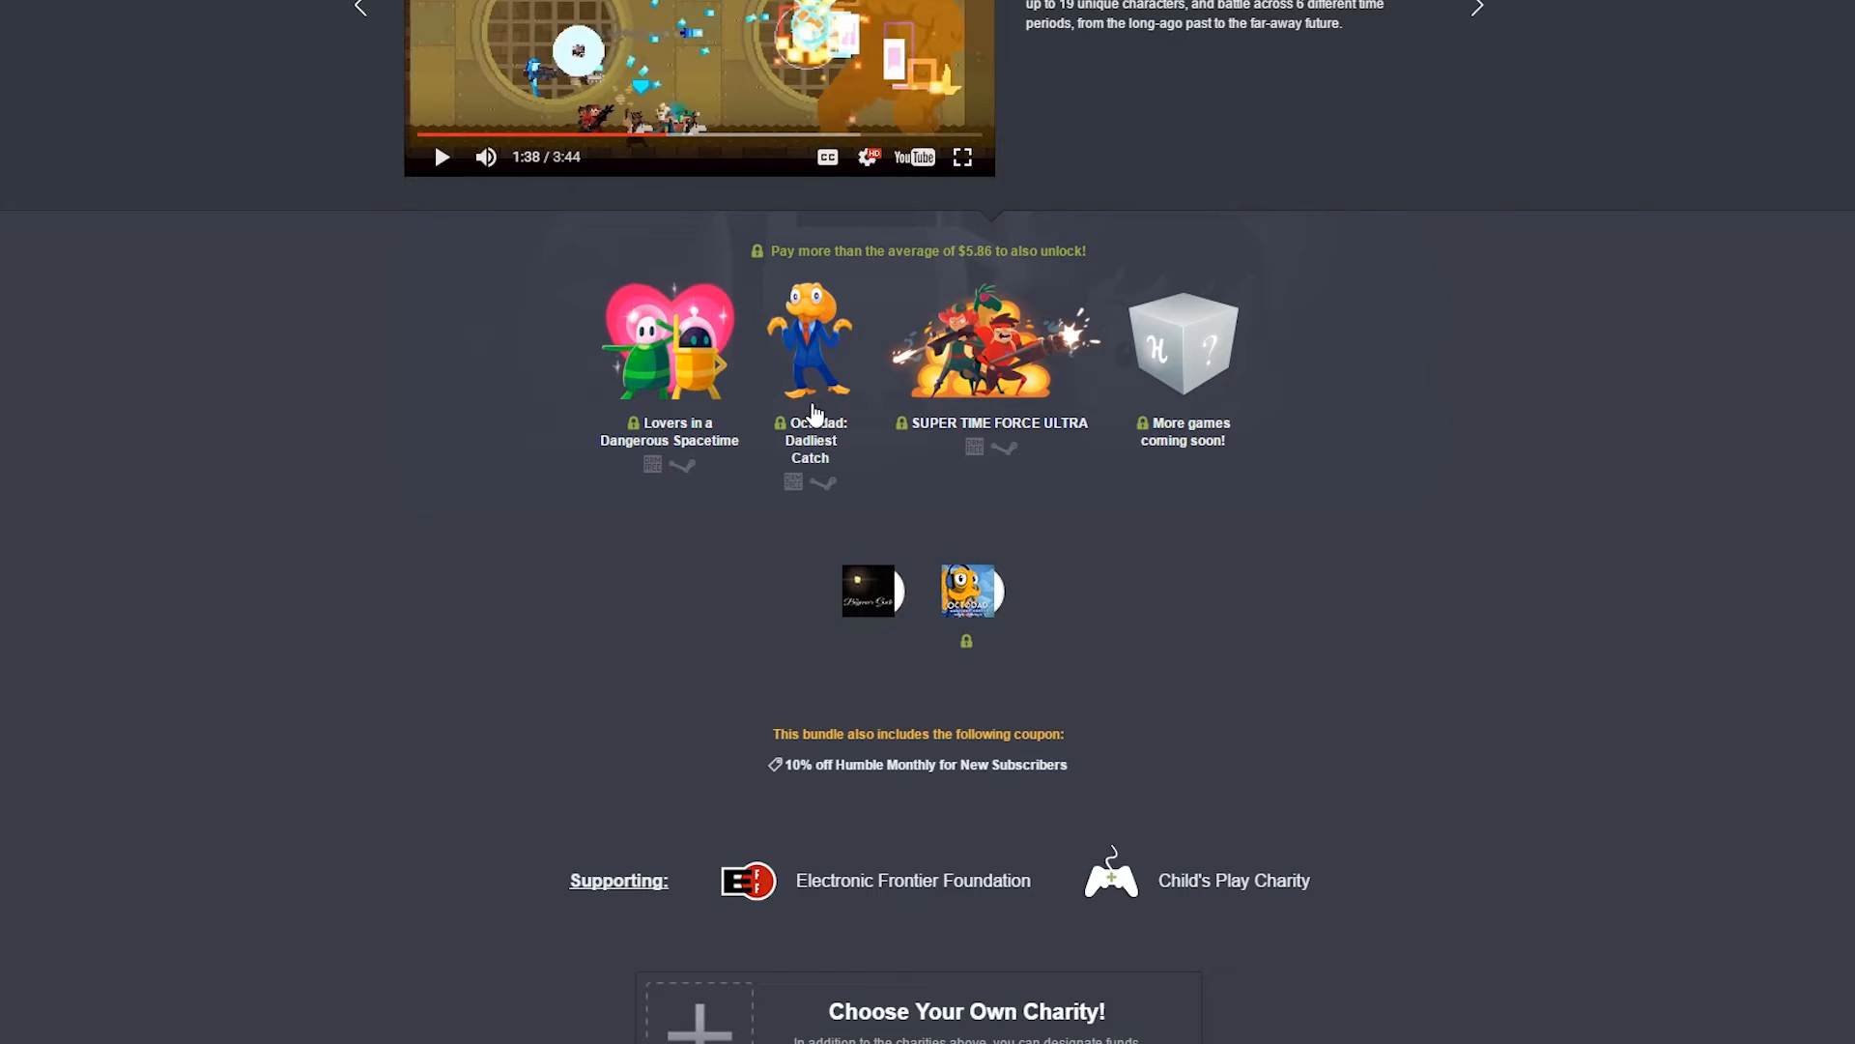
{"action": "mouse_move", "coordinate": [824, 417]}
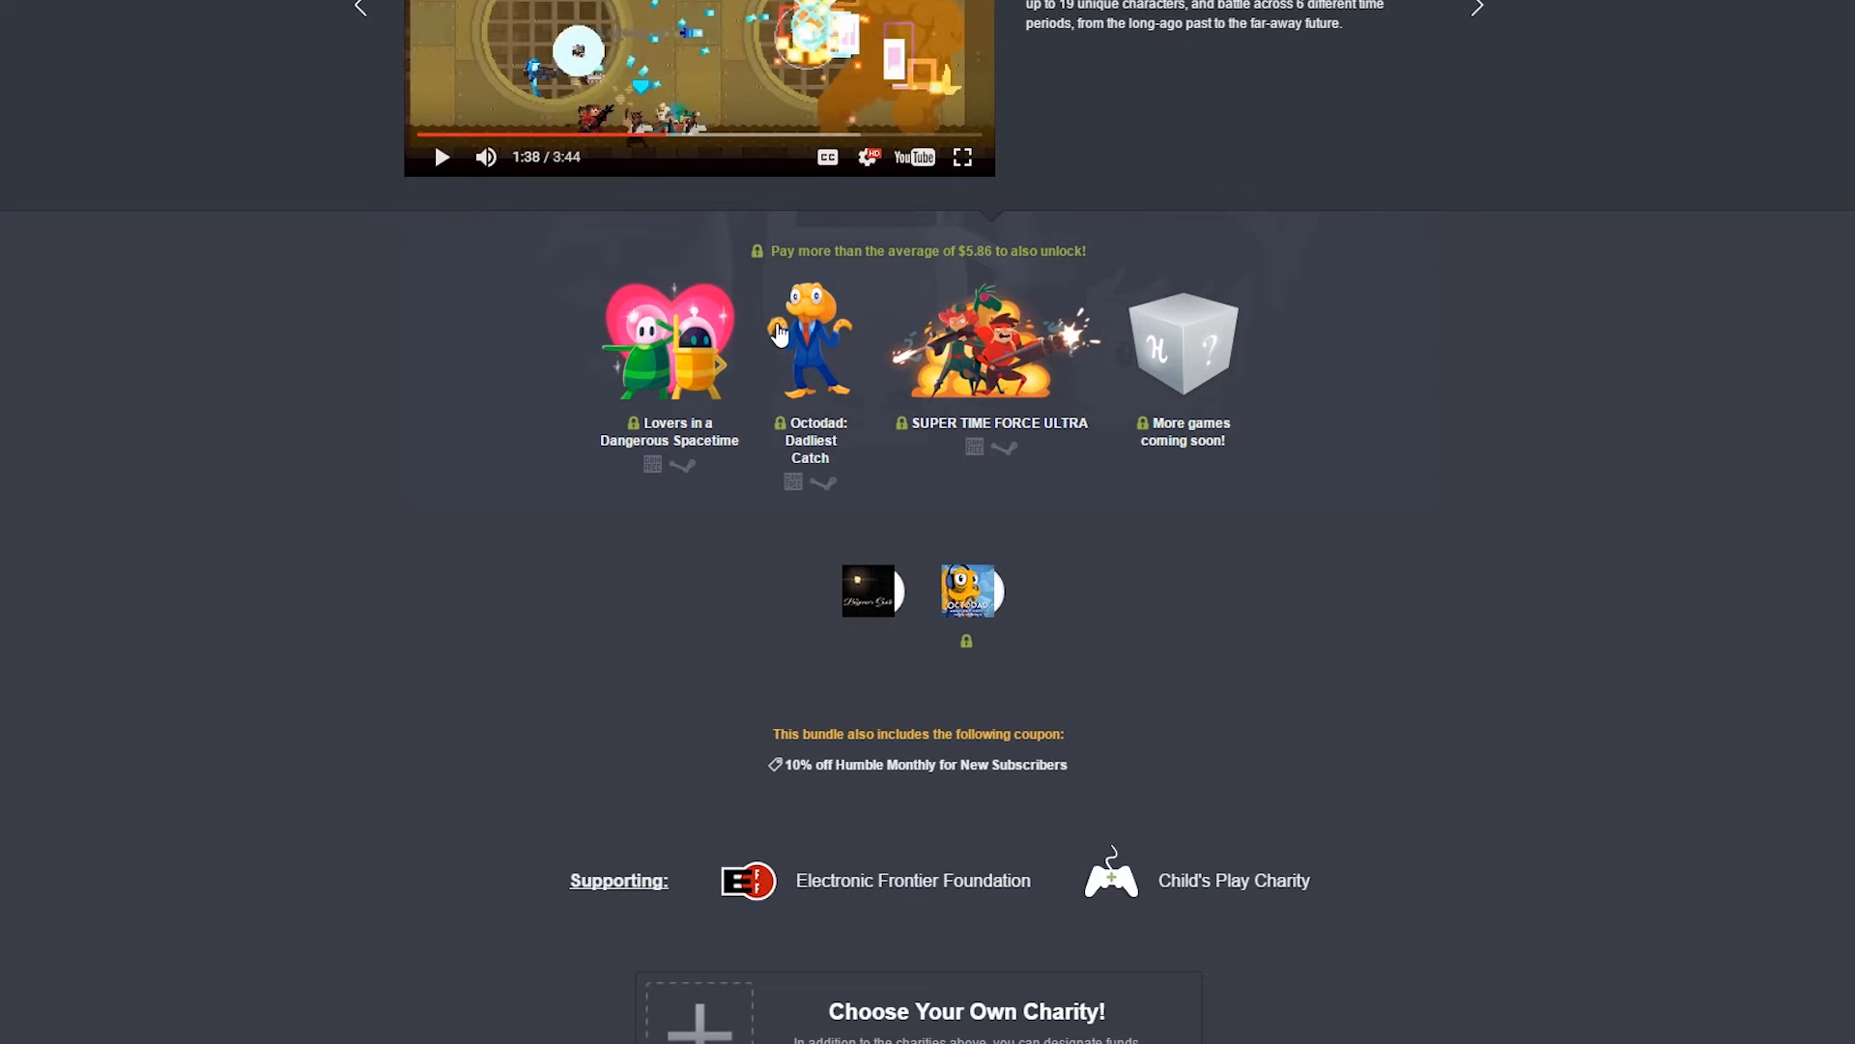
{"action": "mouse_move", "coordinate": [829, 389]}
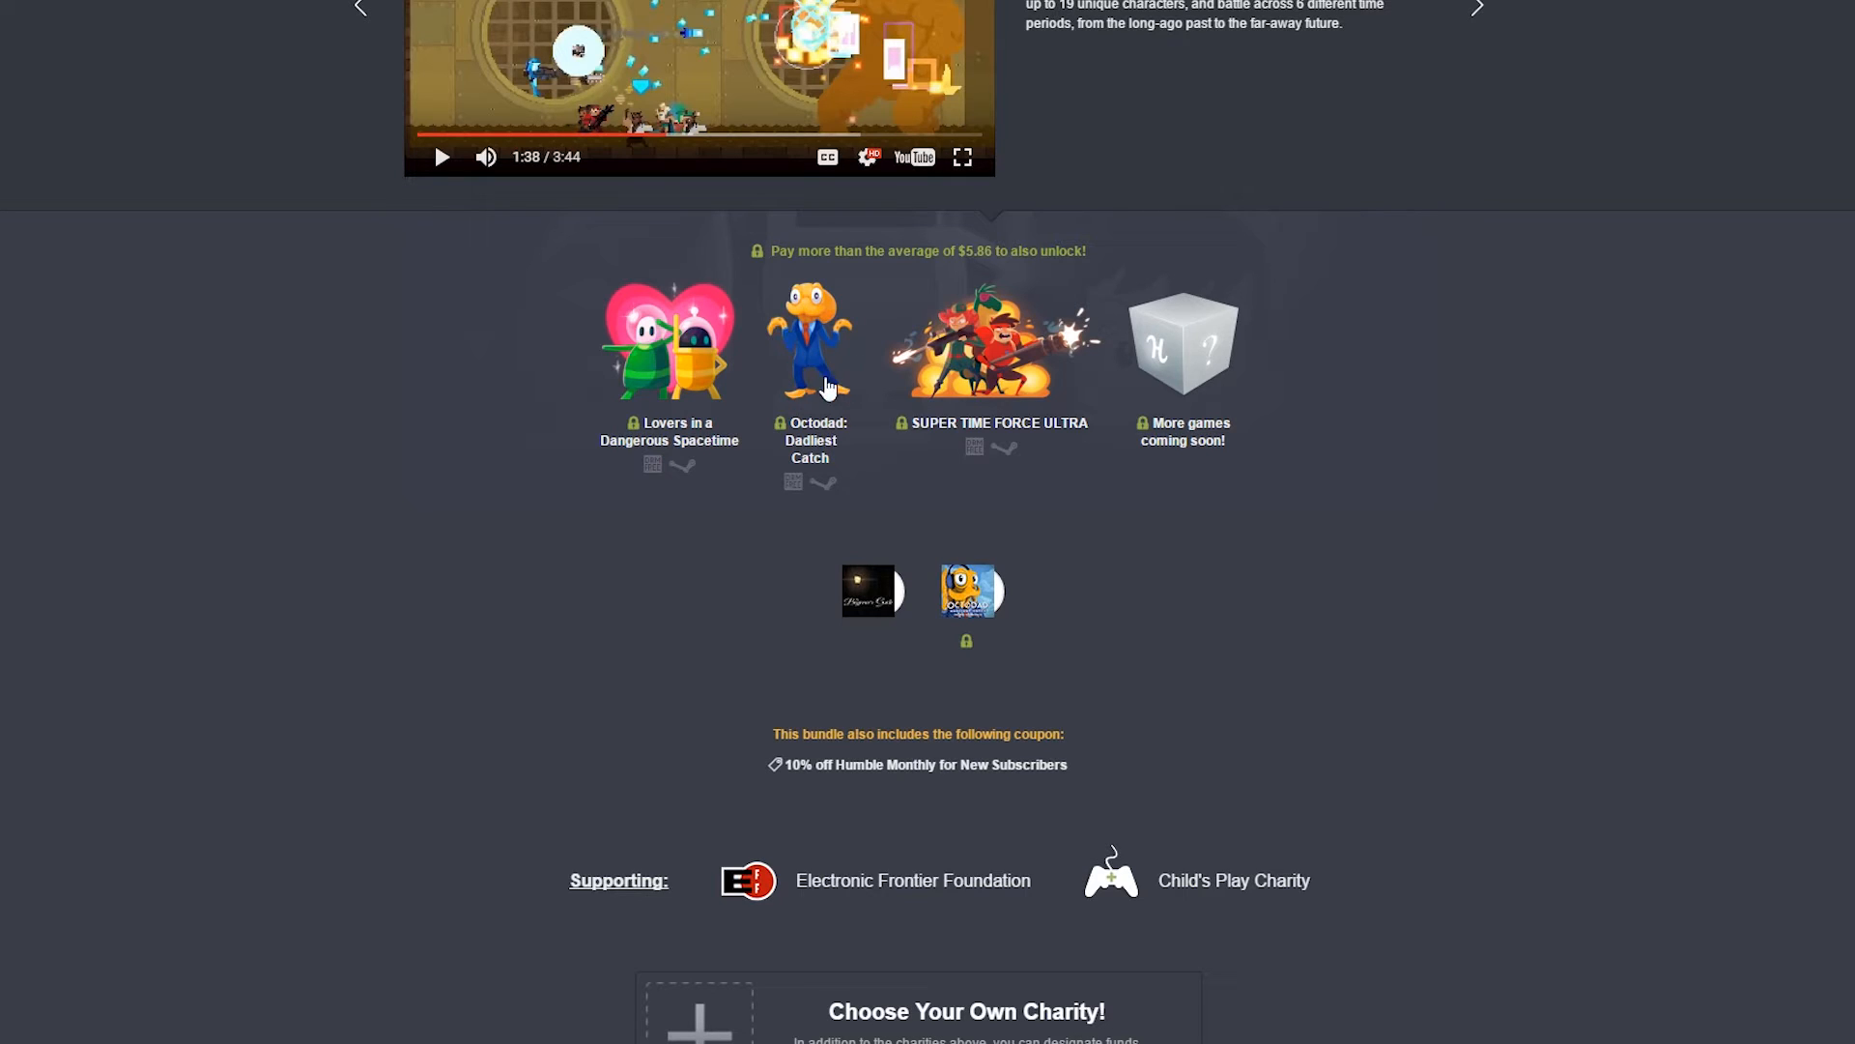
{"action": "mouse_move", "coordinate": [789, 344]}
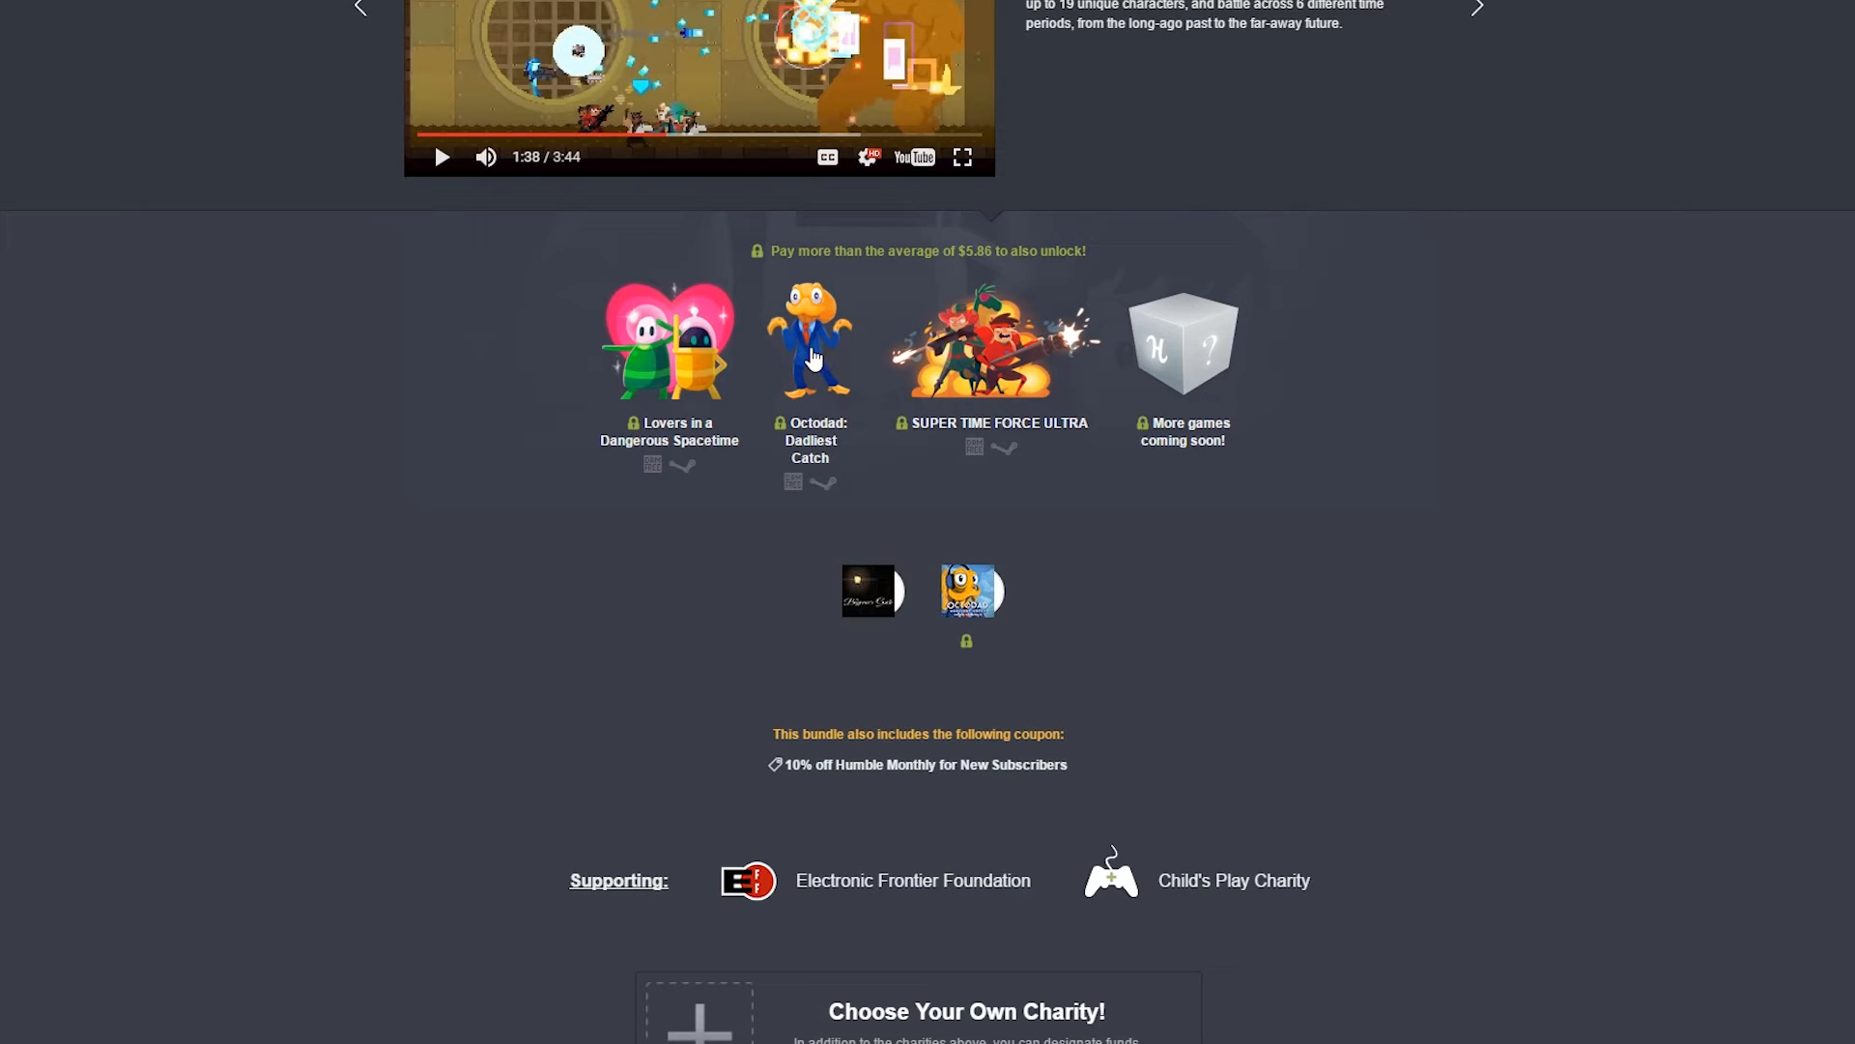
{"action": "mouse_move", "coordinate": [783, 350]}
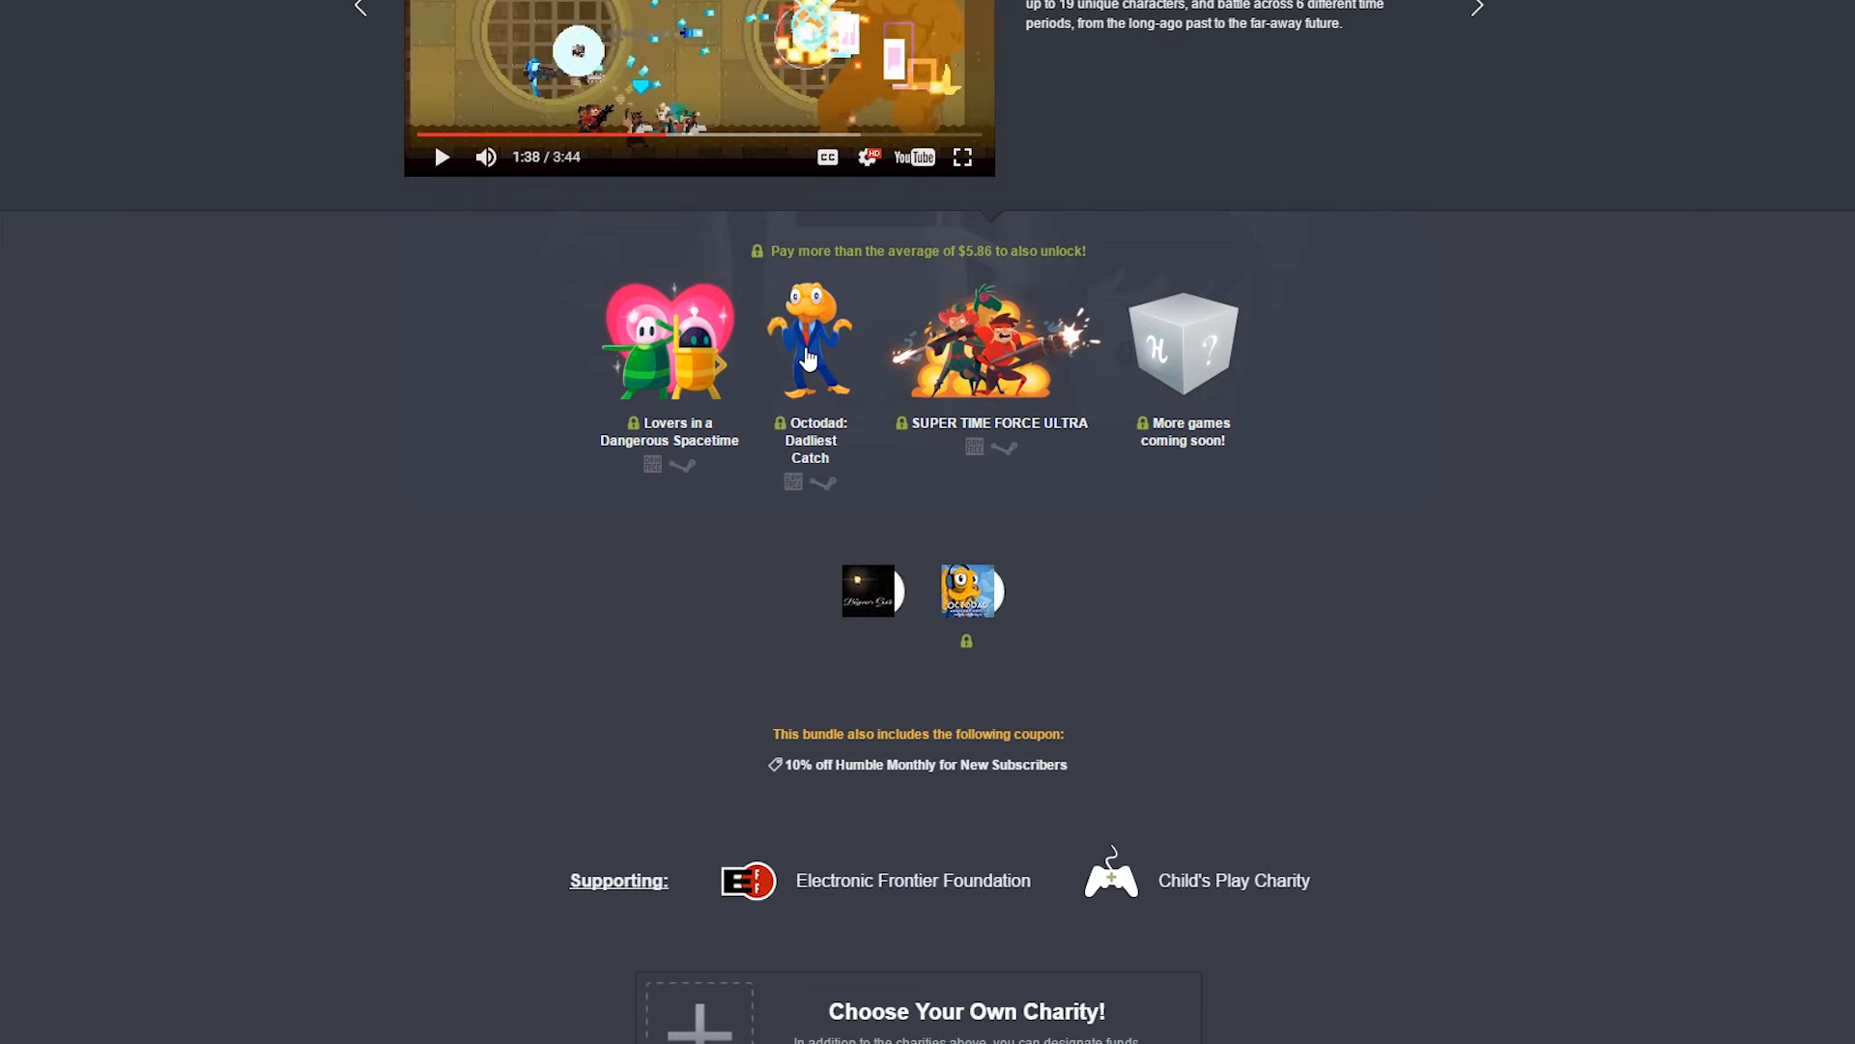
{"action": "mouse_move", "coordinate": [651, 393]}
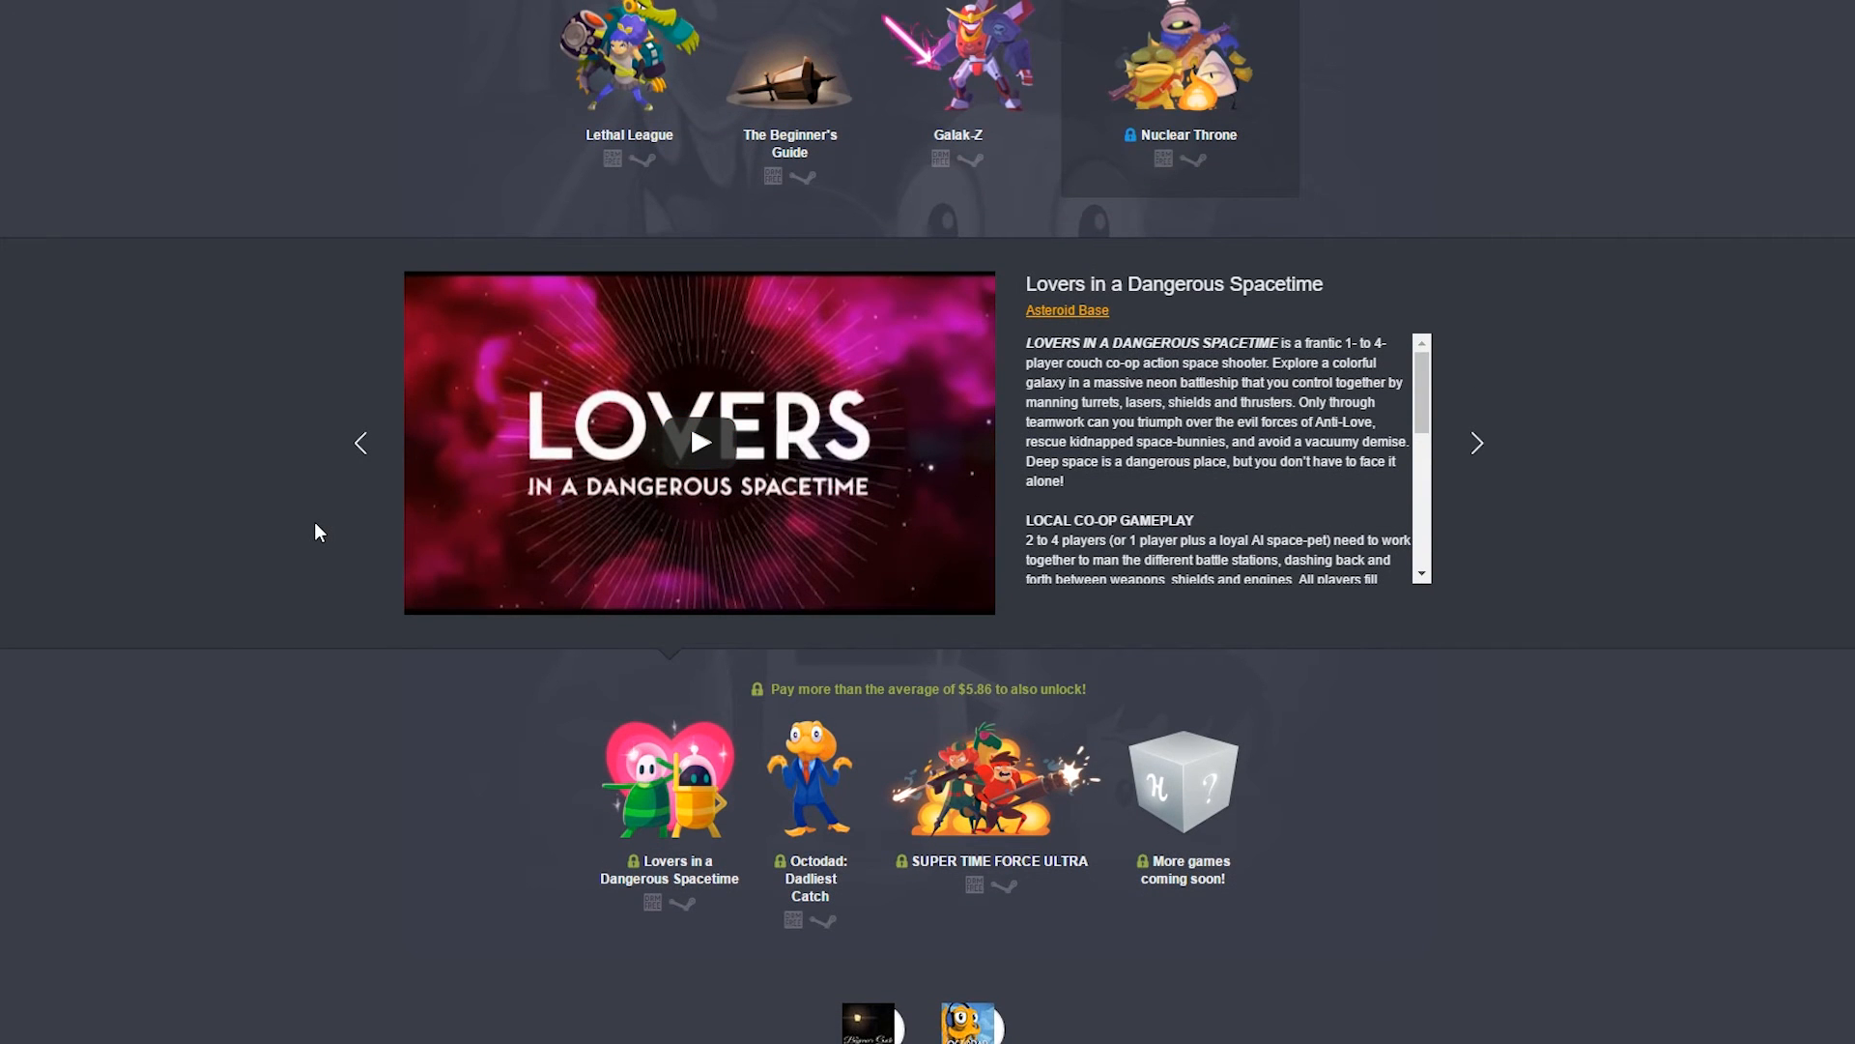
Play the Lovers in a Dangerous Spacetime trailer past 0:40.
{"action": "left_click", "coordinate": [698, 443]}
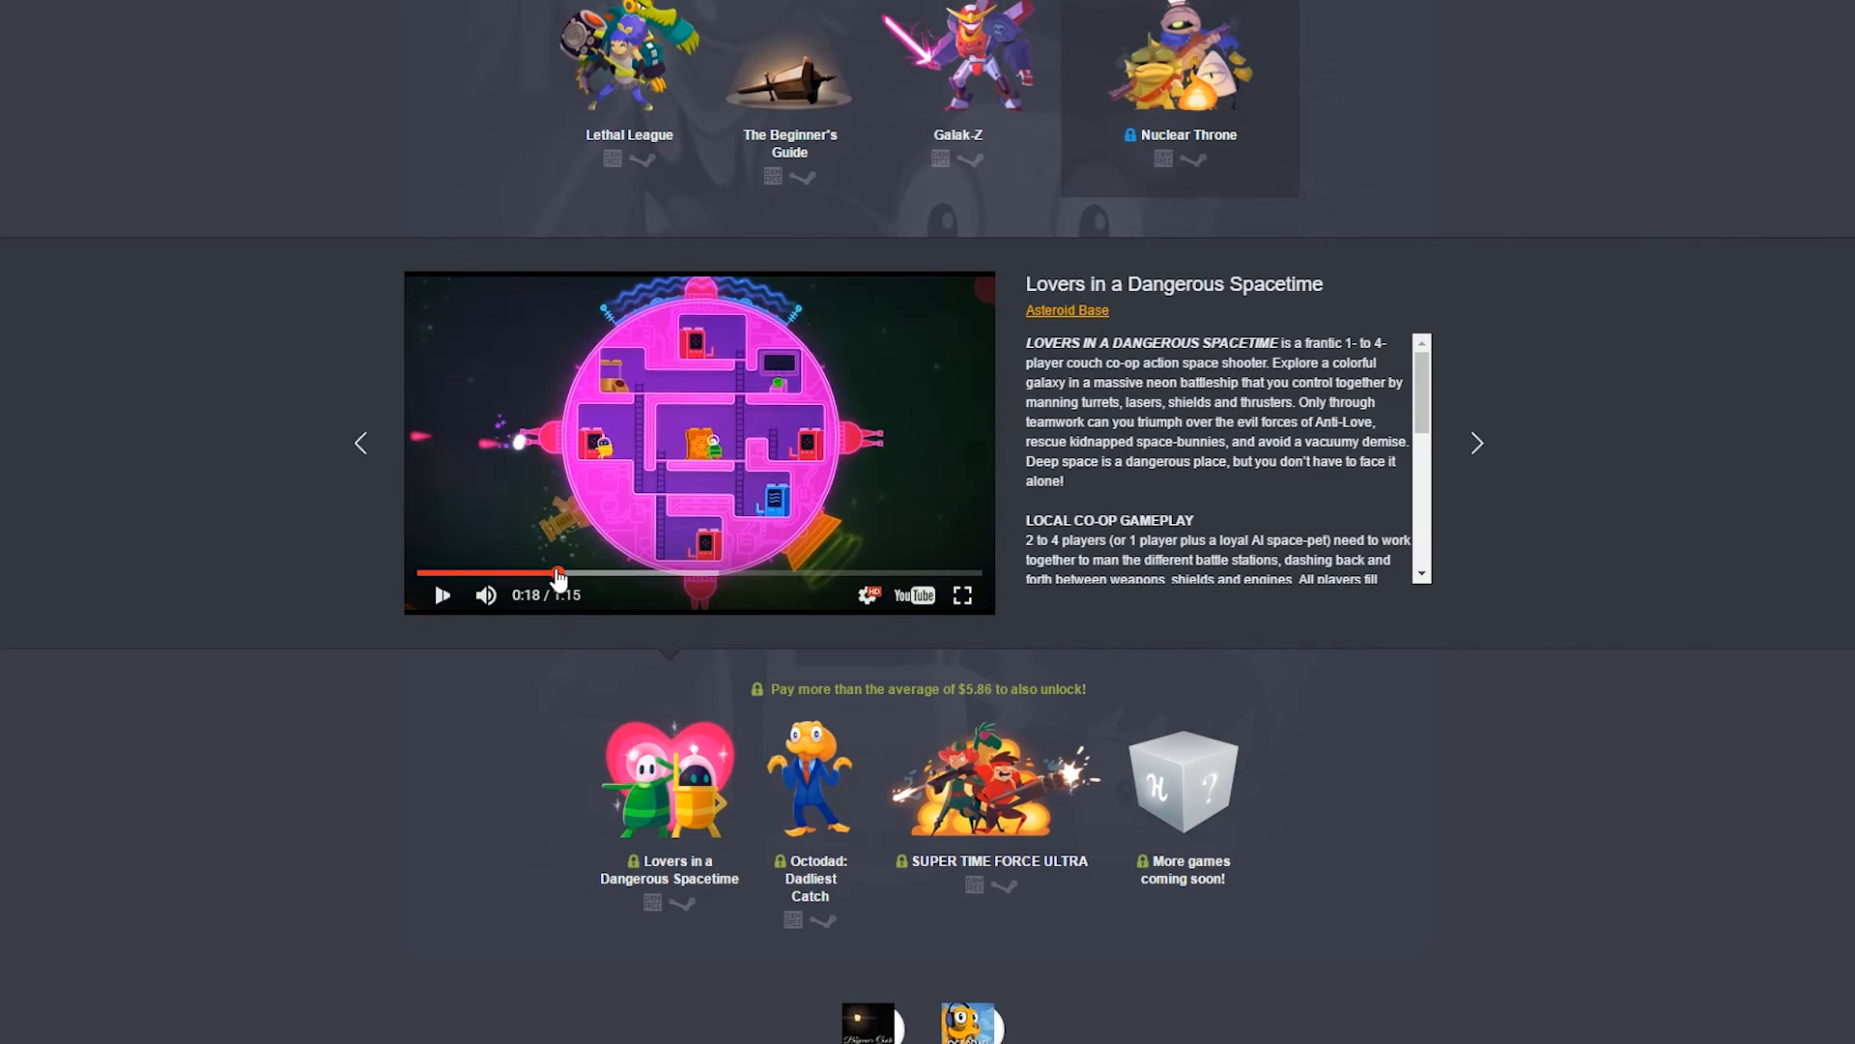
{"action": "left_click", "coordinate": [441, 593]}
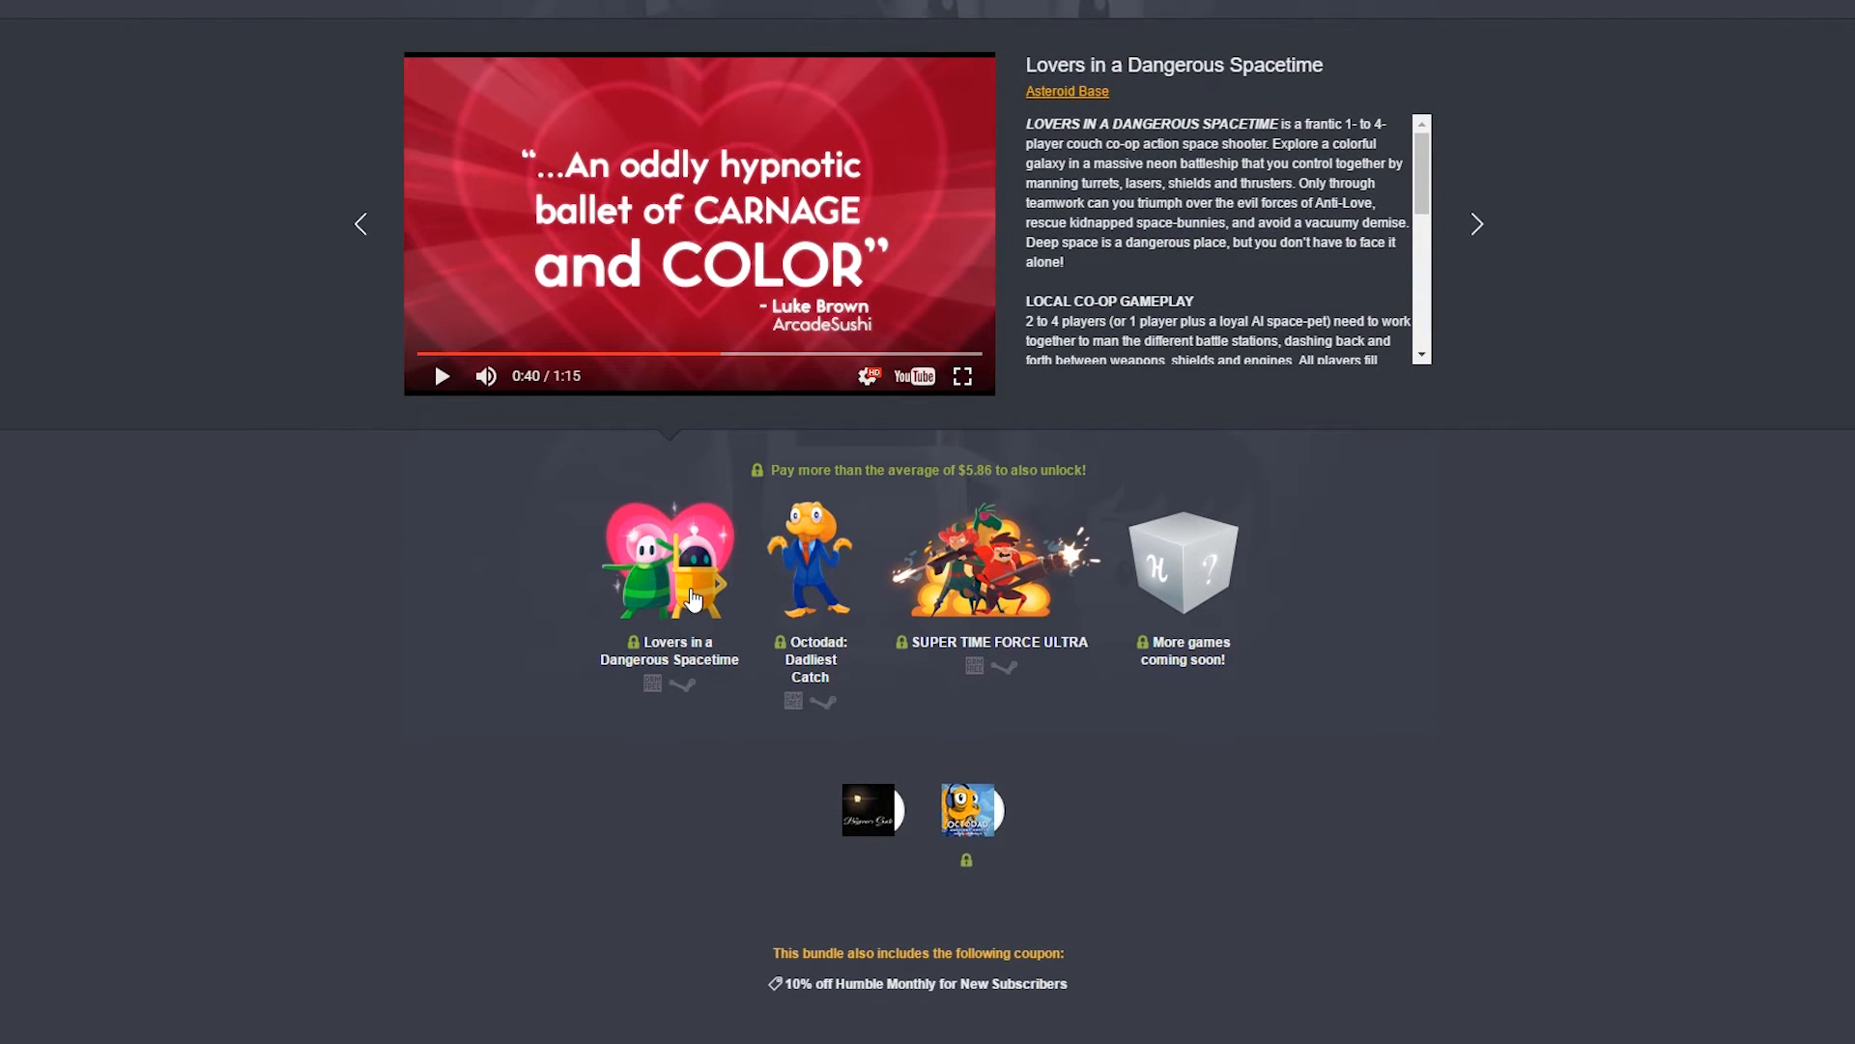
{"action": "mouse_move", "coordinate": [647, 584]}
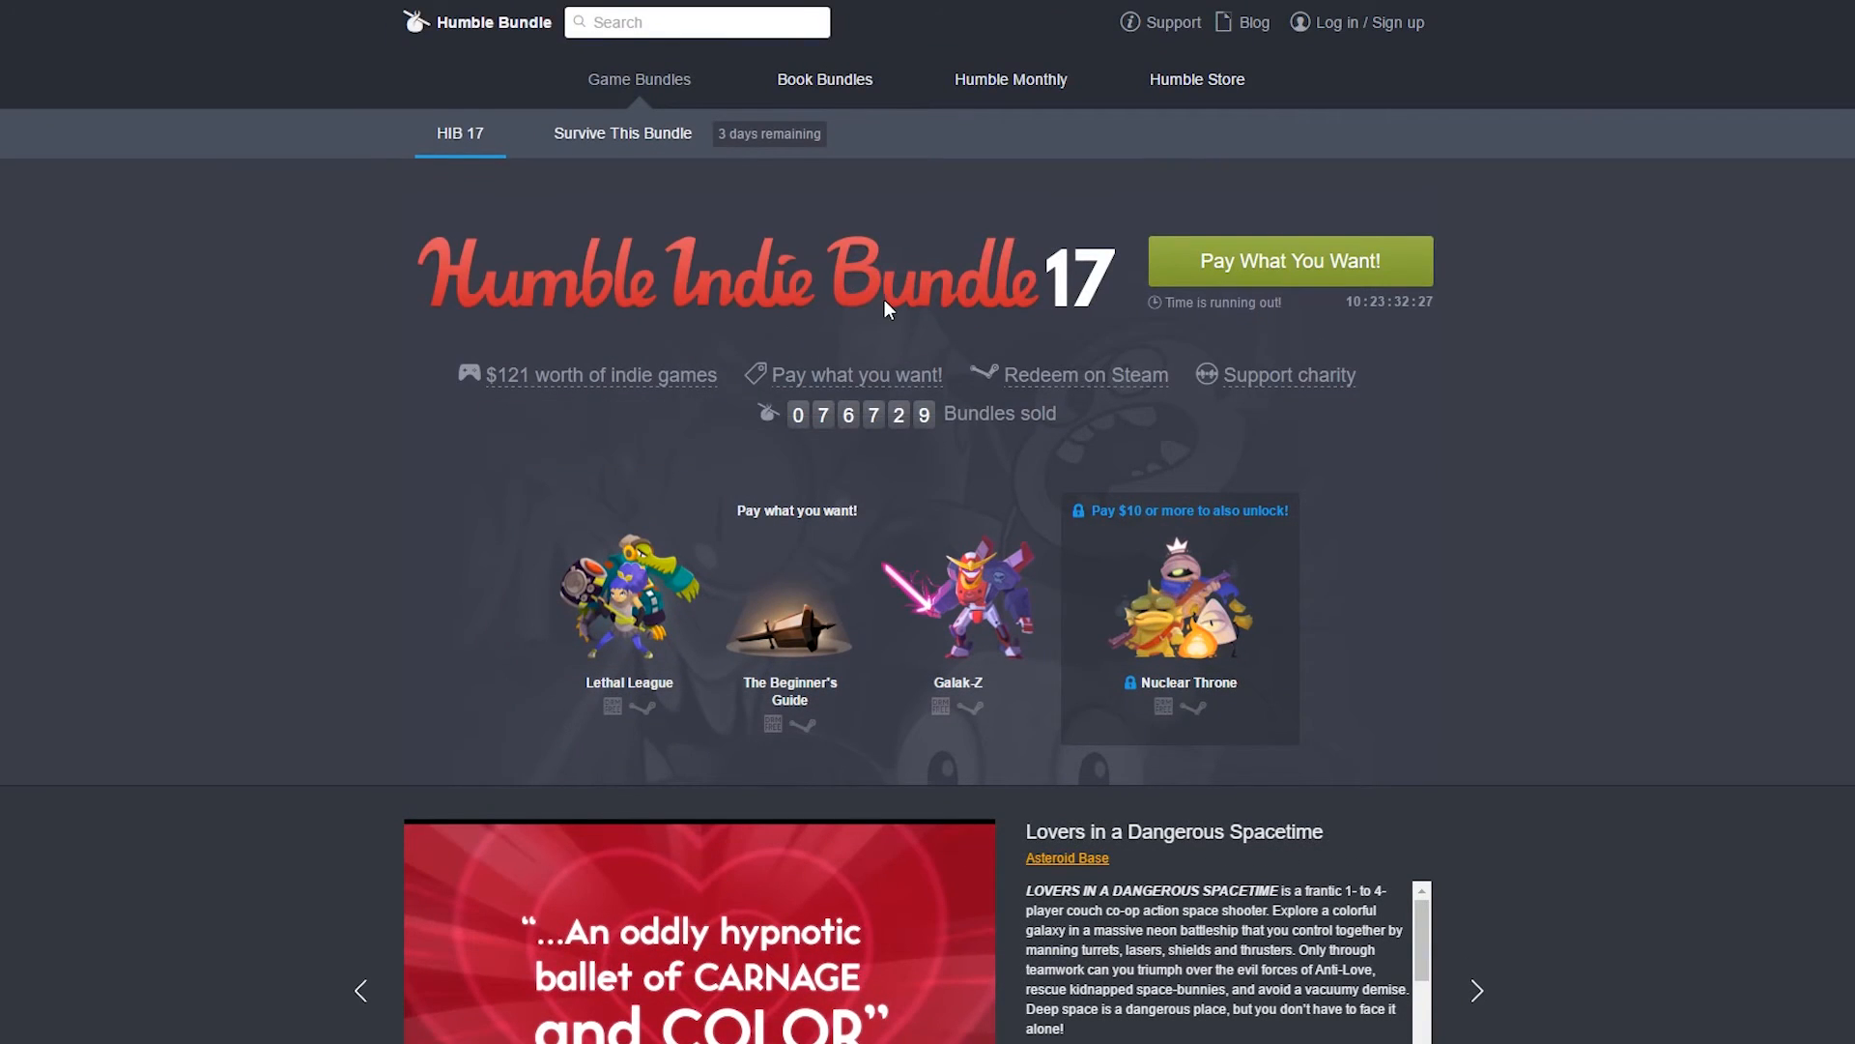
{"action": "scroll", "scroll_direction": "down", "scroll_amount": 3}
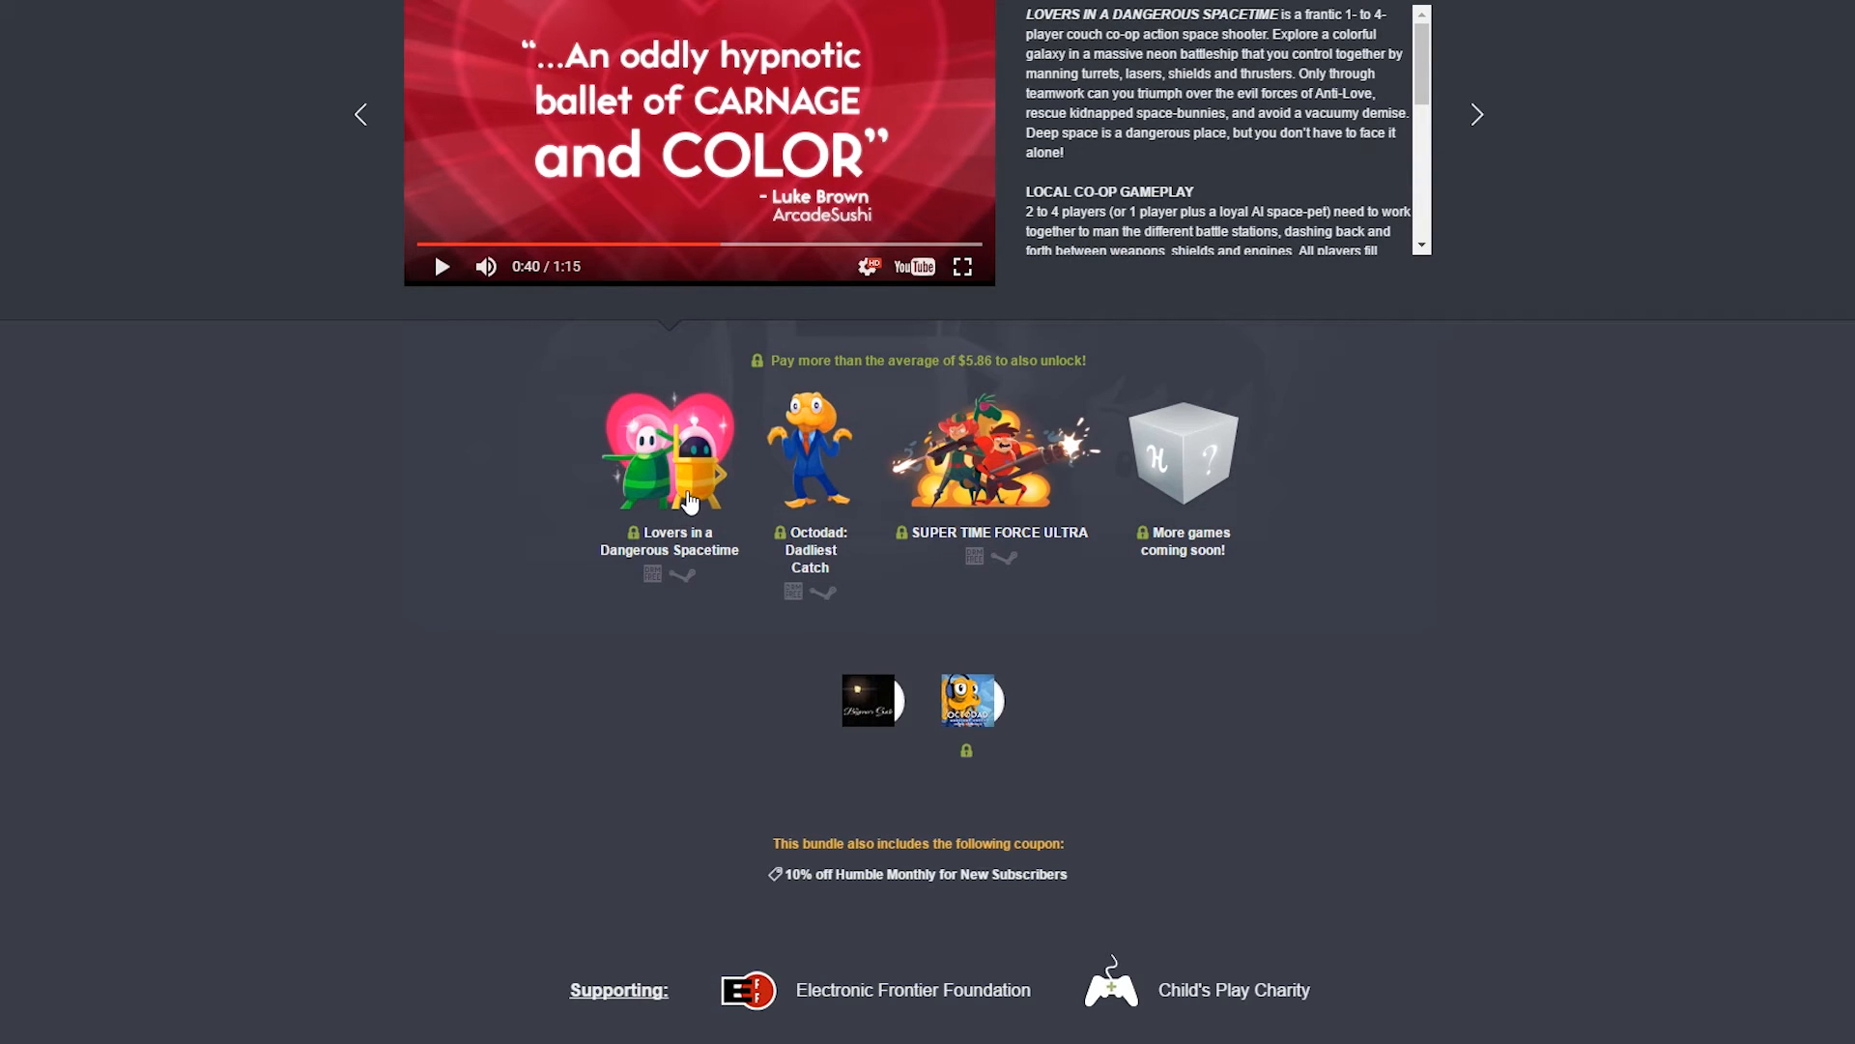
{"action": "mouse_move", "coordinate": [673, 514]}
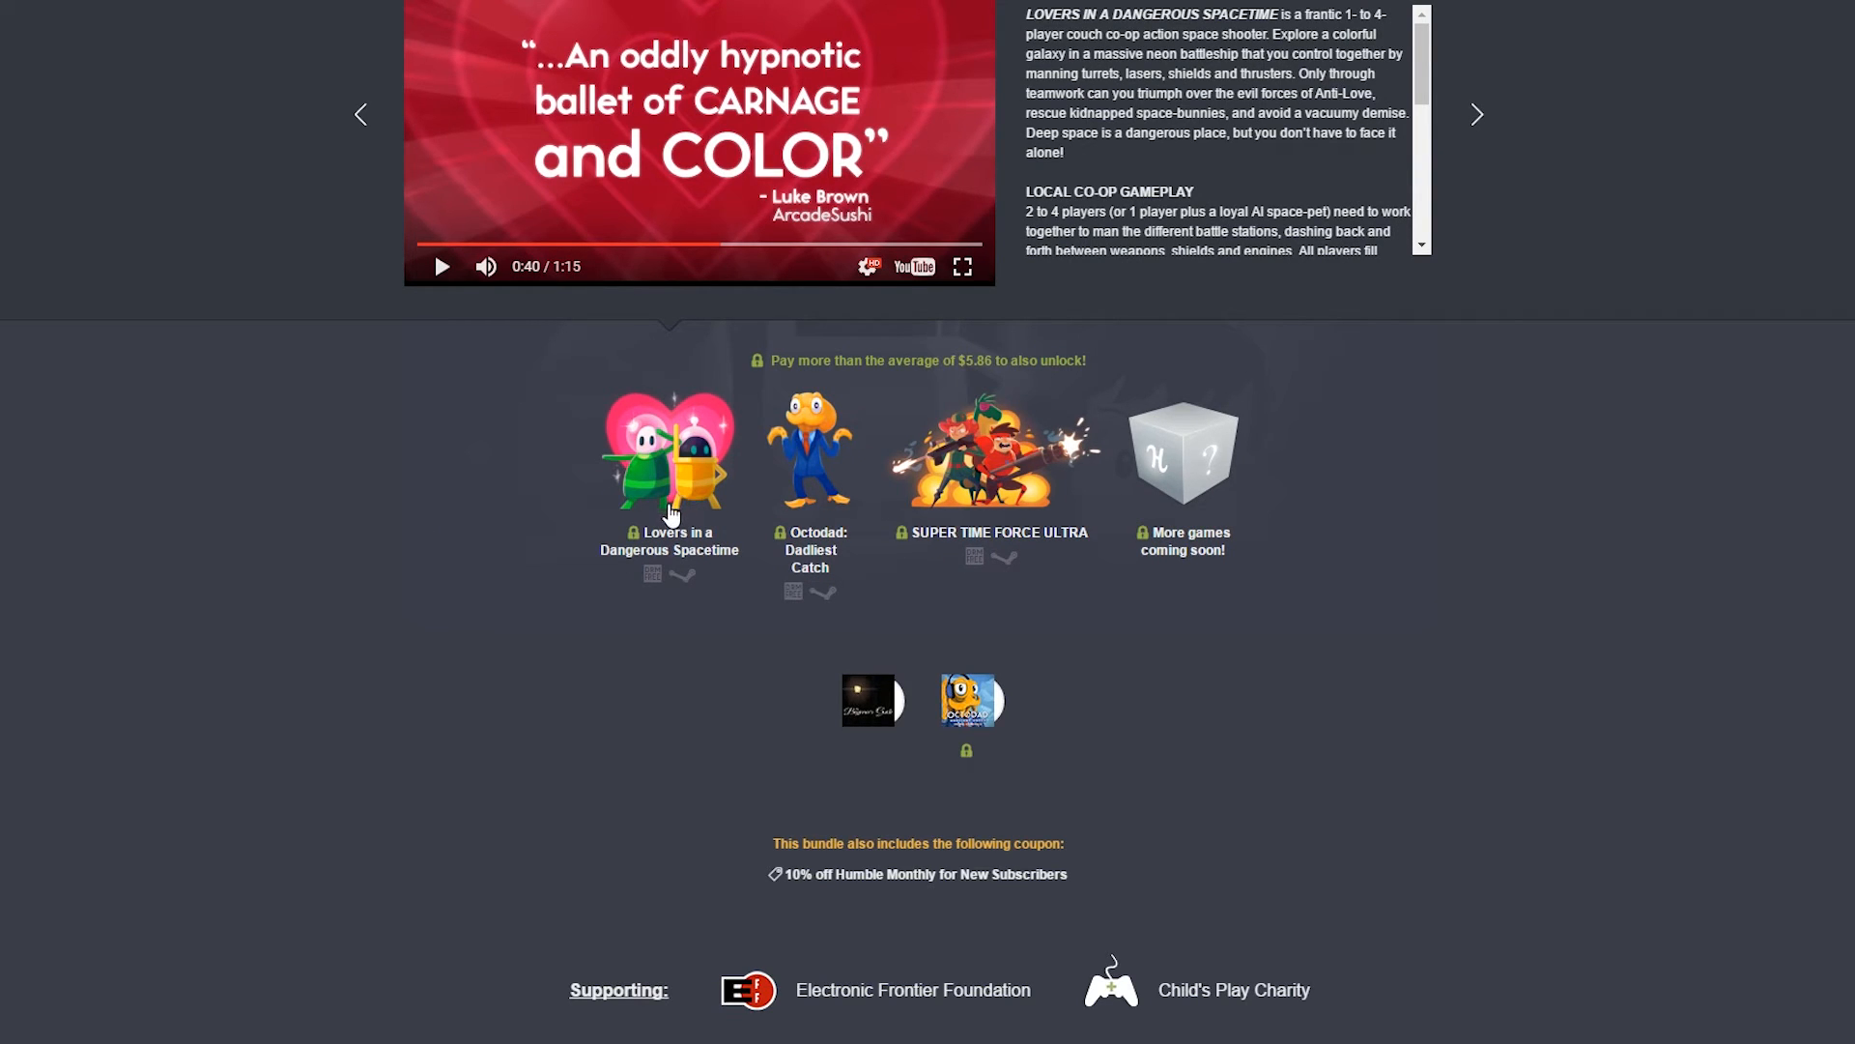
{"action": "mouse_move", "coordinate": [671, 541]}
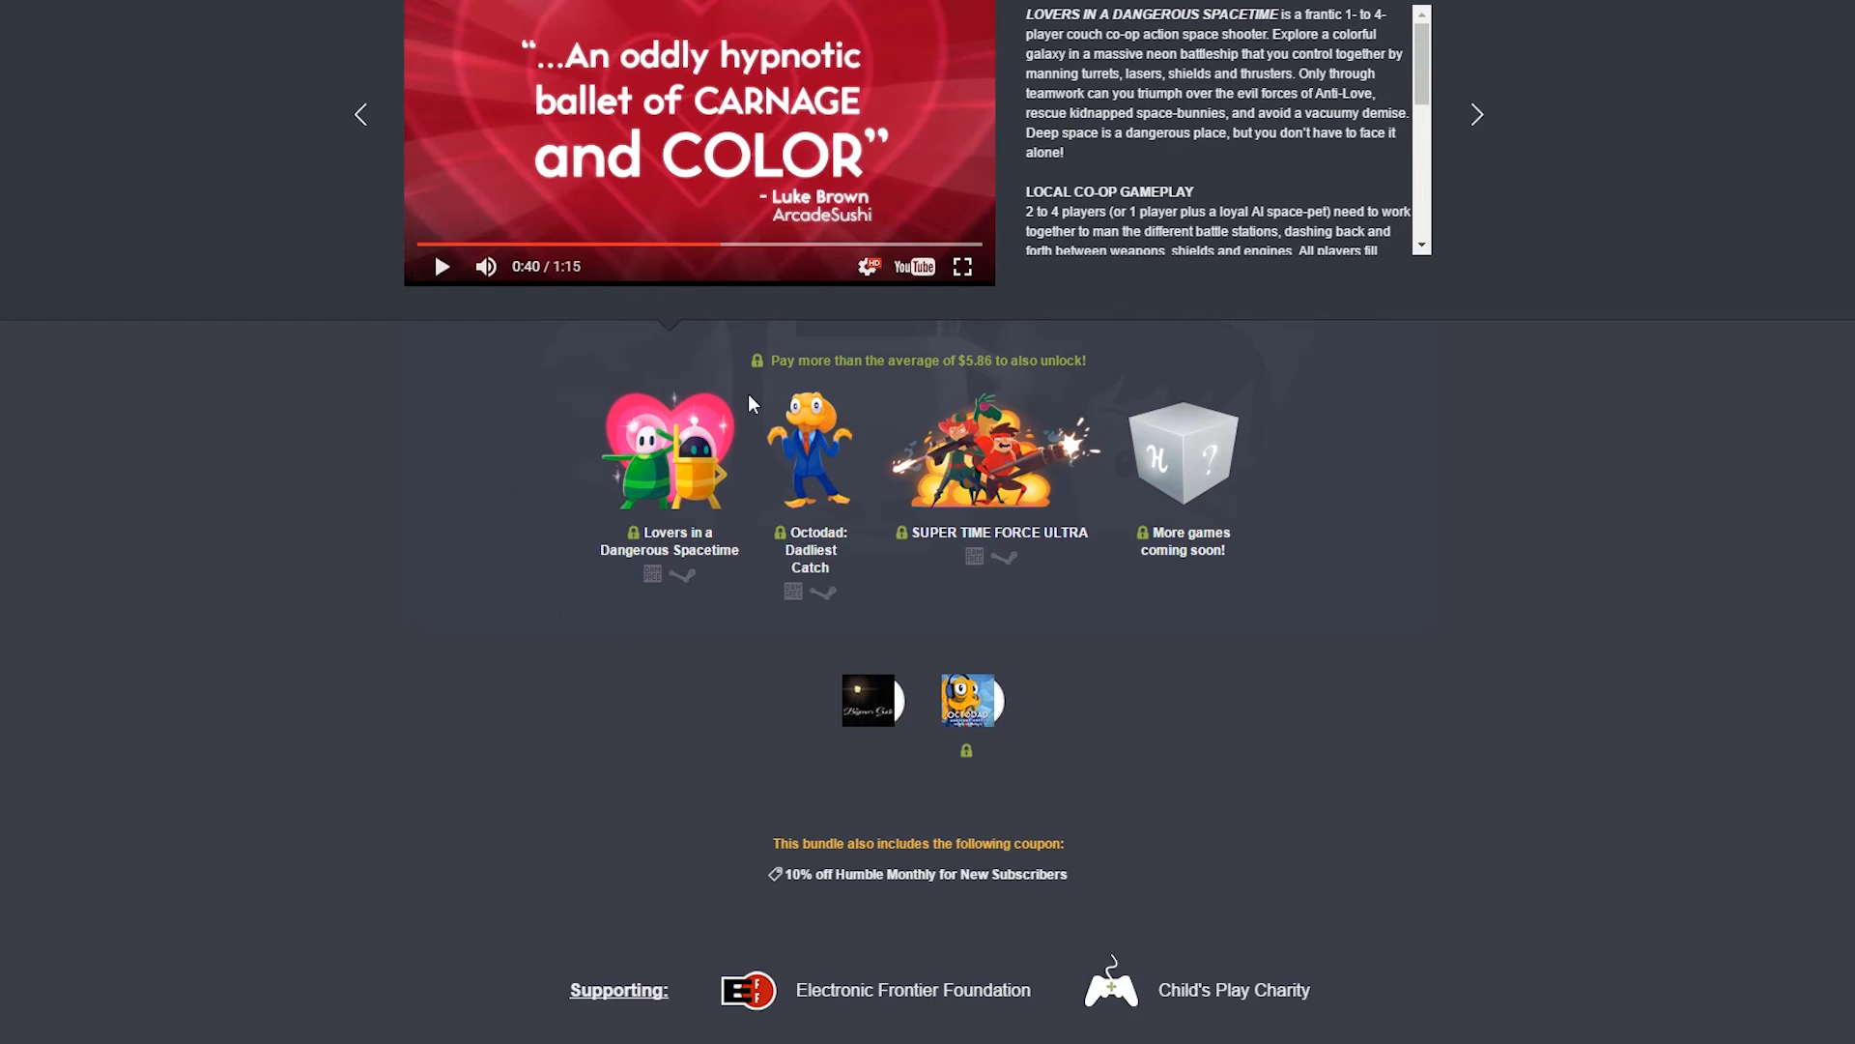
{"action": "mouse_move", "coordinate": [830, 470]}
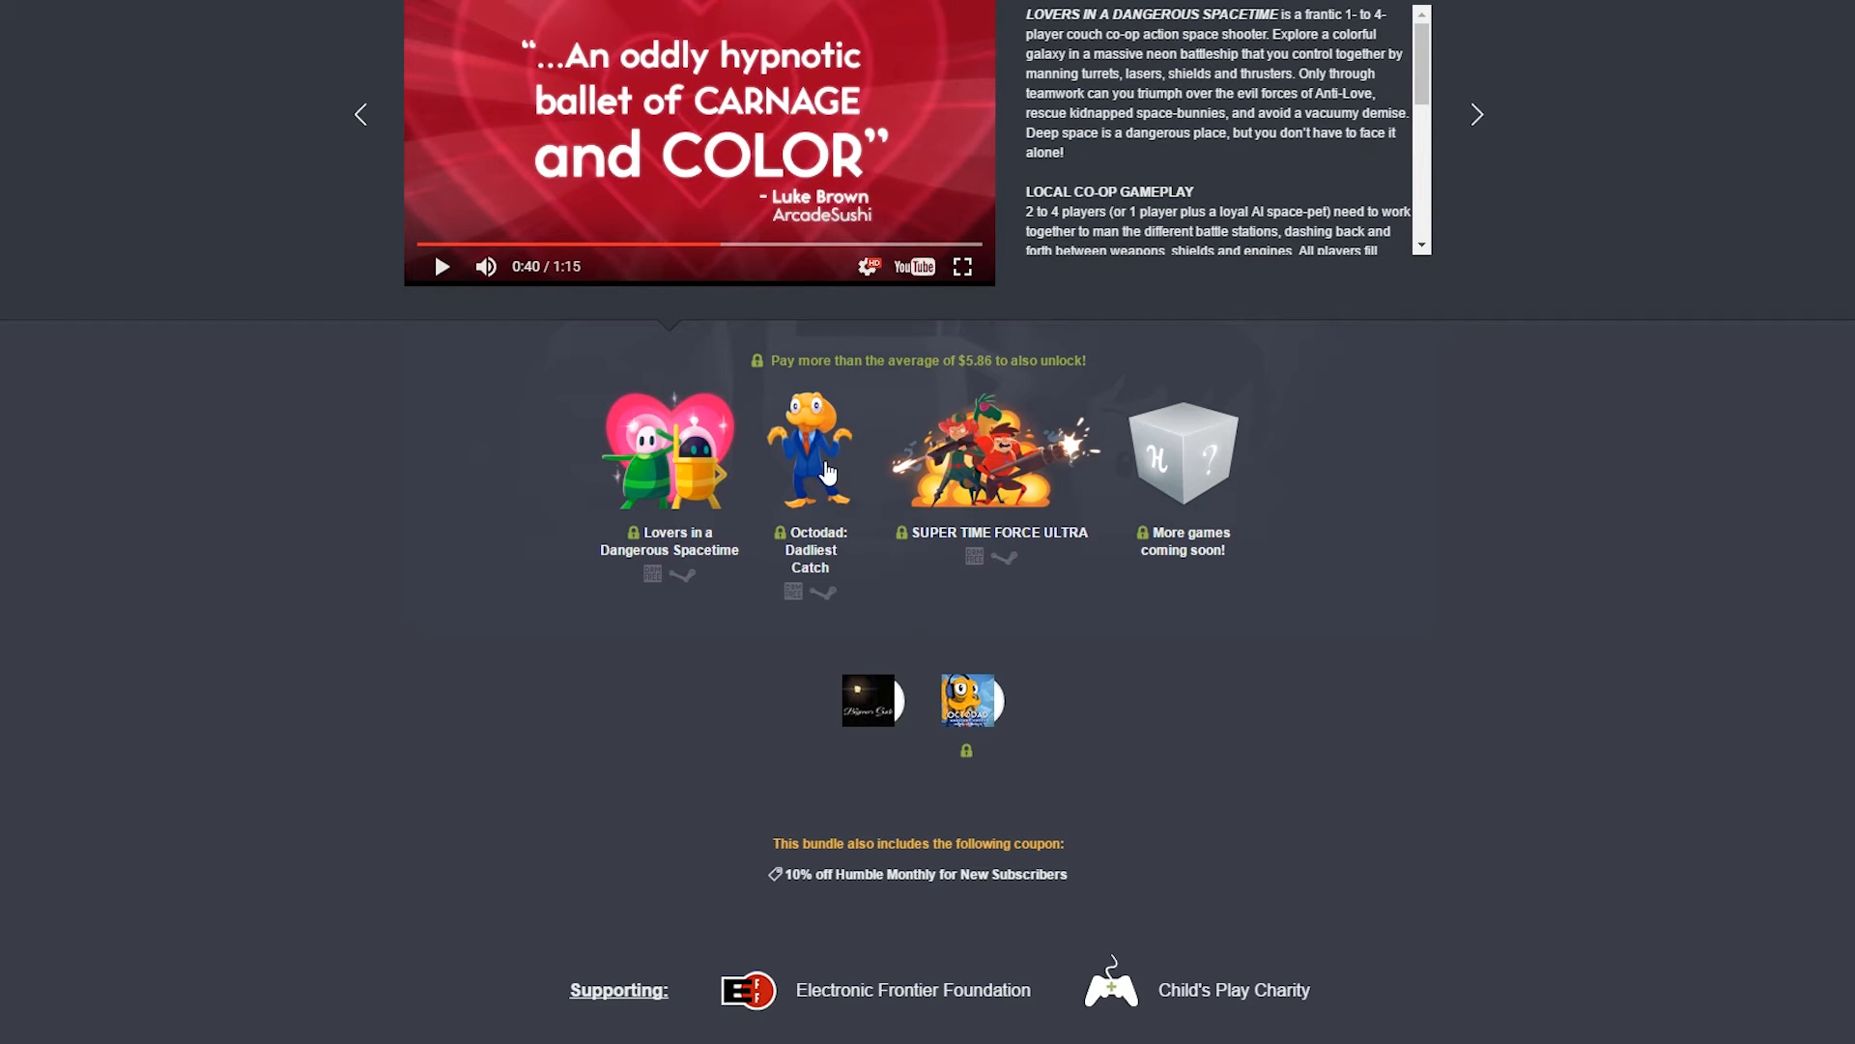
{"action": "mouse_move", "coordinate": [976, 477]}
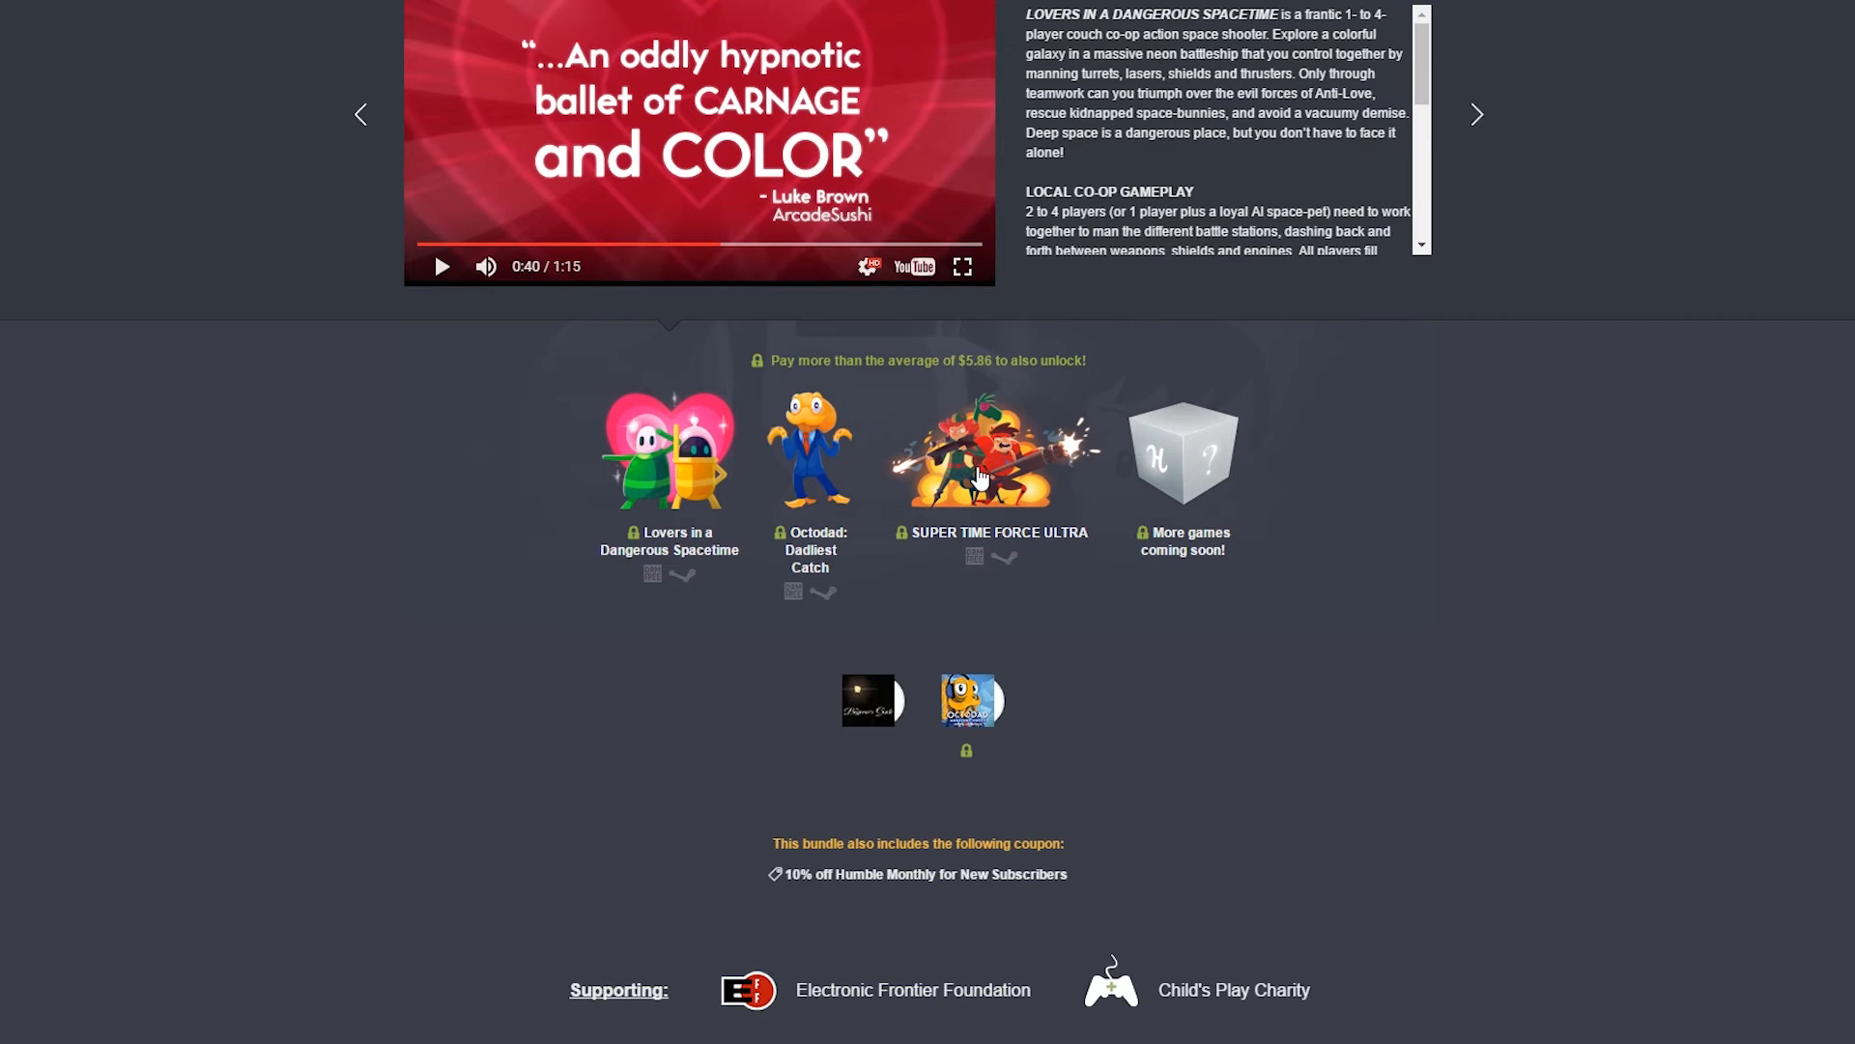
{"action": "mouse_move", "coordinate": [682, 470]}
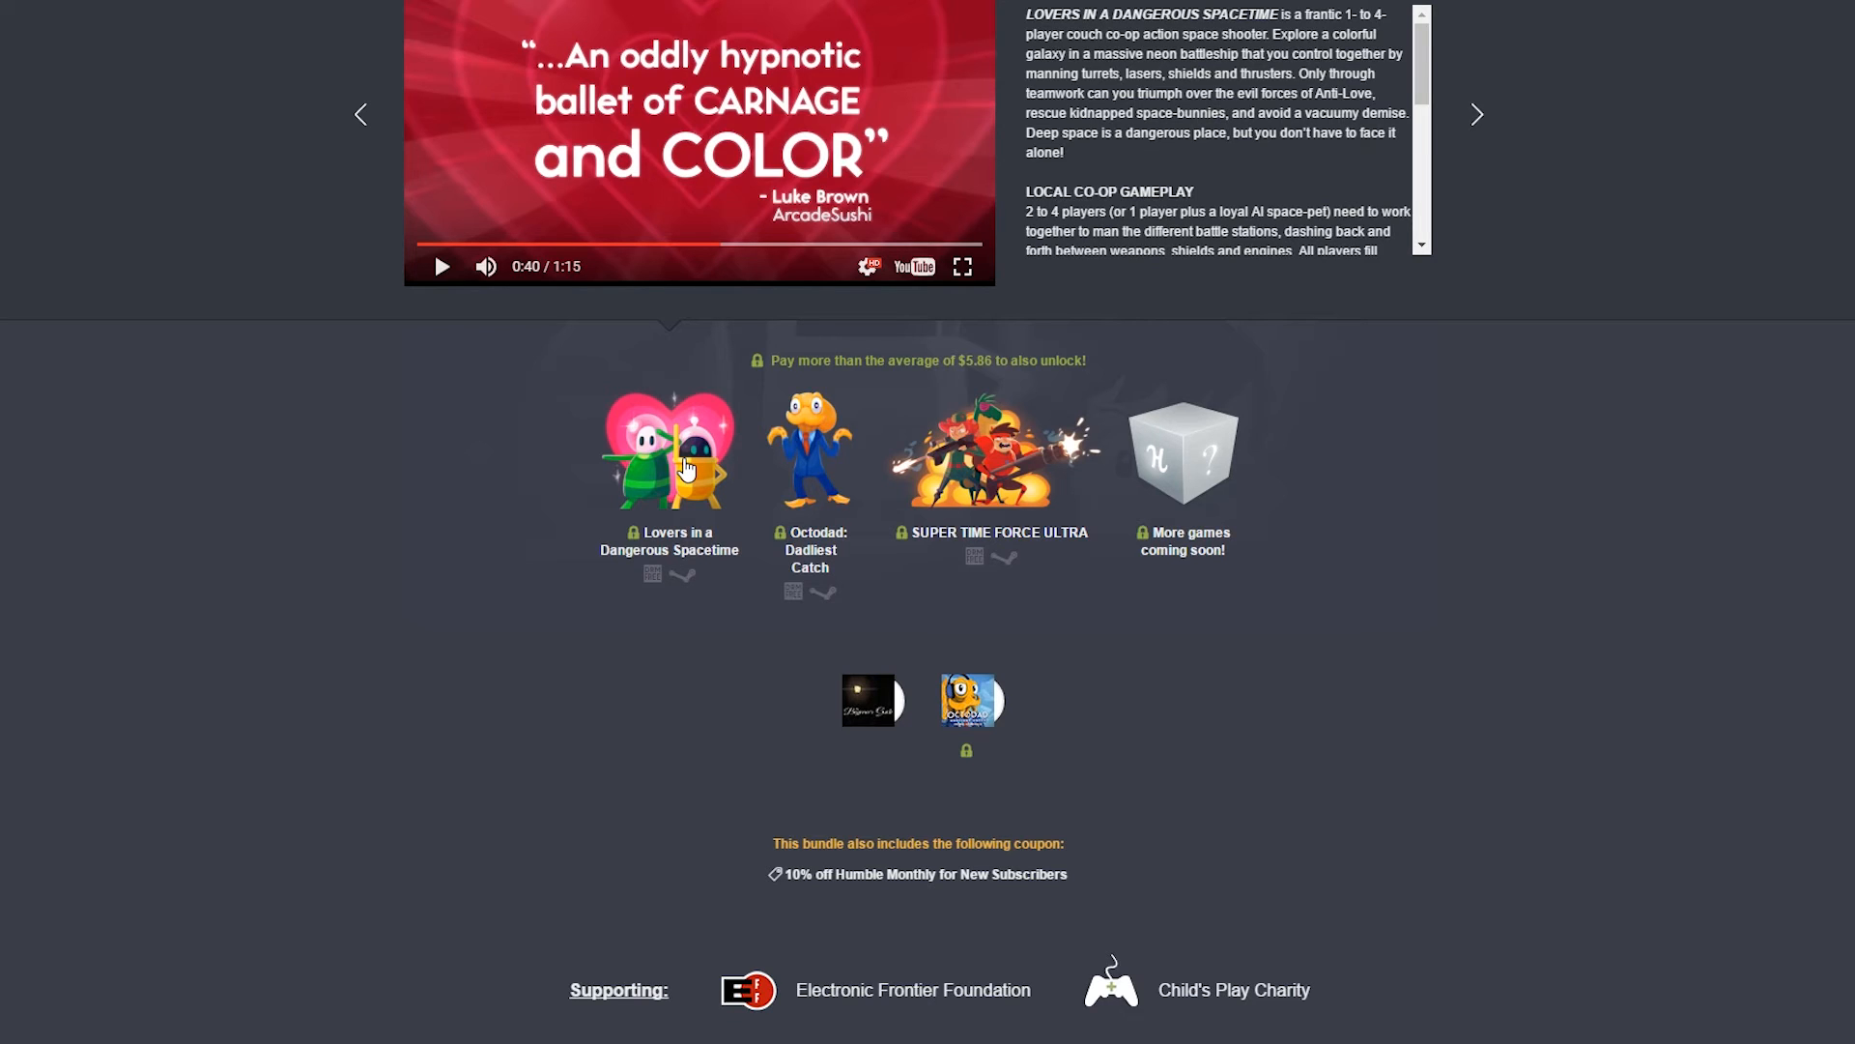
{"action": "mouse_move", "coordinate": [562, 446]}
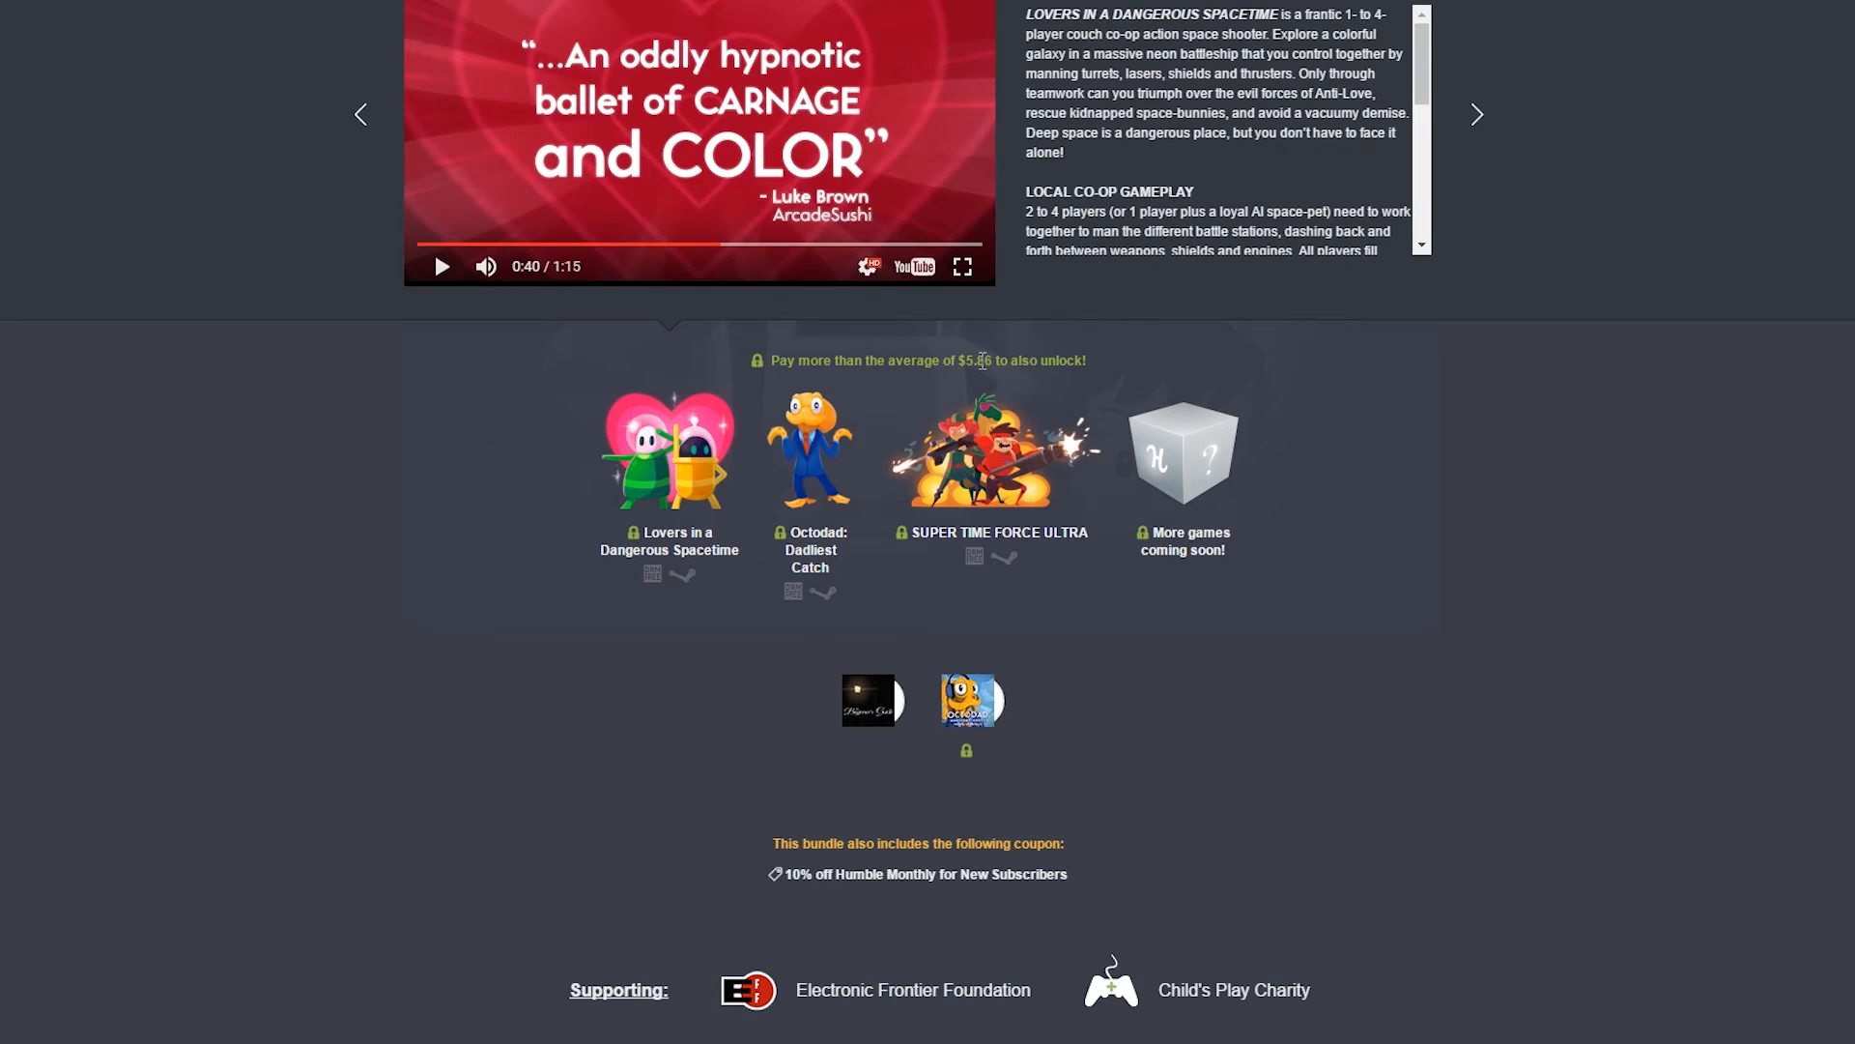
{"action": "mouse_move", "coordinate": [663, 446]}
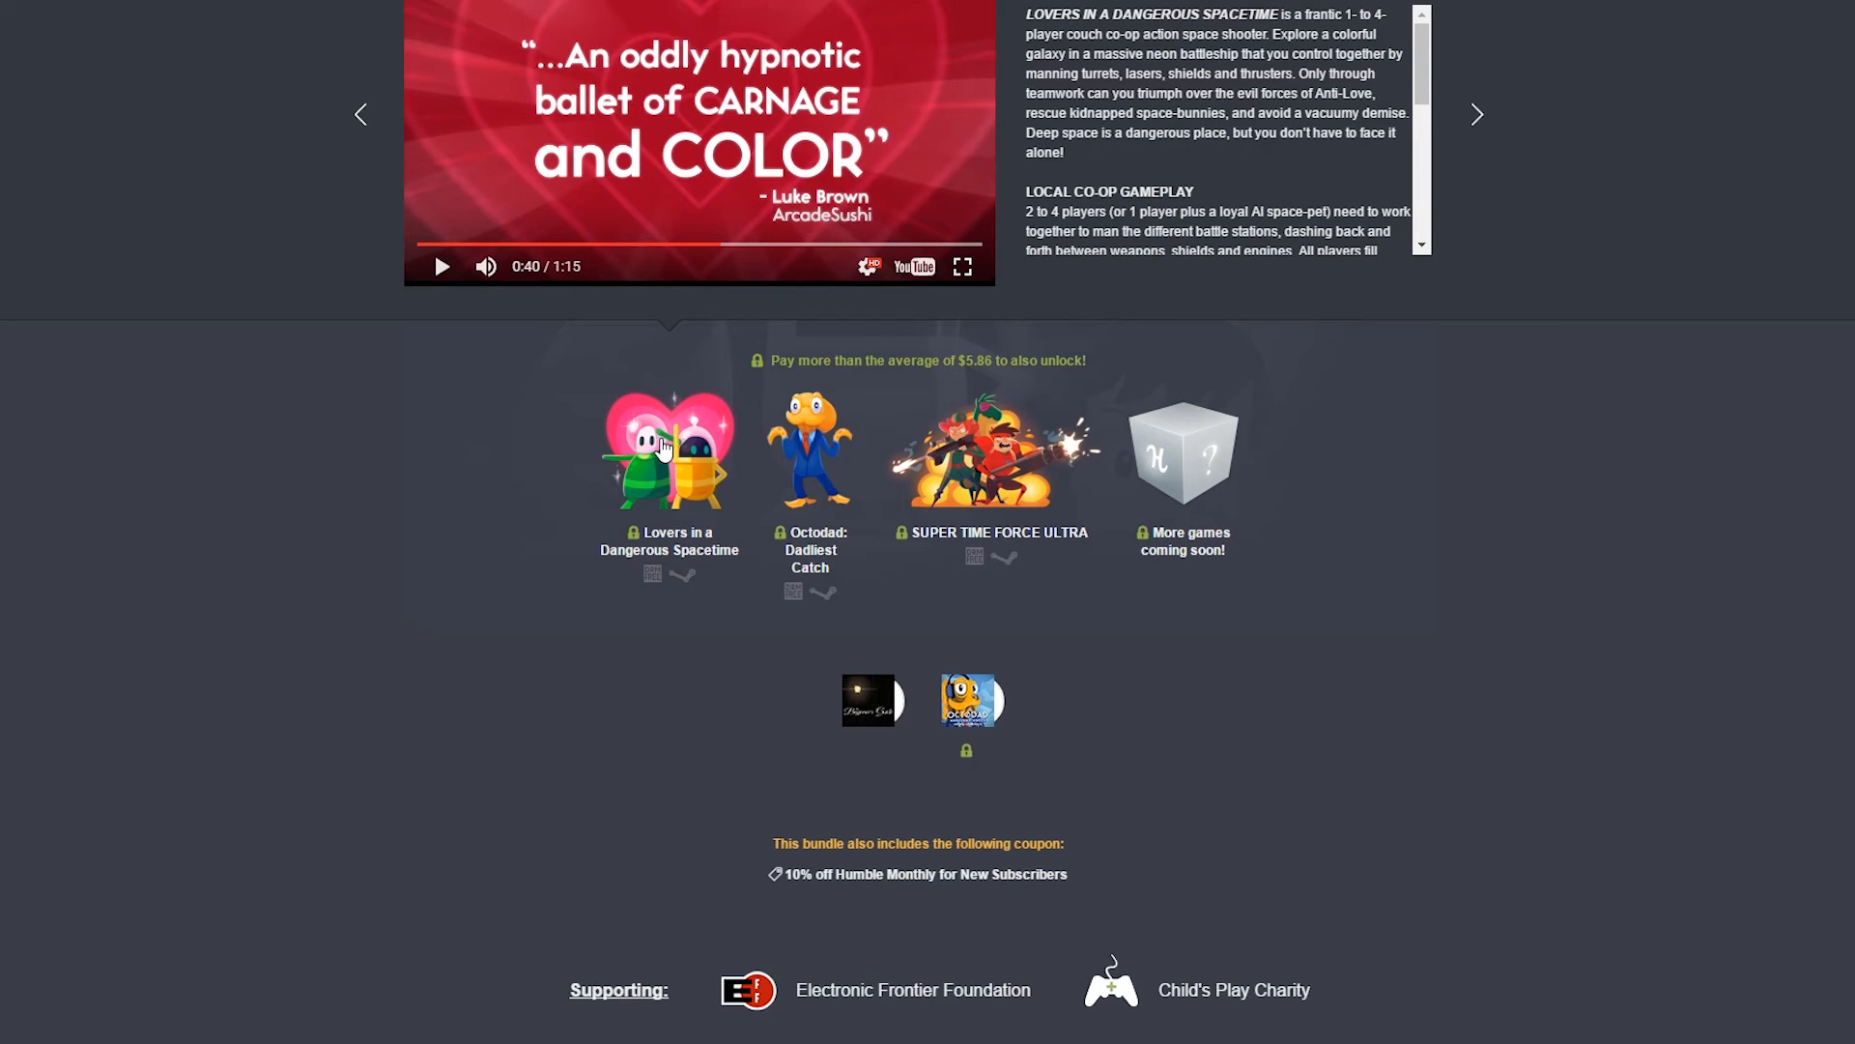
{"action": "mouse_move", "coordinate": [997, 647]}
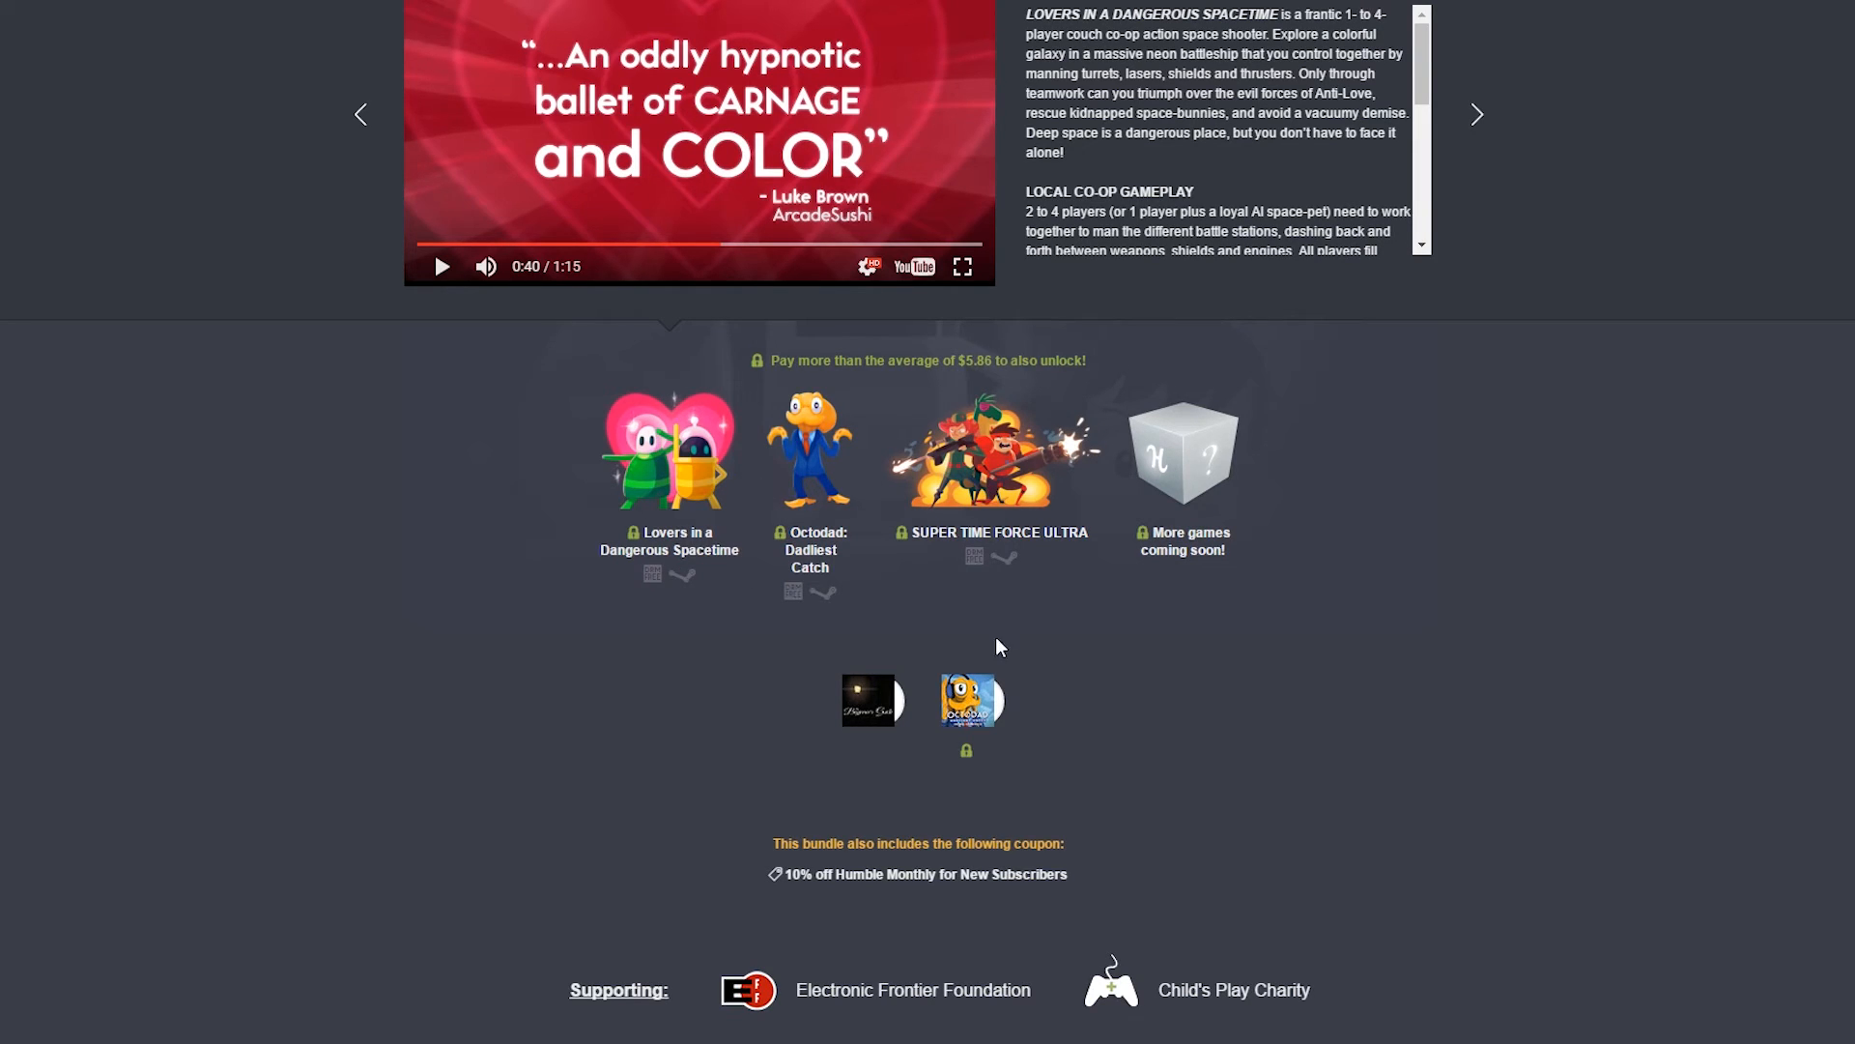
{"action": "mouse_move", "coordinate": [1198, 480]}
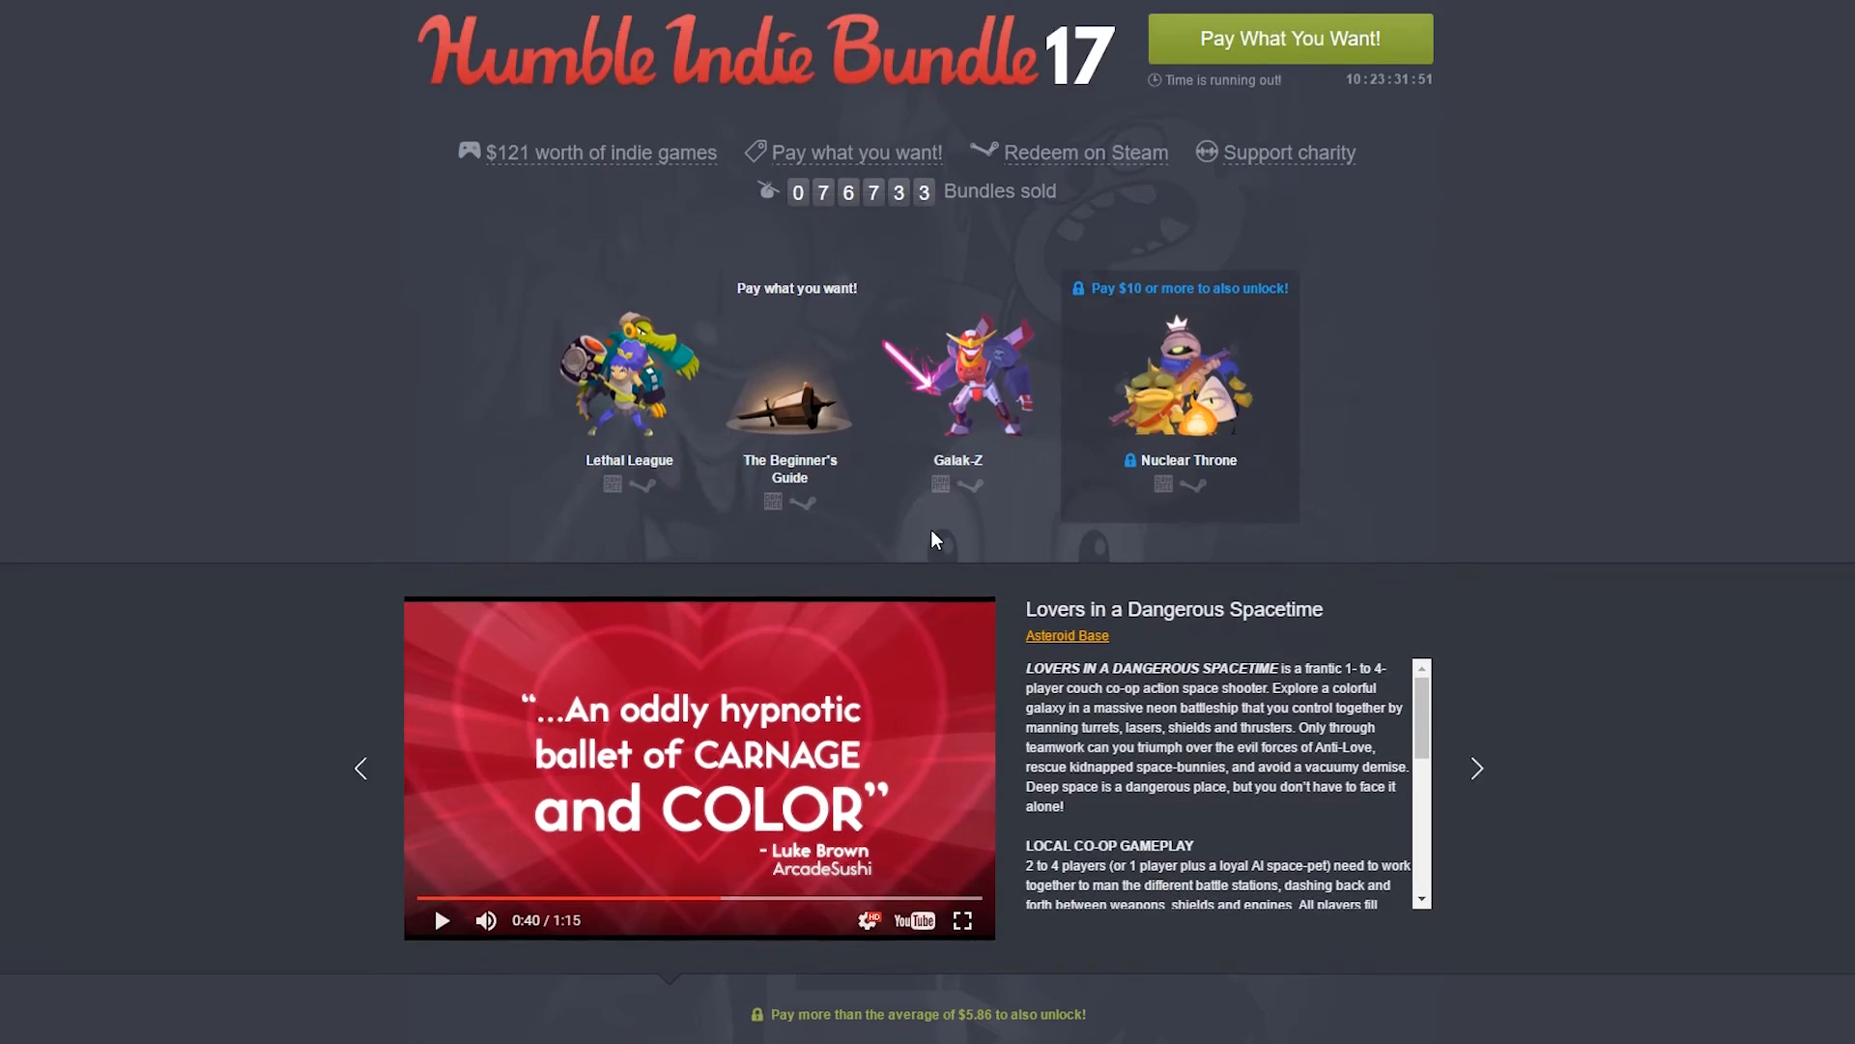
Feature The Beginner's Guide from the pay-what-you-want tier in the showcase.
{"action": "scroll", "scroll_direction": "down", "scroll_amount": 3}
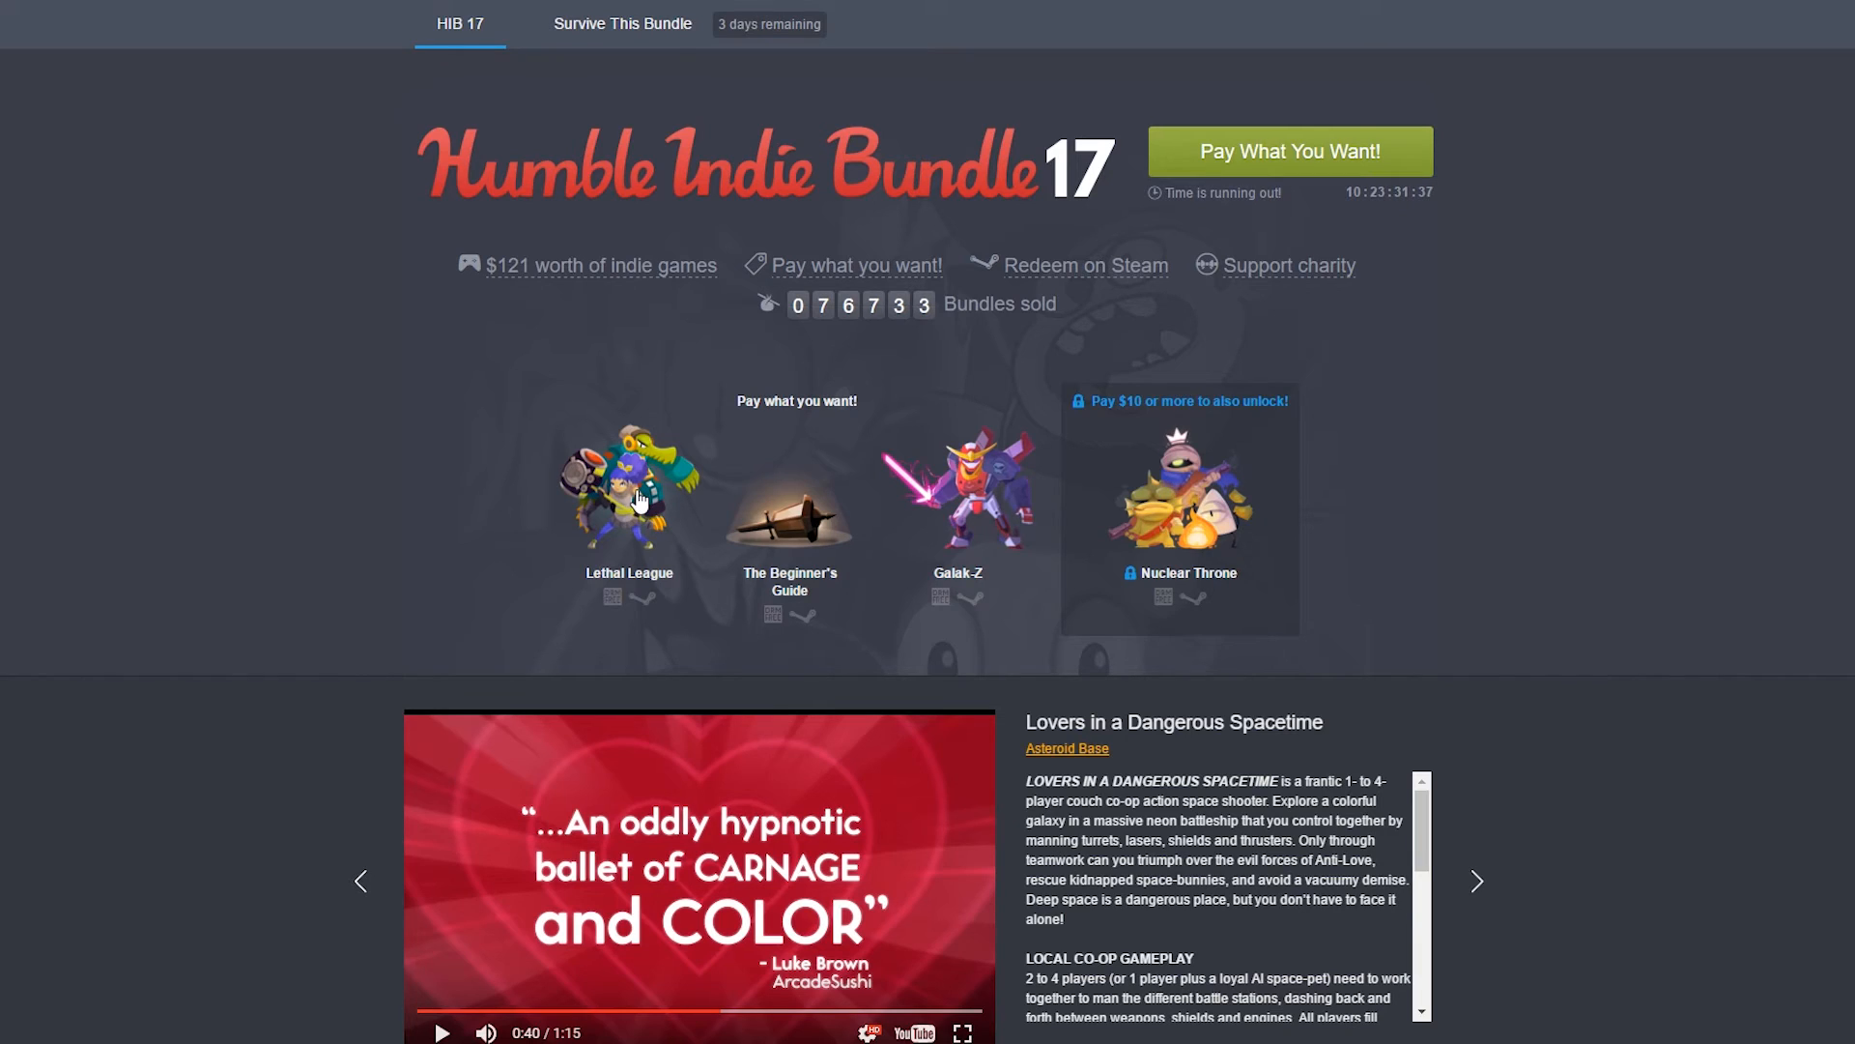
{"action": "mouse_move", "coordinate": [804, 524]}
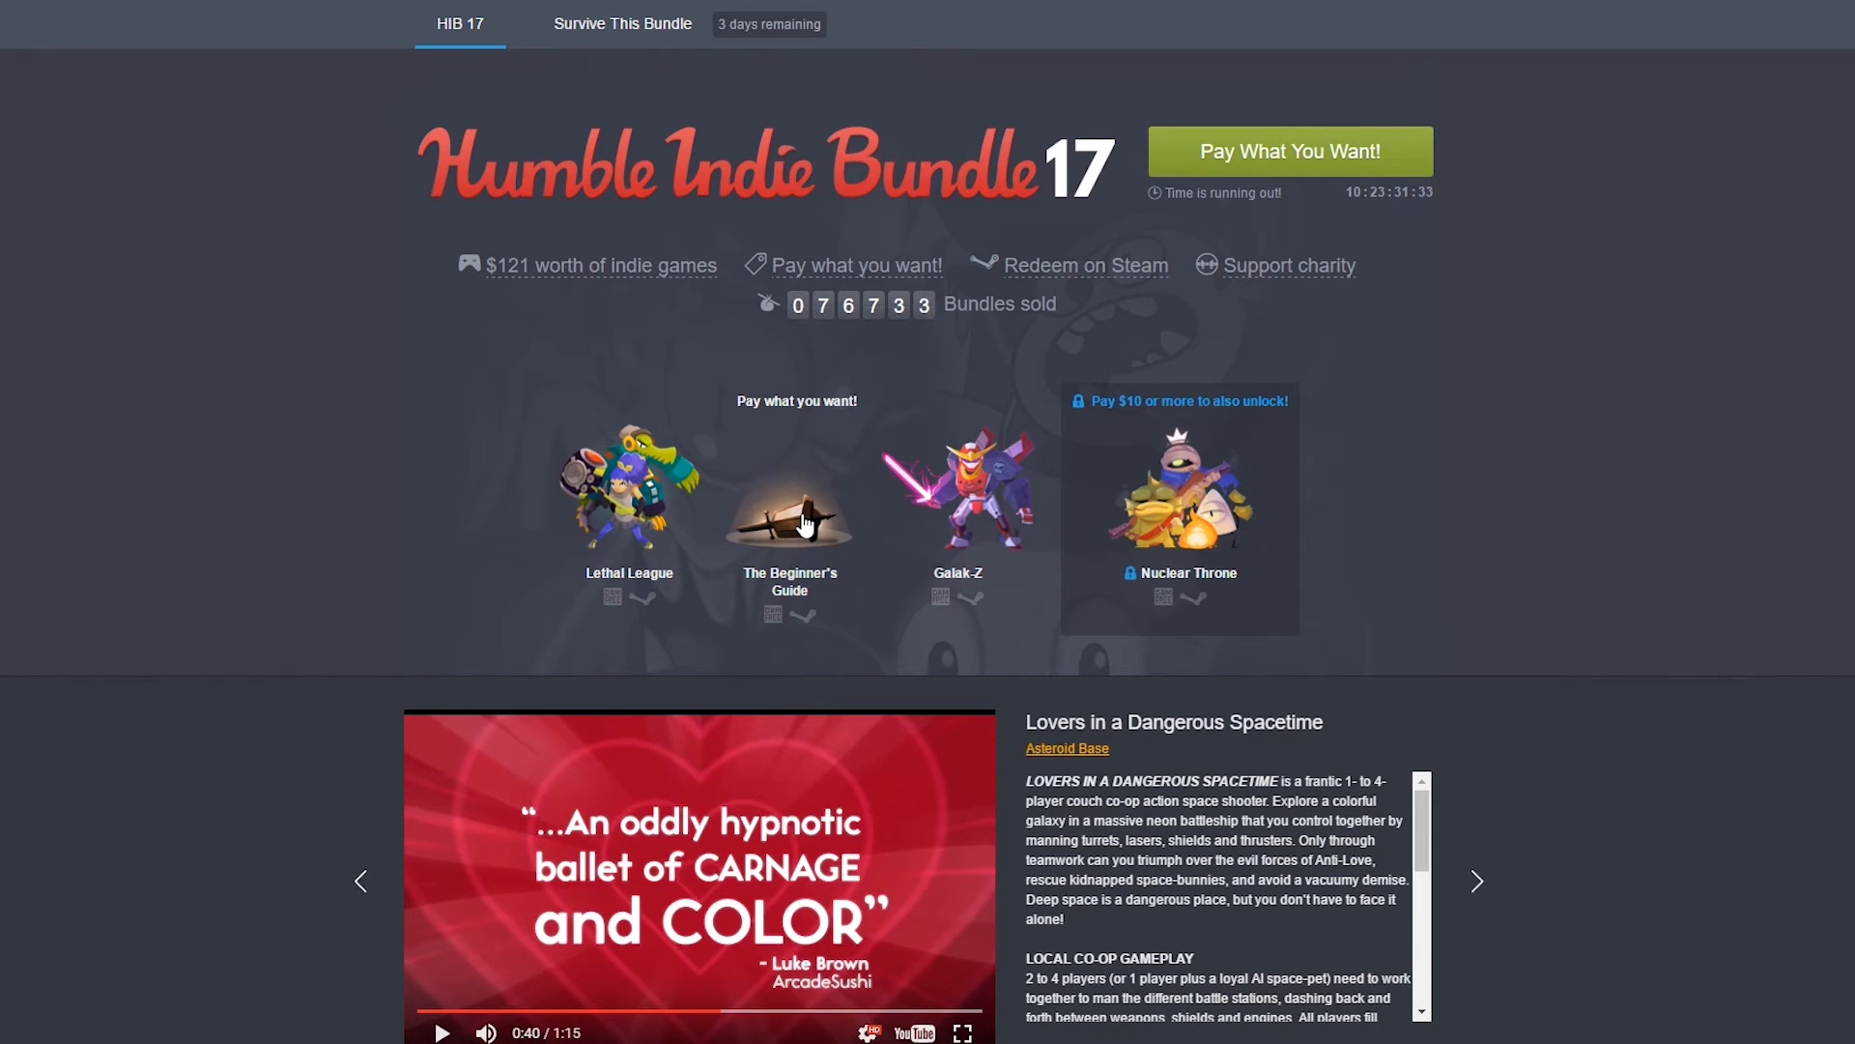
{"action": "left_click", "coordinate": [788, 491]}
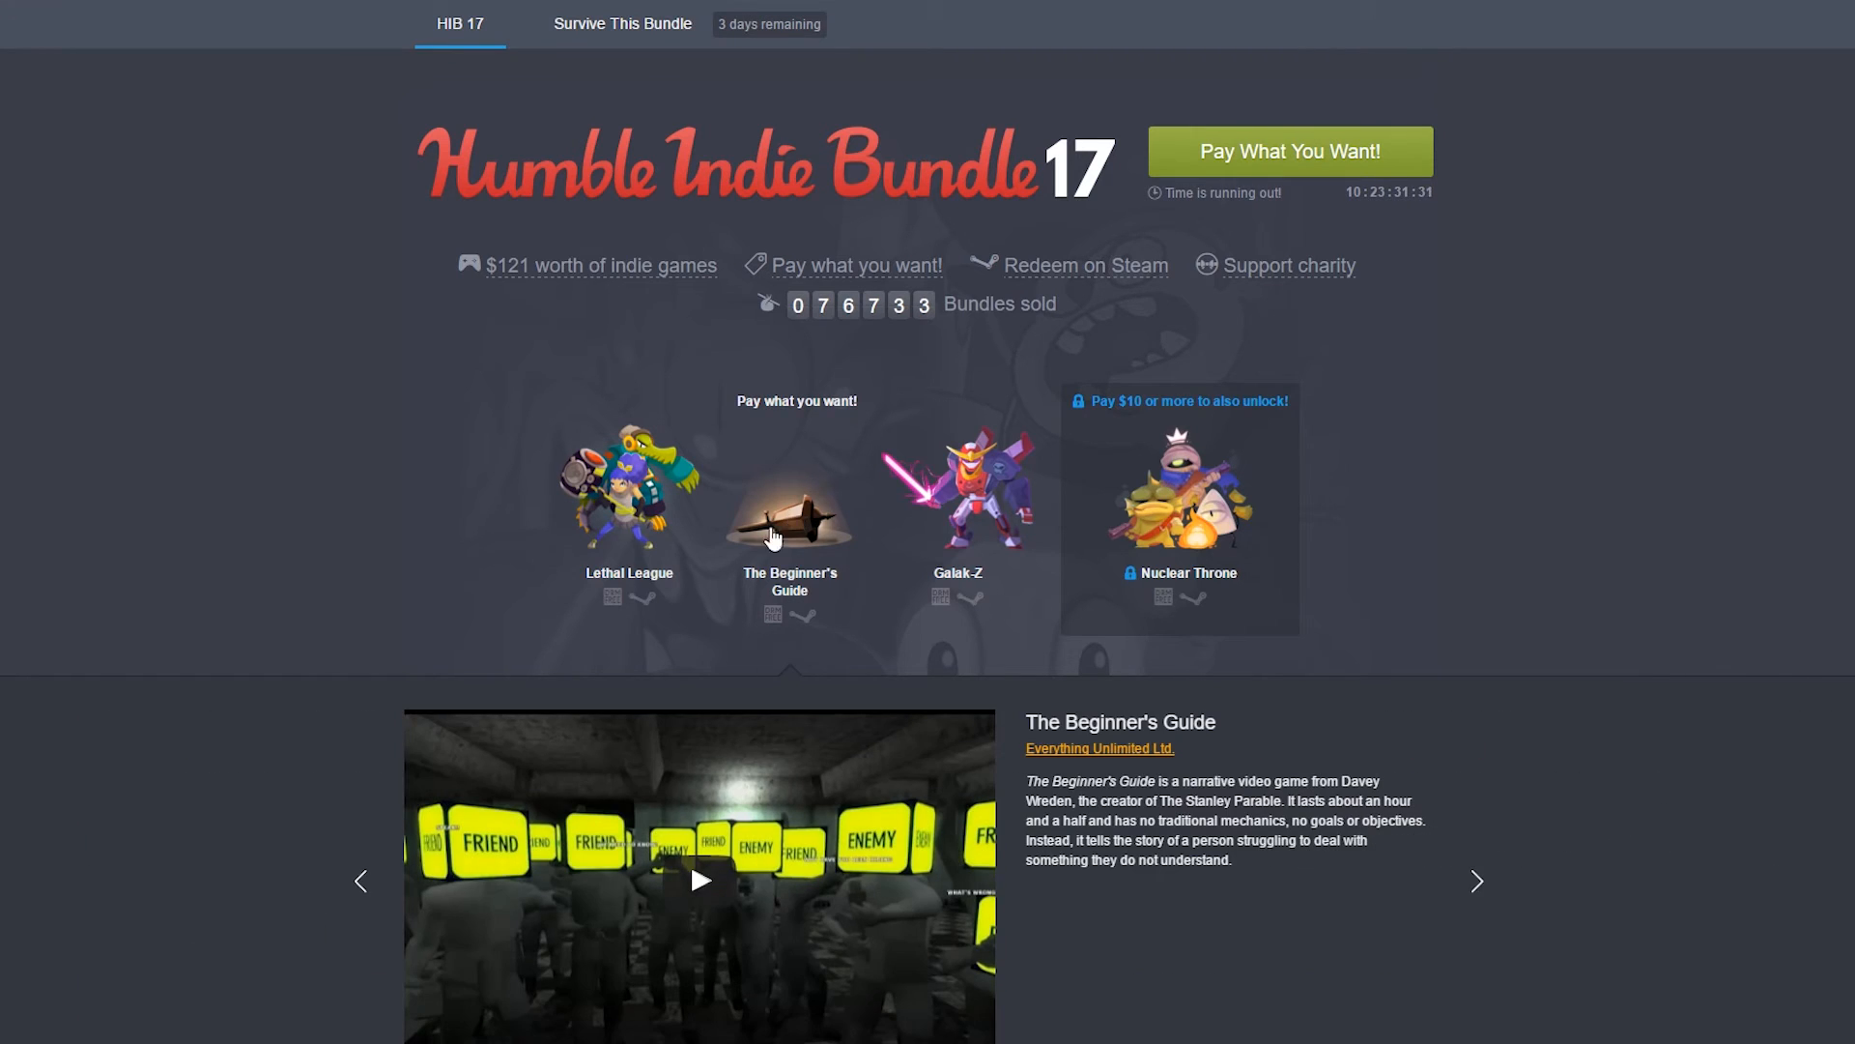
Feature Galak-Z from the pay-what-you-want tier, replacing The Beginner's Guide.
{"action": "scroll", "scroll_direction": "down", "scroll_amount": 3}
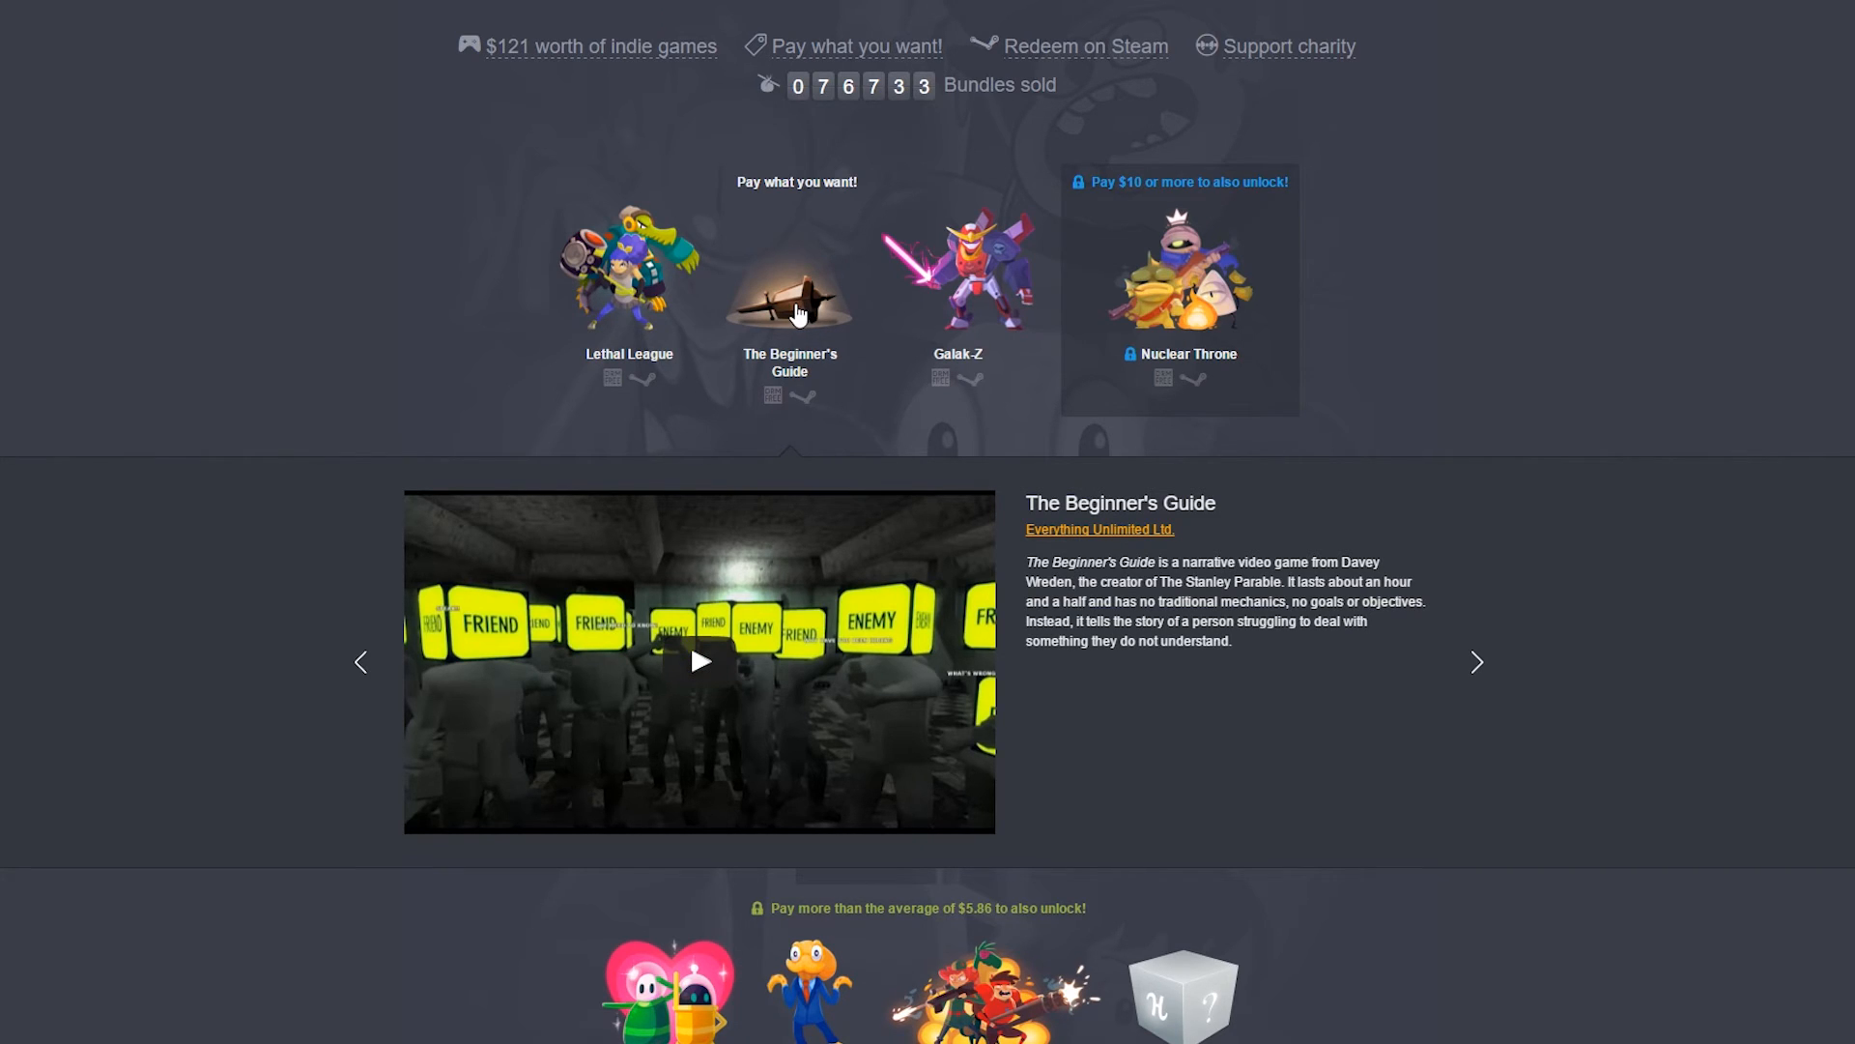
{"action": "scroll", "scroll_direction": "down", "scroll_amount": 3}
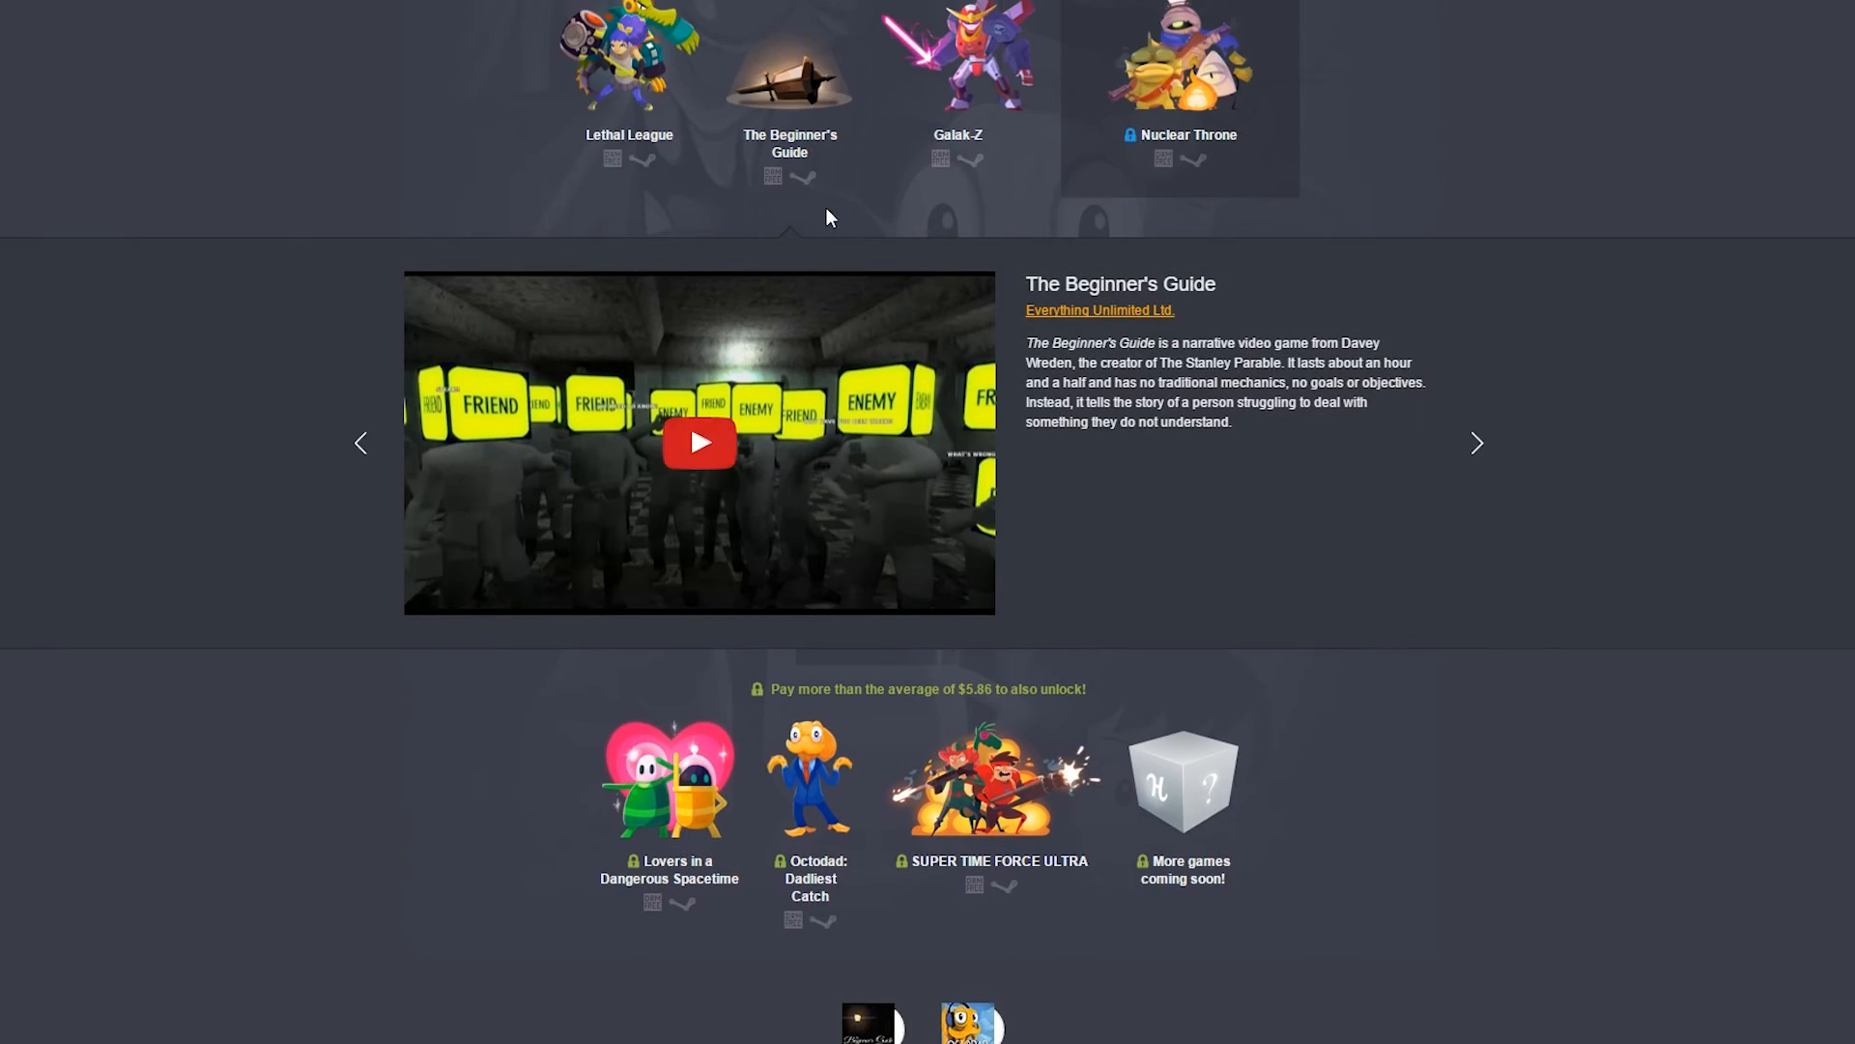
{"action": "scroll", "scroll_direction": "down", "scroll_amount": 3}
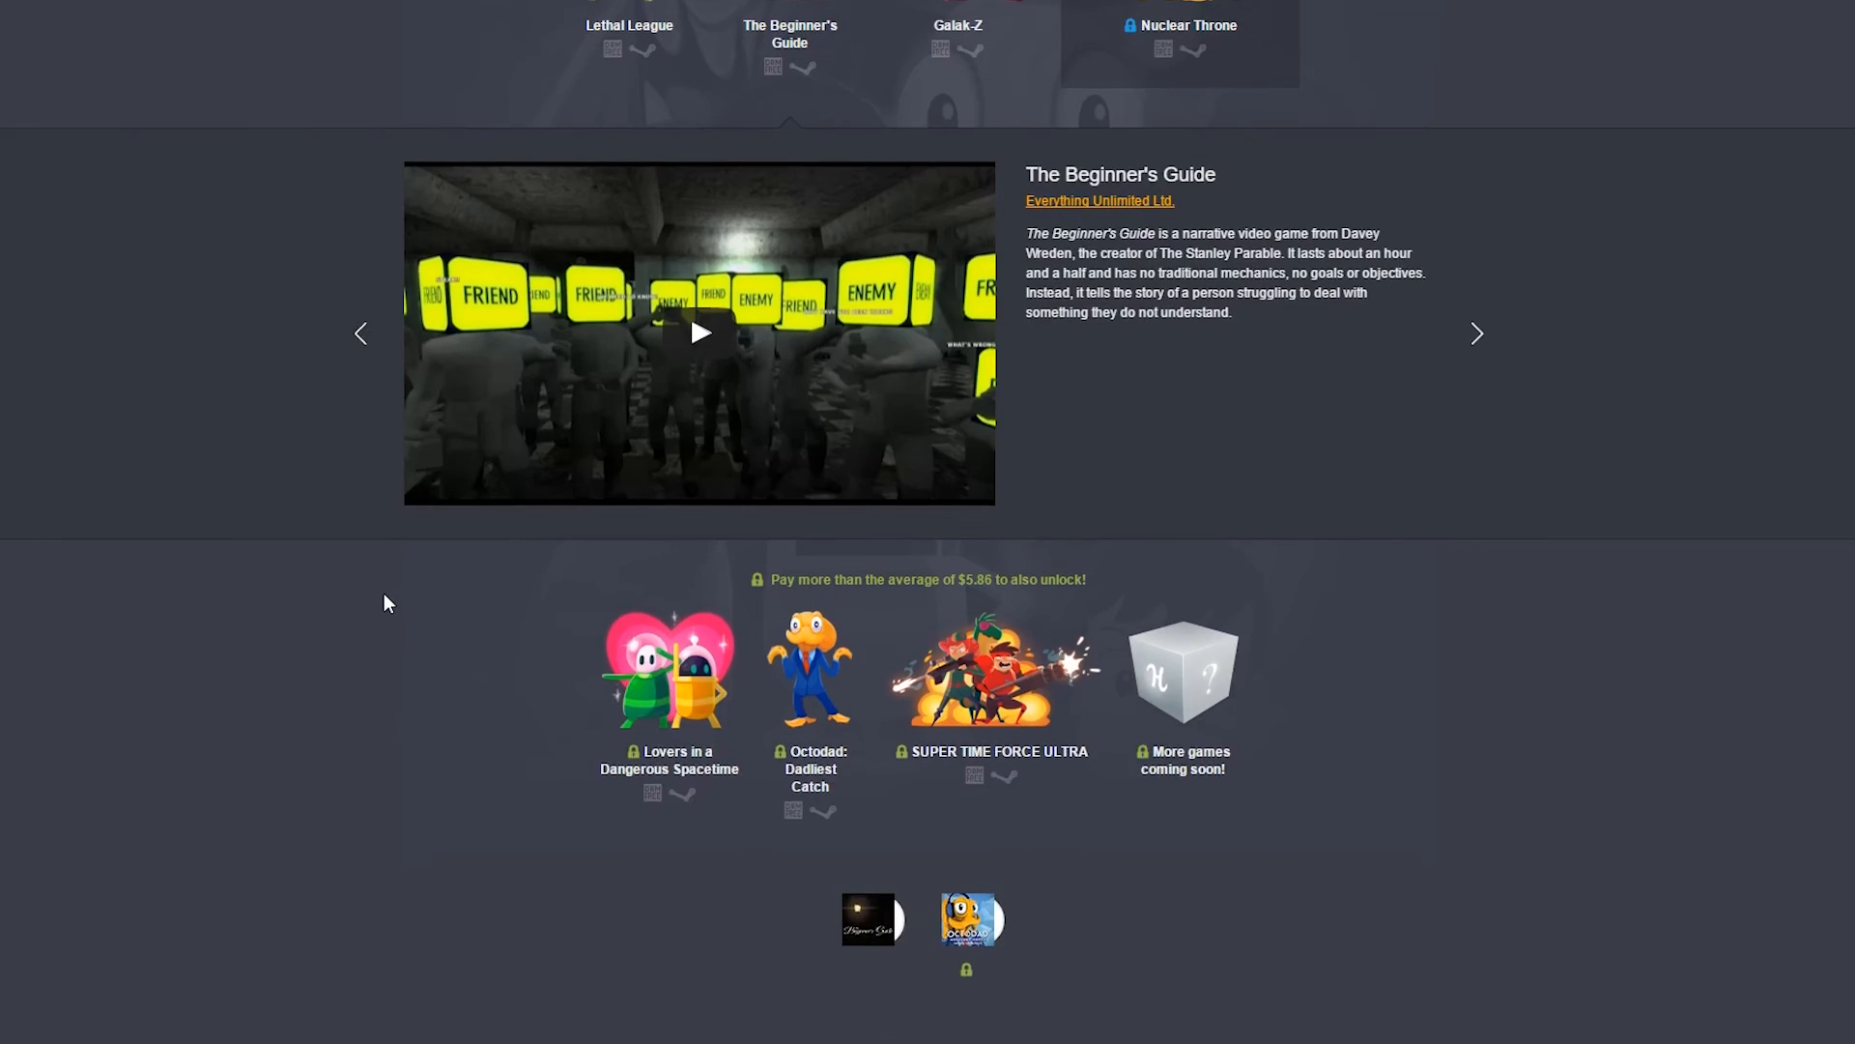
{"action": "scroll", "scroll_direction": "up", "scroll_amount": 3}
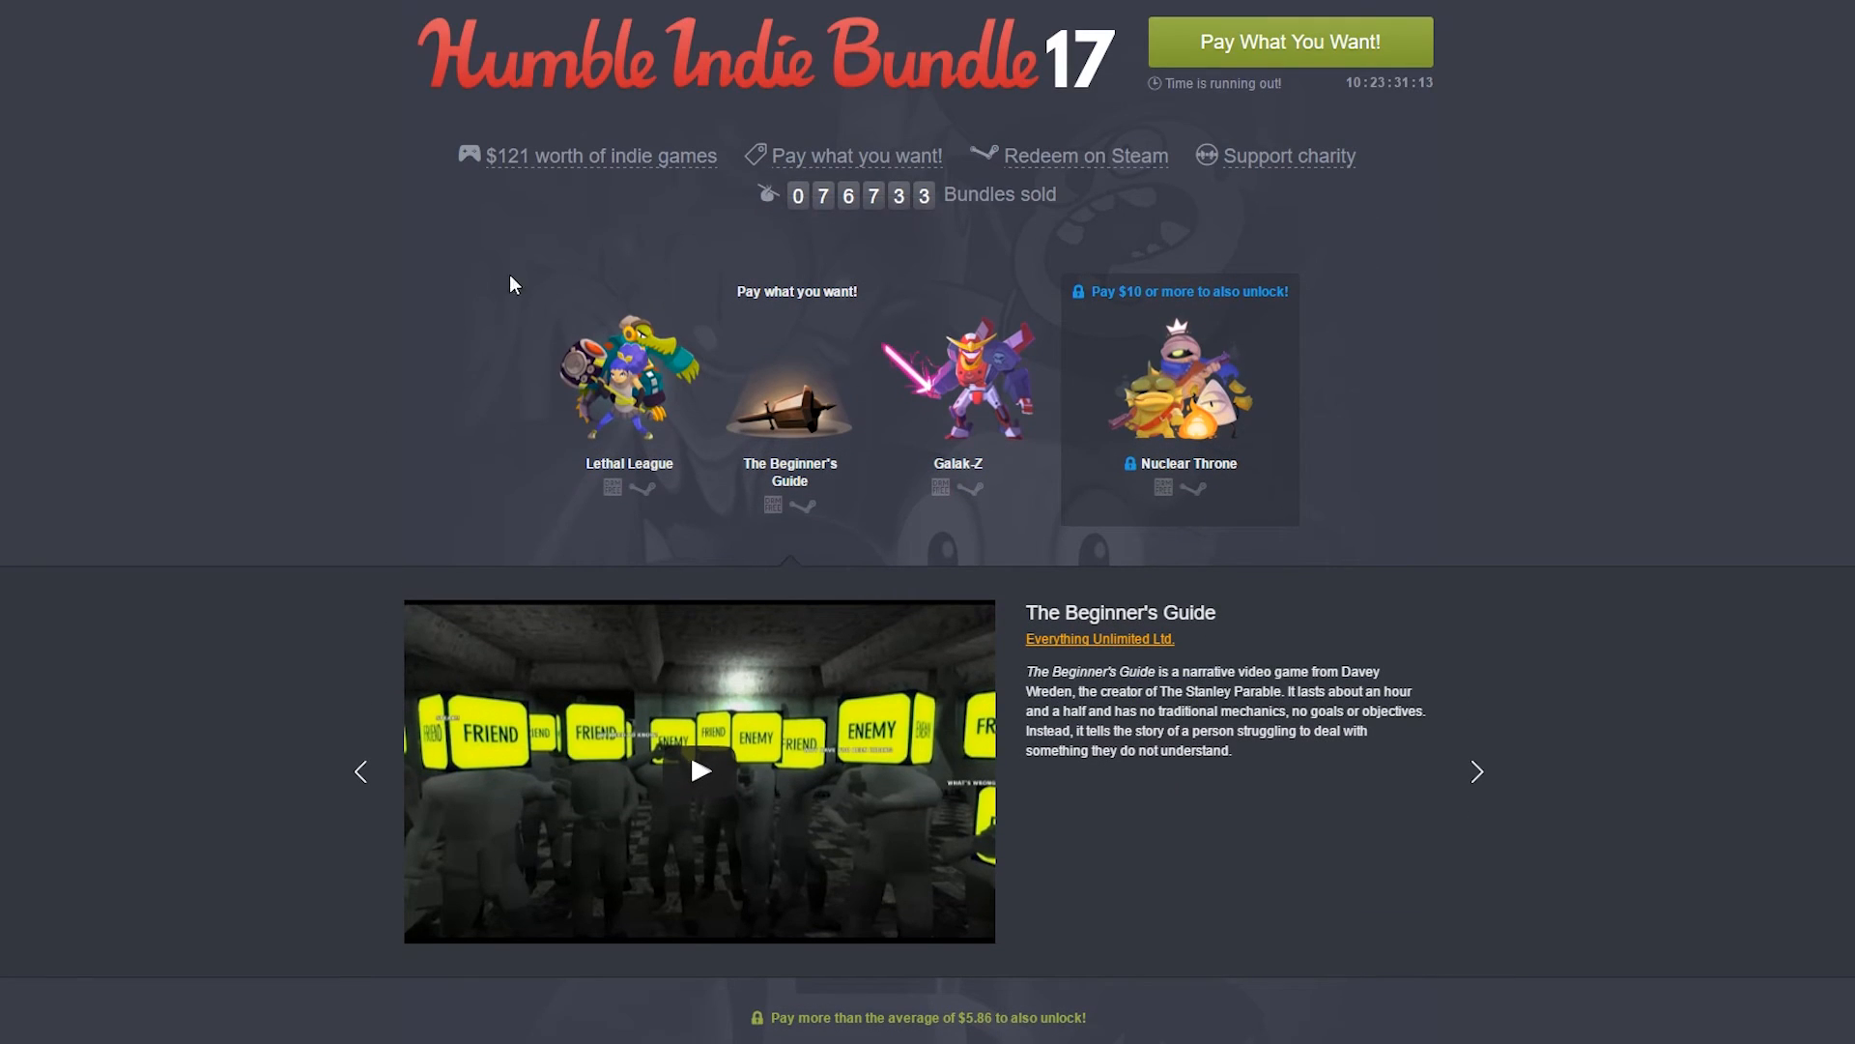
{"action": "mouse_move", "coordinate": [789, 408]}
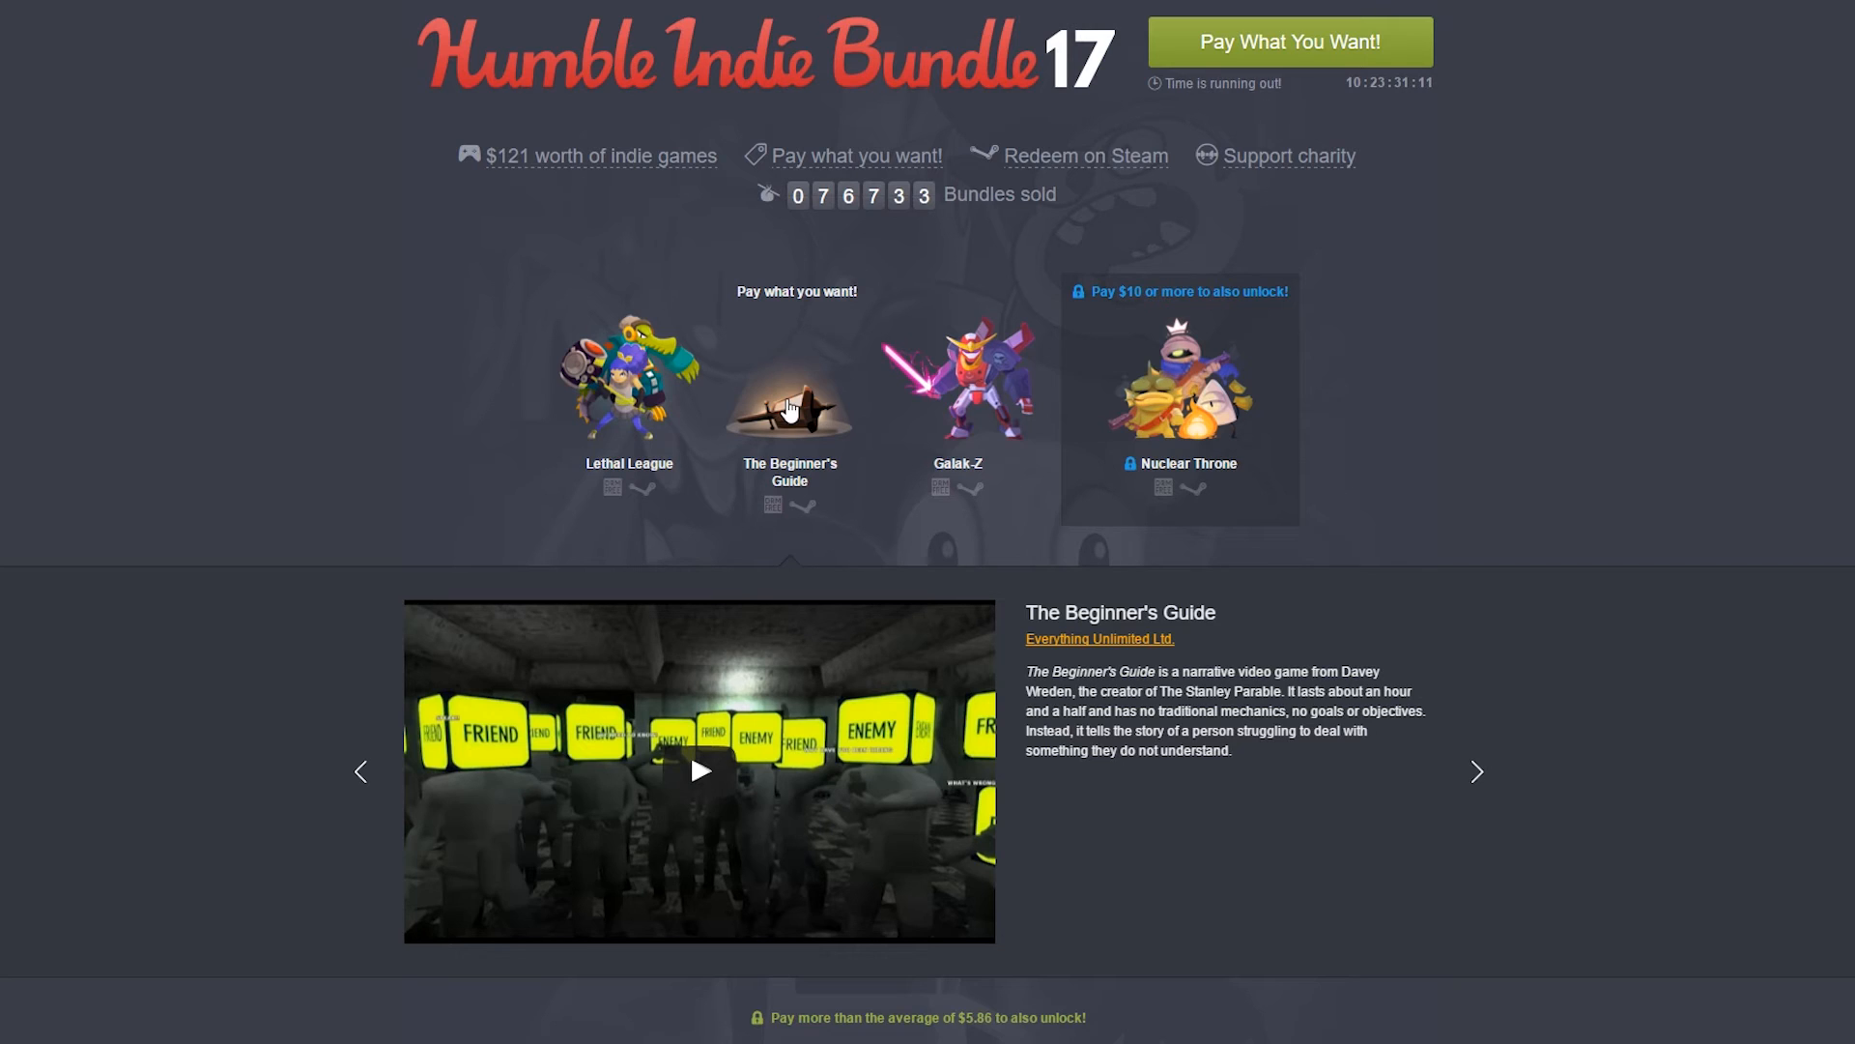
{"action": "mouse_move", "coordinate": [993, 411]}
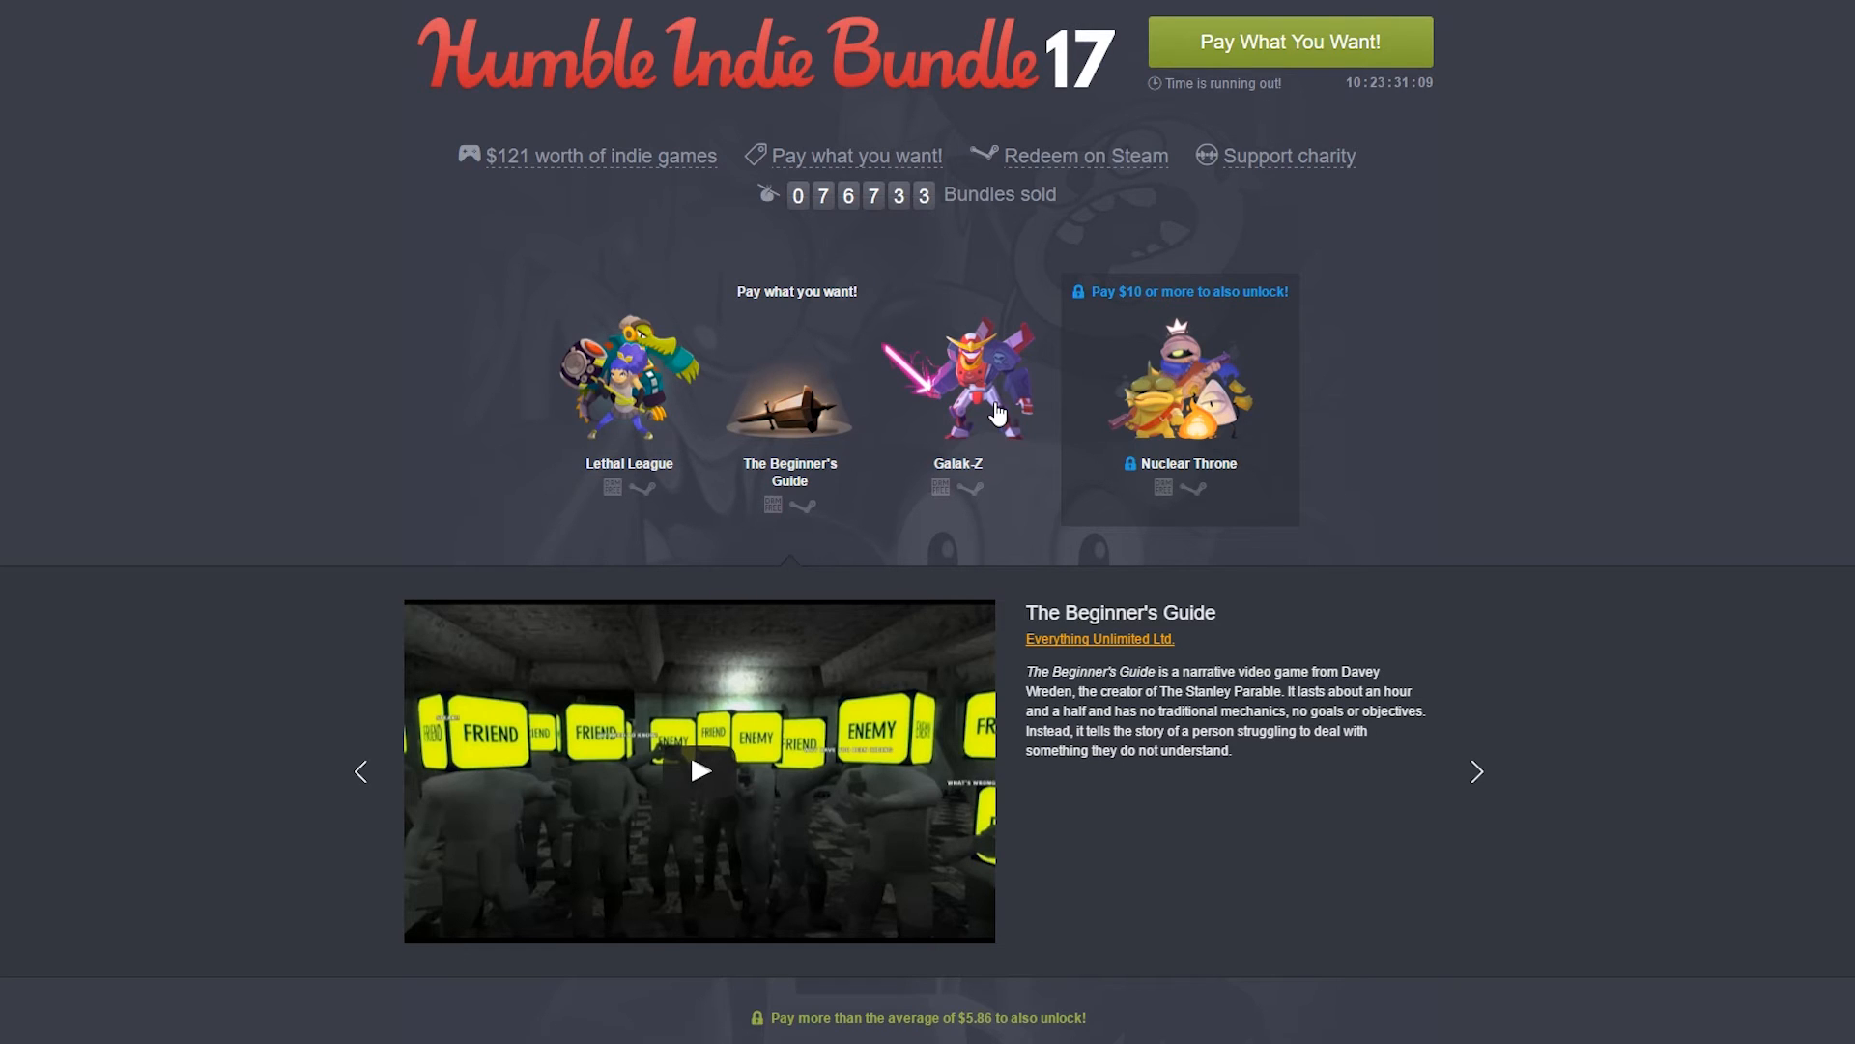
{"action": "left_click", "coordinate": [957, 378]}
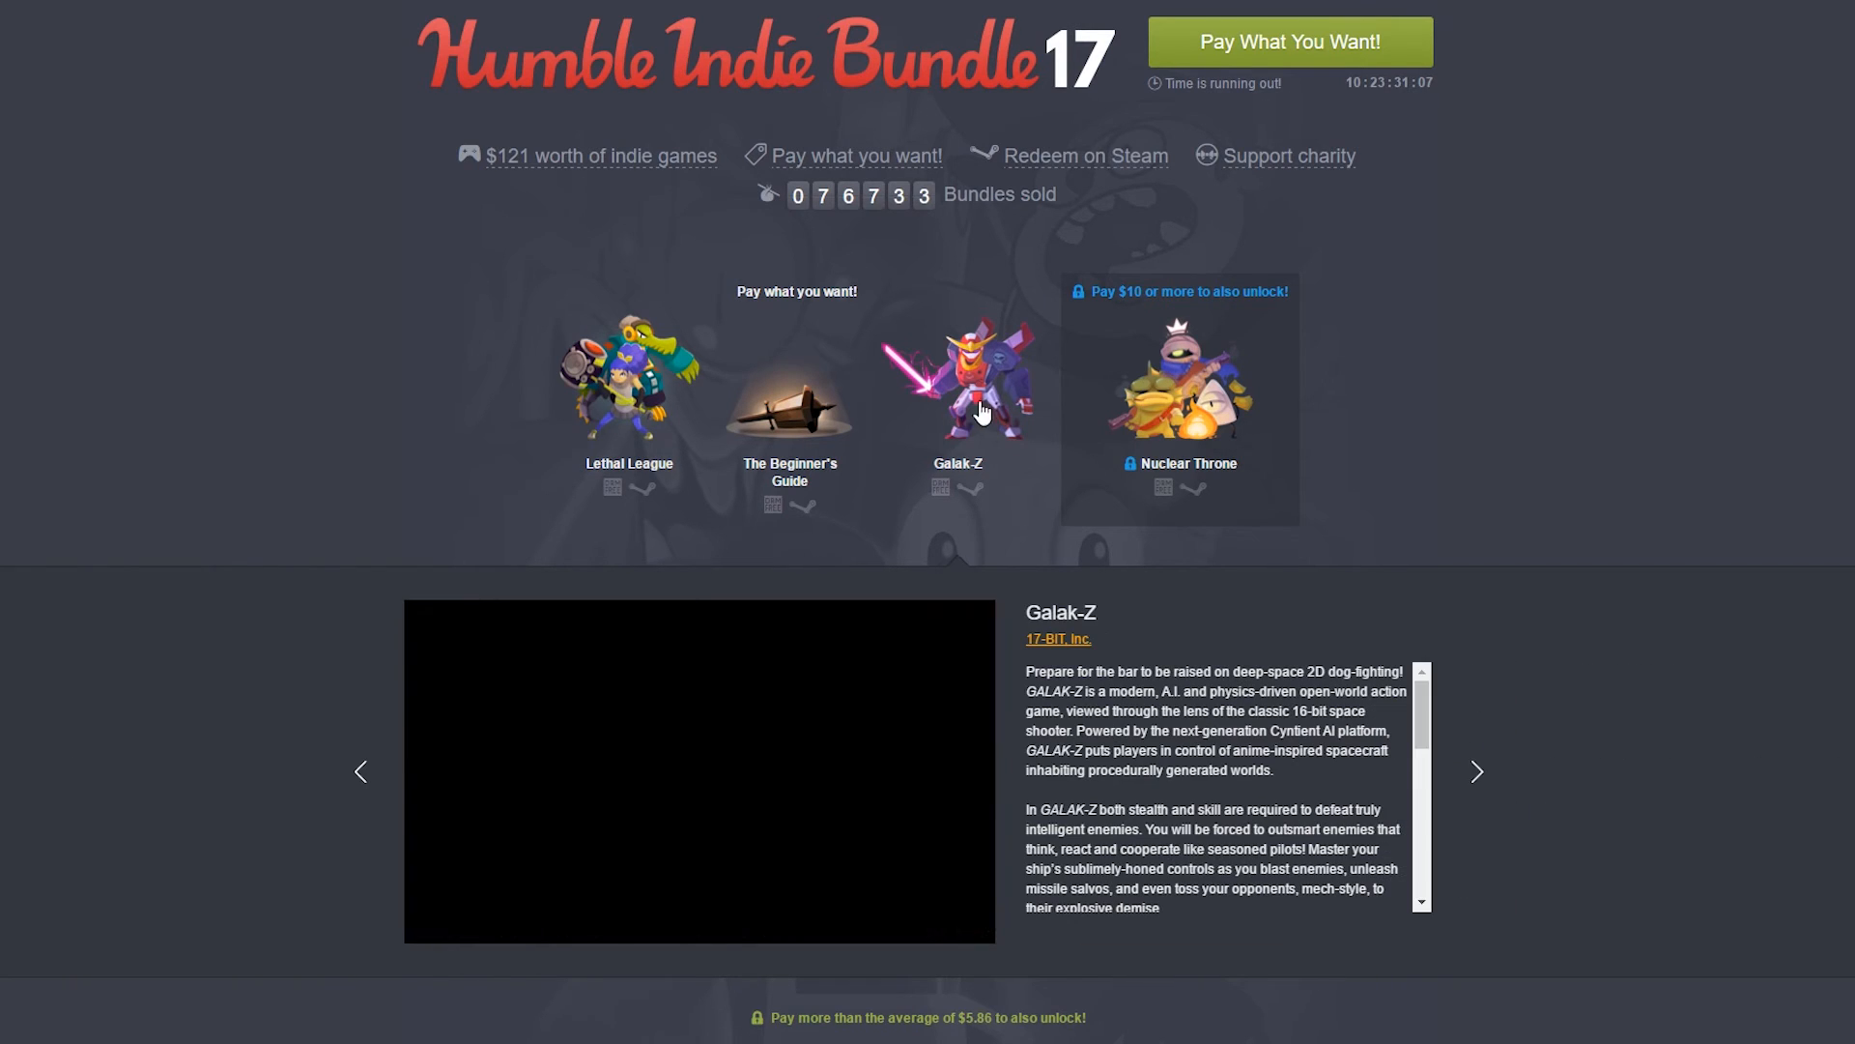
{"action": "left_click", "coordinate": [697, 771]}
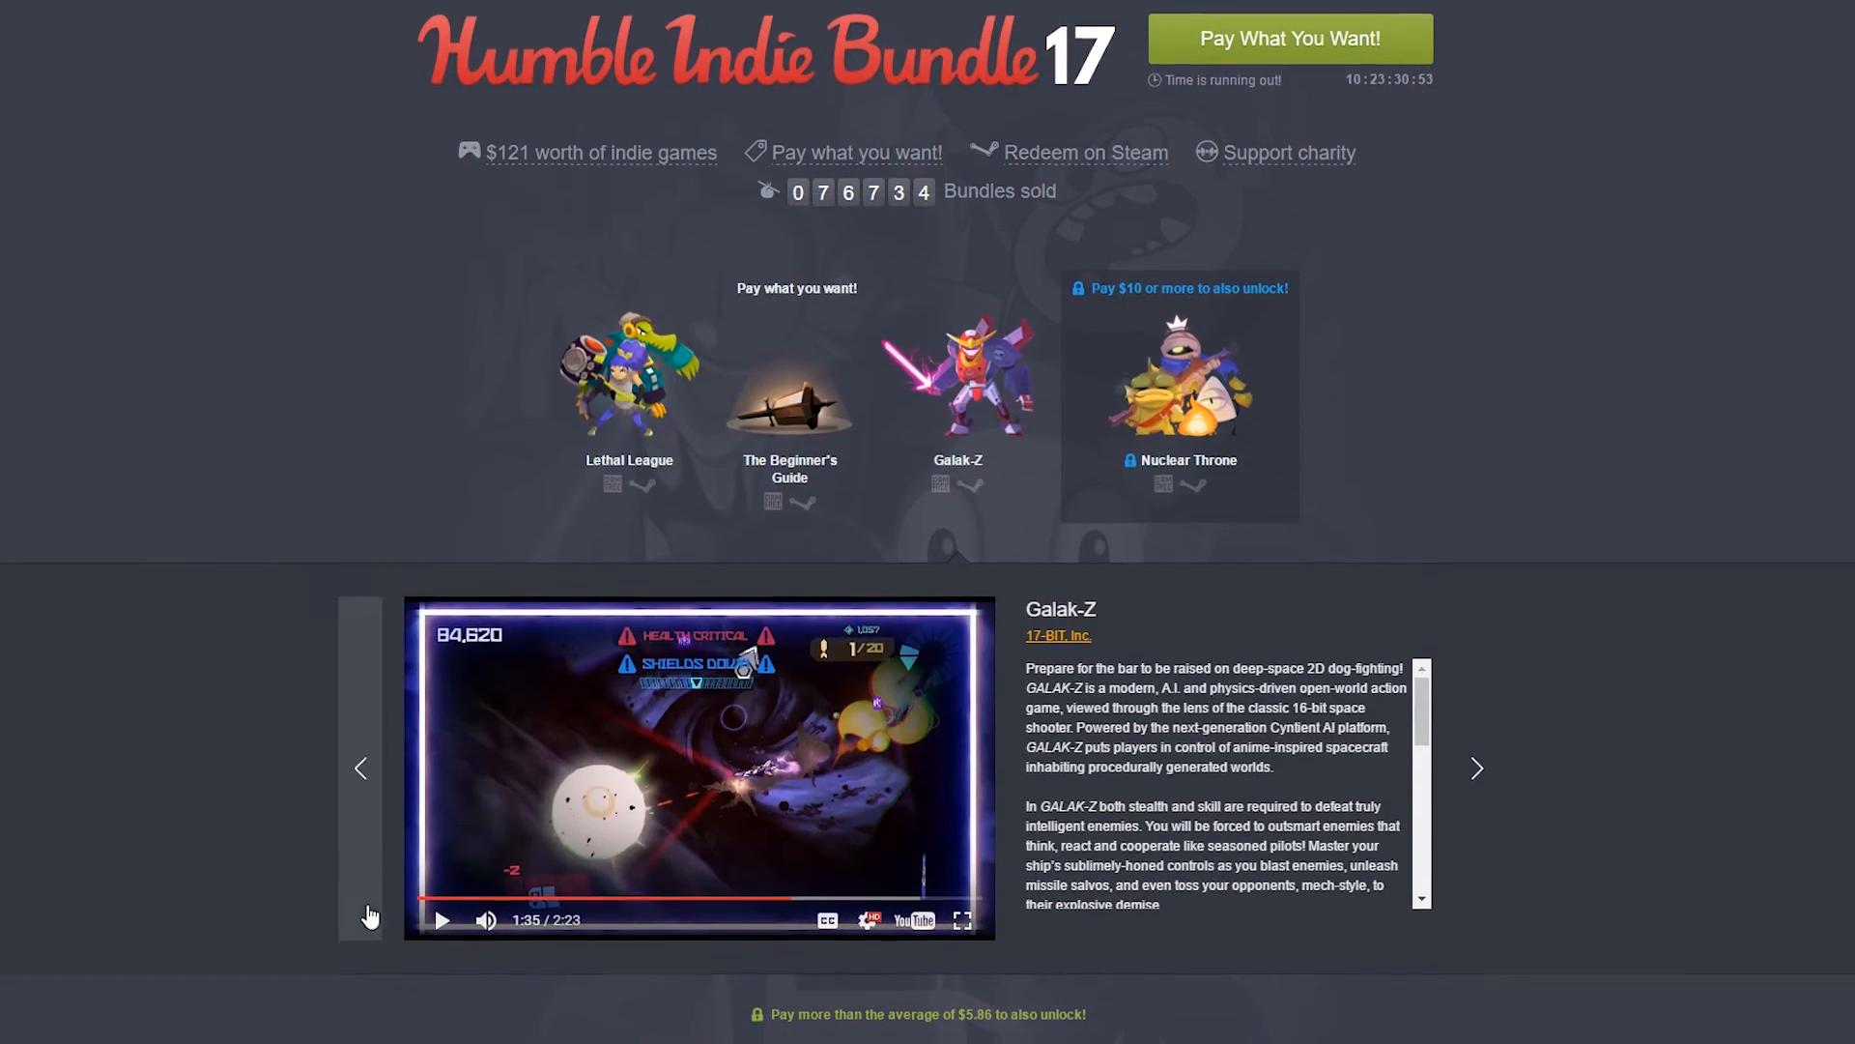
{"action": "scroll", "scroll_direction": "down", "scroll_amount": 3}
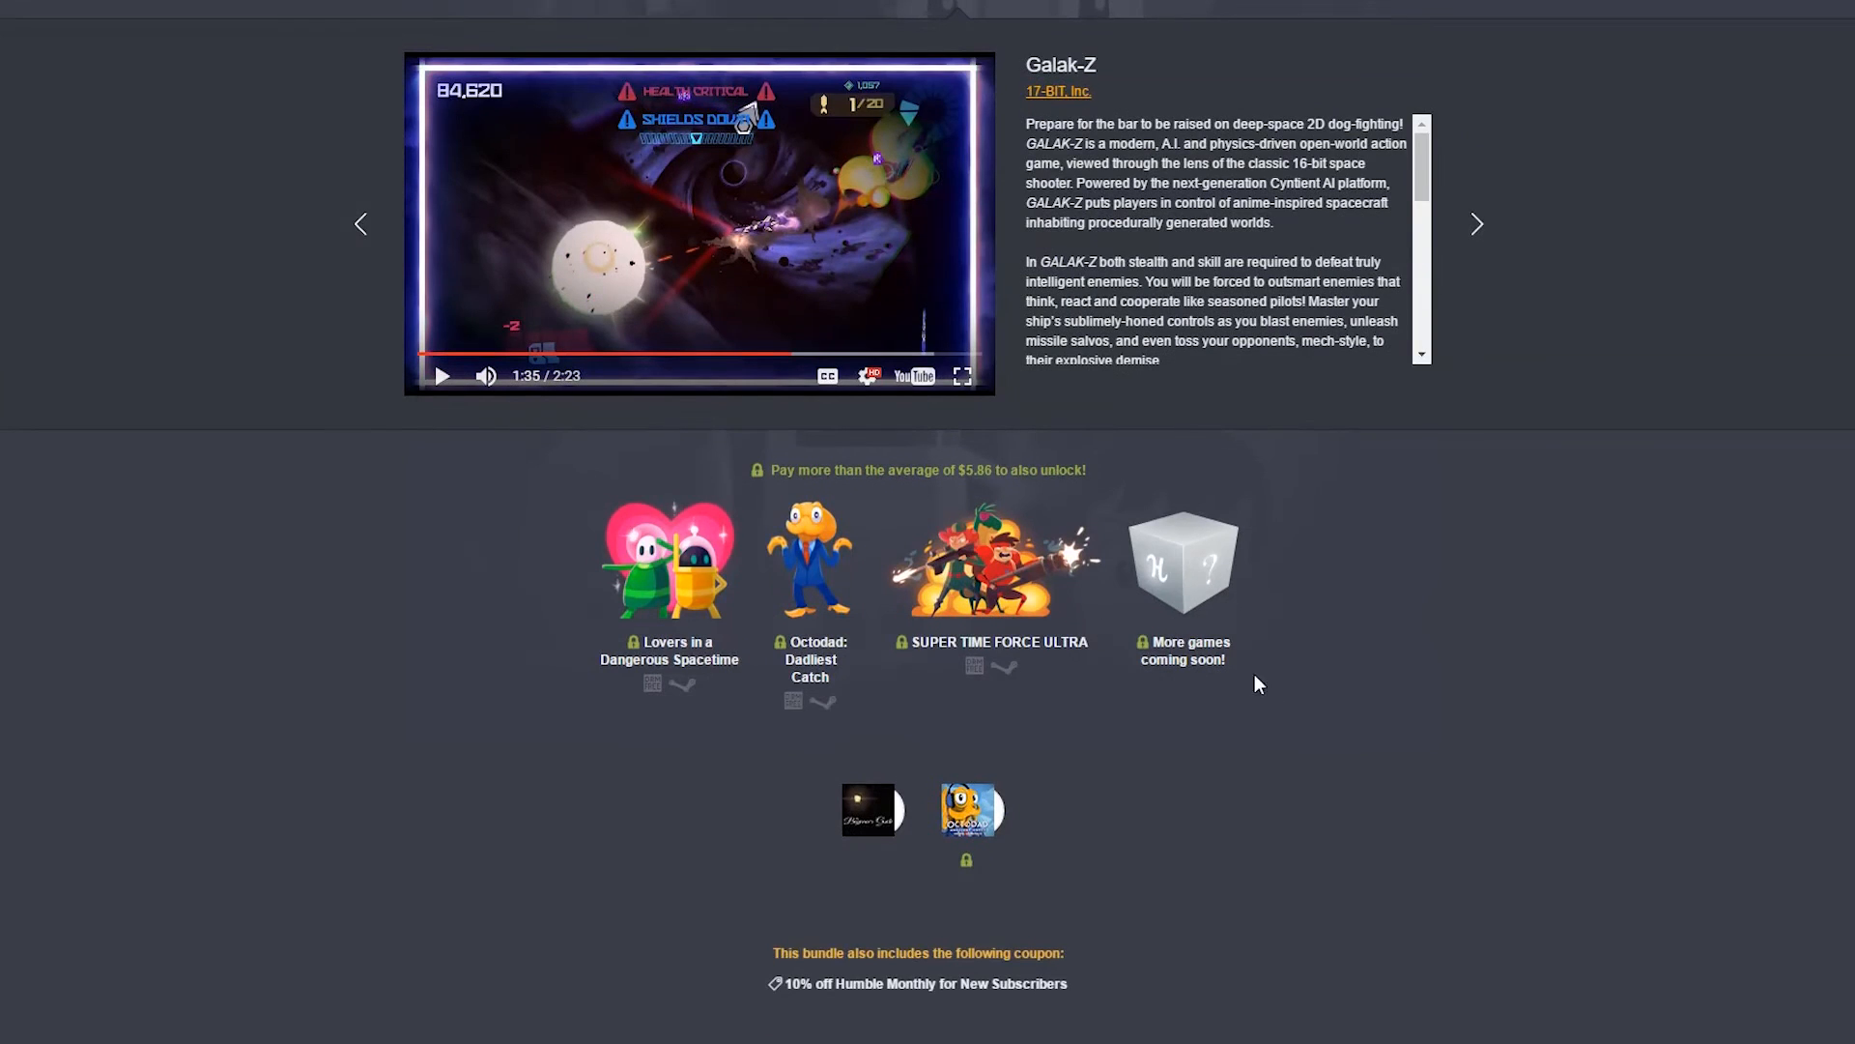
{"action": "scroll", "scroll_direction": "down", "scroll_amount": 3}
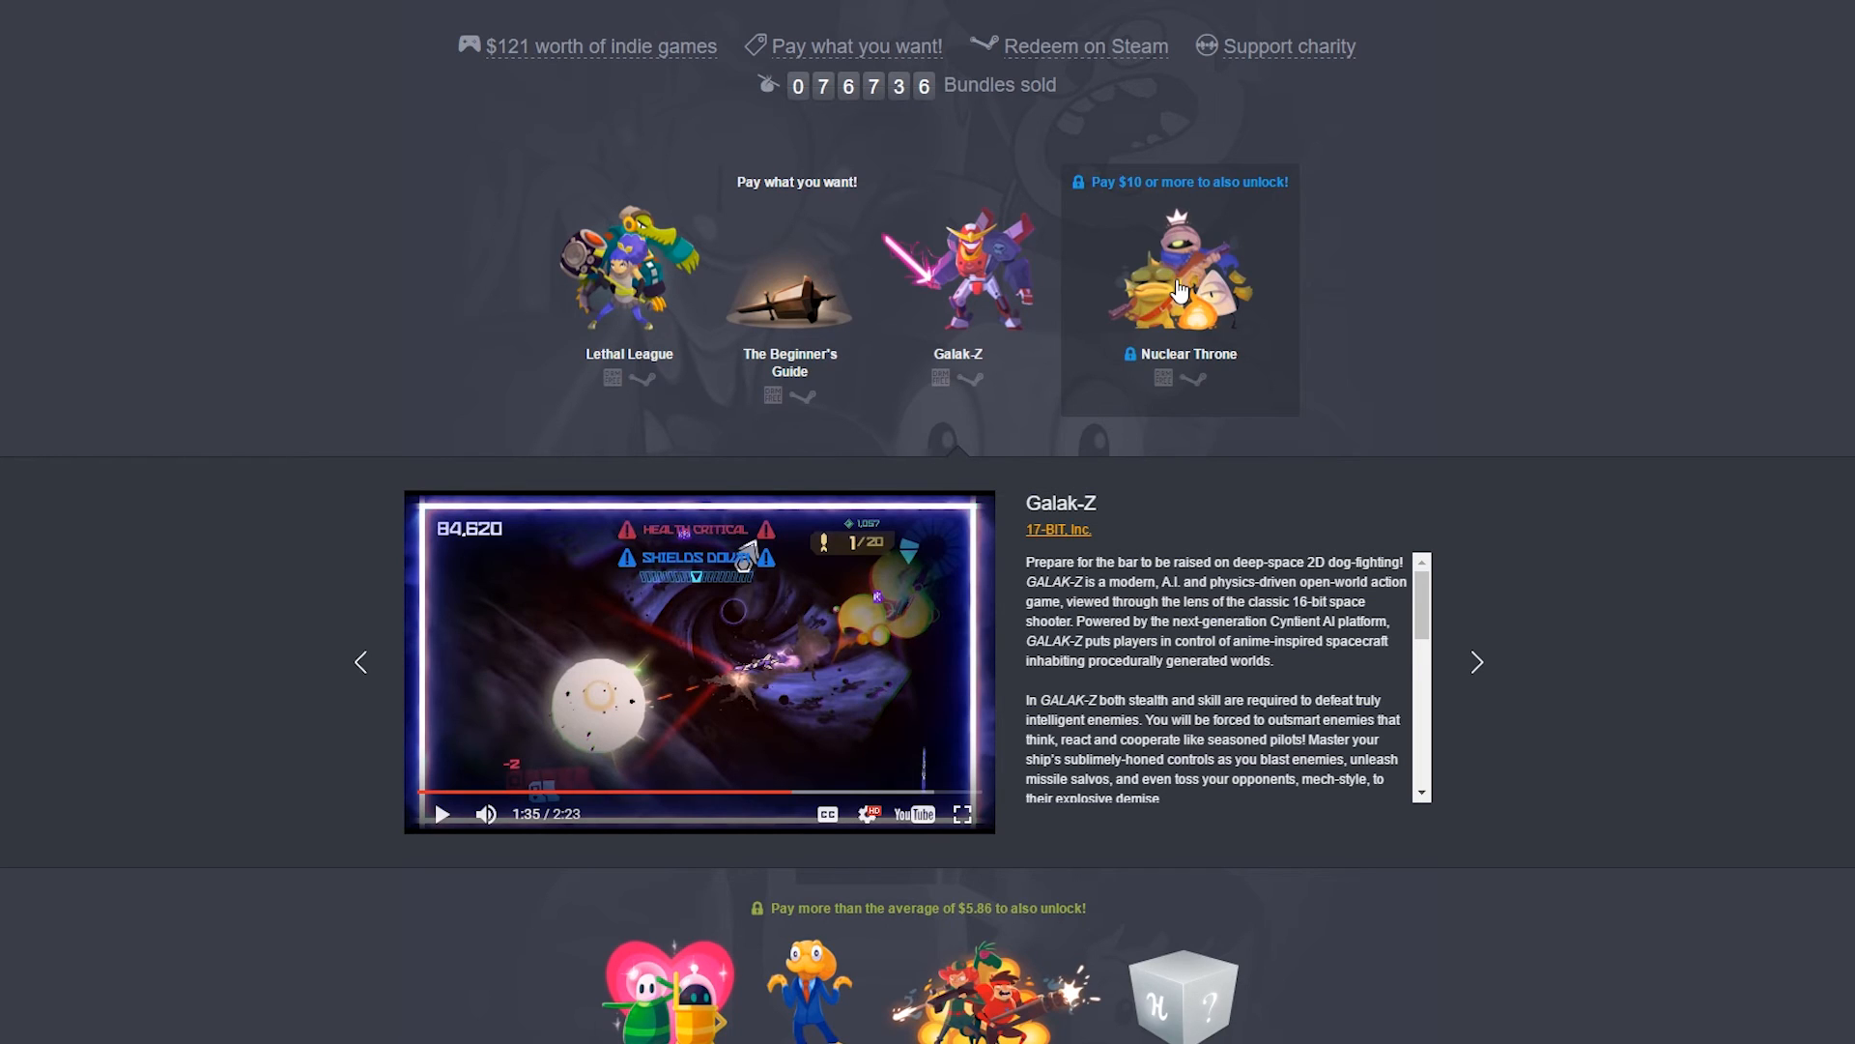
{"action": "mouse_move", "coordinate": [1203, 272]}
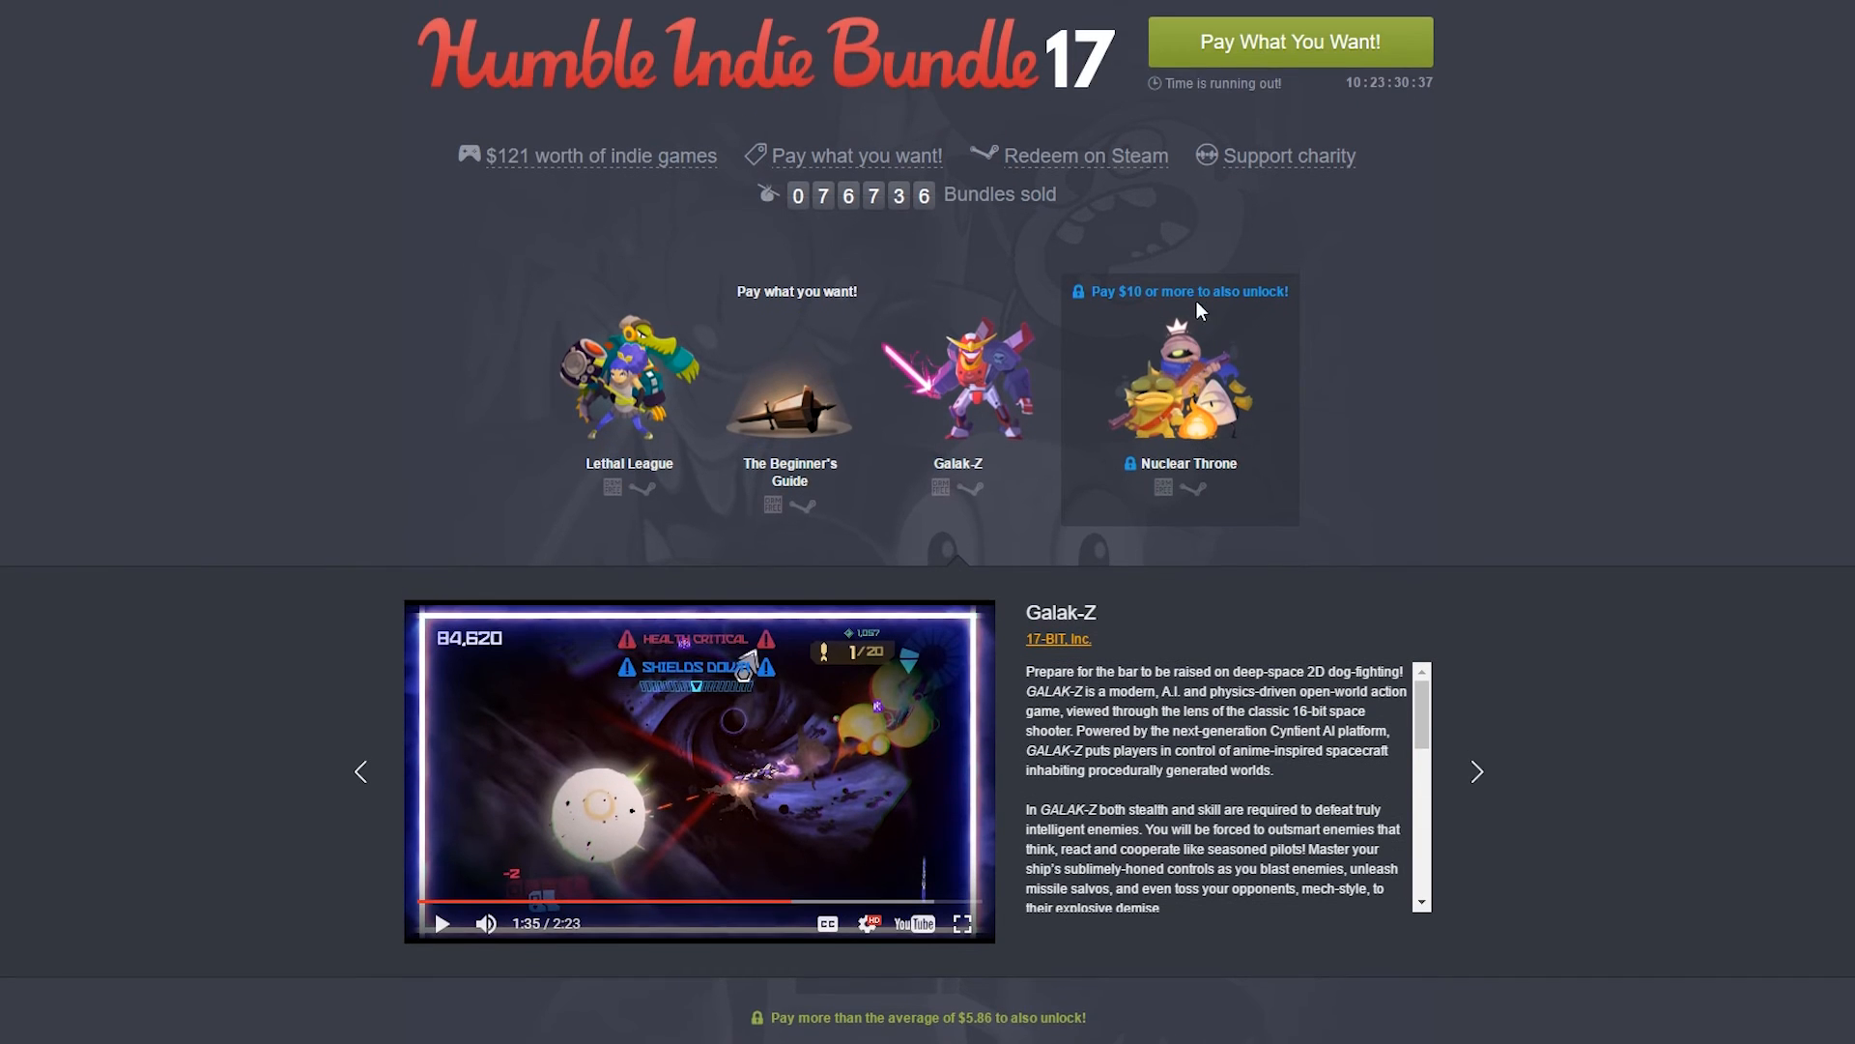
Scroll down until the 'Pay more than the average' tier games show beneath Galak-Z.
{"action": "scroll", "scroll_direction": "down", "scroll_amount": 3}
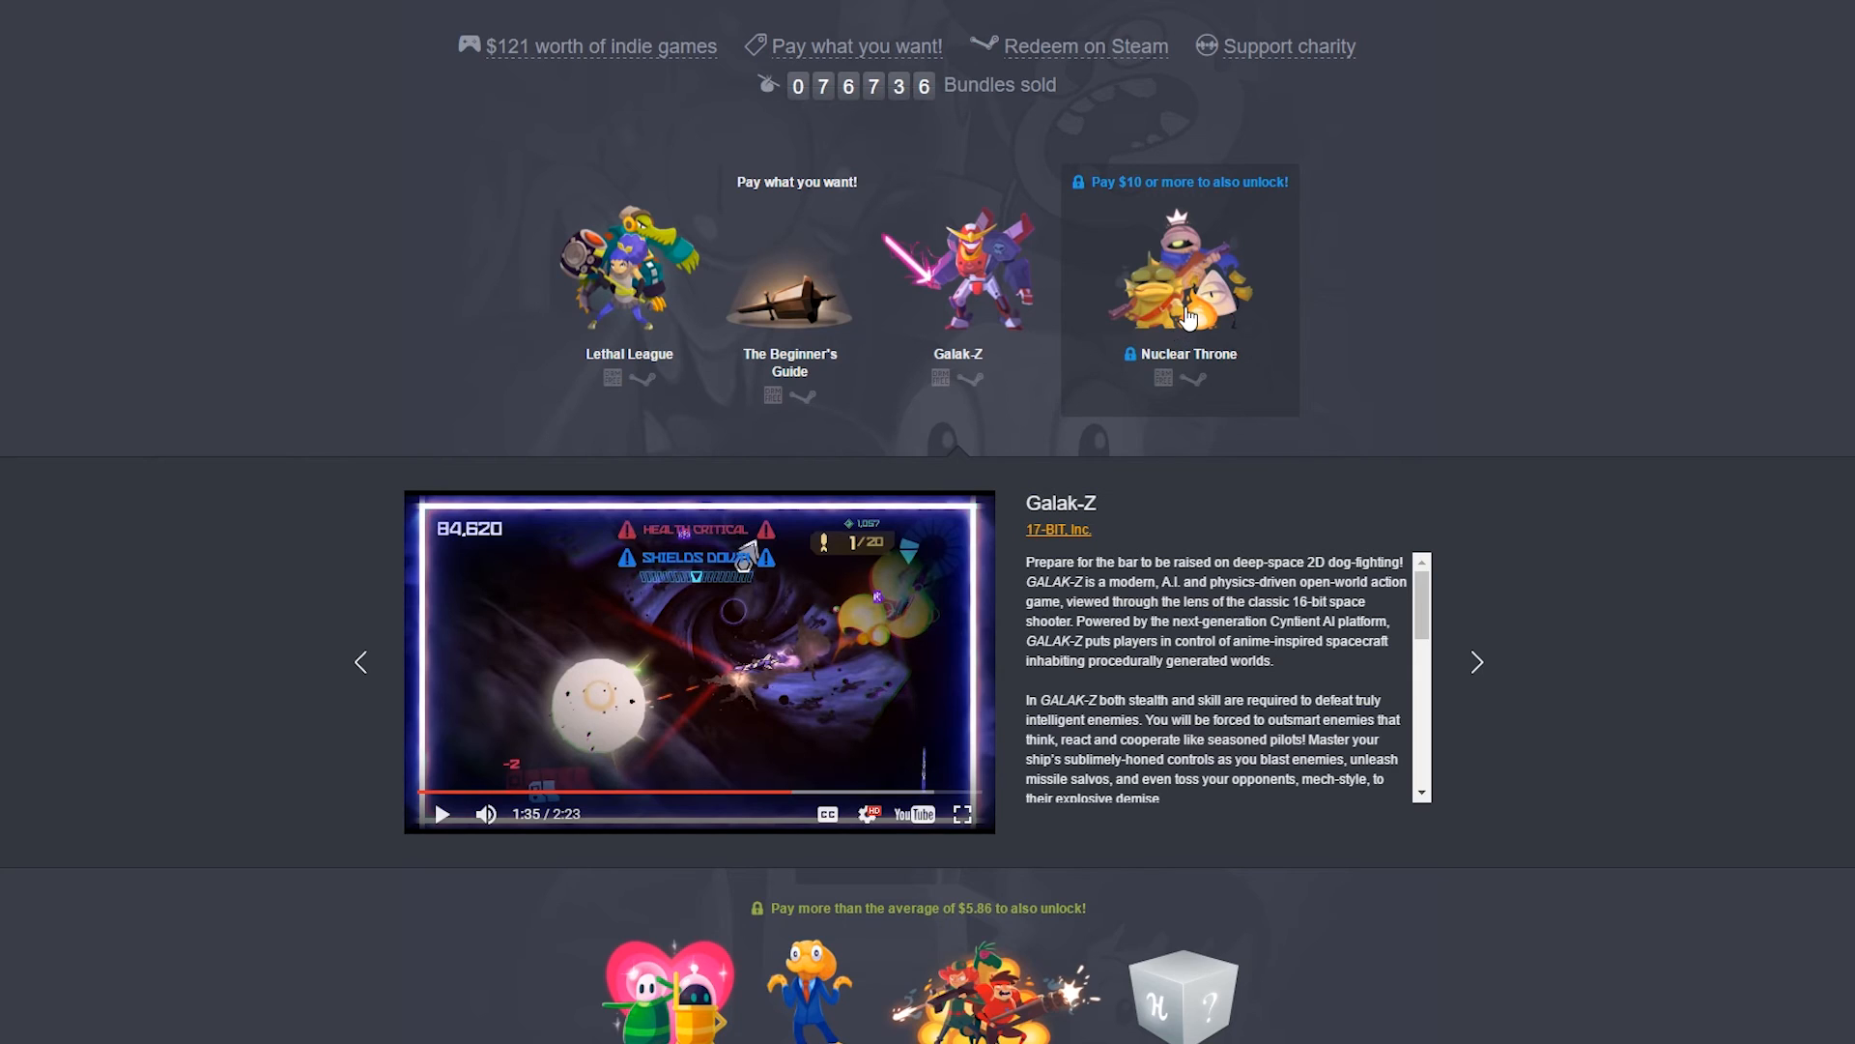
{"action": "mouse_move", "coordinate": [1189, 319]}
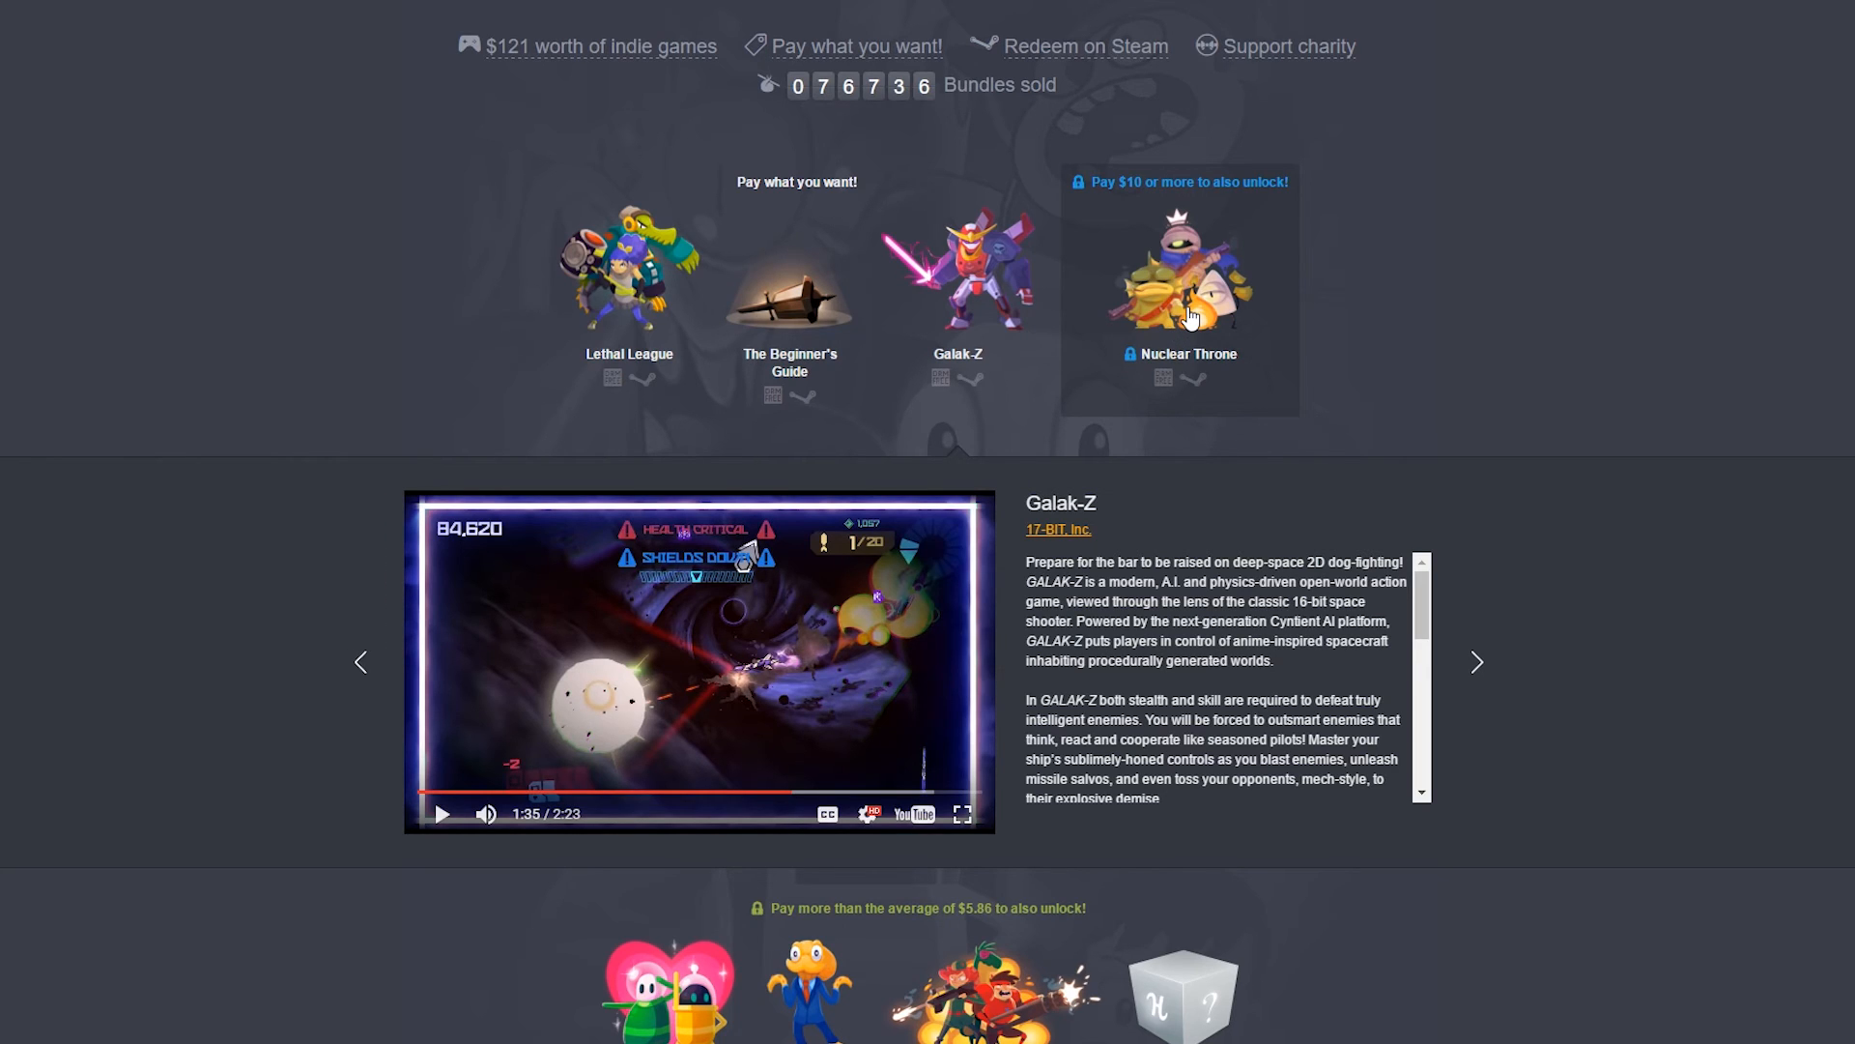
{"action": "mouse_move", "coordinate": [1189, 317]}
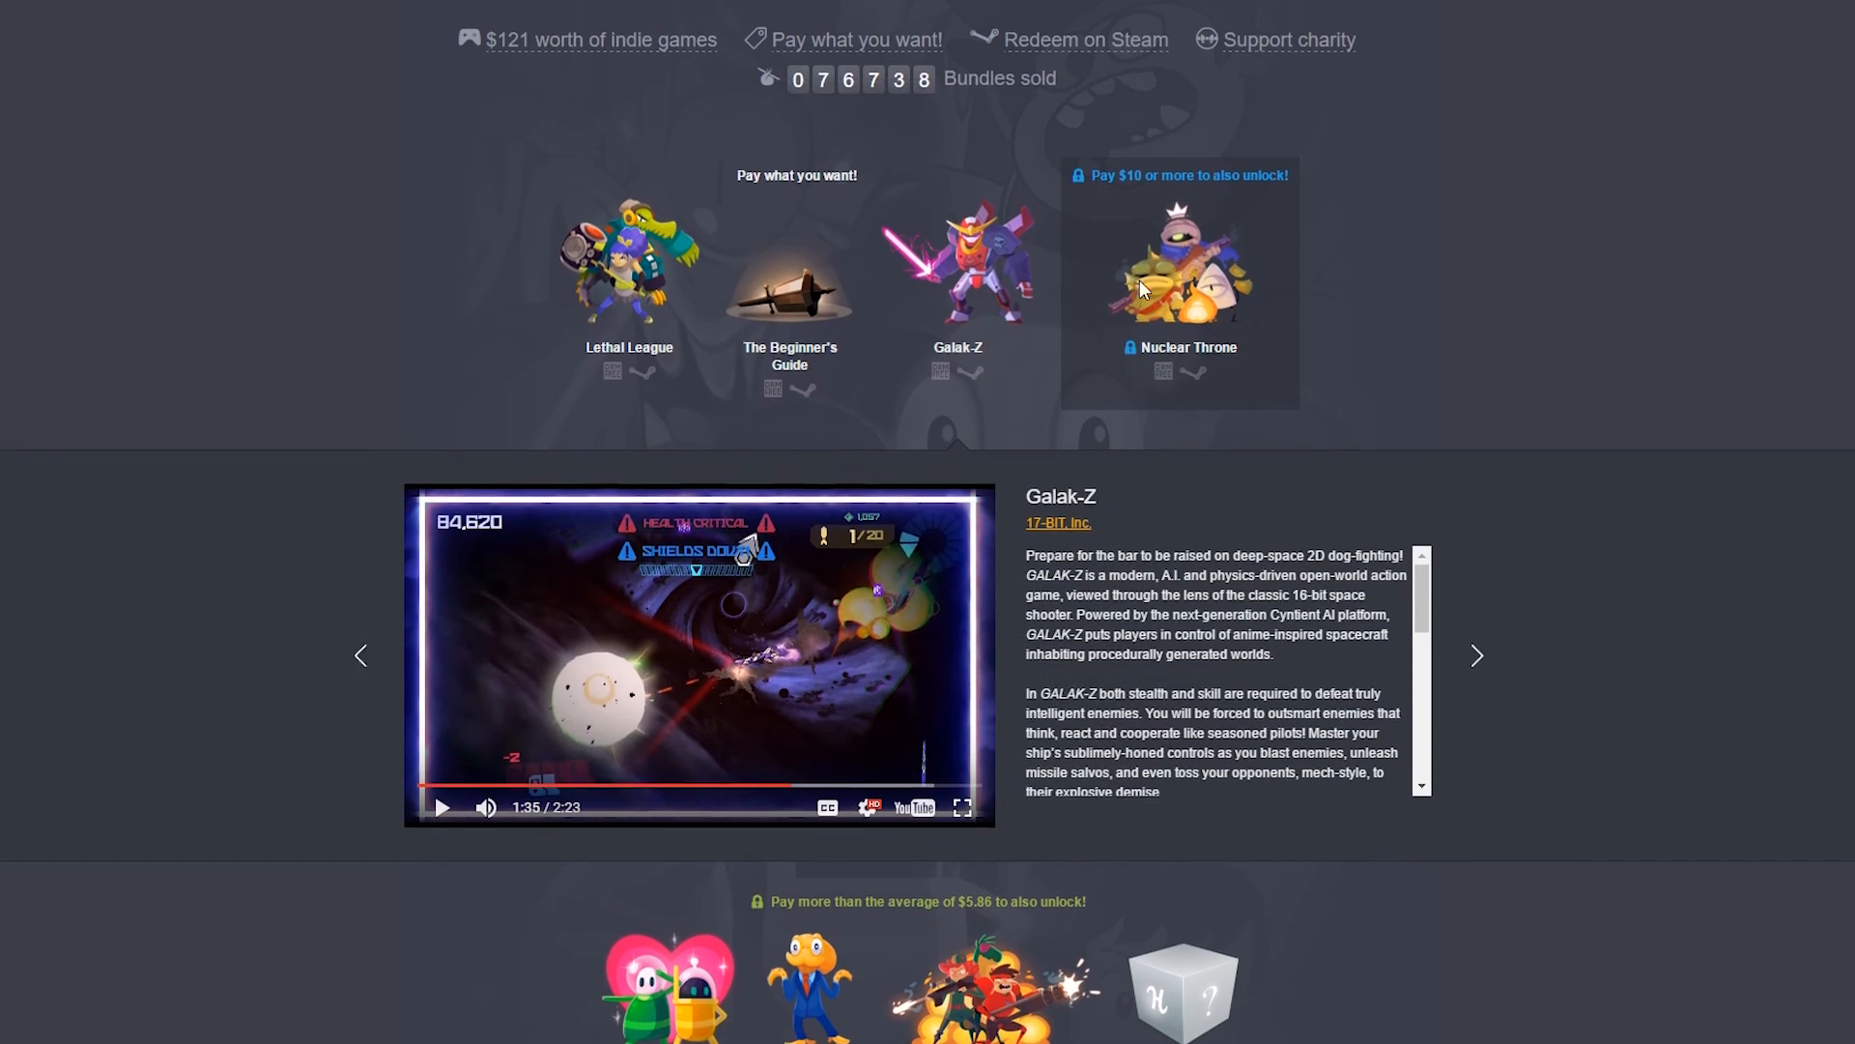
{"action": "scroll", "scroll_direction": "down", "scroll_amount": 3}
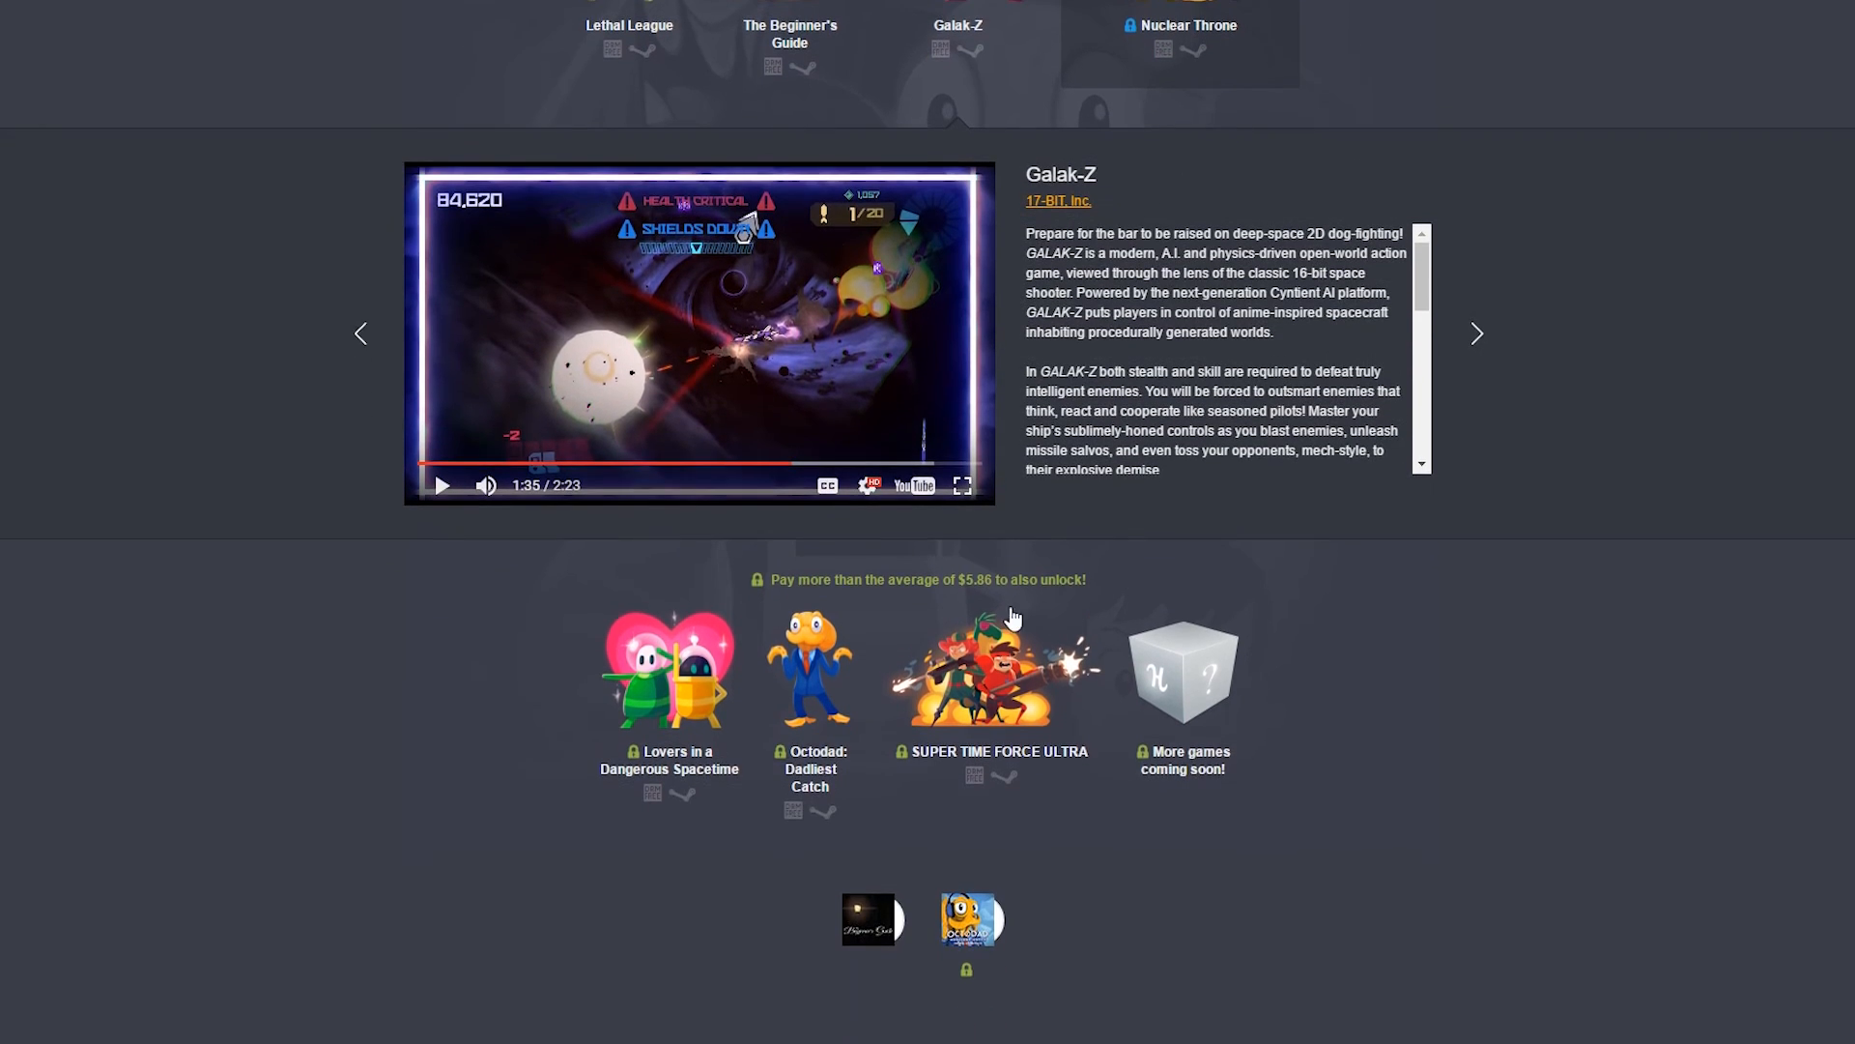
Scroll down through the tiers to the coupon and charity section.
{"action": "scroll", "scroll_direction": "down", "scroll_amount": 3}
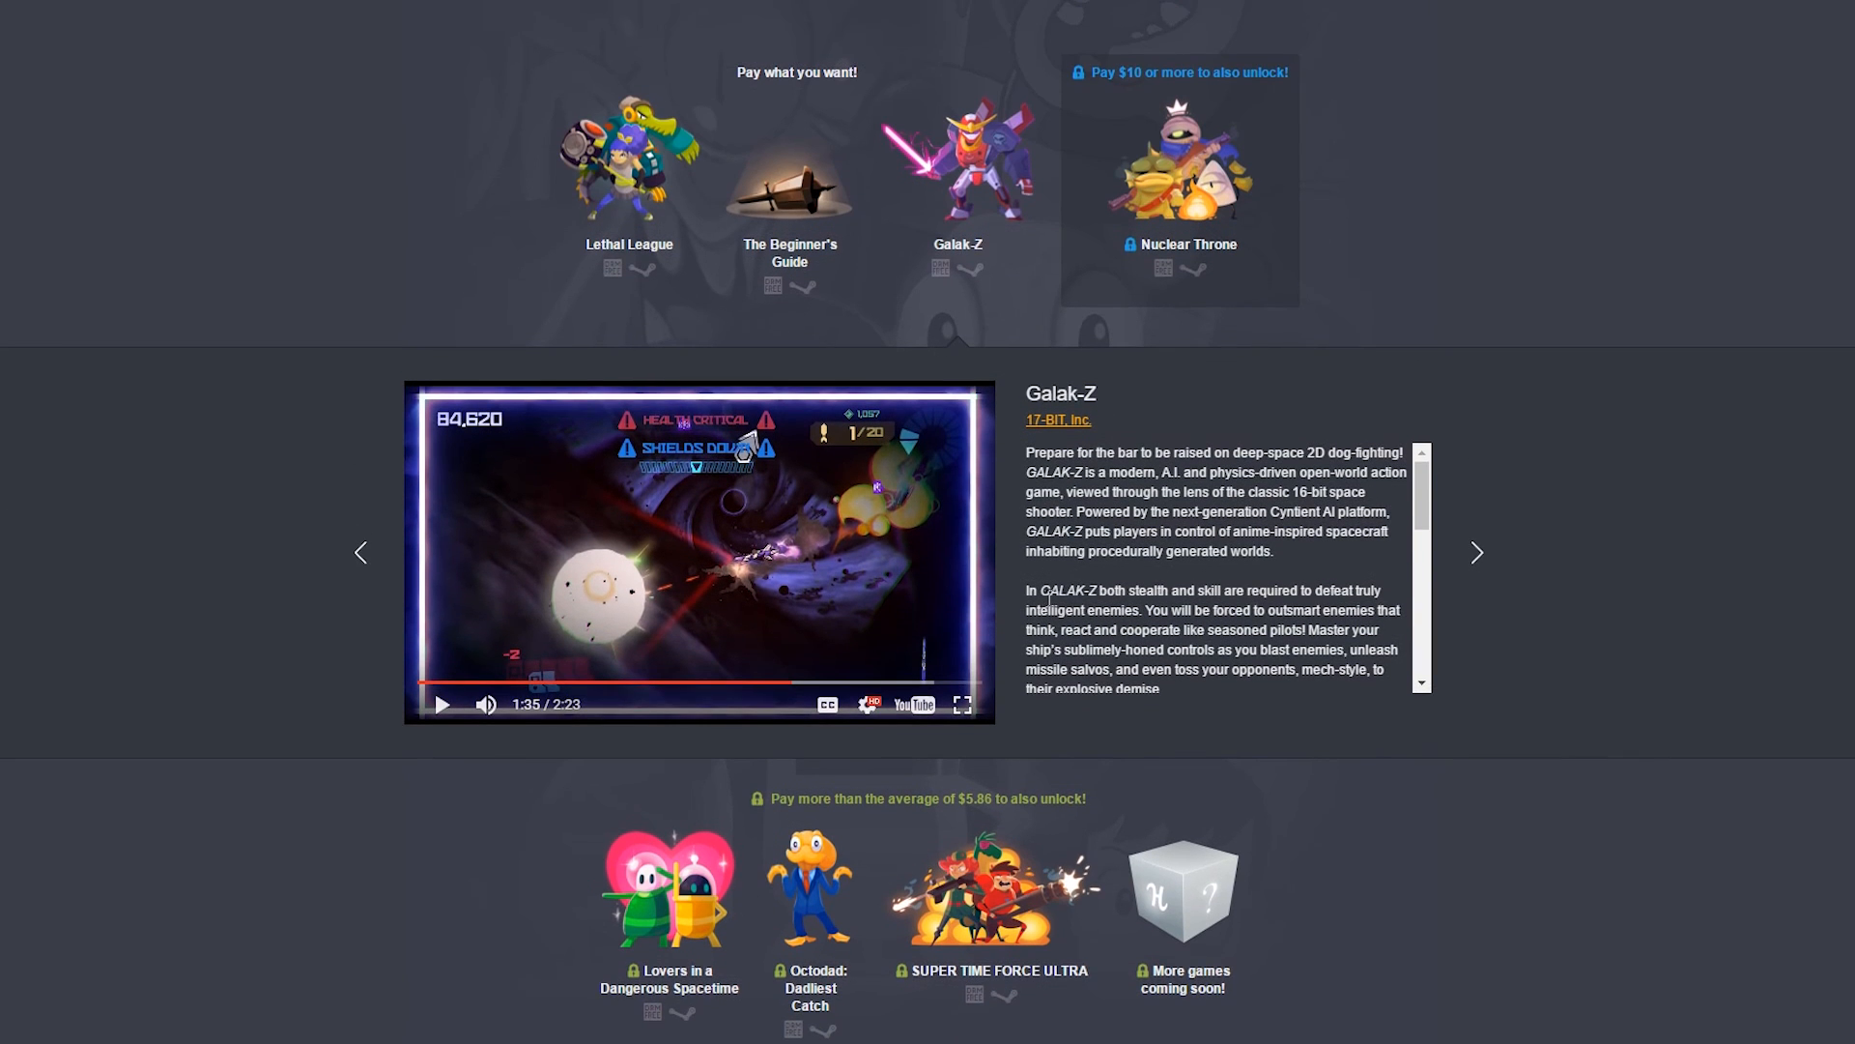
{"action": "scroll", "scroll_direction": "down", "scroll_amount": 3}
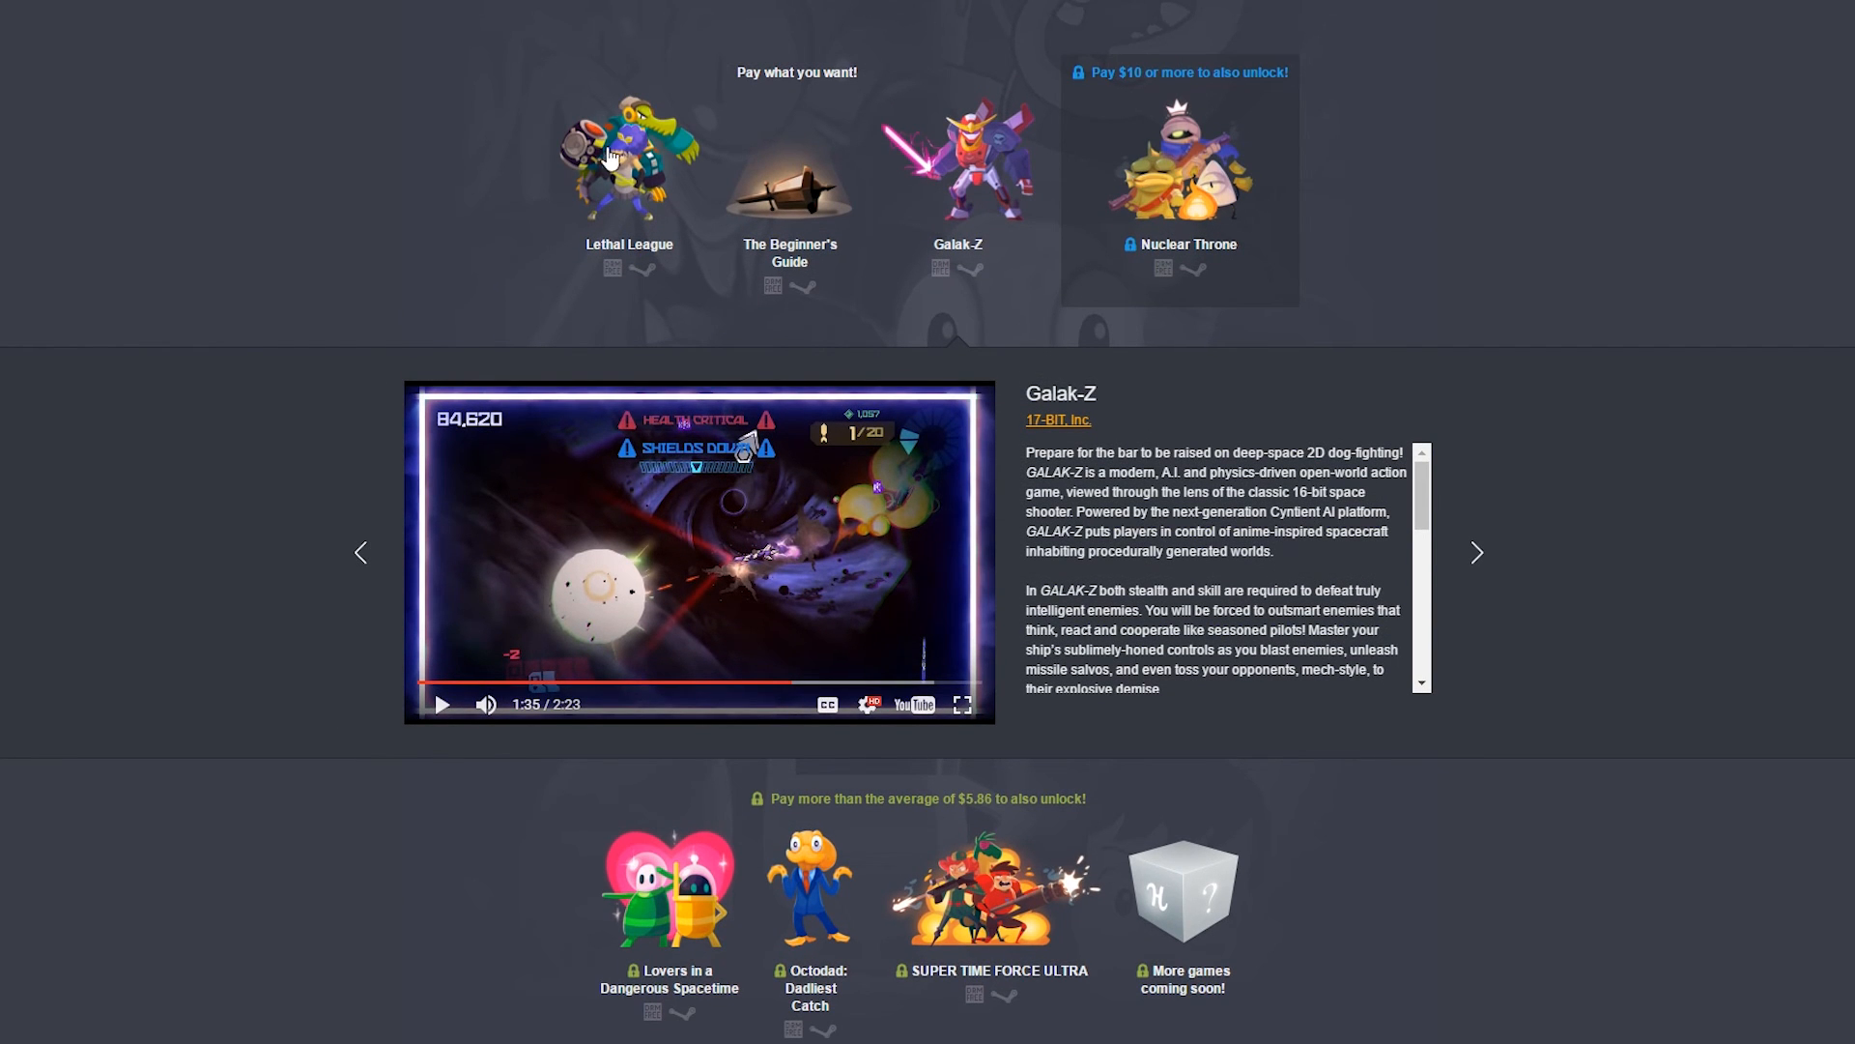
{"action": "scroll", "scroll_direction": "up", "scroll_amount": 3}
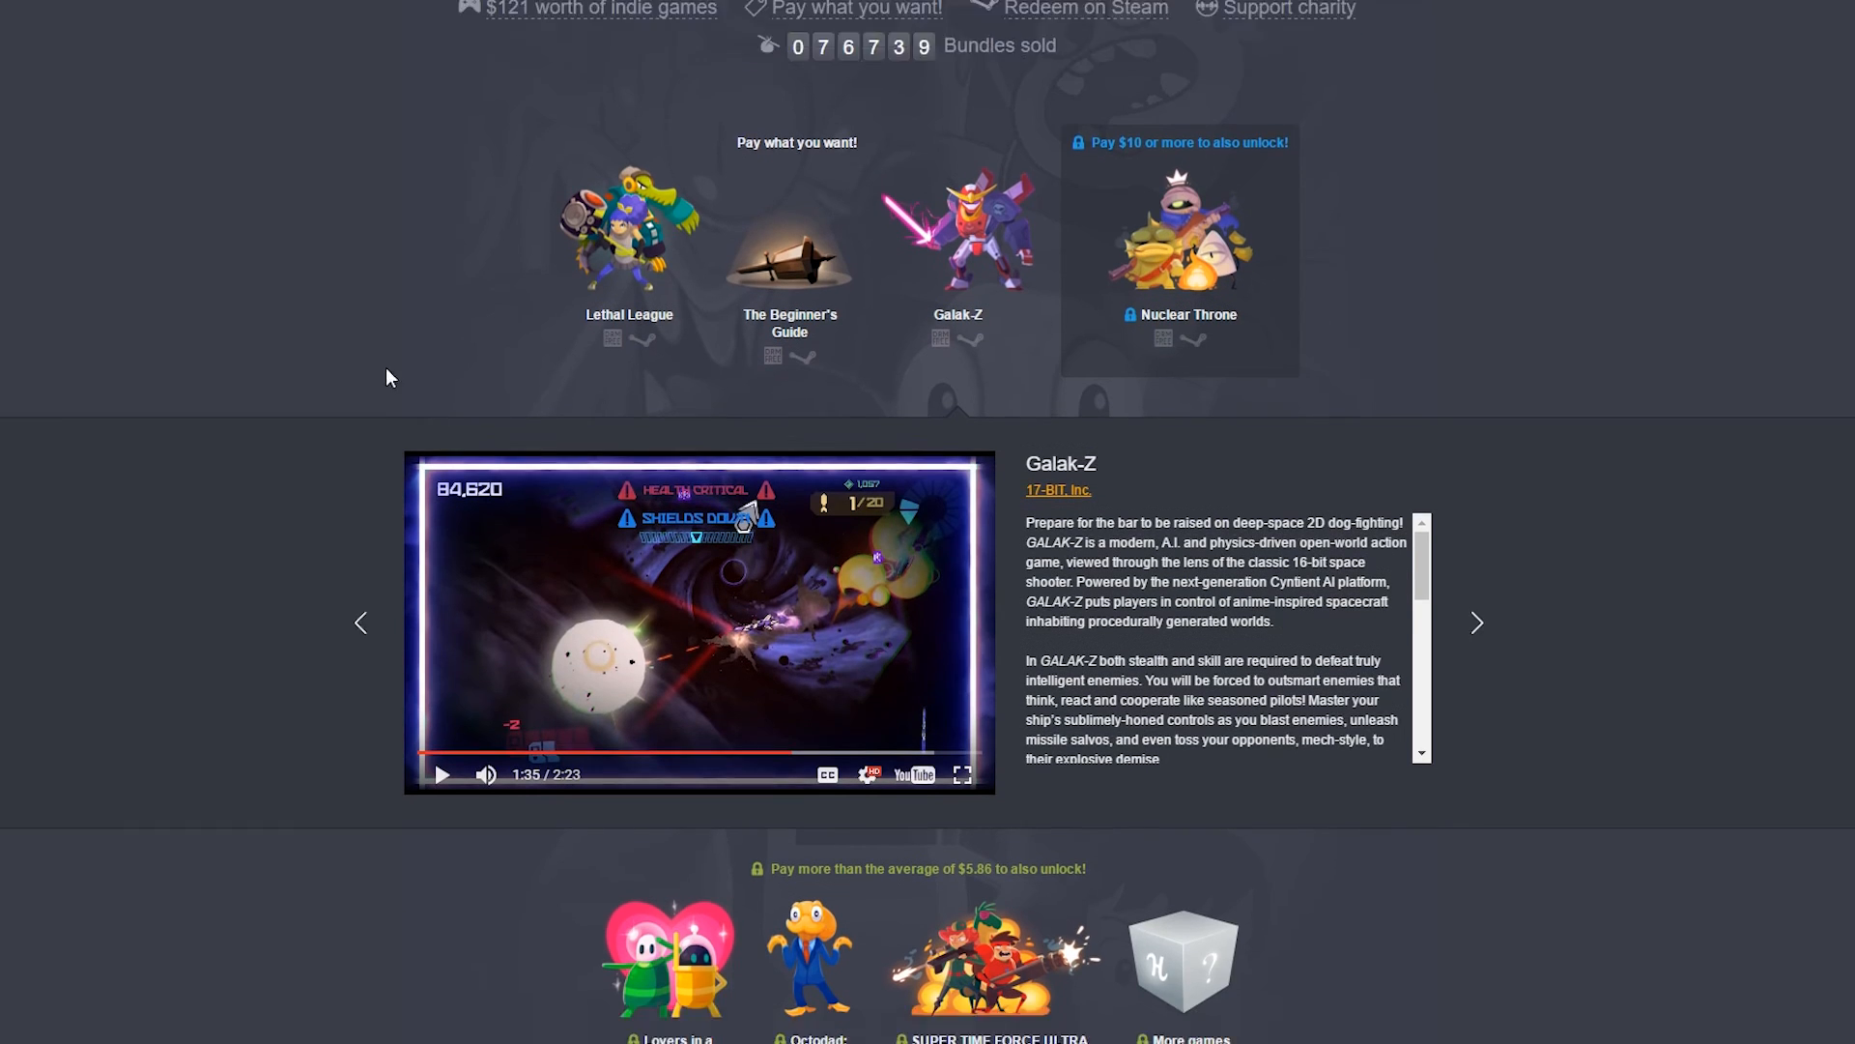
{"action": "scroll", "scroll_direction": "down", "scroll_amount": 3}
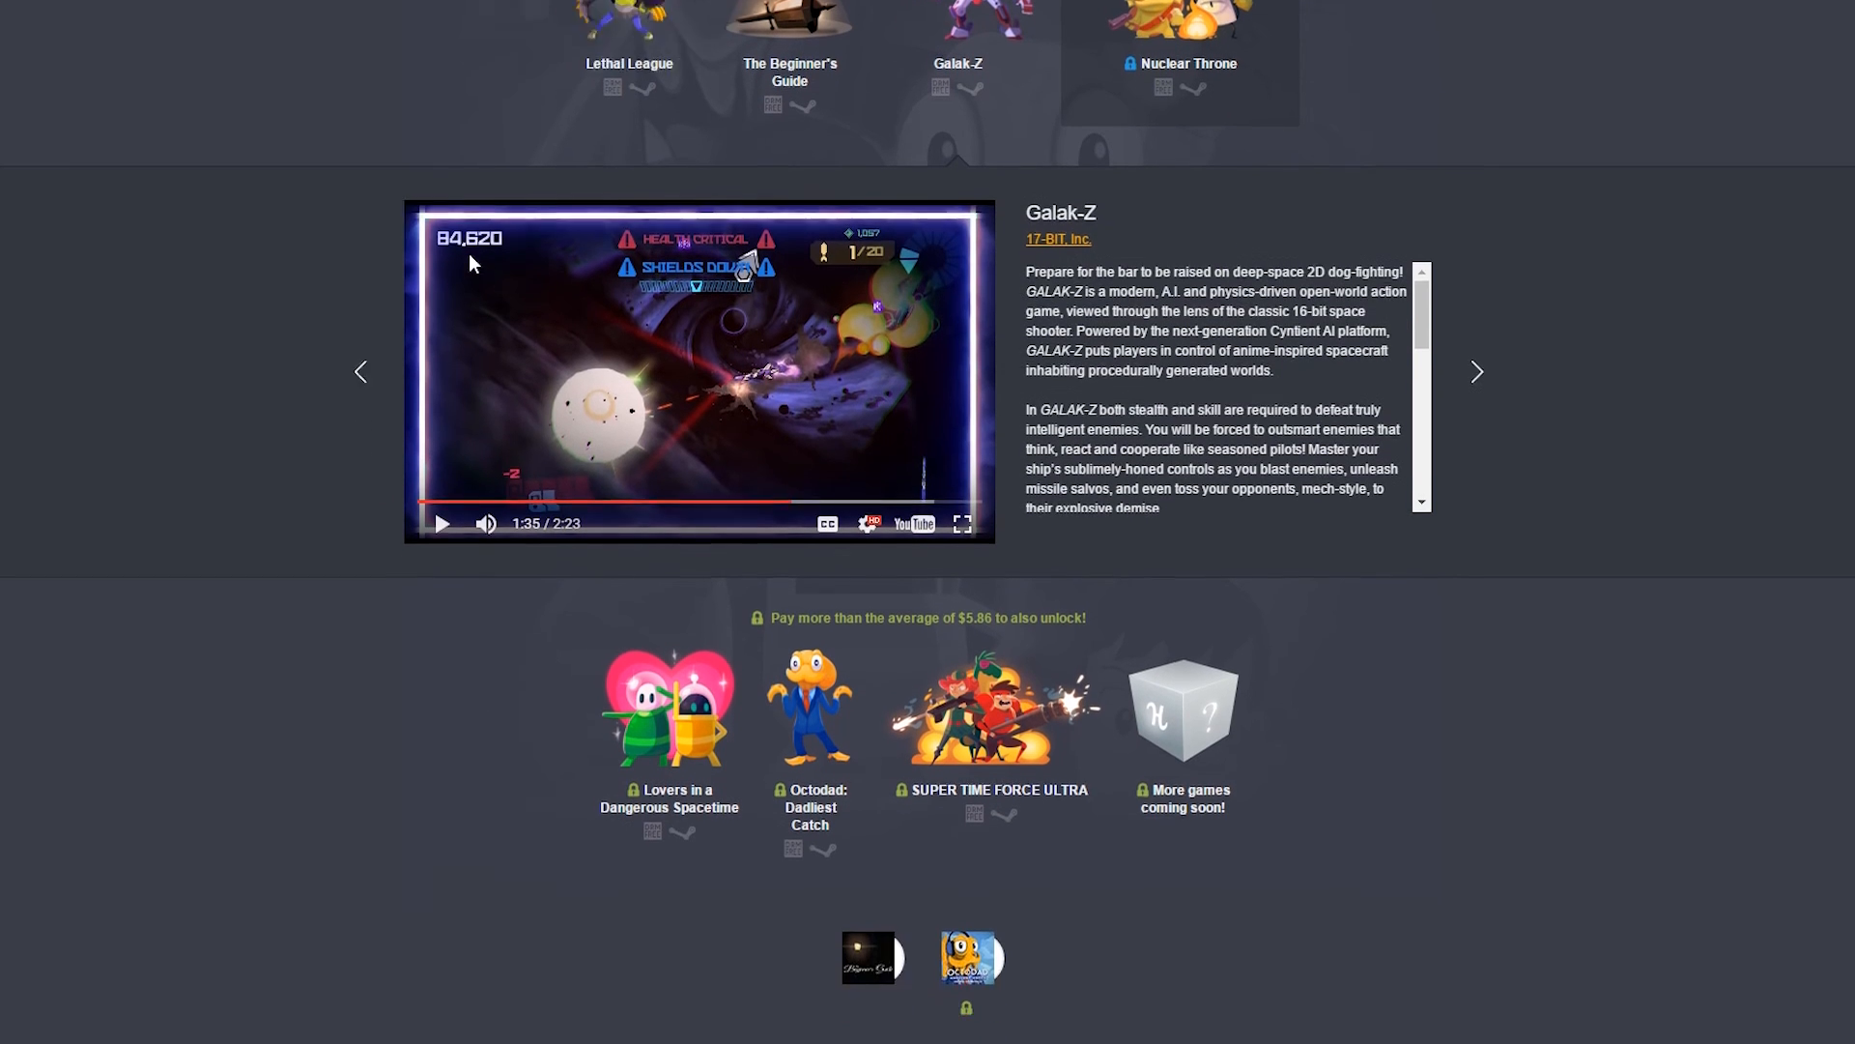
{"action": "scroll", "scroll_direction": "down", "scroll_amount": 3}
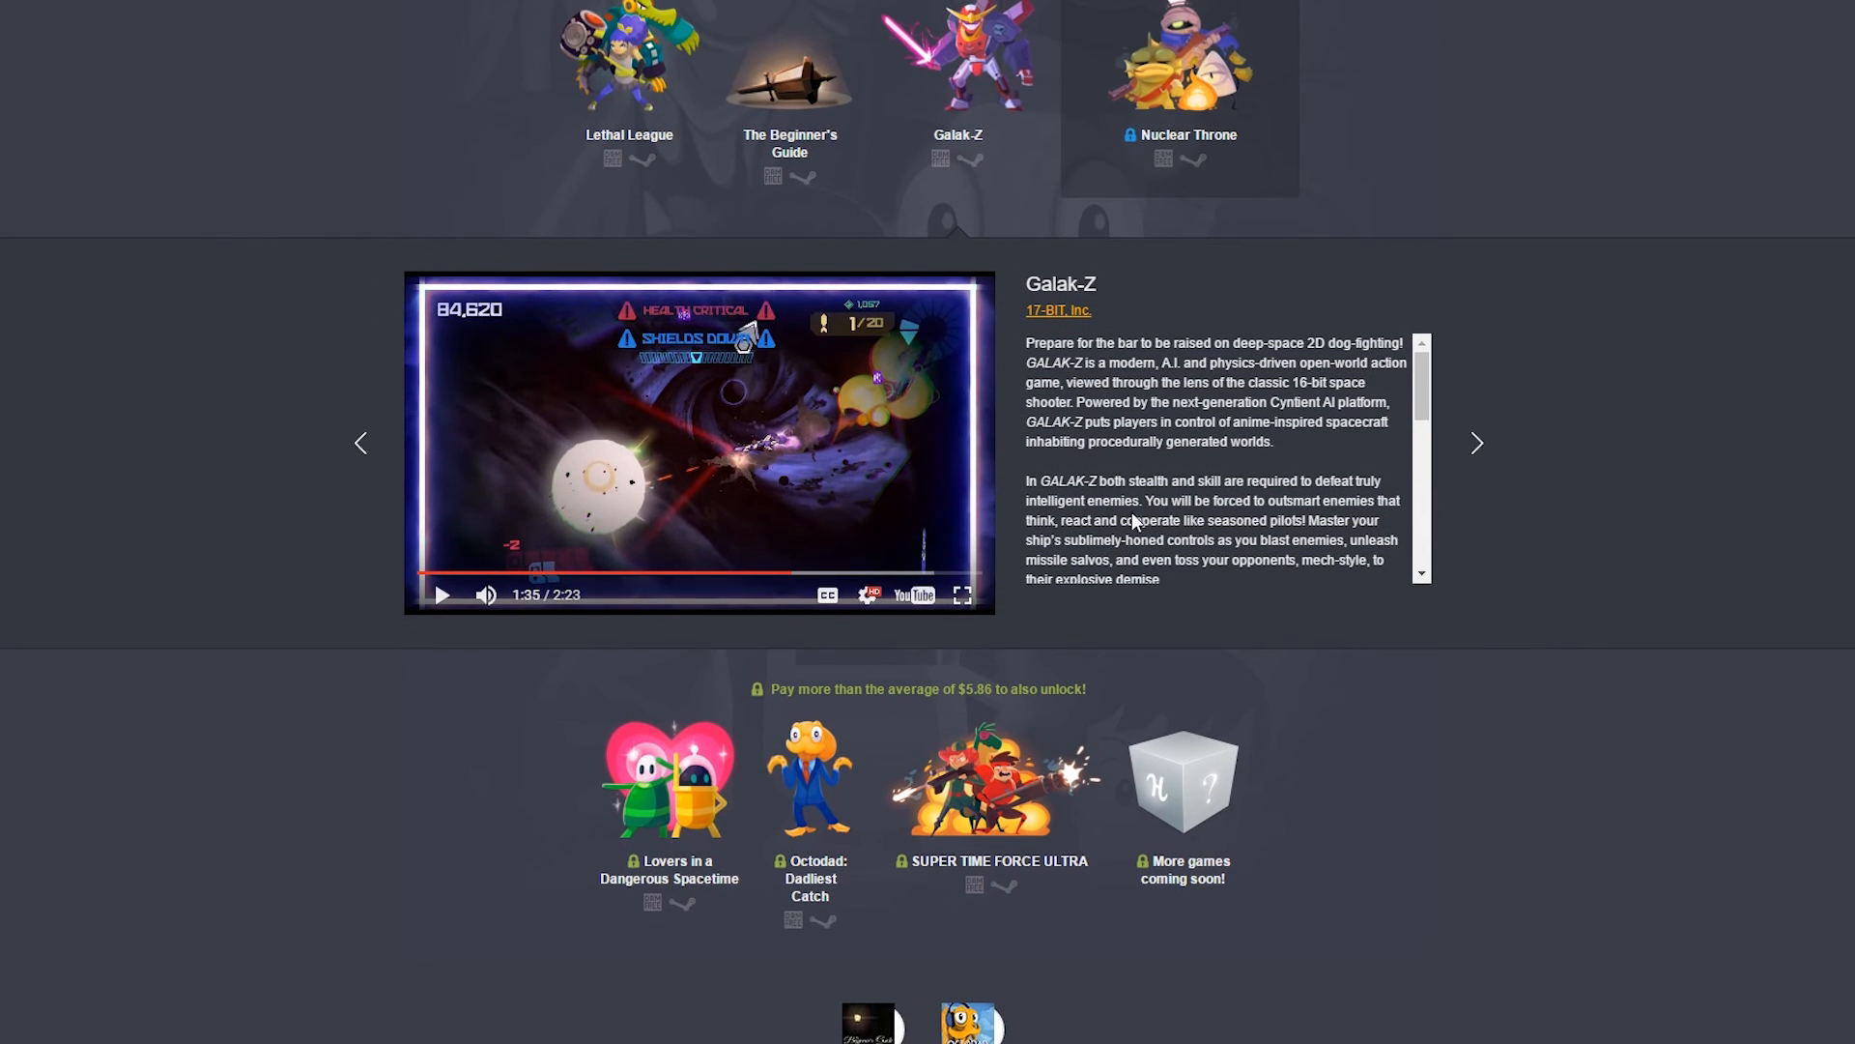
{"action": "scroll", "scroll_direction": "down", "scroll_amount": 3}
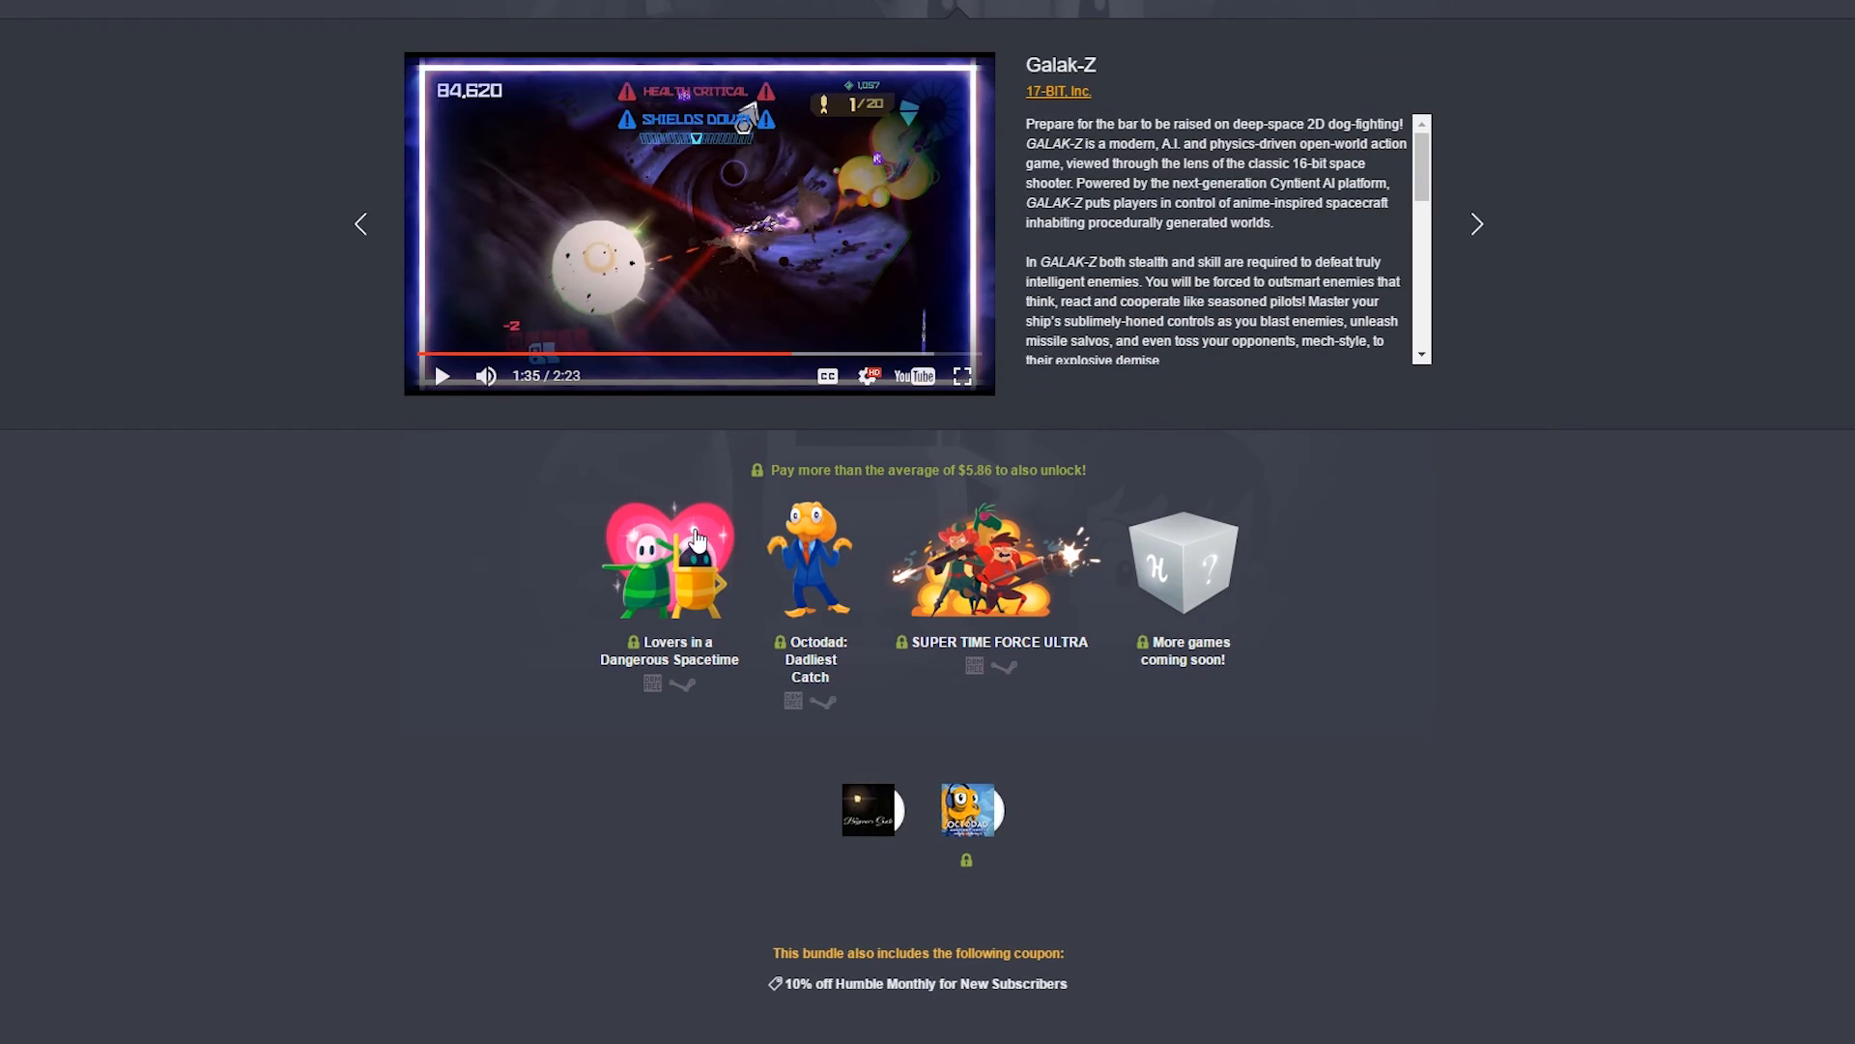
{"action": "scroll", "scroll_direction": "down", "scroll_amount": 3}
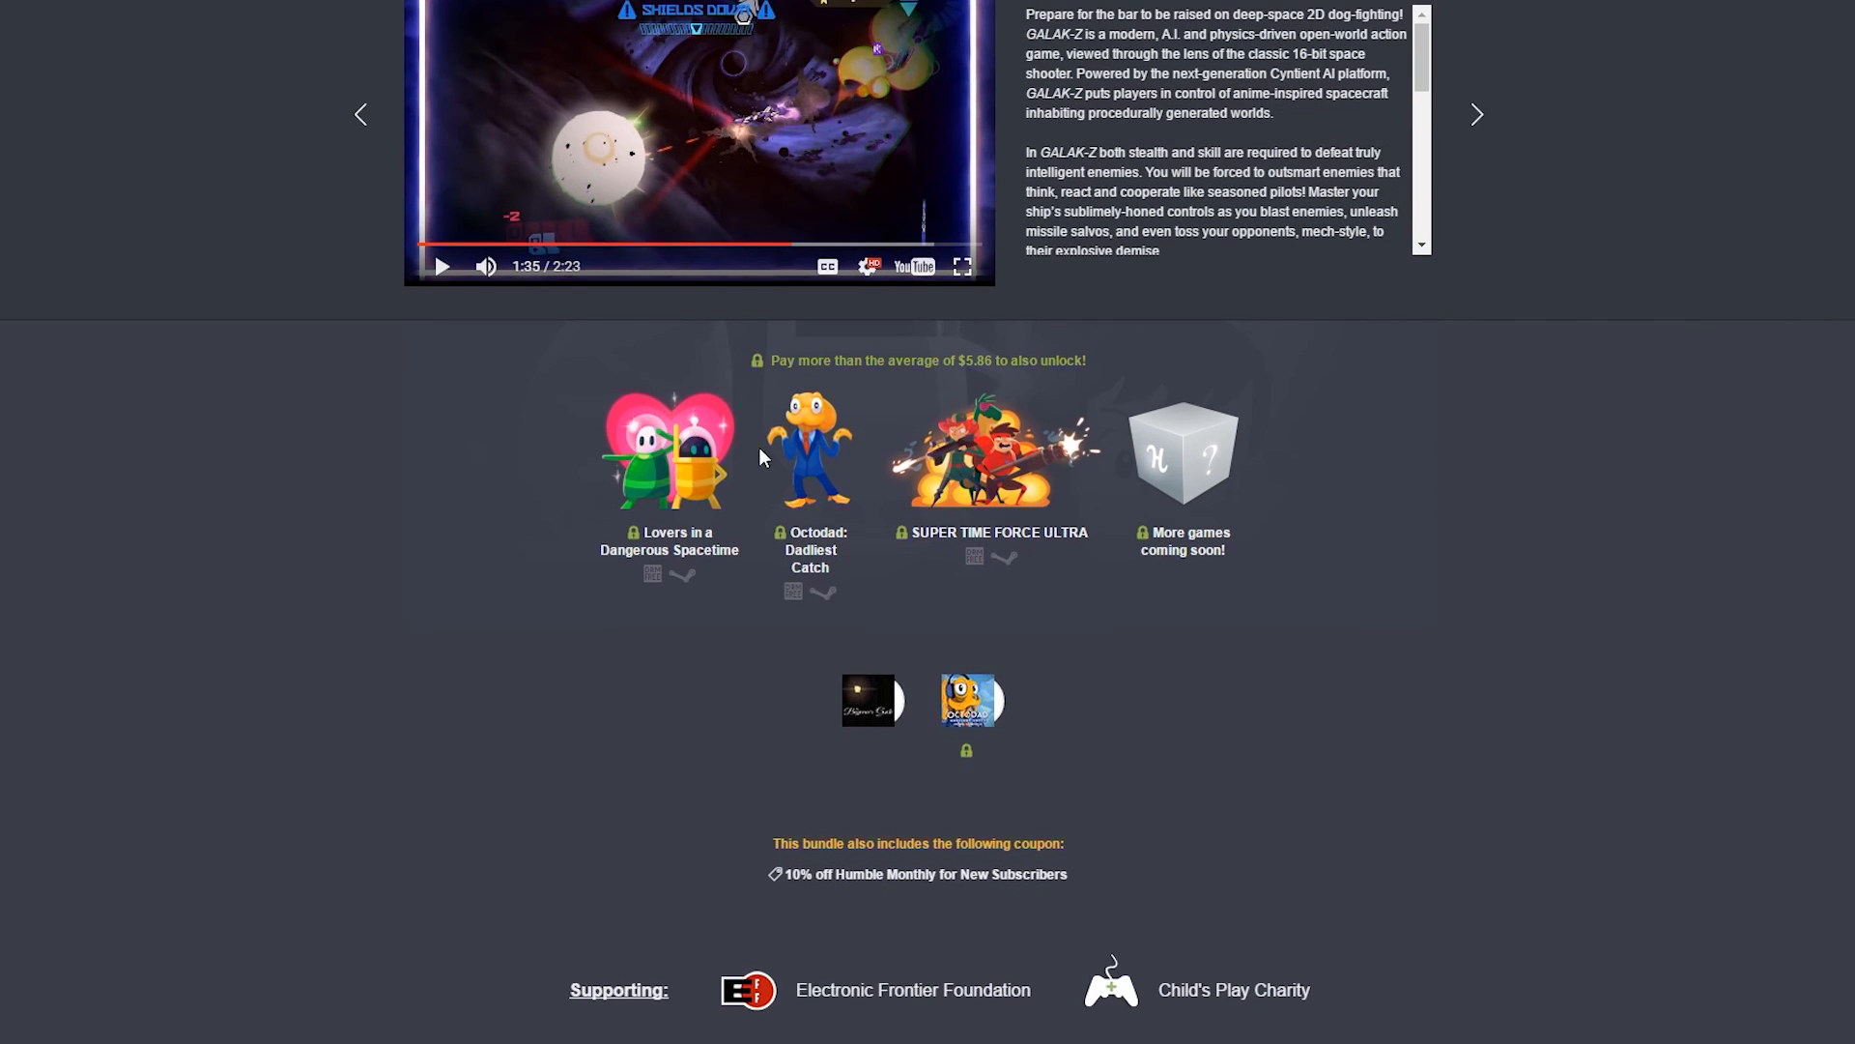
{"action": "mouse_move", "coordinate": [844, 435]}
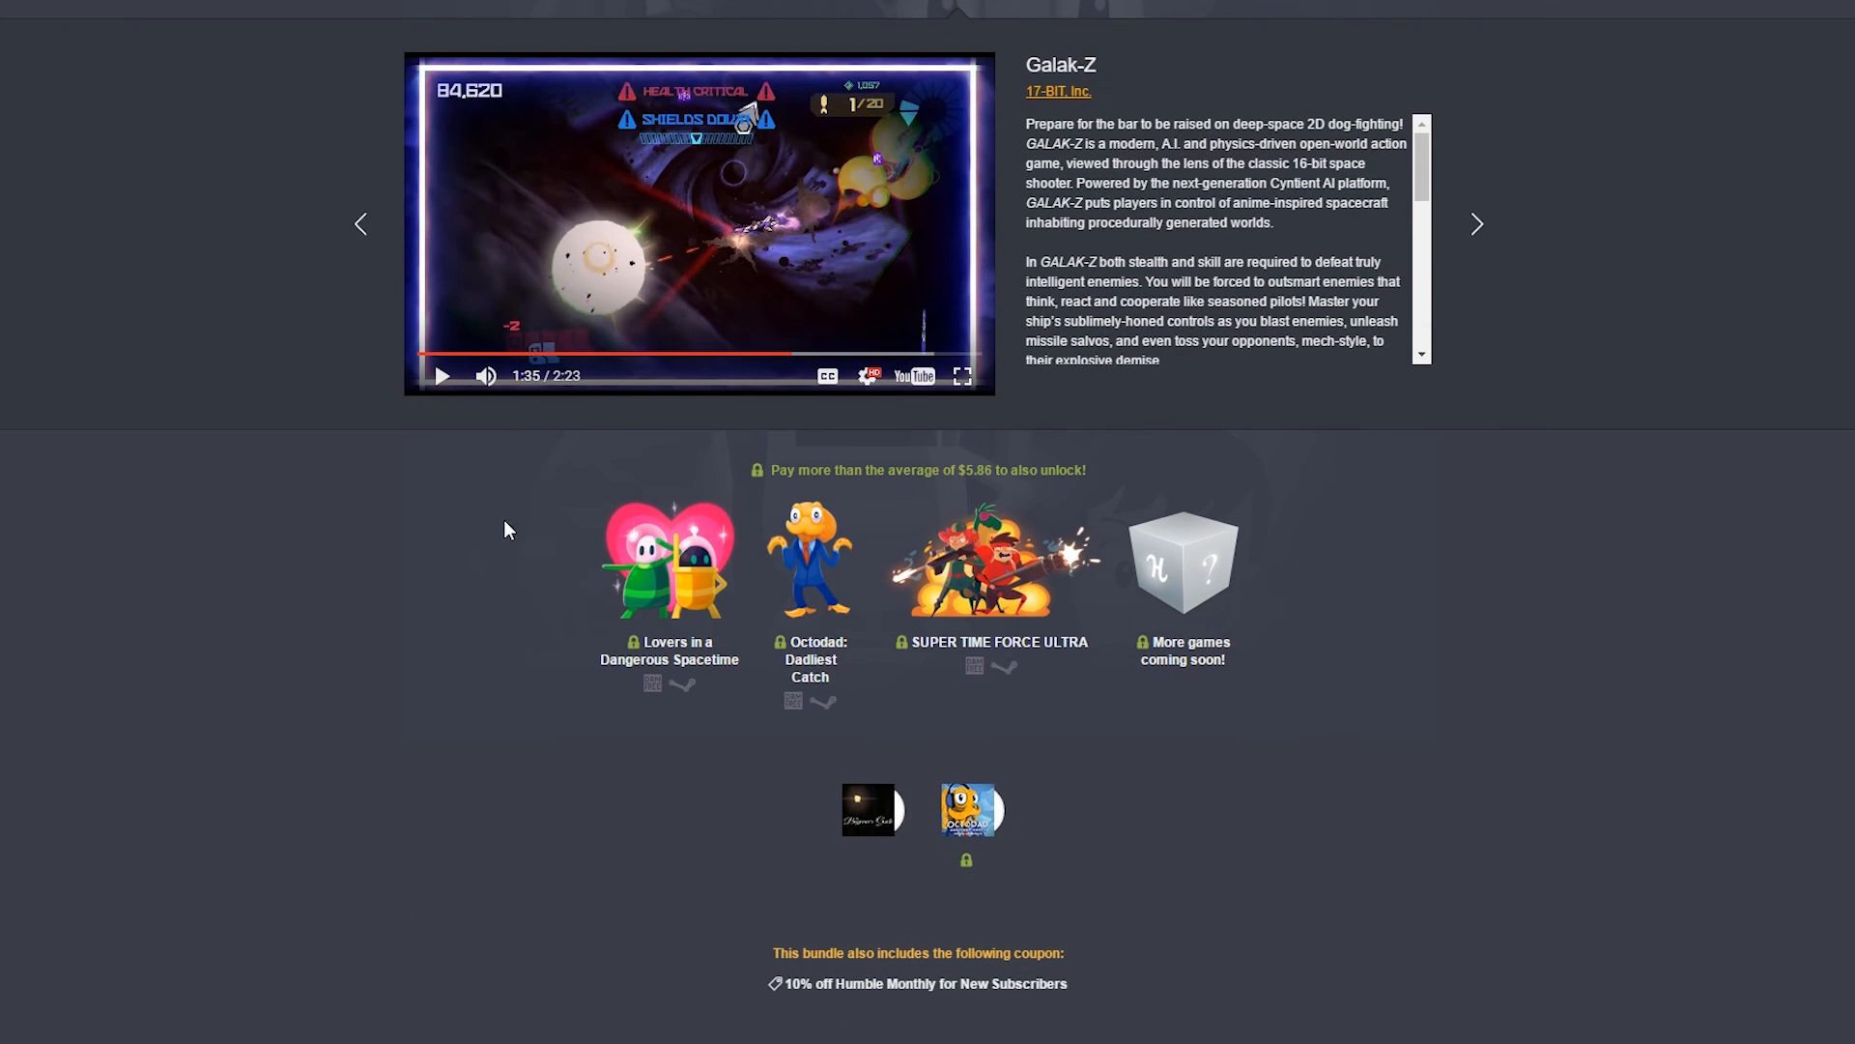
{"action": "mouse_move", "coordinate": [690, 485]}
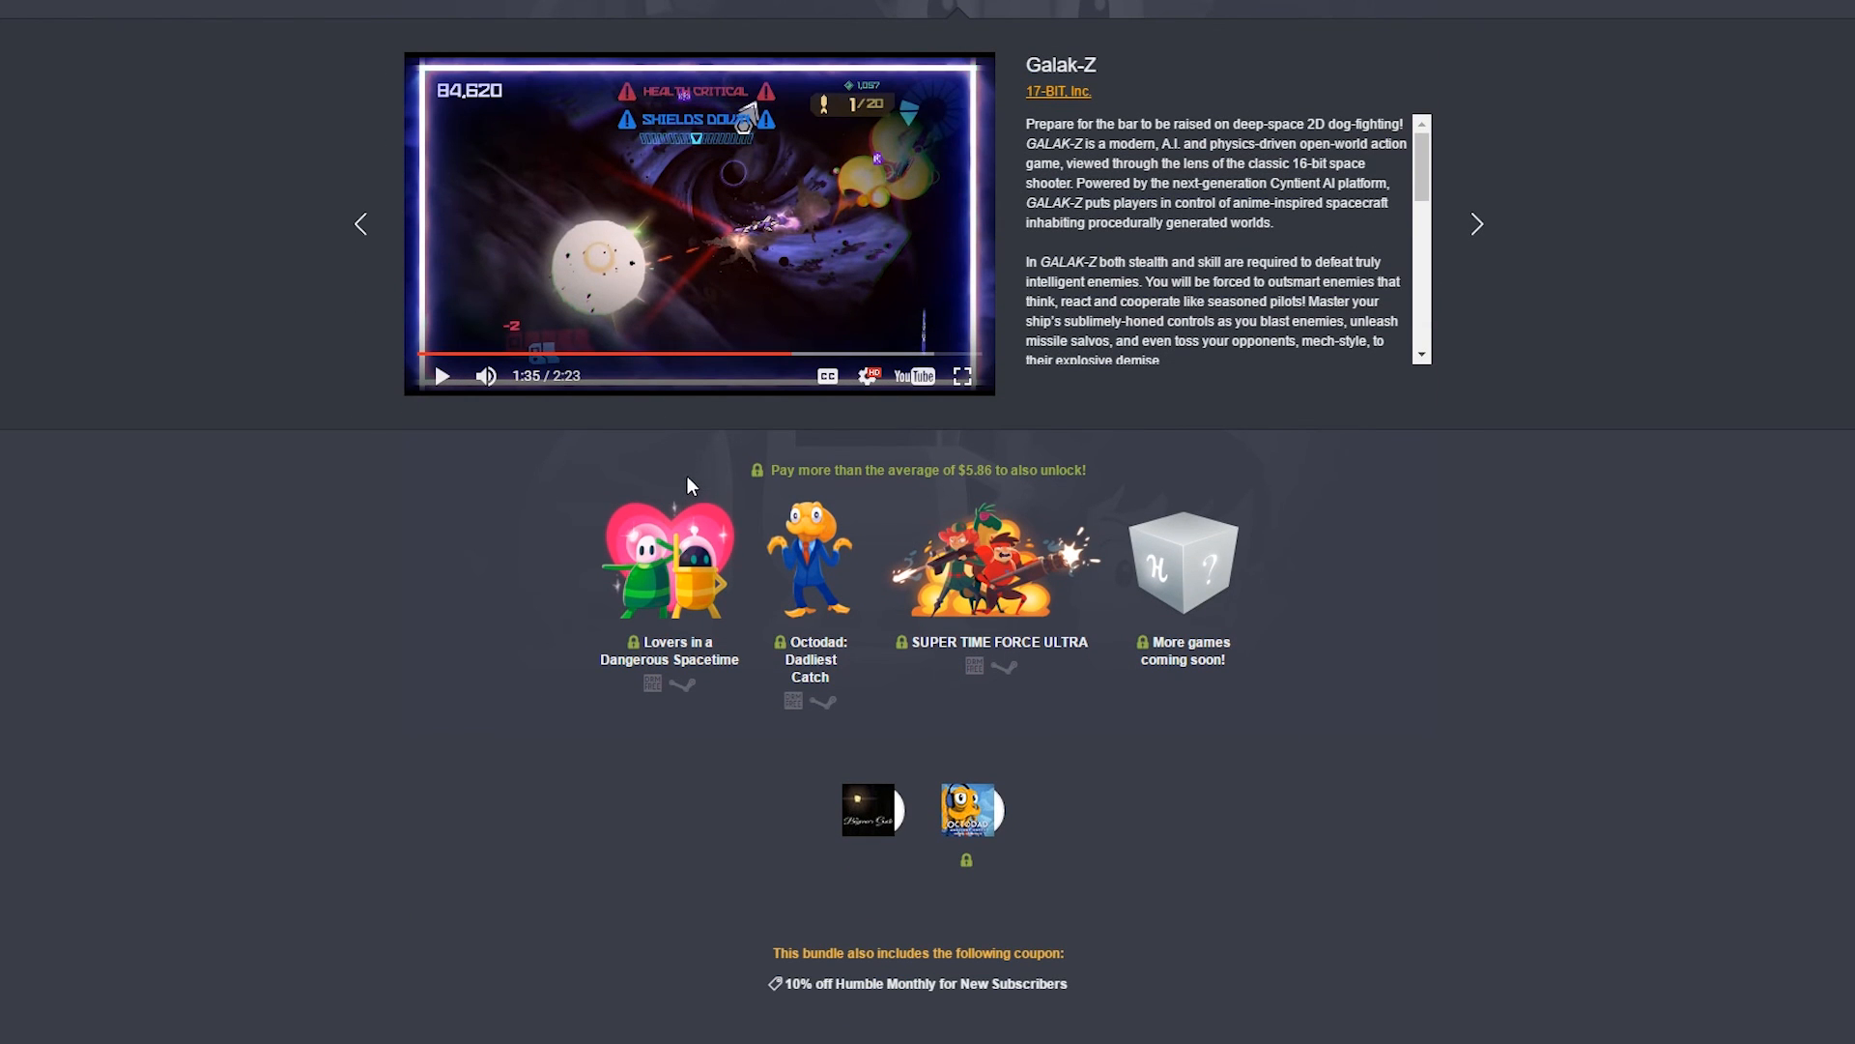
Scroll back up to the bundle header showing the 76,751 counter.
{"action": "scroll", "scroll_direction": "up", "scroll_amount": 3}
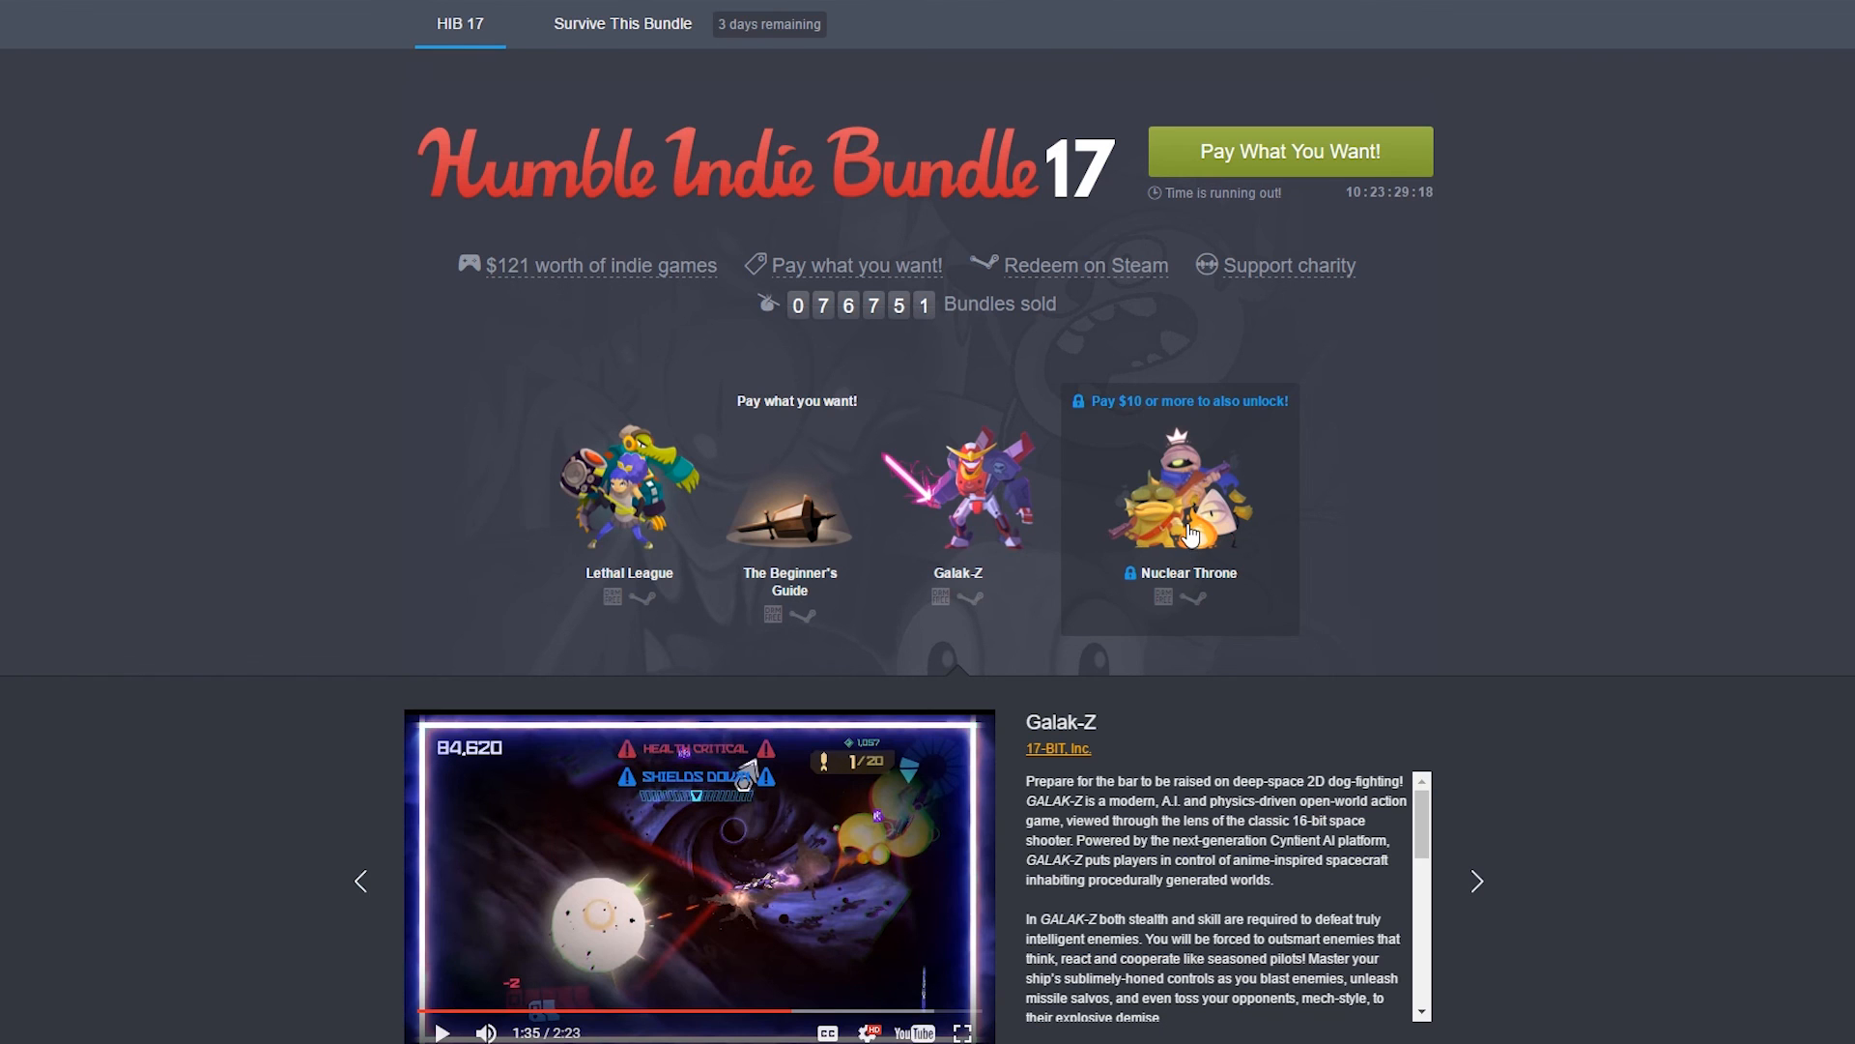
{"action": "scroll", "scroll_direction": "down", "scroll_amount": 3}
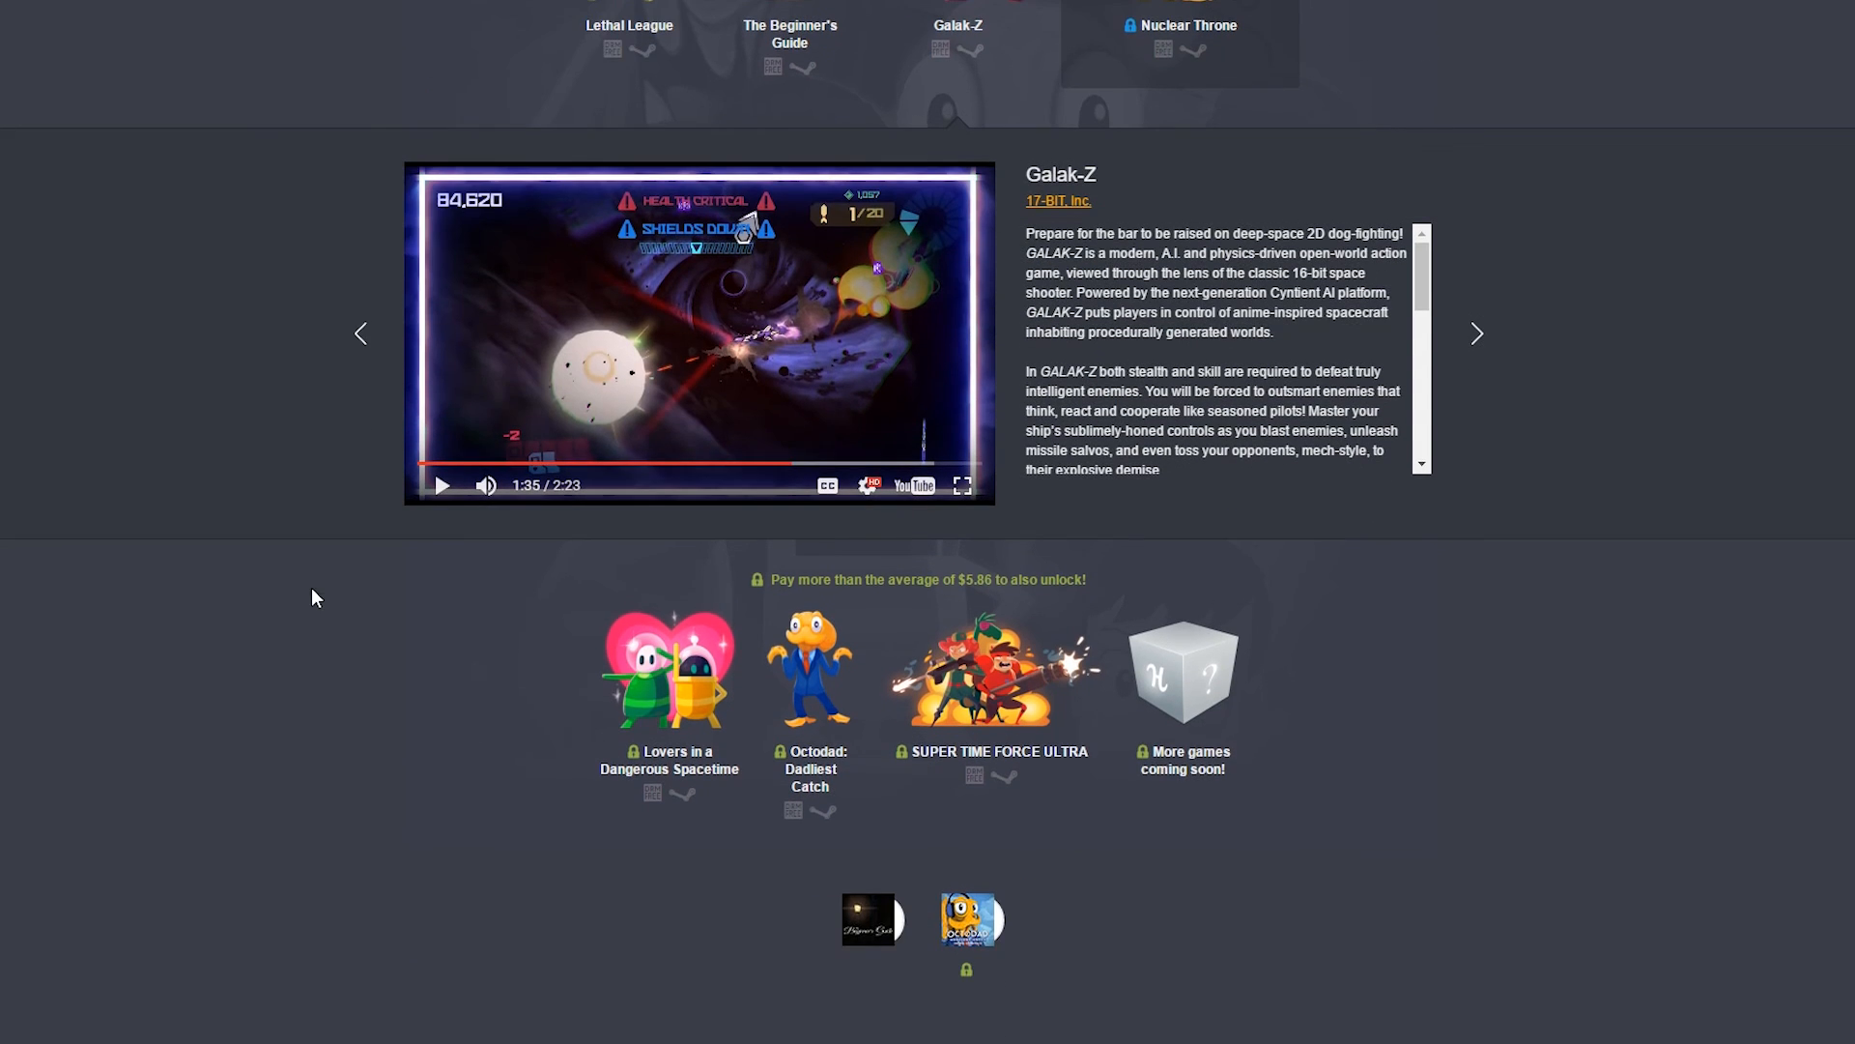
{"action": "mouse_move", "coordinate": [408, 672]}
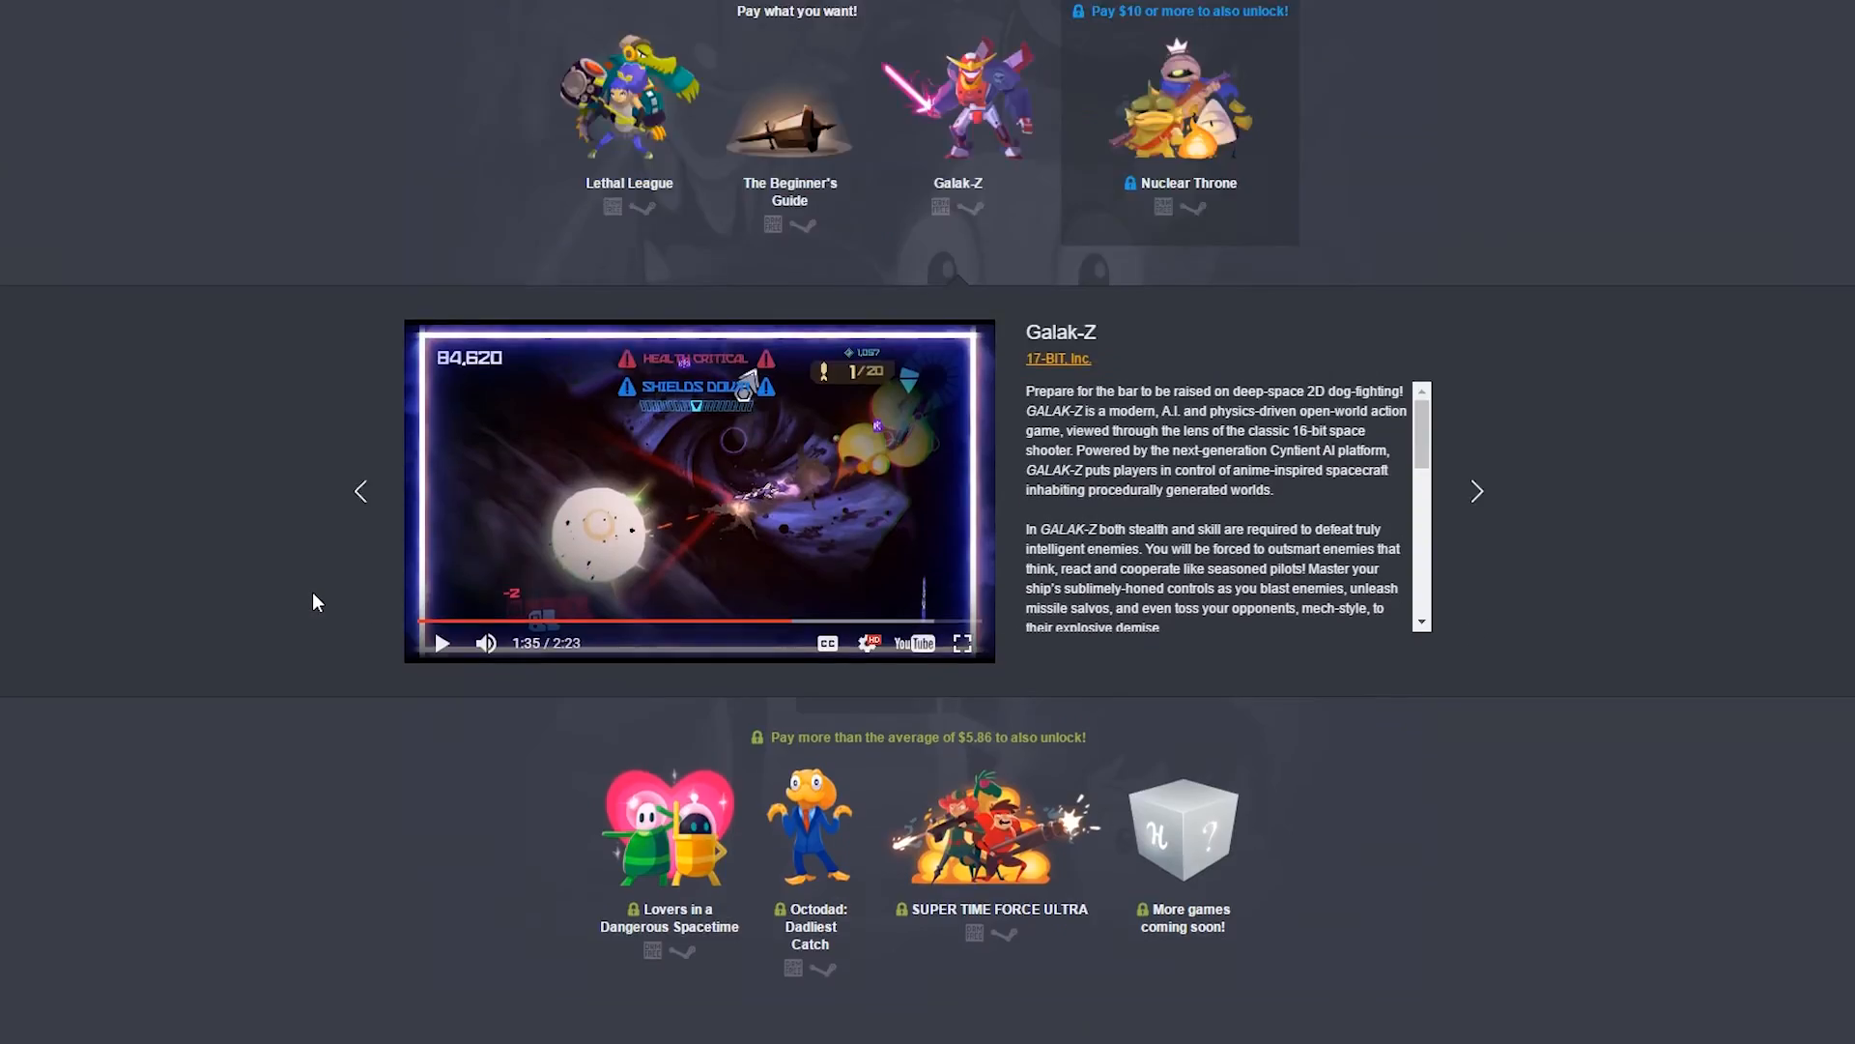
{"action": "scroll", "scroll_direction": "down", "scroll_amount": 3}
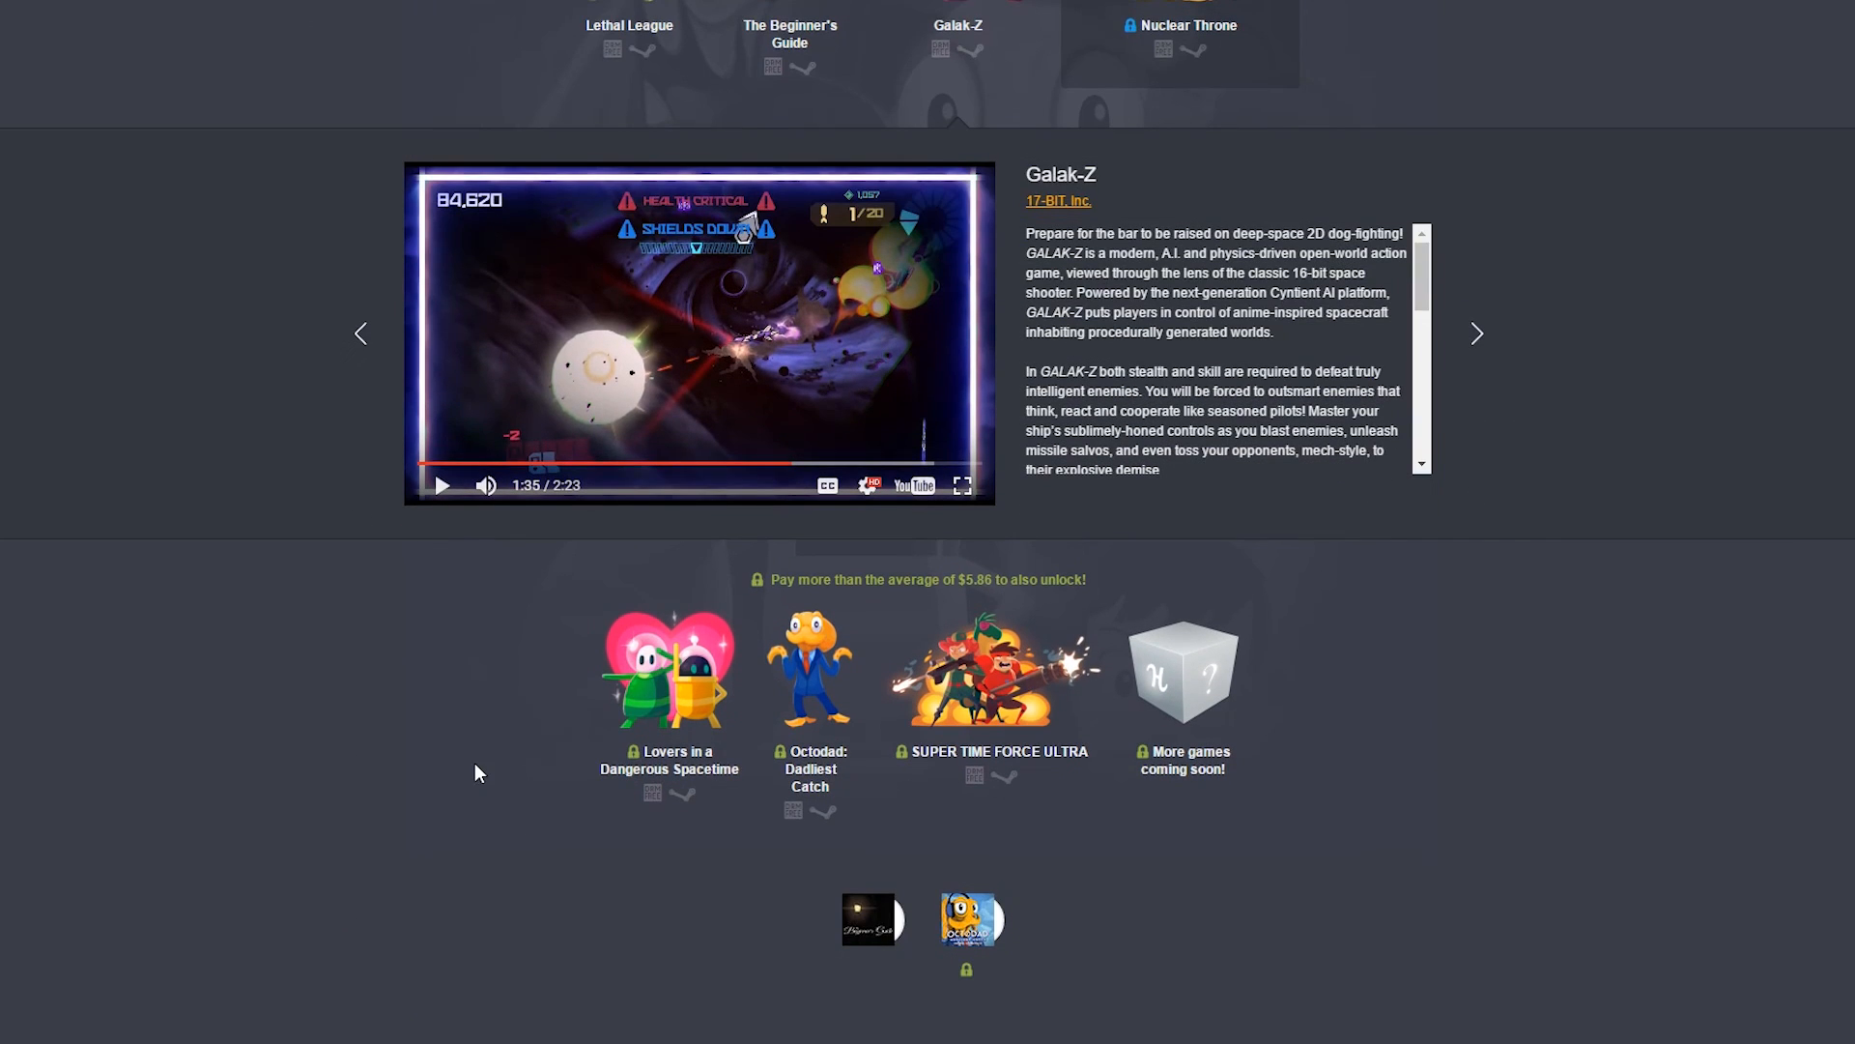
{"action": "mouse_move", "coordinate": [504, 557]}
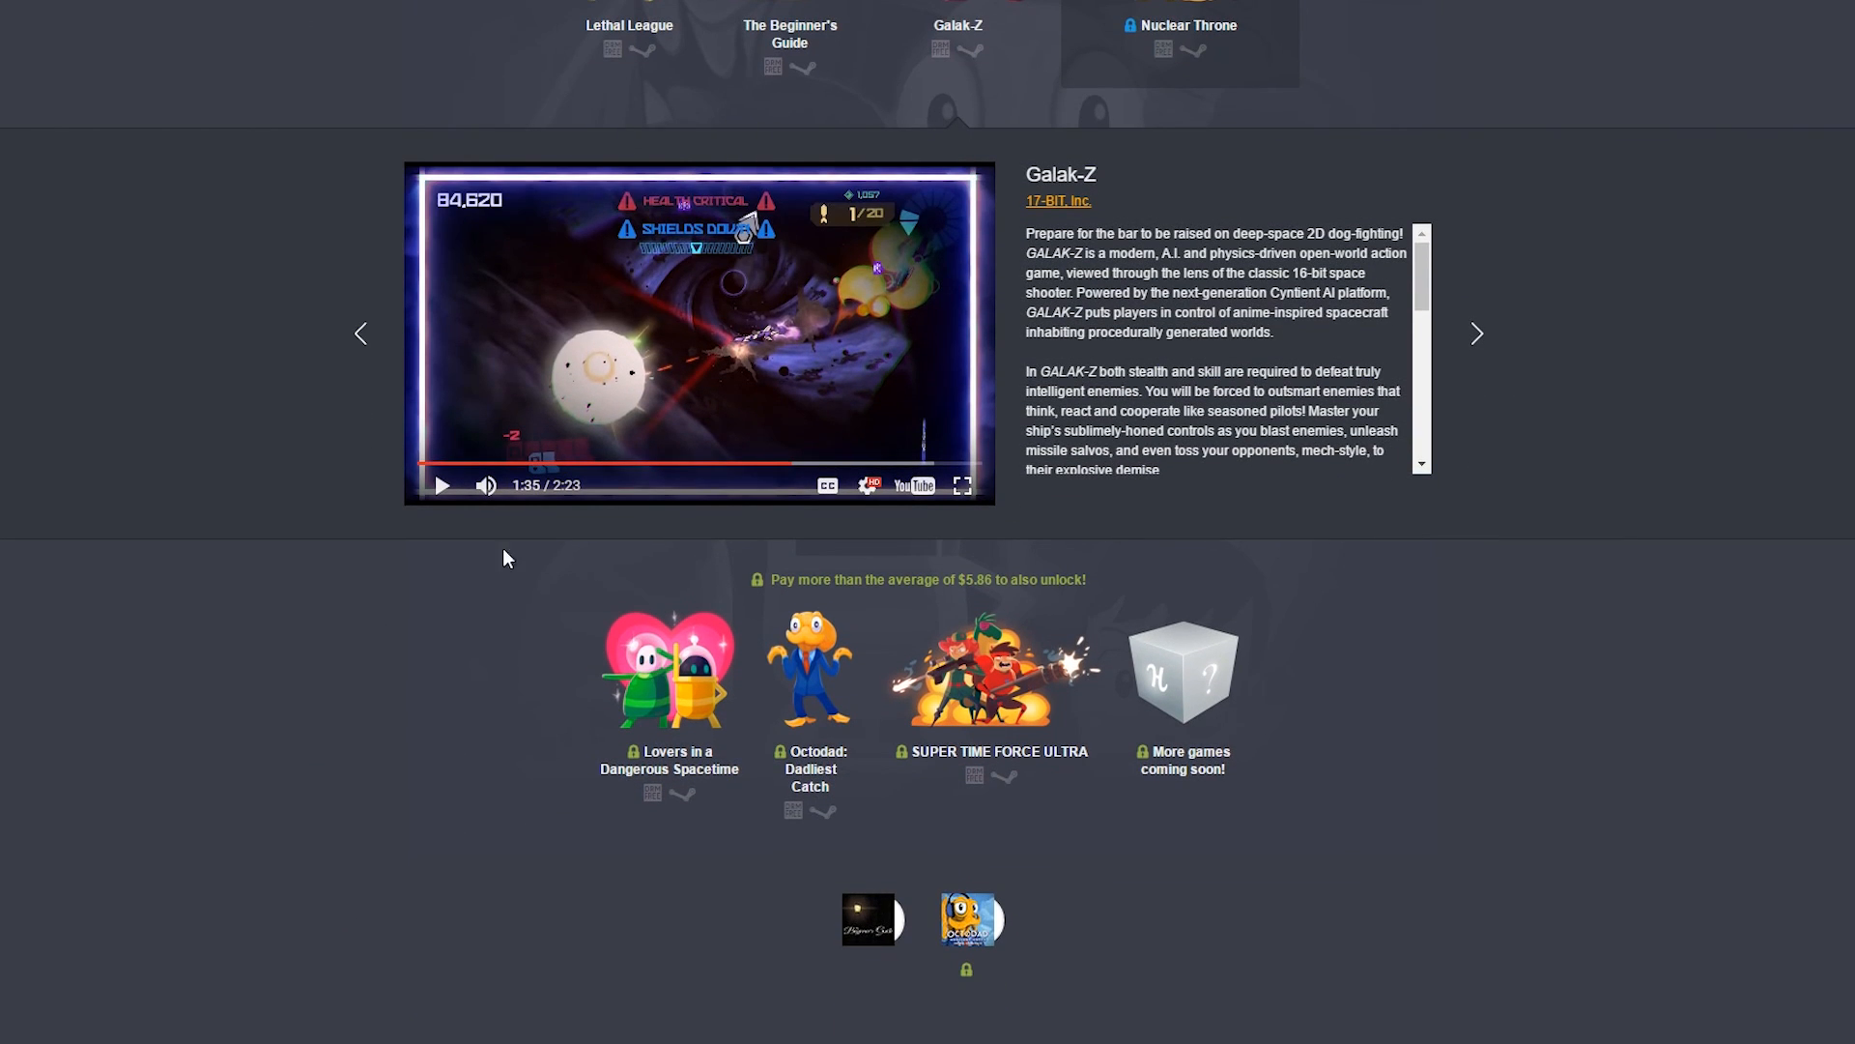
{"action": "mouse_move", "coordinate": [561, 590]}
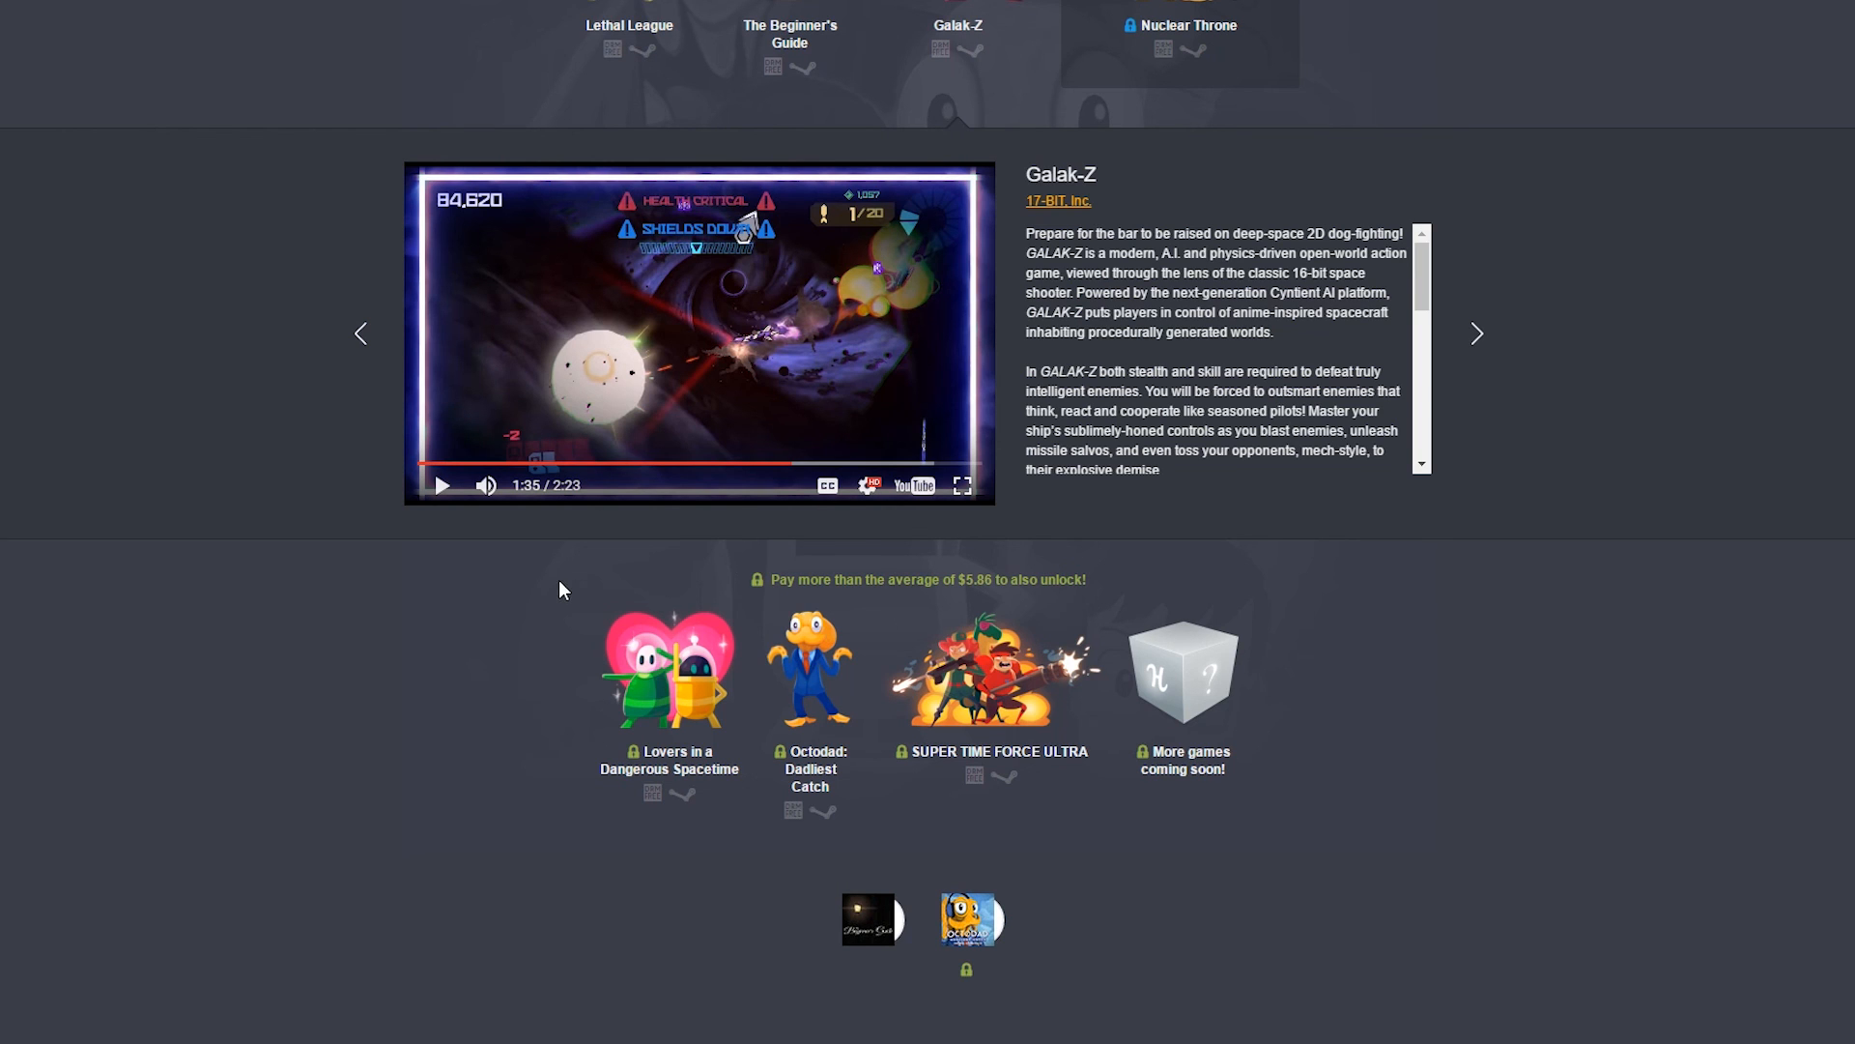
{"action": "mouse_move", "coordinate": [1583, 720]}
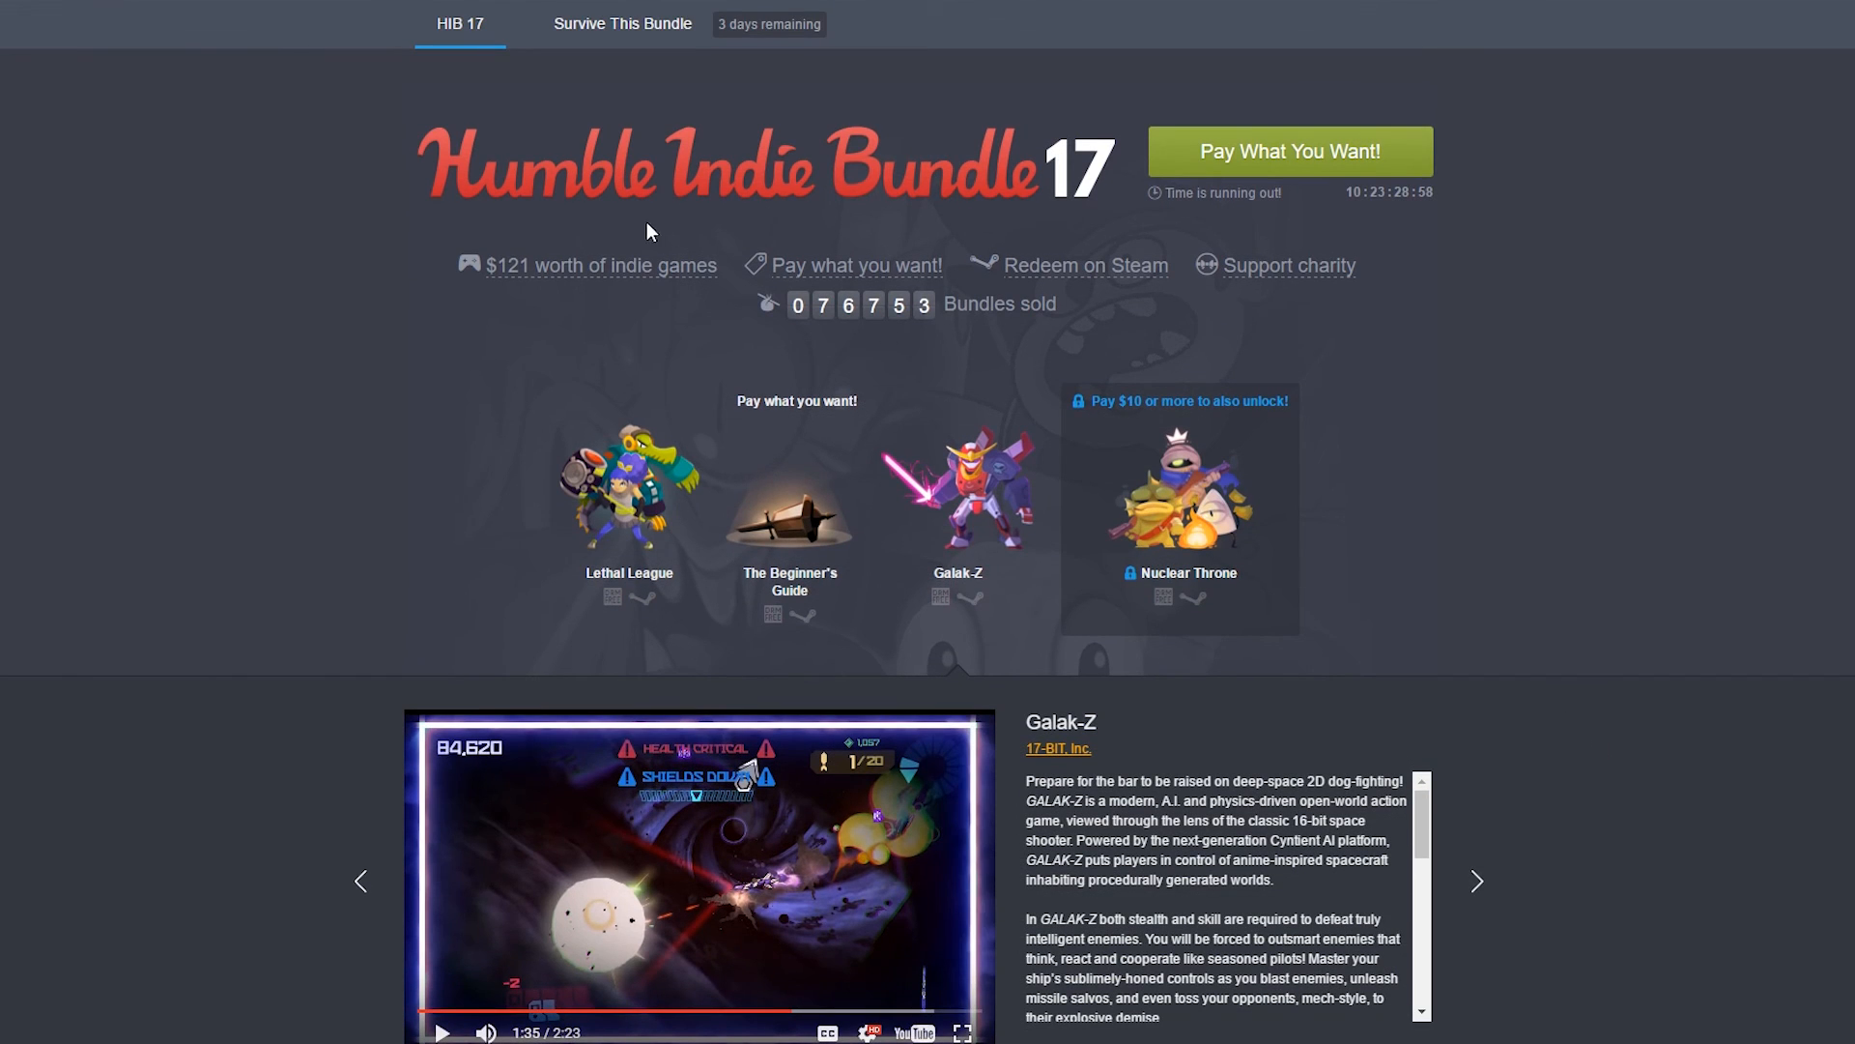
{"action": "mouse_move", "coordinate": [547, 230]}
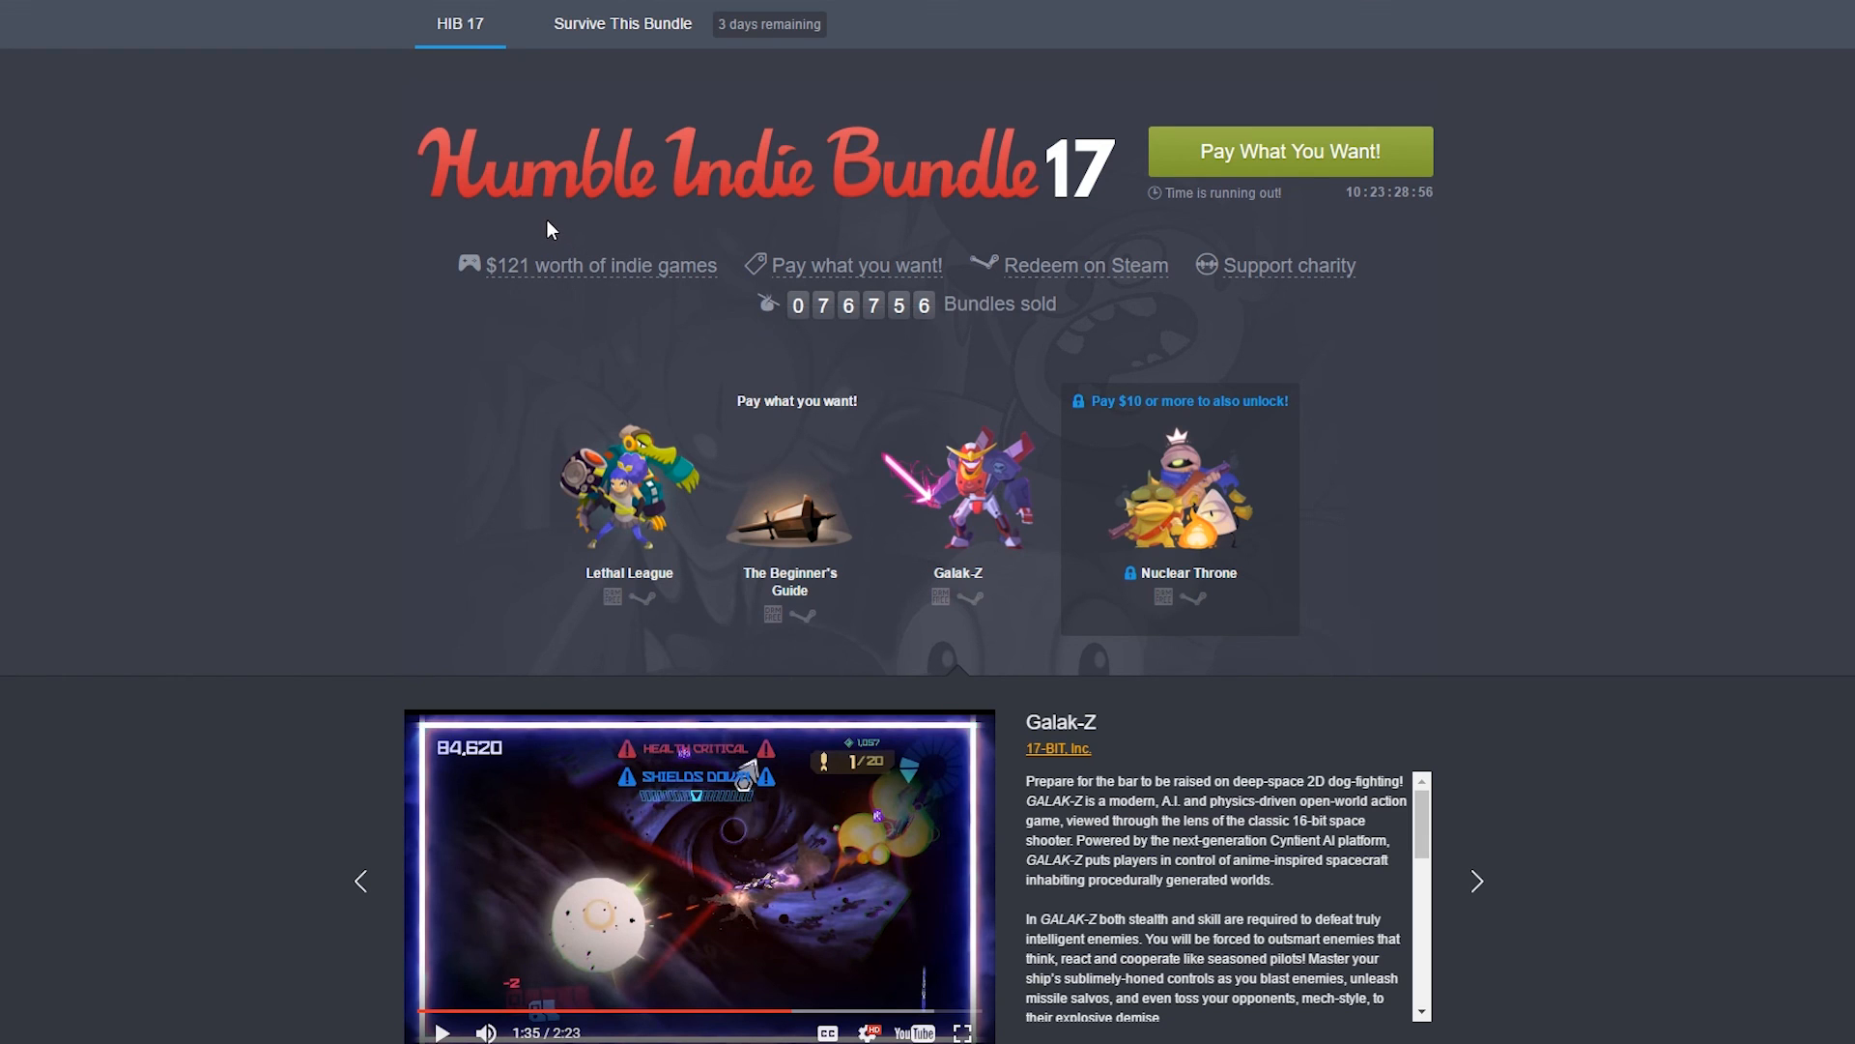
{"action": "mouse_move", "coordinate": [636, 257]}
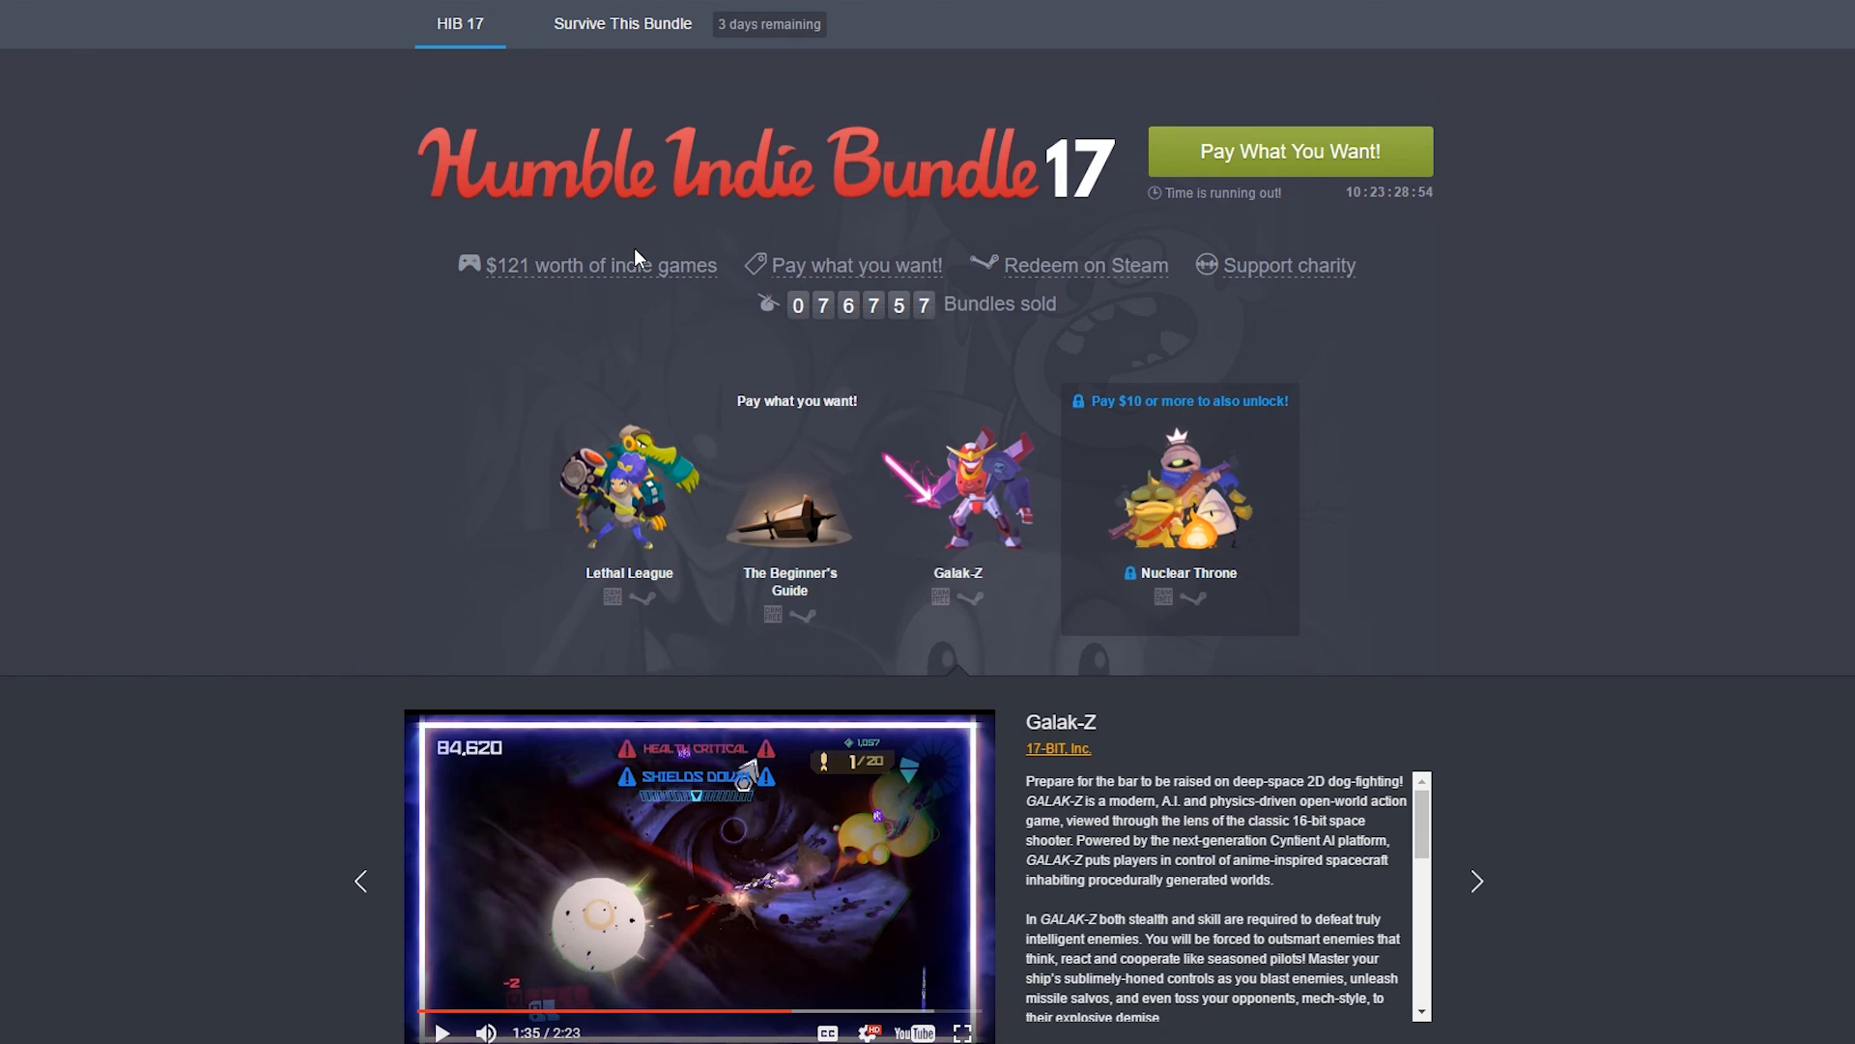
{"action": "mouse_move", "coordinate": [588, 240]}
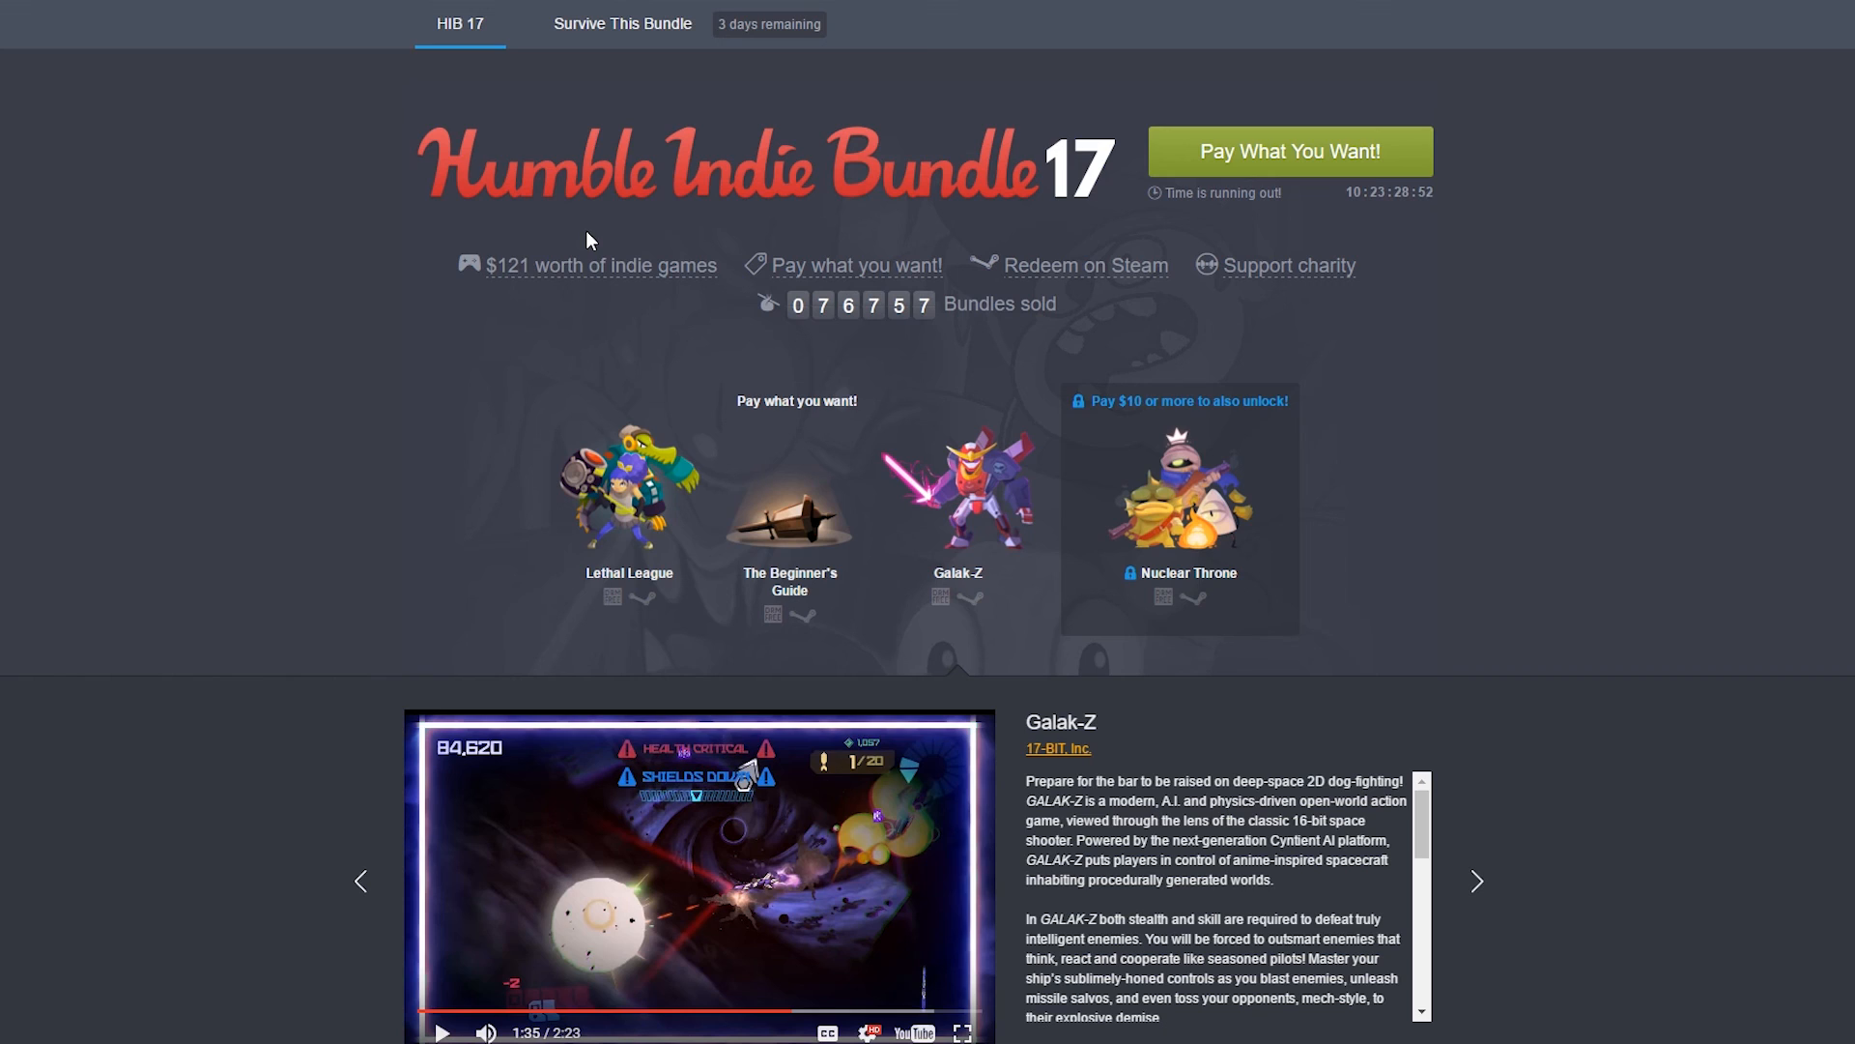
{"action": "mouse_move", "coordinate": [1488, 465]}
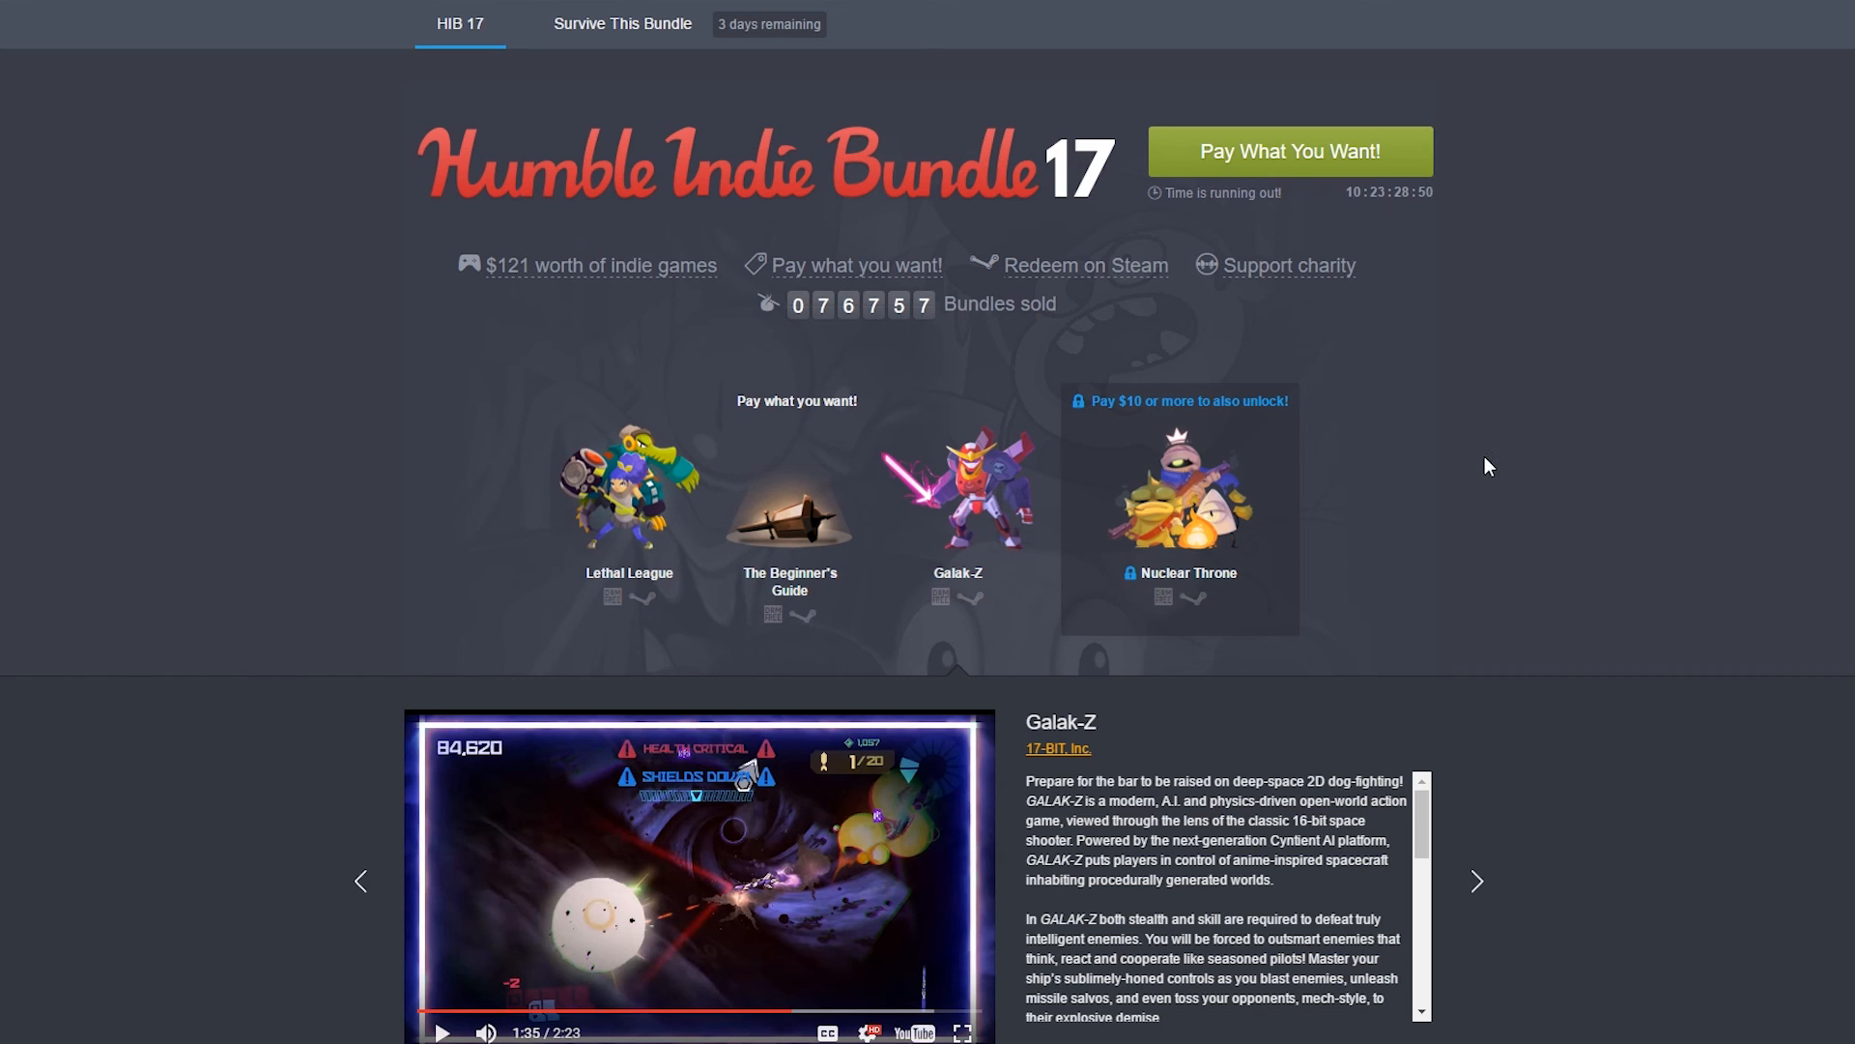
{"action": "mouse_move", "coordinate": [1500, 462]}
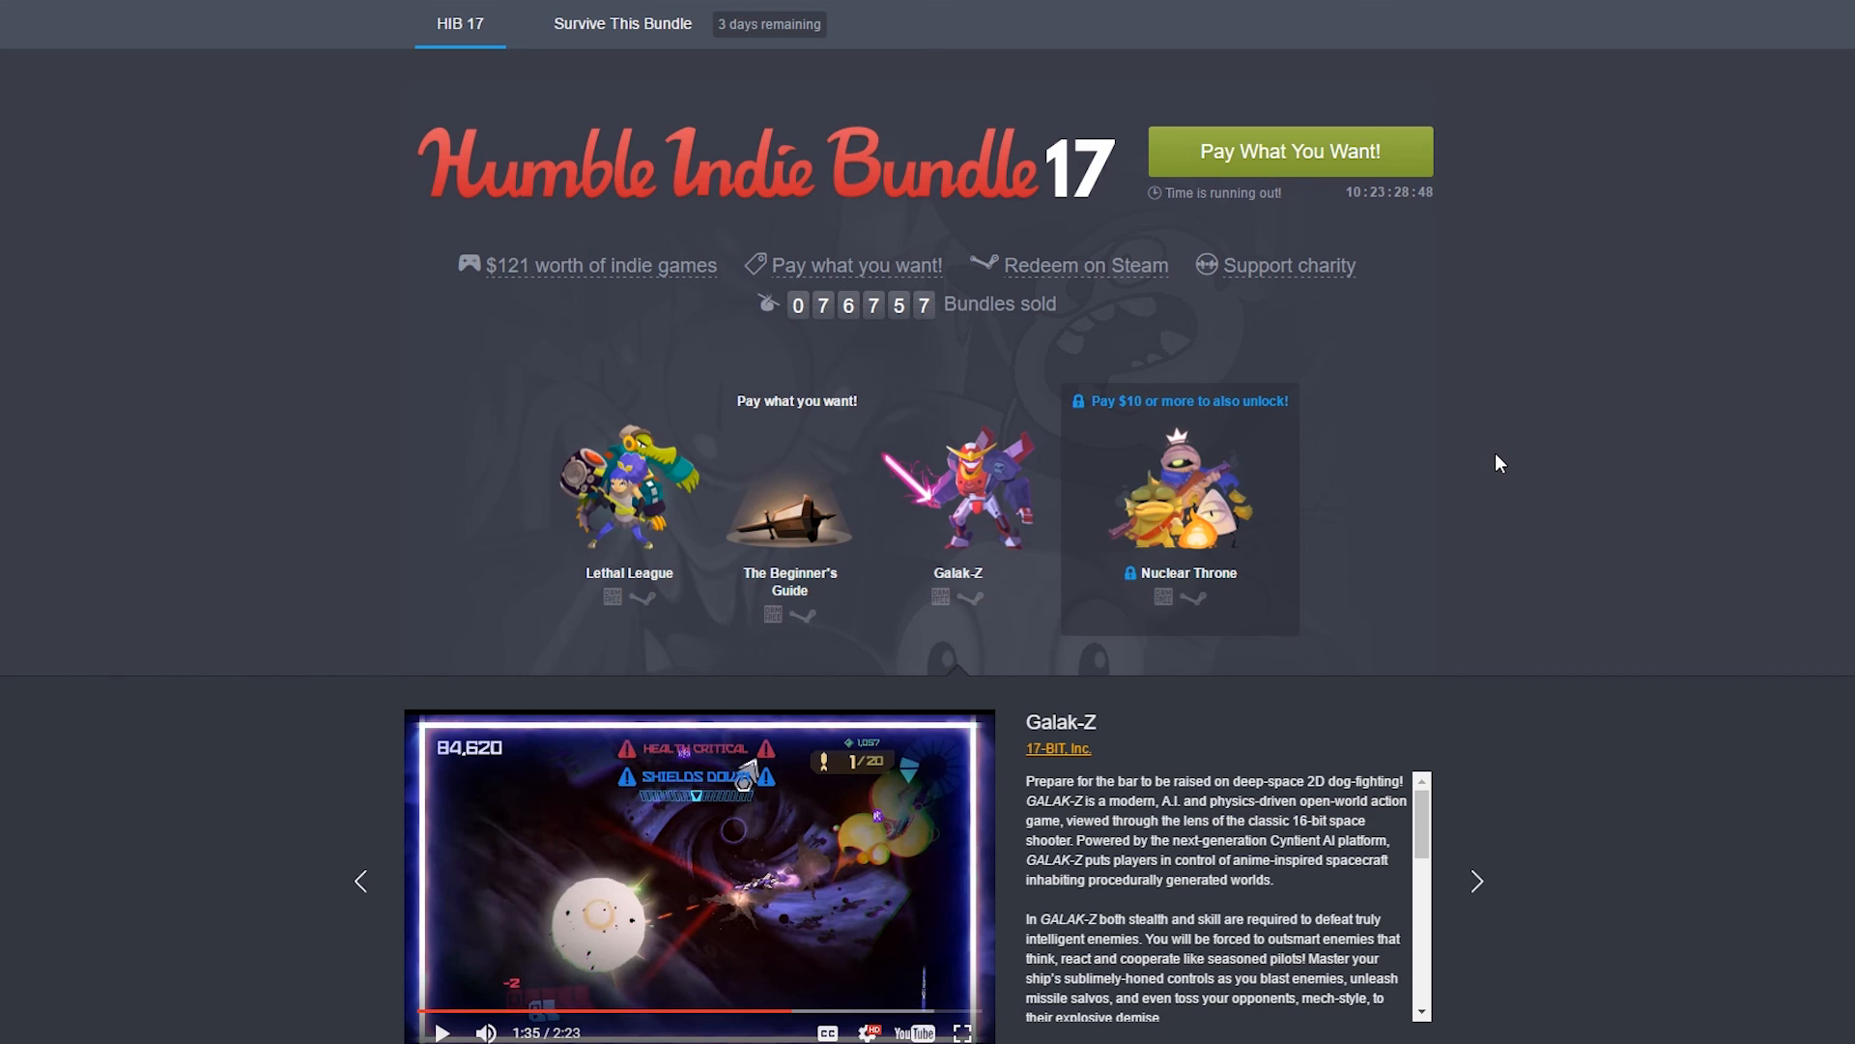